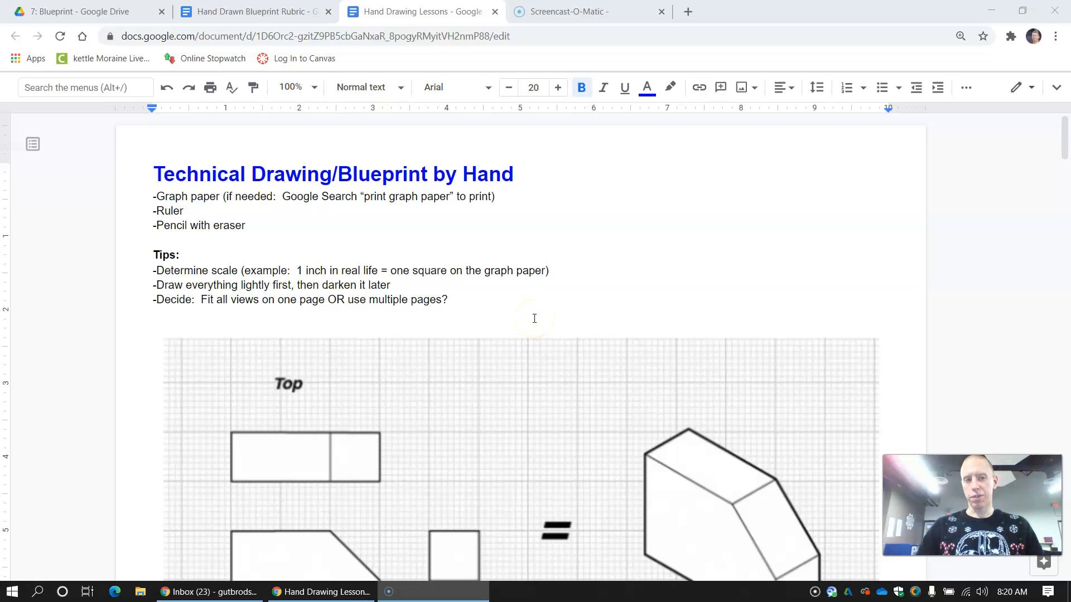
pyautogui.moveTo(191, 158)
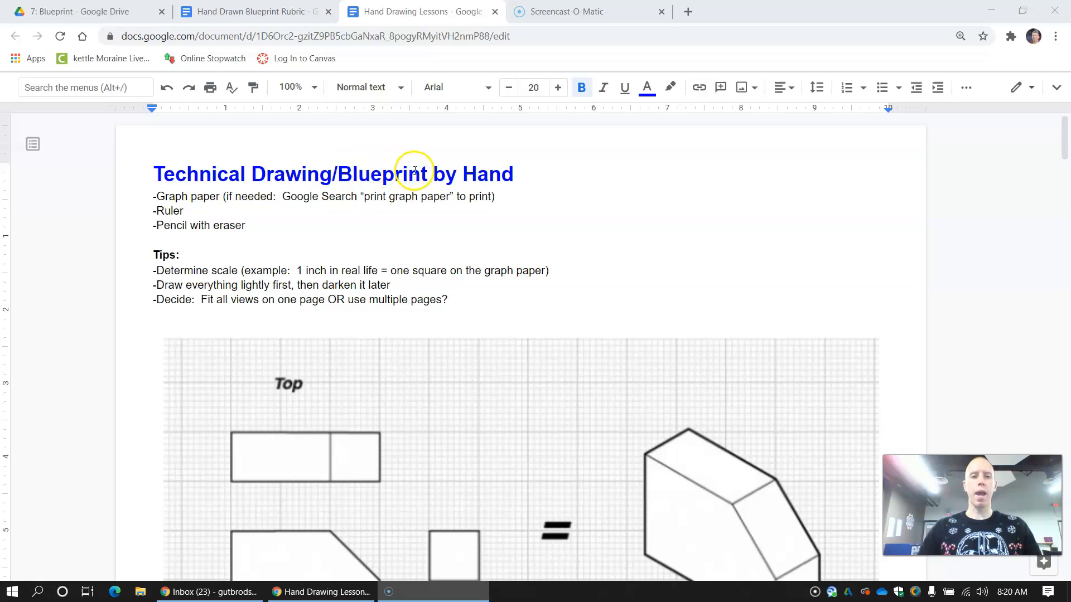
pyautogui.moveTo(559, 356)
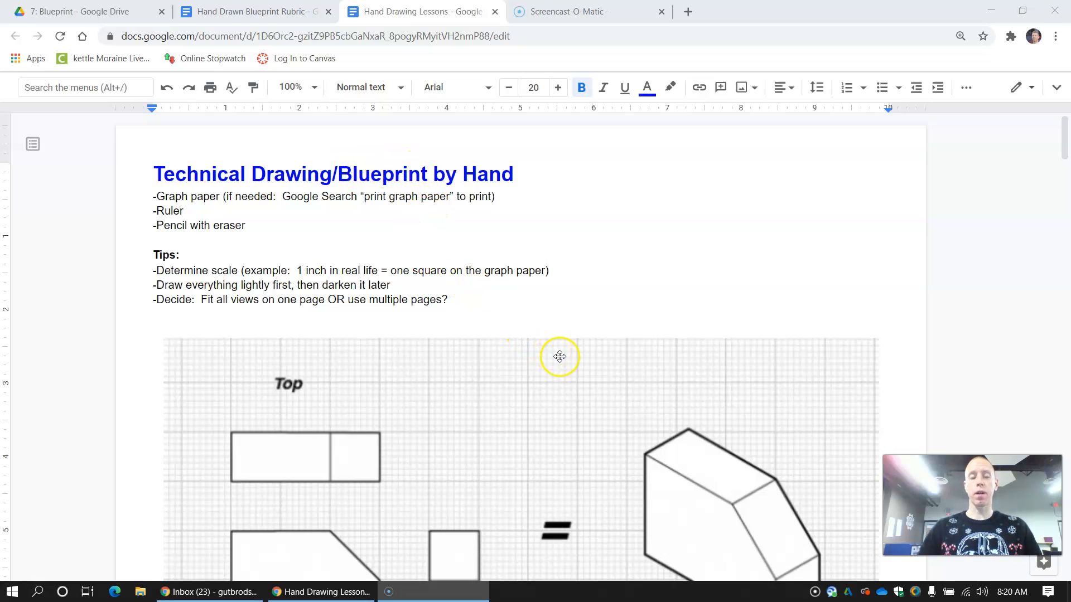
pyautogui.moveTo(499, 356)
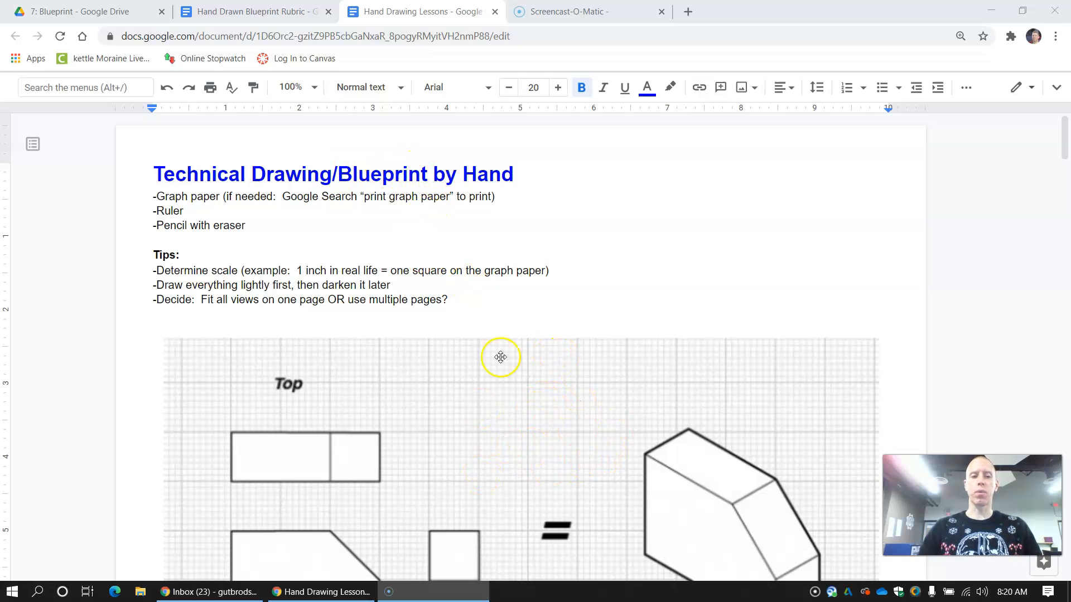
pyautogui.moveTo(471, 207)
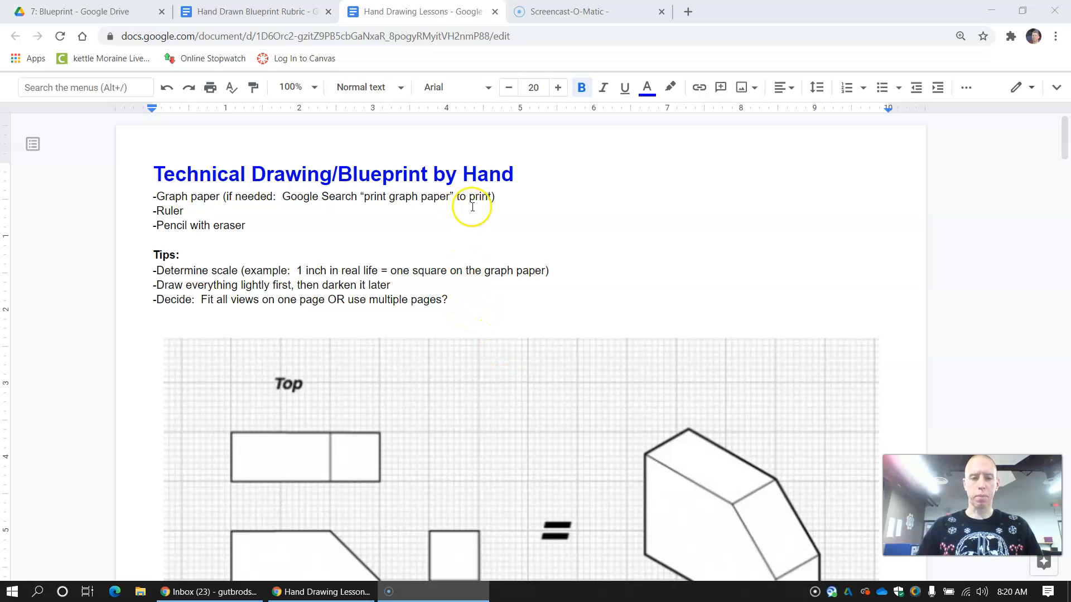
pyautogui.moveTo(504, 209)
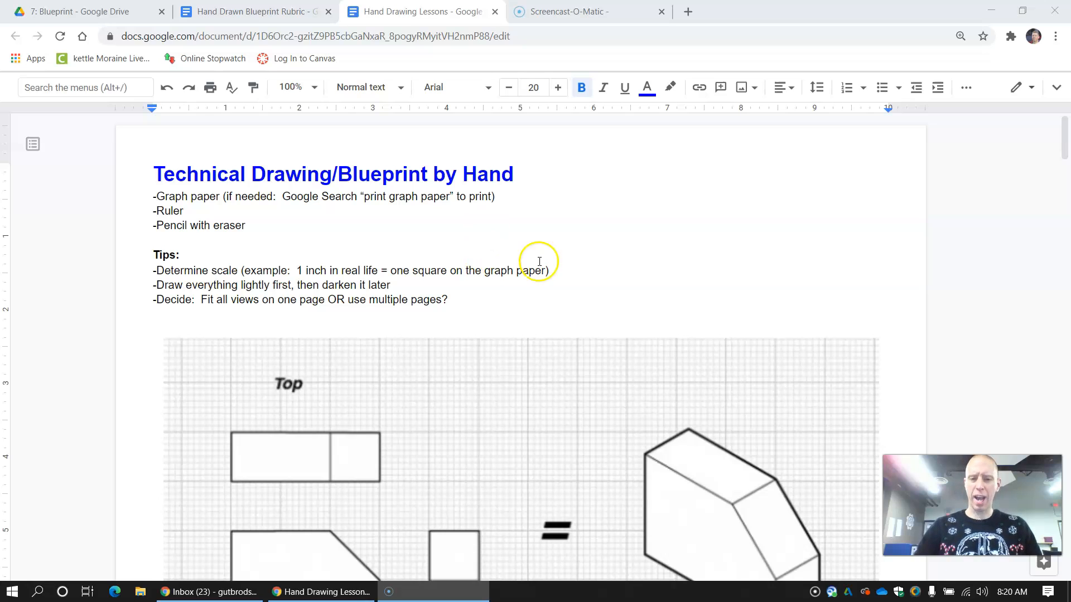
pyautogui.moveTo(569, 253)
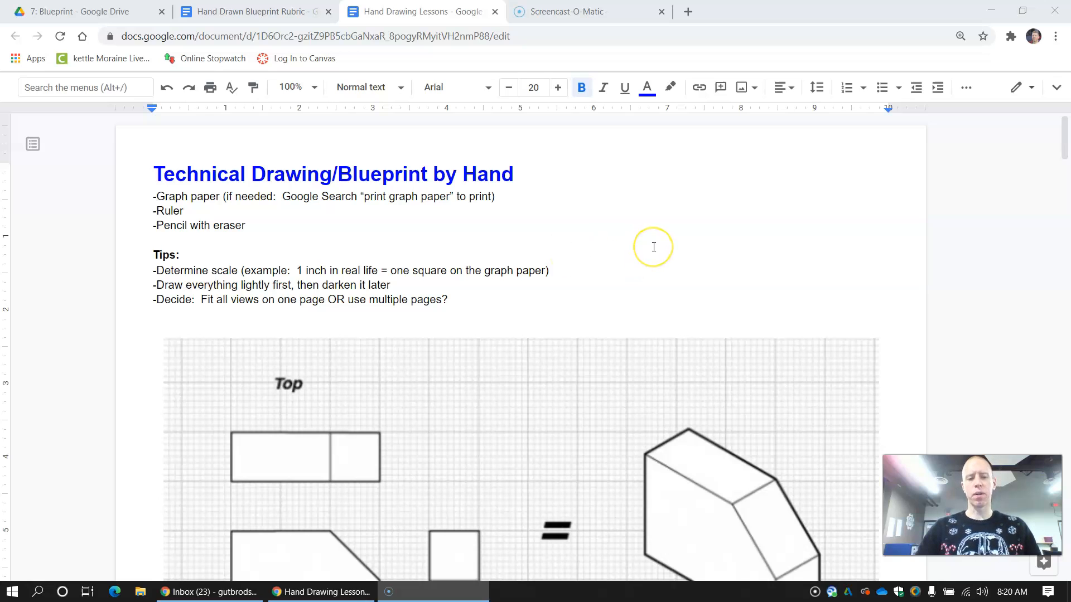
pyautogui.moveTo(653, 247)
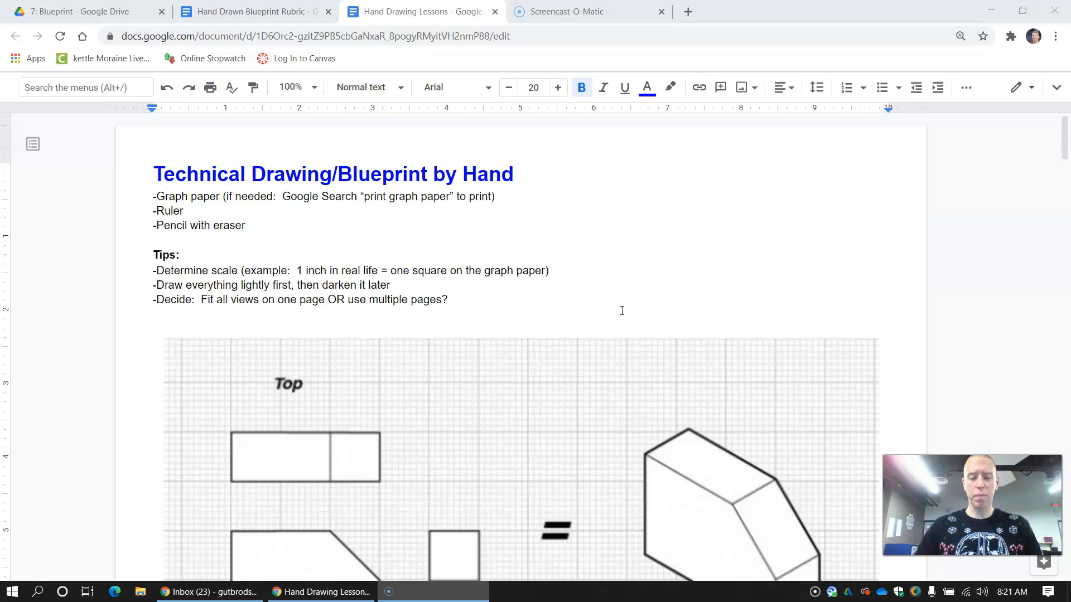
pyautogui.moveTo(559, 311)
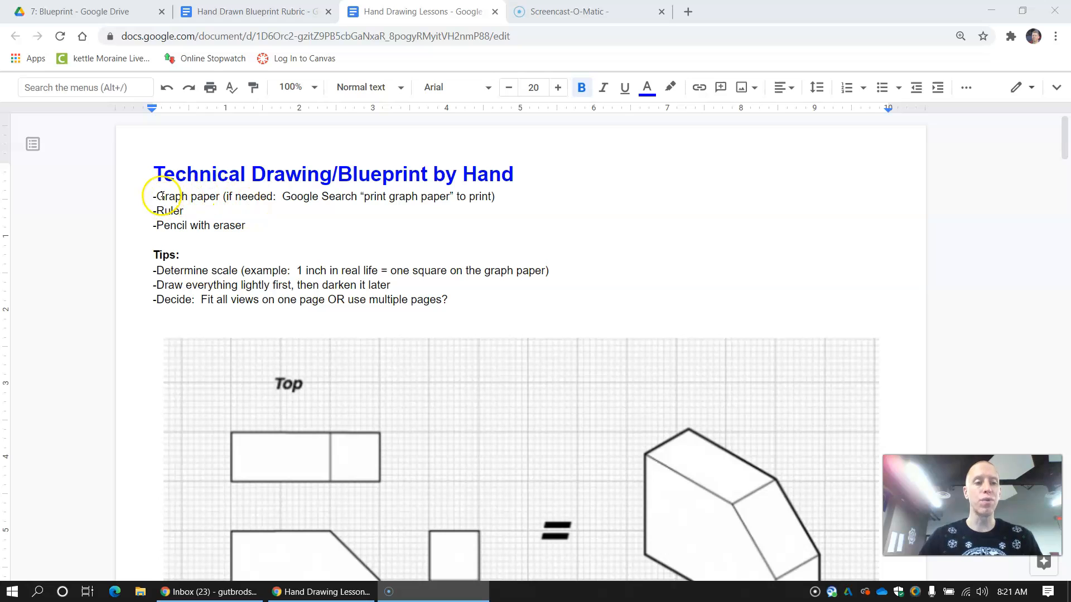
pyautogui.moveTo(250, 196)
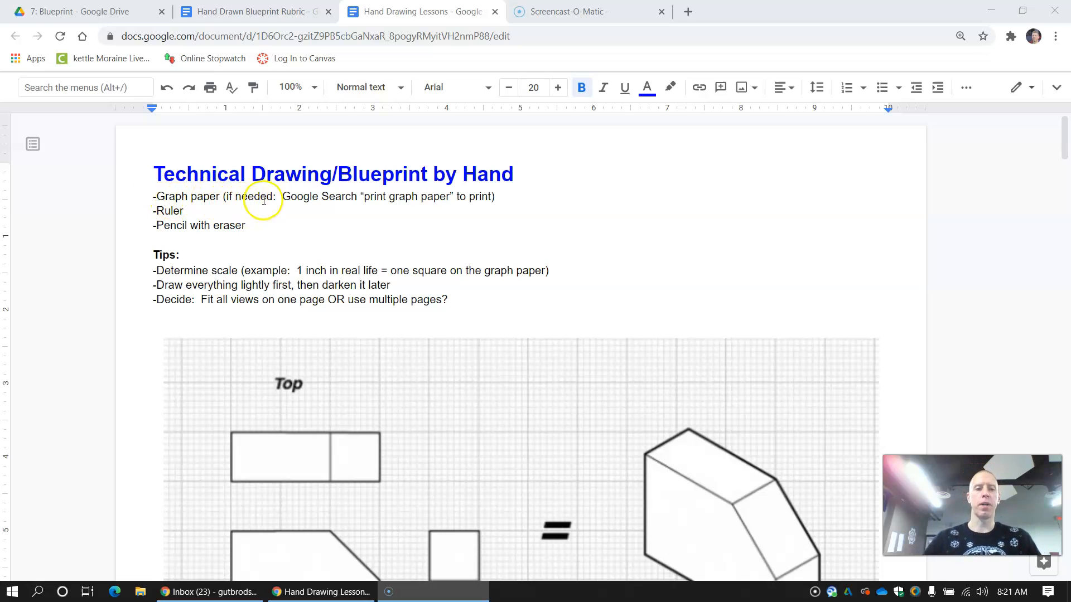
pyautogui.moveTo(361, 205)
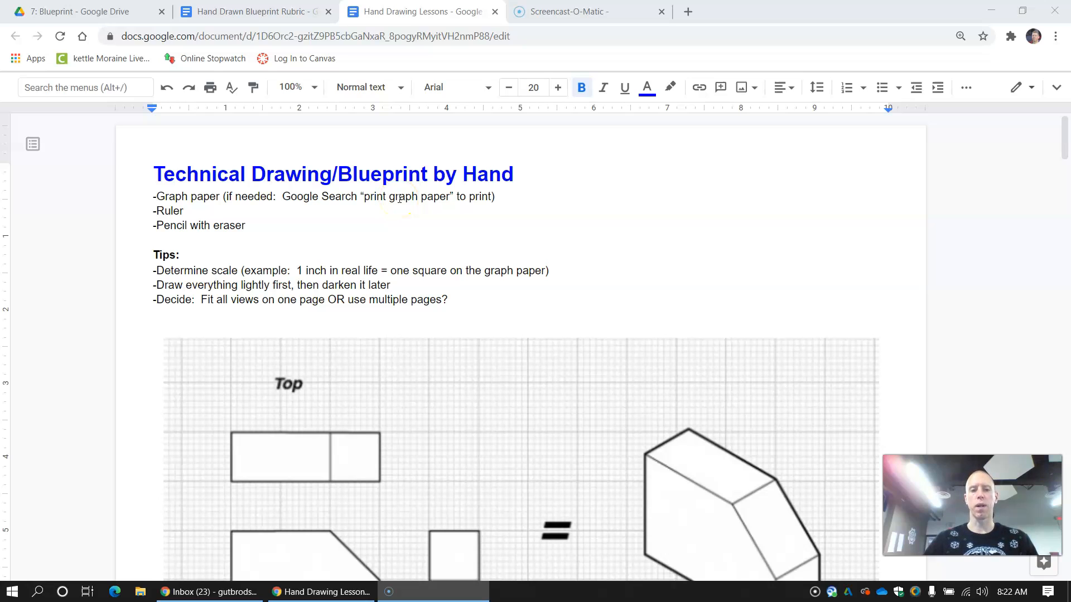
pyautogui.moveTo(542, 172)
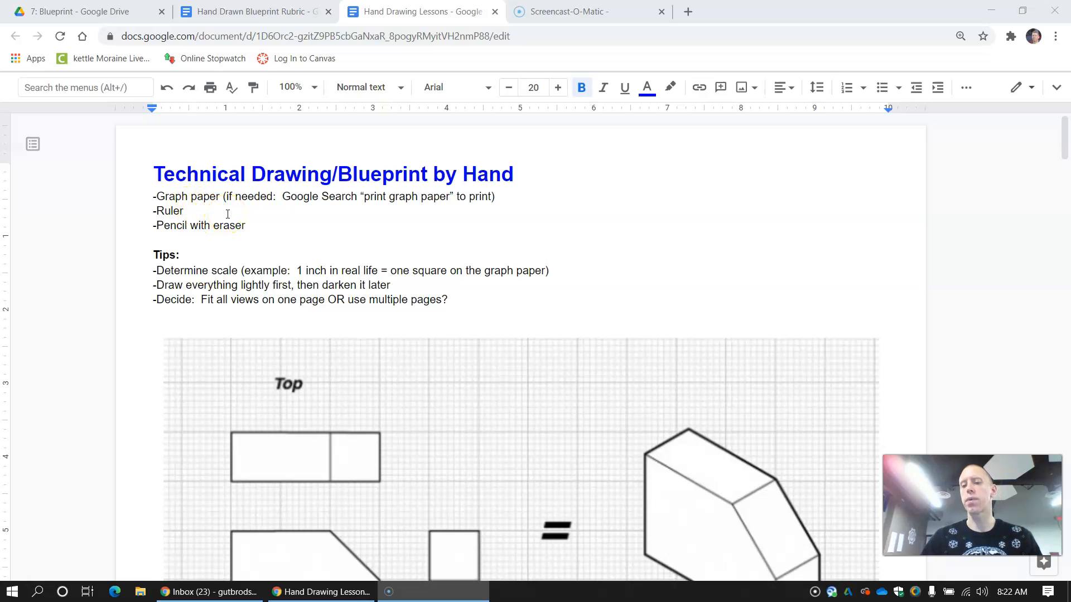
# Step: Scroll to the graph-paper blueprint showing Top, Side and Front views beside the 3D block
pyautogui.click(246, 227)
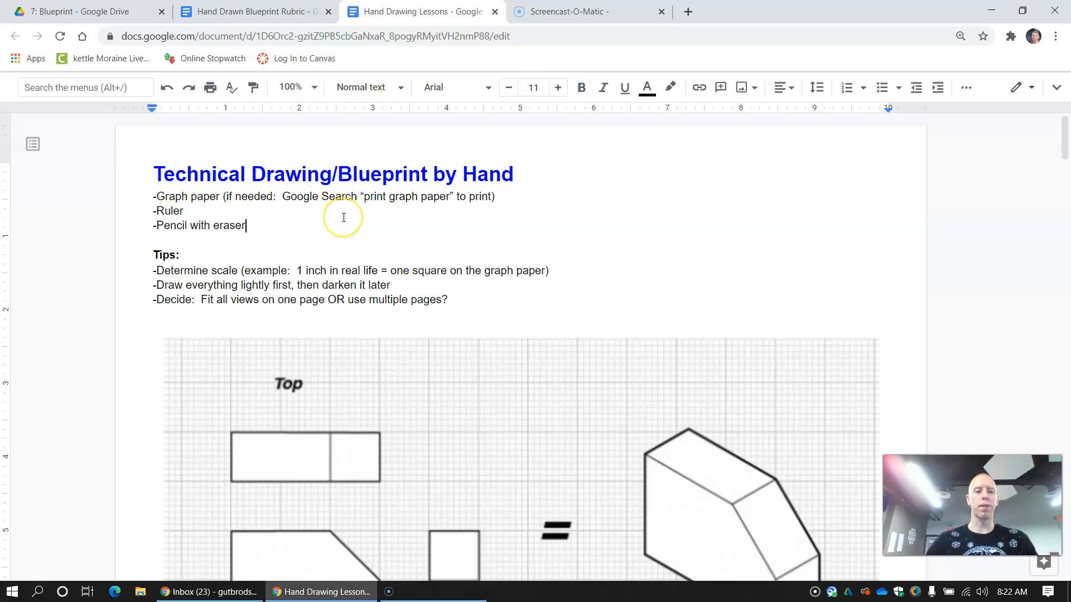
pyautogui.scroll(-3)
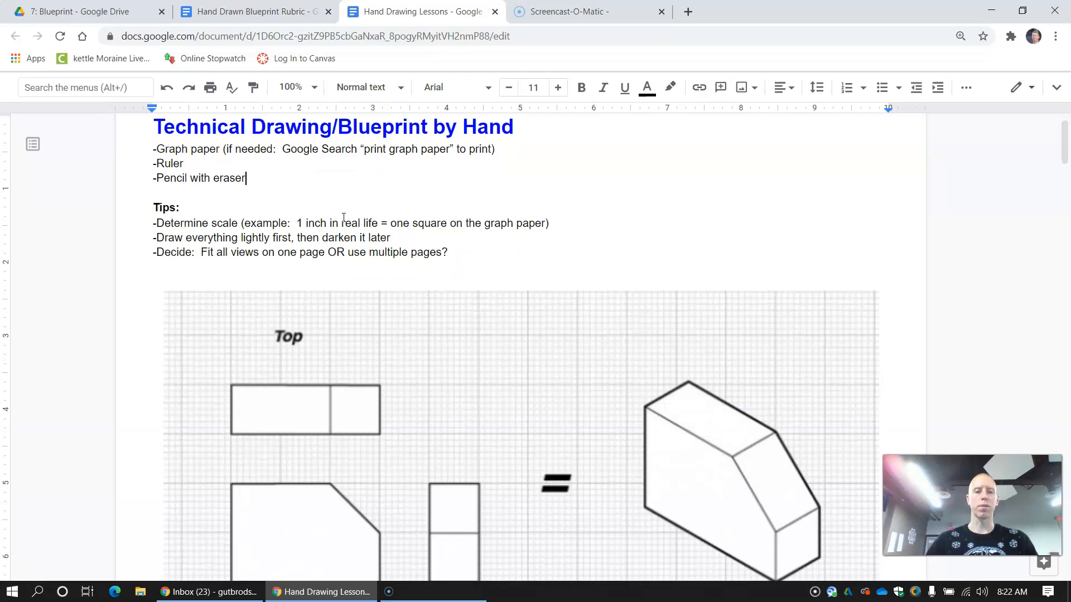
pyautogui.scroll(-3)
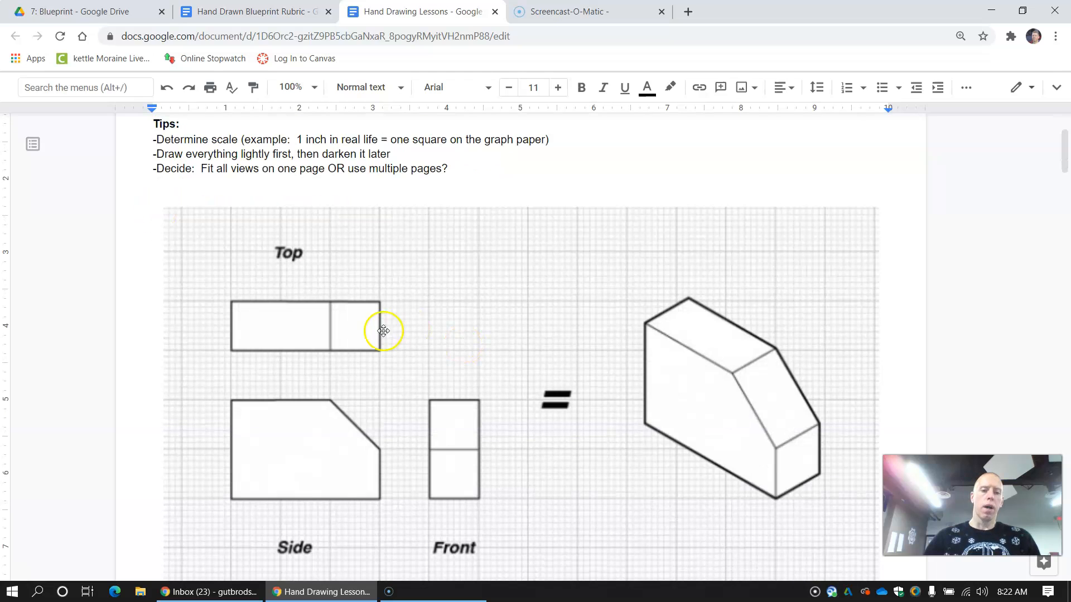
pyautogui.moveTo(229, 270)
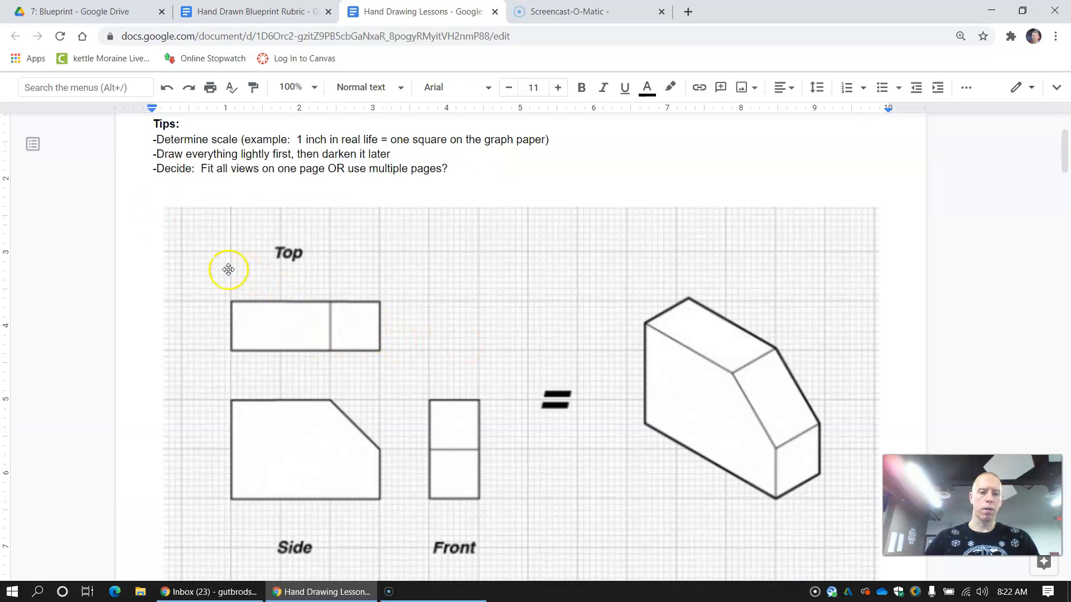
pyautogui.moveTo(198, 320)
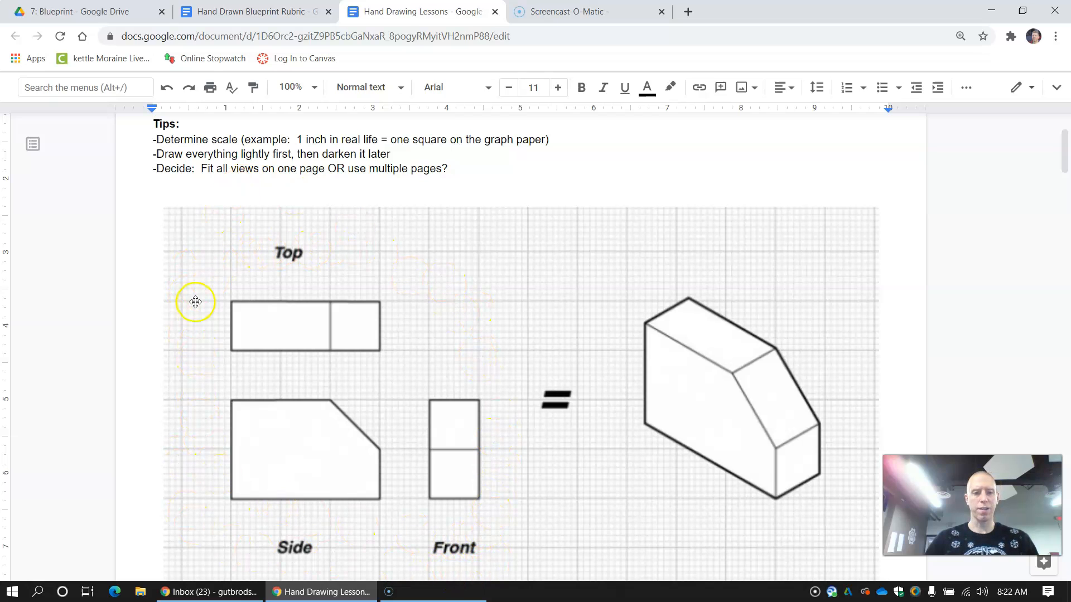
pyautogui.moveTo(842, 321)
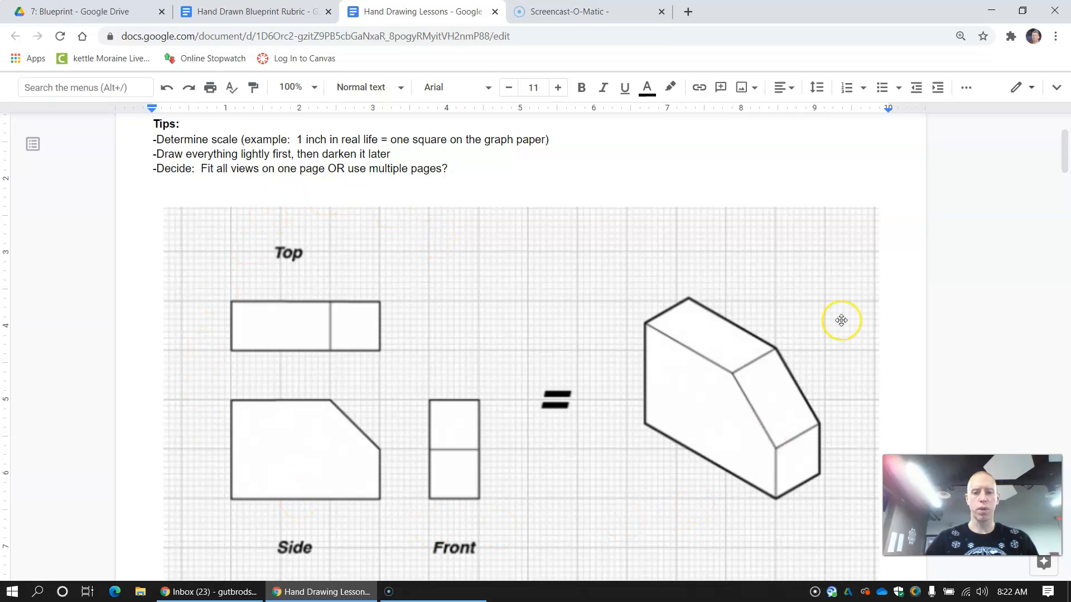
pyautogui.moveTo(667, 386)
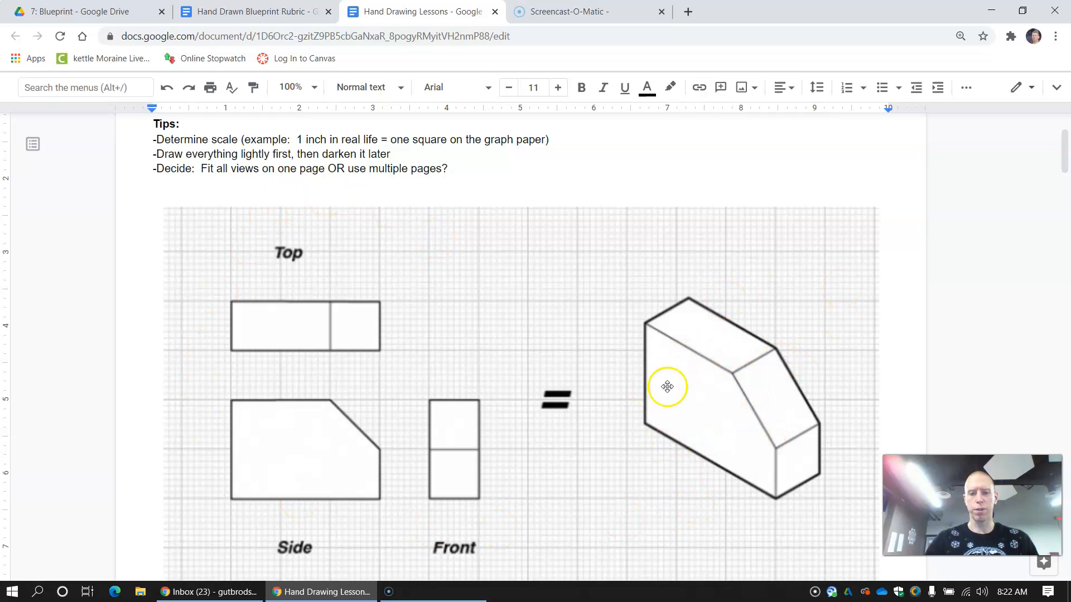
pyautogui.moveTo(770, 434)
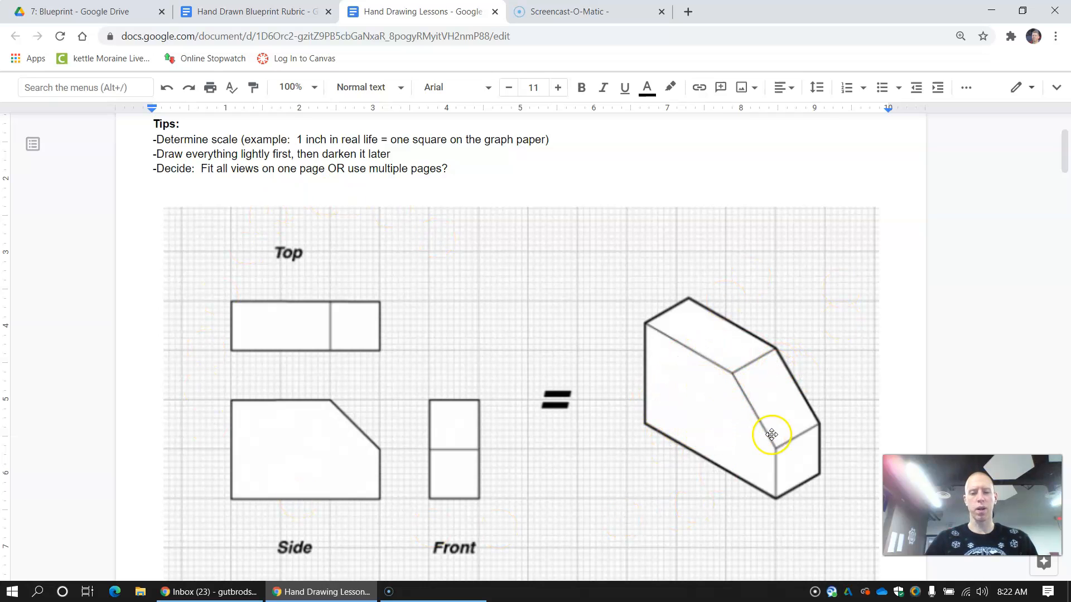
pyautogui.moveTo(508, 399)
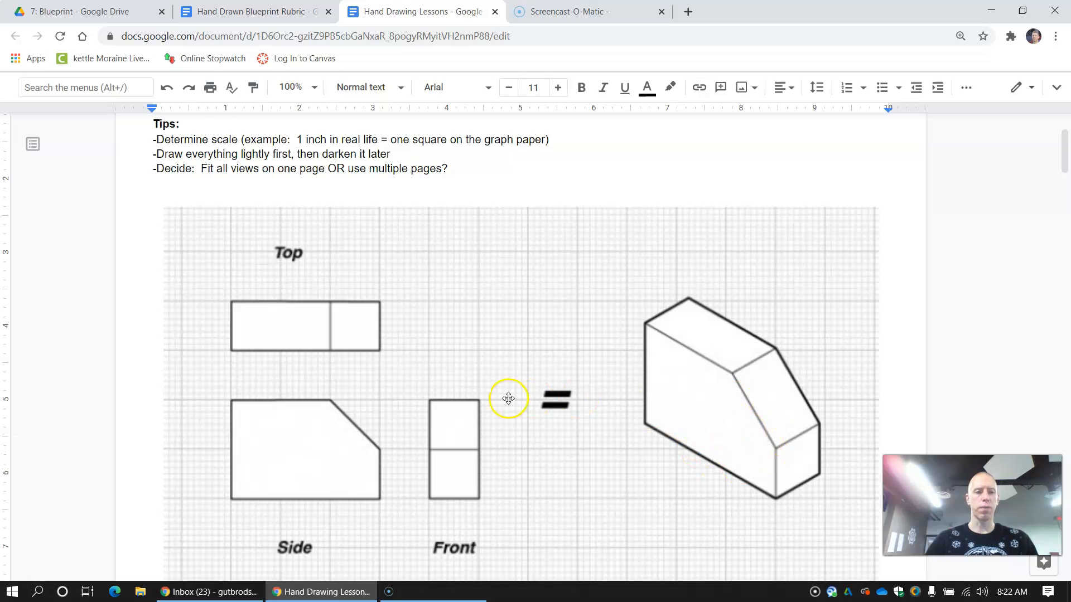
# Step: Switch to the Hand Drawn Blueprint Rubric tab showing its 5-to-1 scoring criteria
pyautogui.click(253, 12)
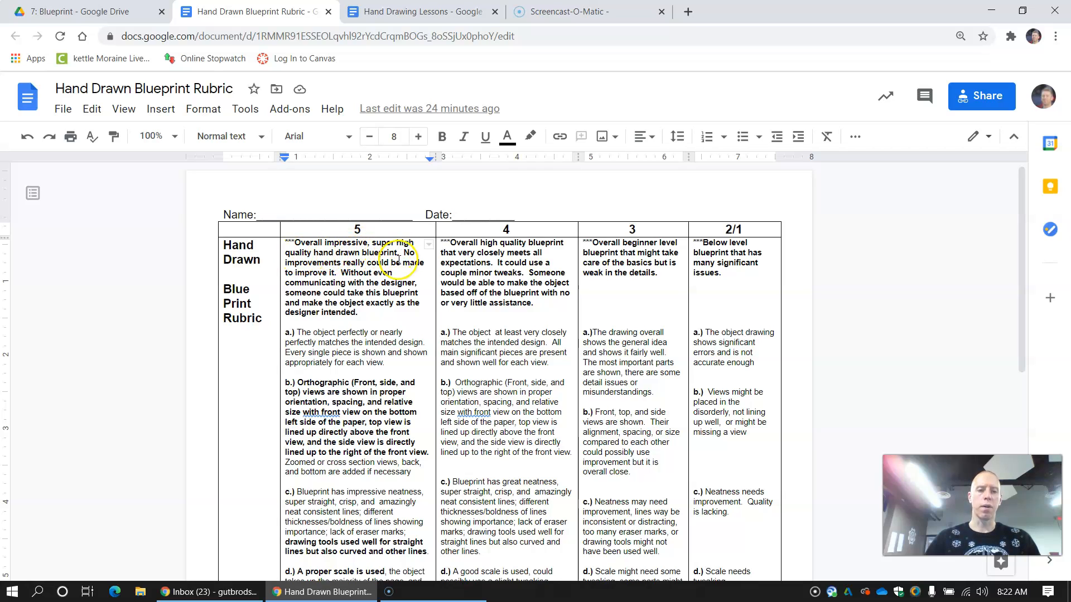
pyautogui.moveTo(348, 262)
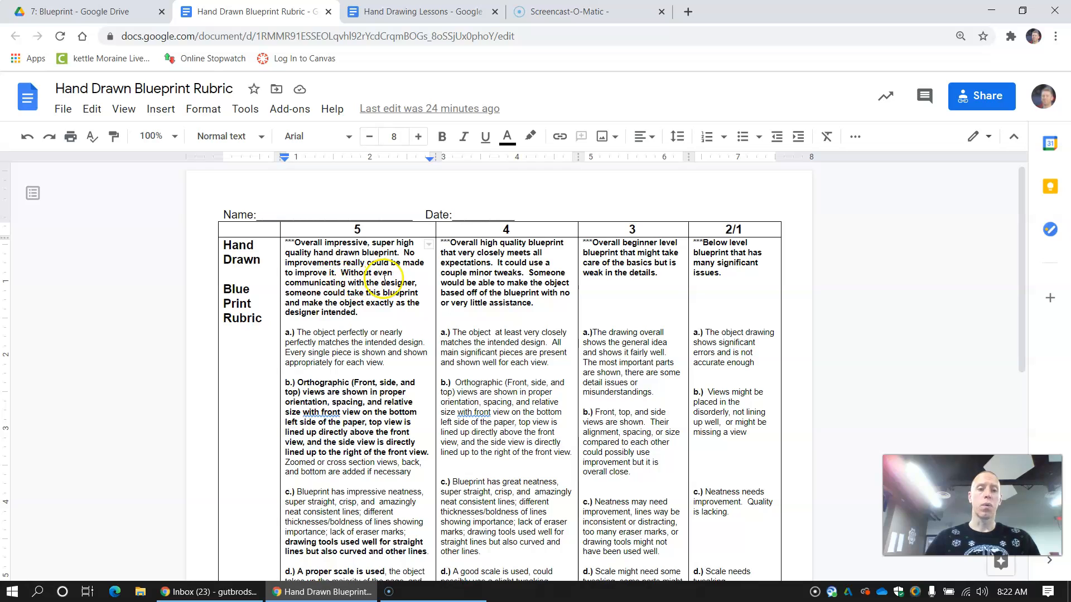
pyautogui.moveTo(350, 290)
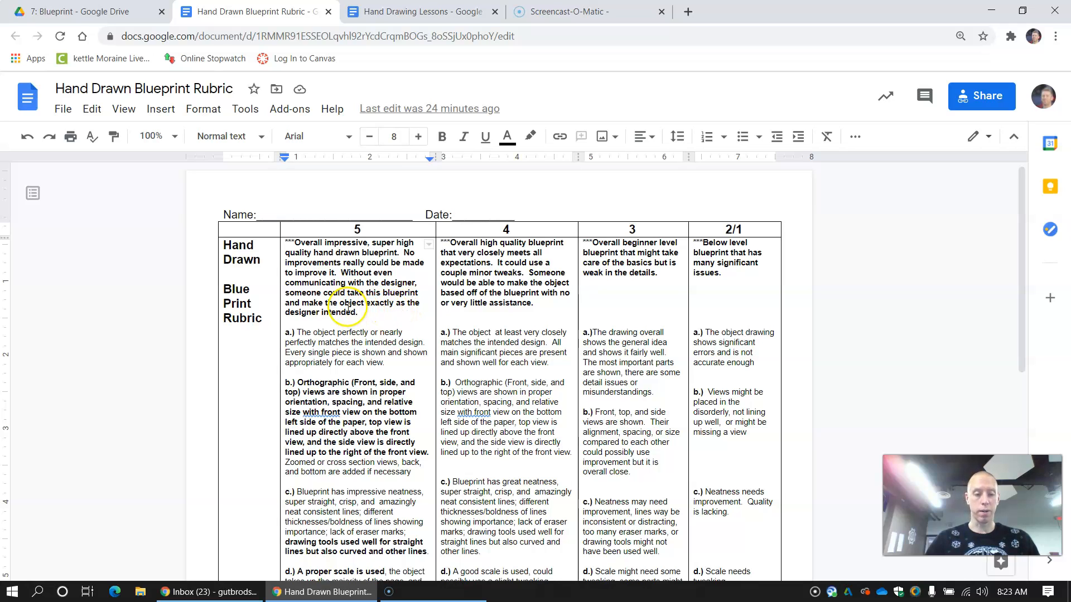
pyautogui.moveTo(393, 327)
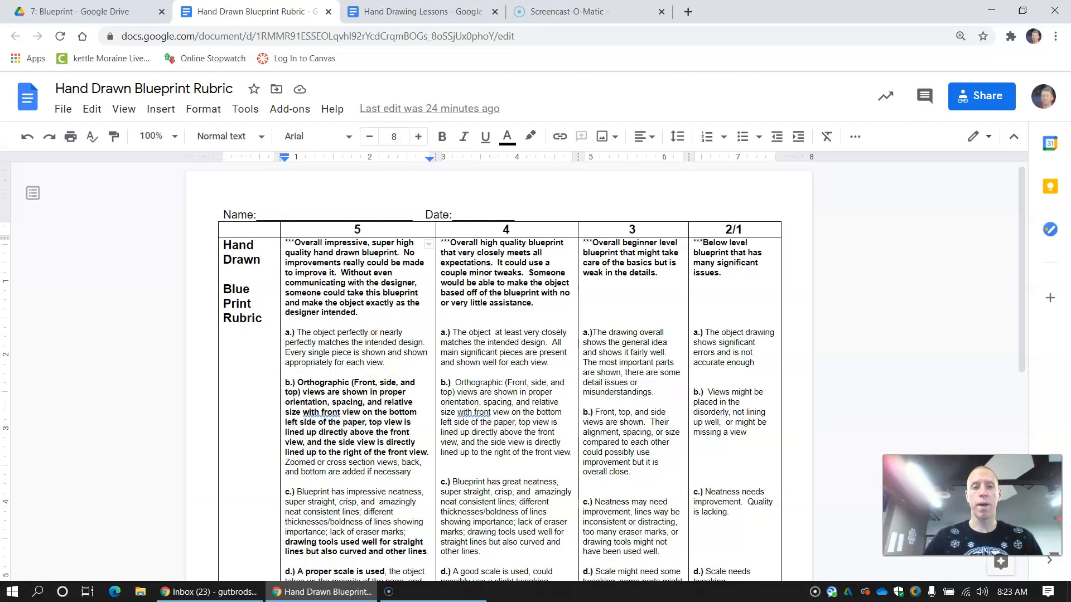
pyautogui.click(416, 12)
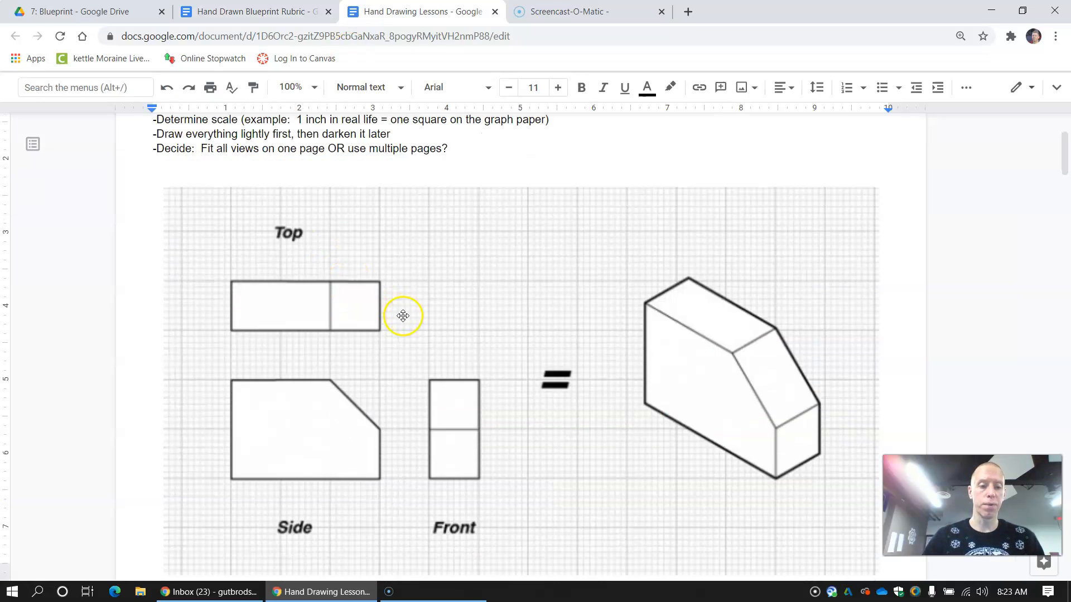
pyautogui.scroll(-3)
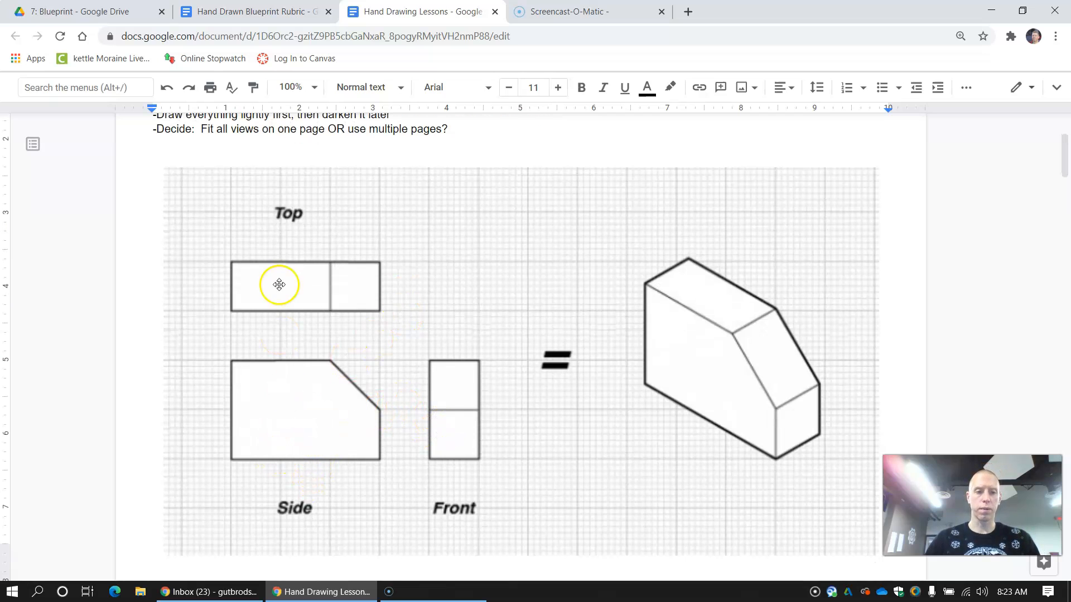
pyautogui.moveTo(510, 433)
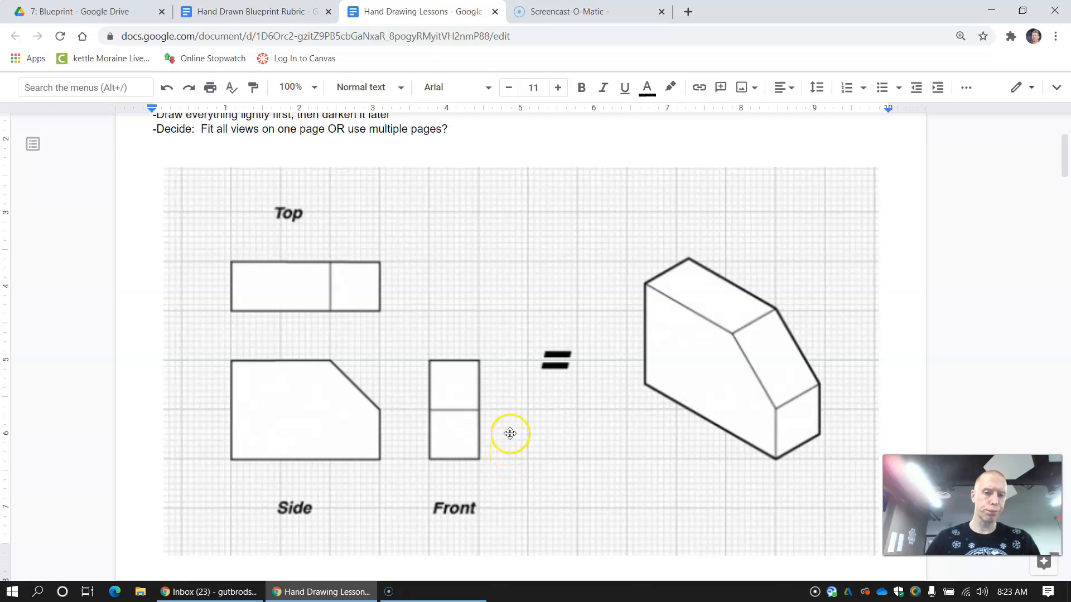
pyautogui.moveTo(830, 289)
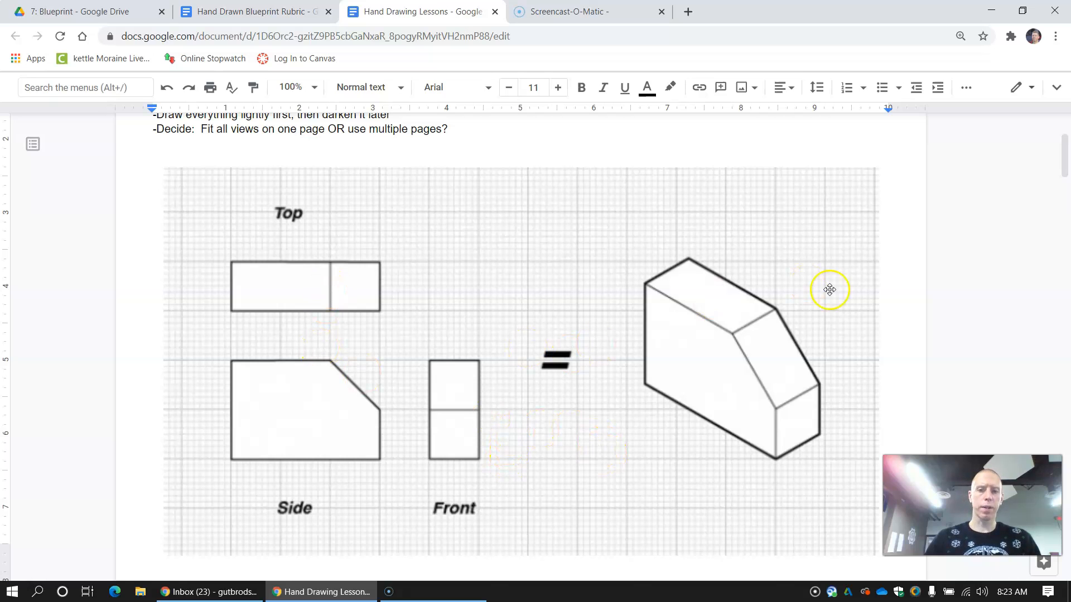
pyautogui.moveTo(669, 310)
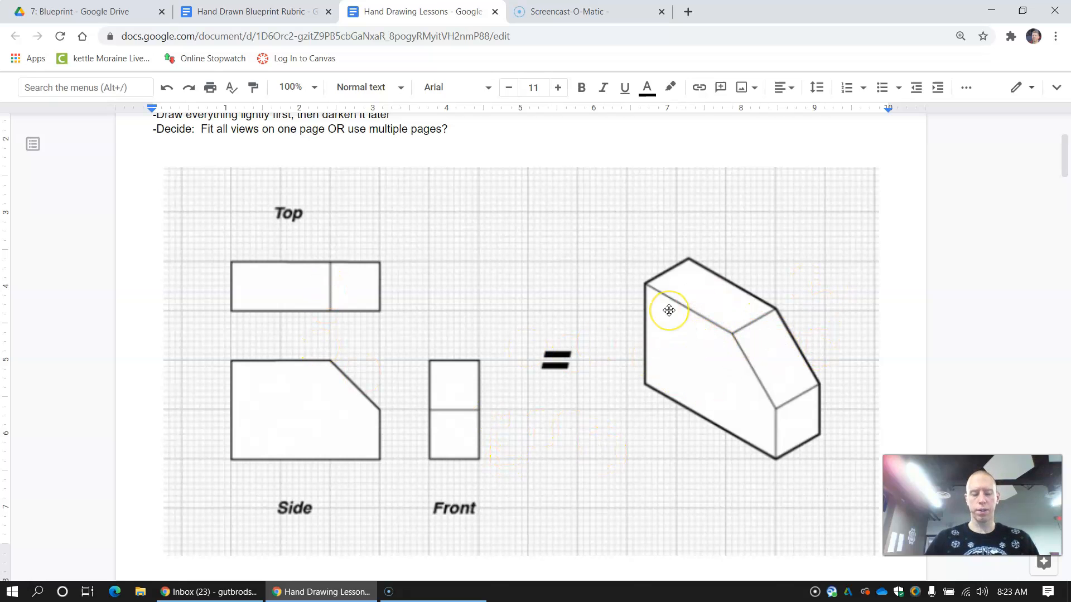
pyautogui.moveTo(288, 368)
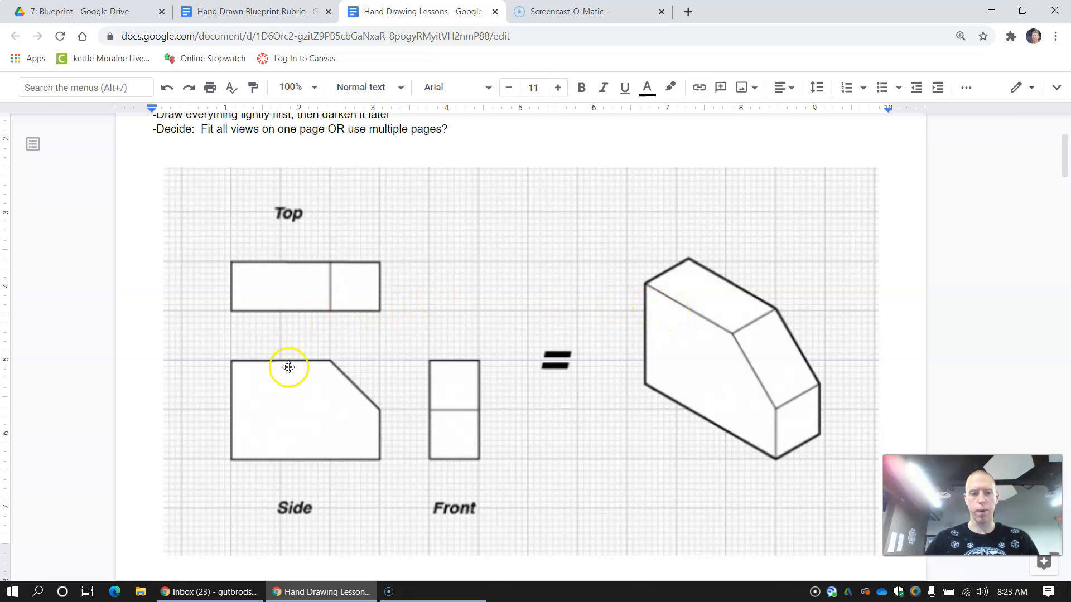
pyautogui.moveTo(610, 449)
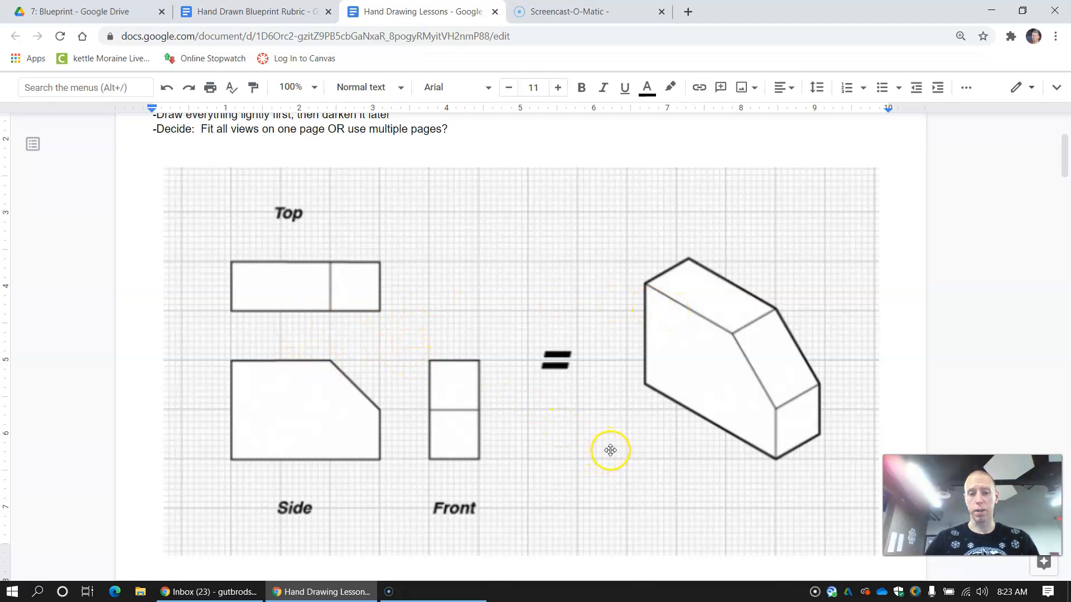
pyautogui.moveTo(709, 298)
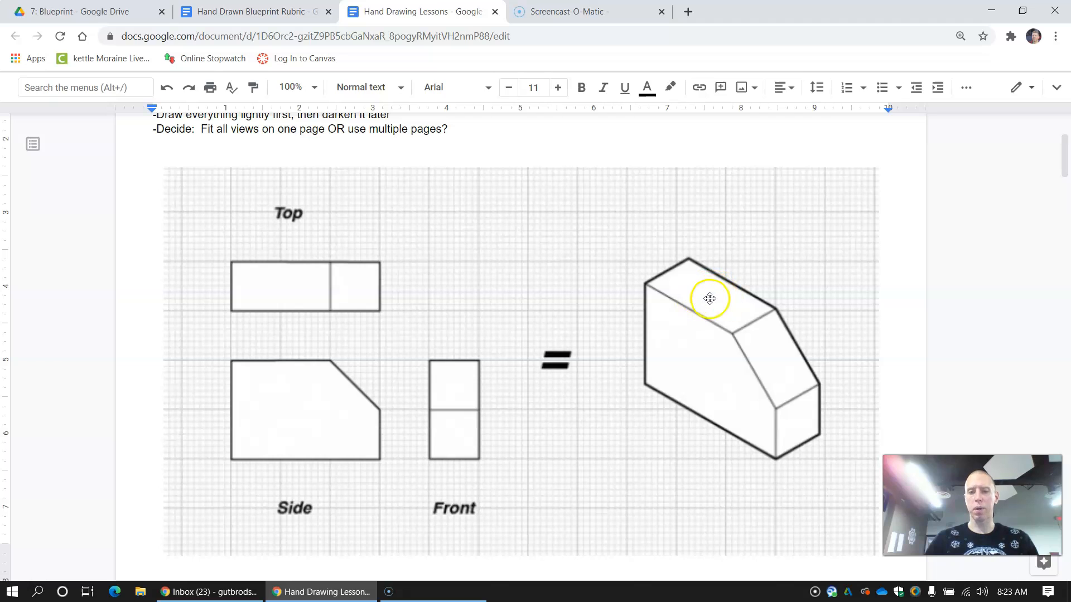
pyautogui.moveTo(765, 319)
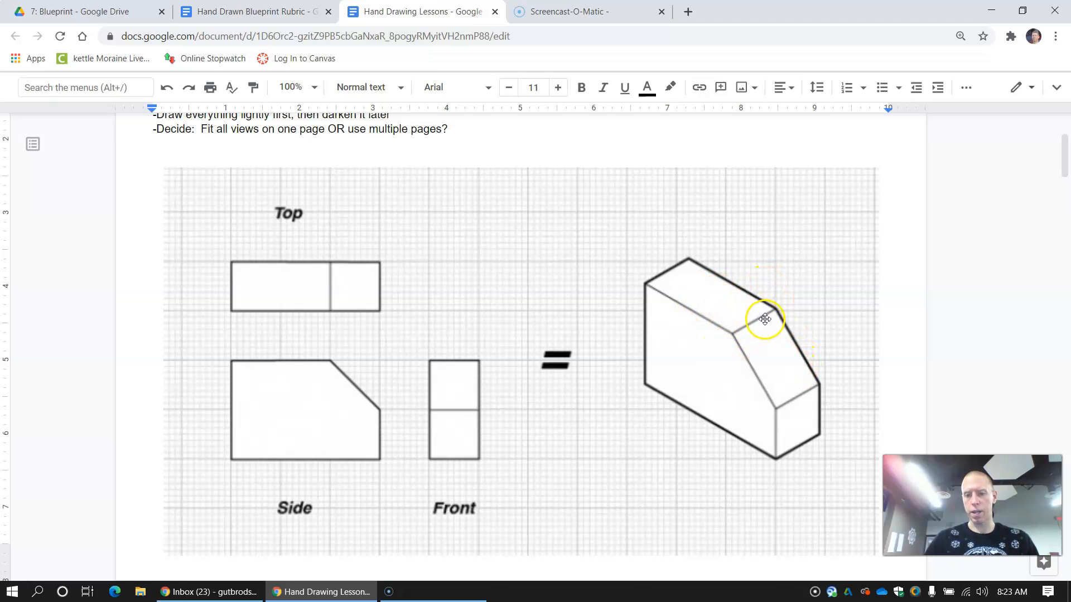
pyautogui.moveTo(782, 367)
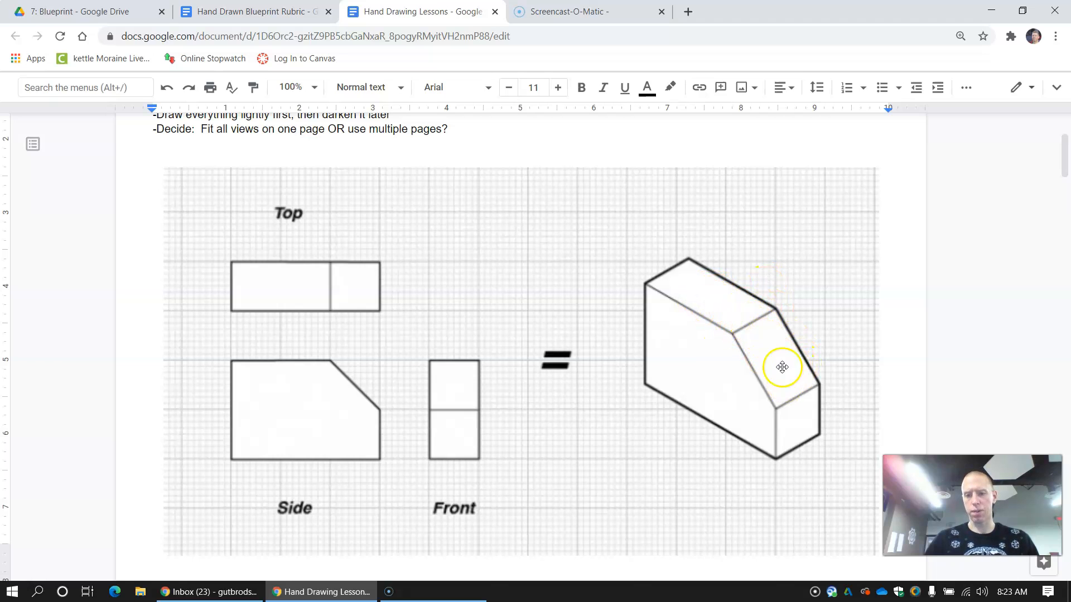
pyautogui.moveTo(520, 253)
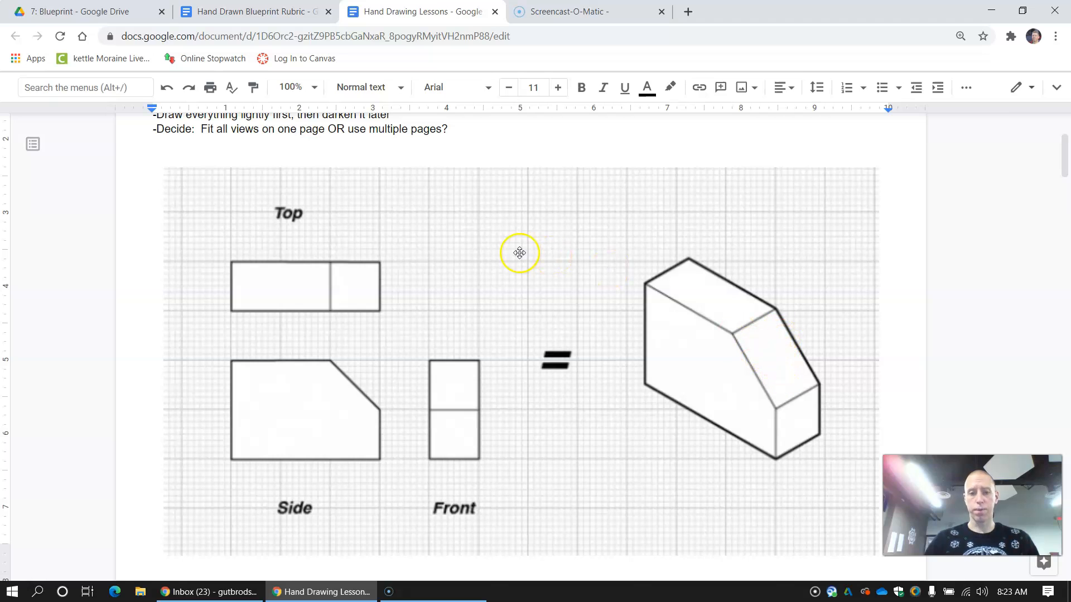
pyautogui.moveTo(326, 308)
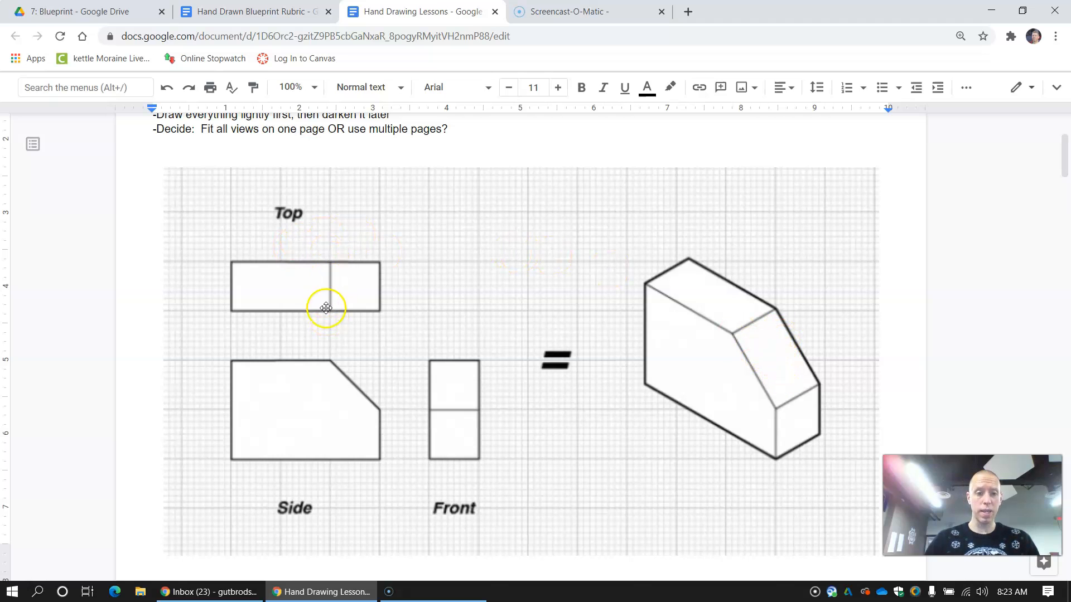
pyautogui.moveTo(328, 301)
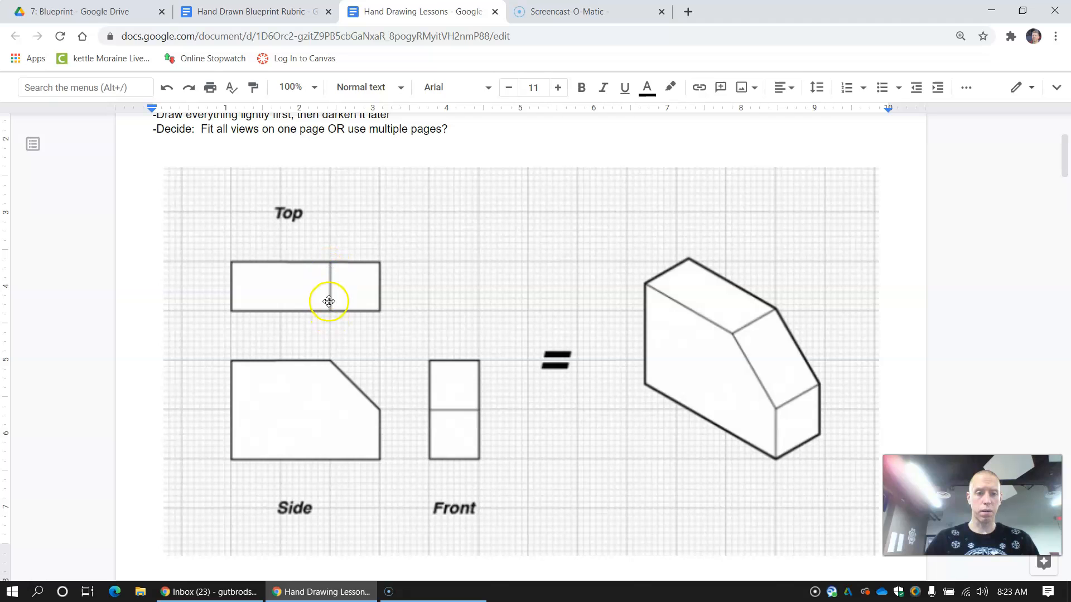
pyautogui.moveTo(800, 409)
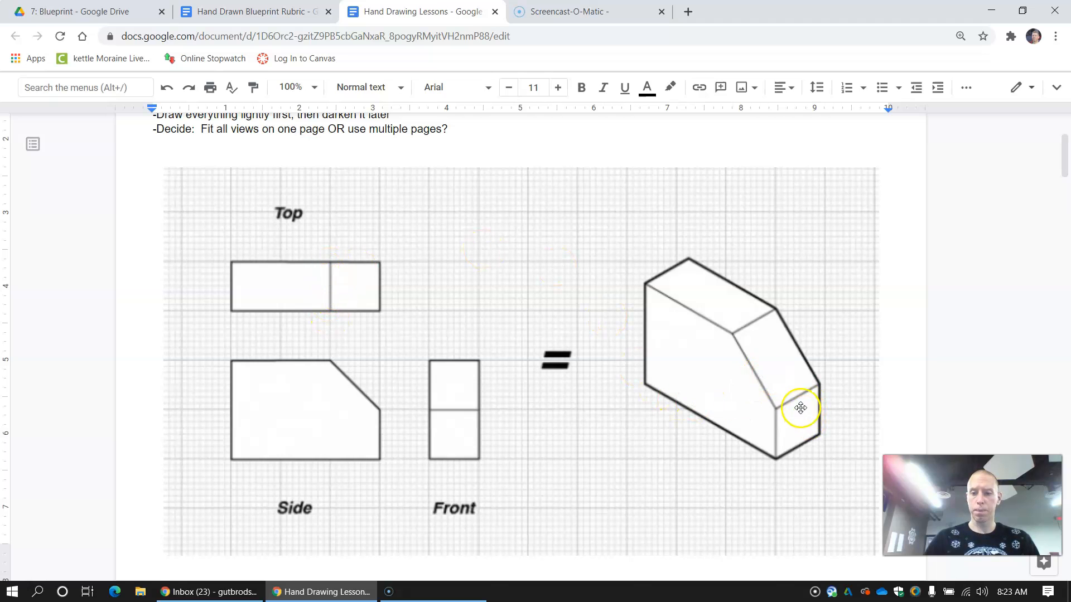
pyautogui.moveTo(794, 403)
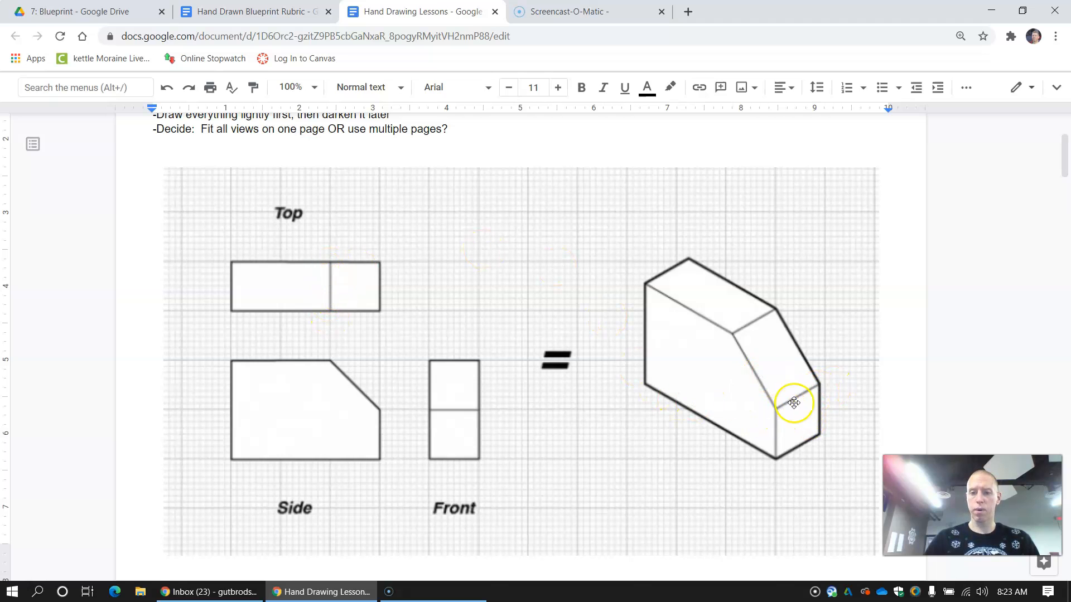
pyautogui.moveTo(767, 342)
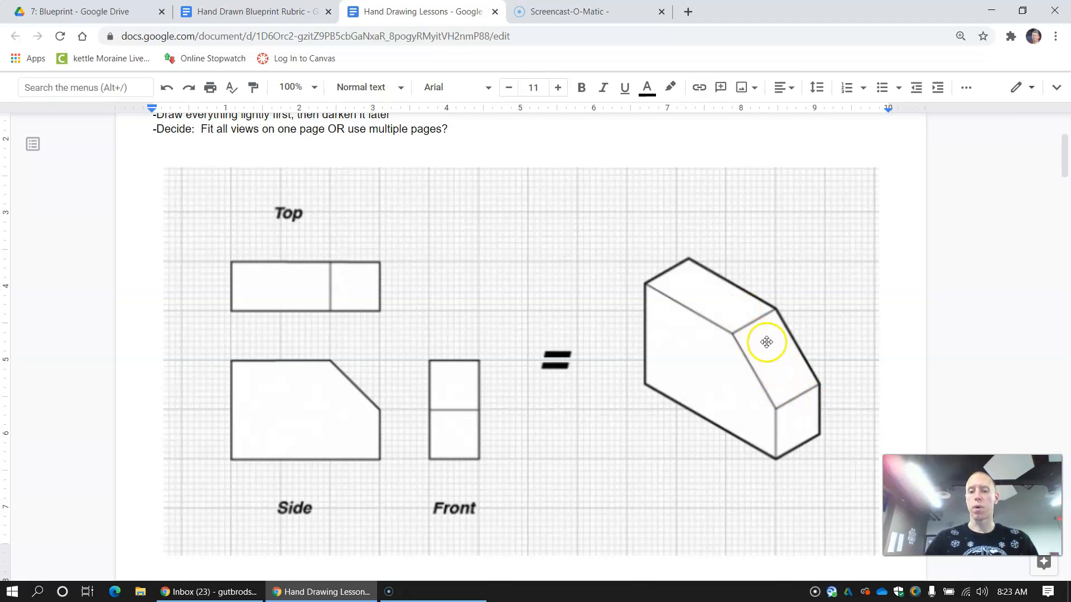
pyautogui.moveTo(799, 416)
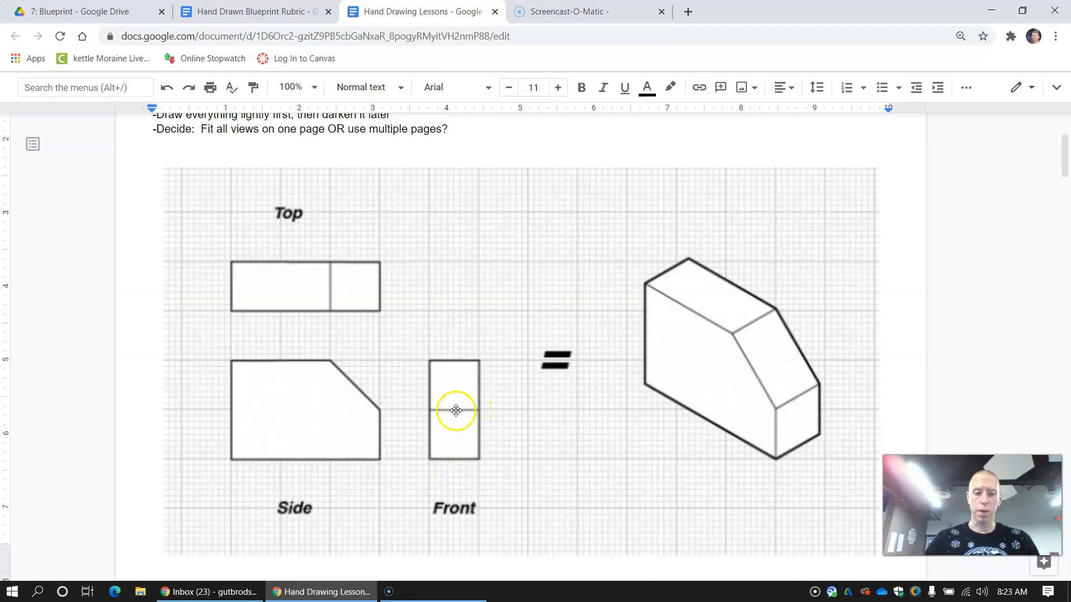
pyautogui.moveTo(381, 244)
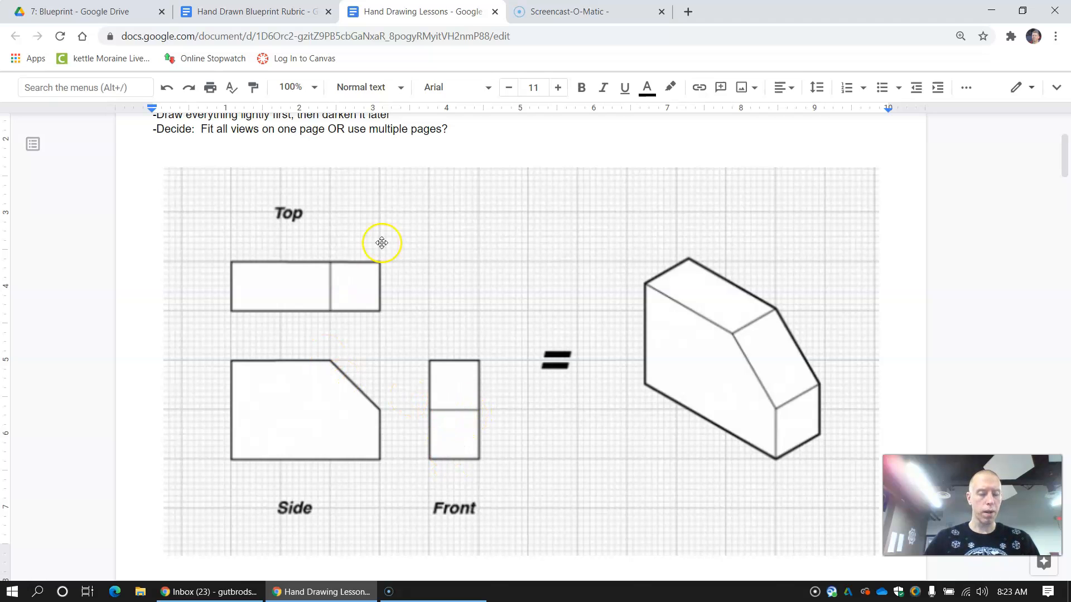
pyautogui.moveTo(433, 225)
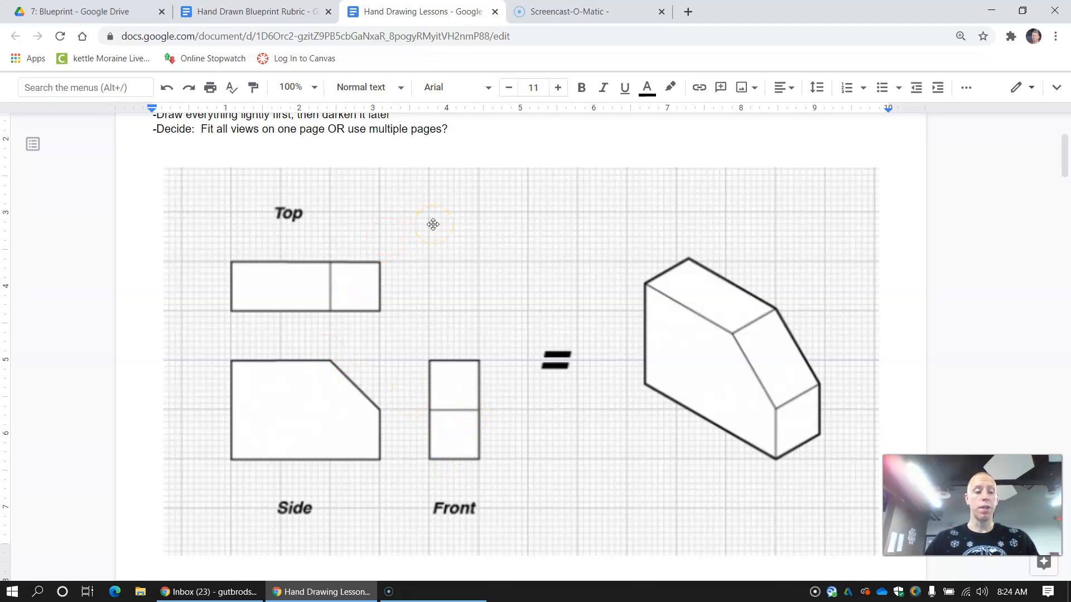
pyautogui.moveTo(455, 222)
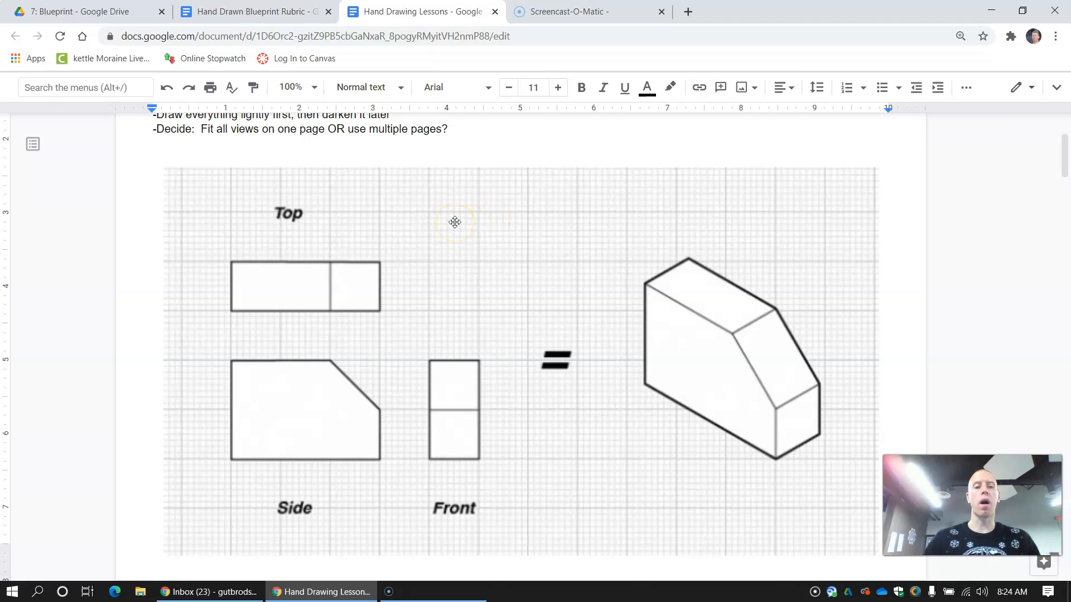
pyautogui.moveTo(419, 421)
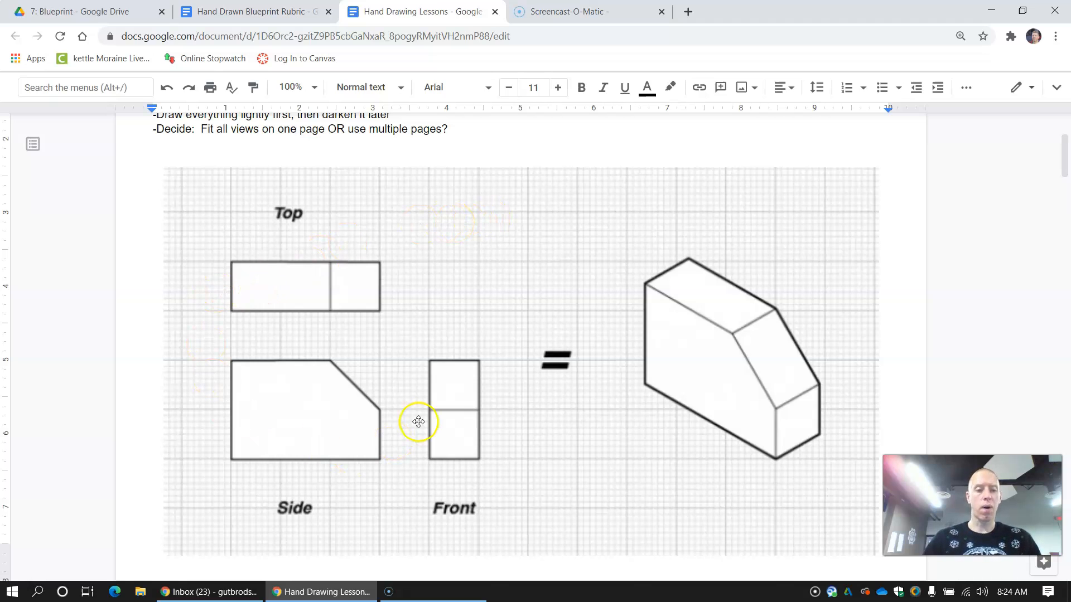
pyautogui.moveTo(223, 360)
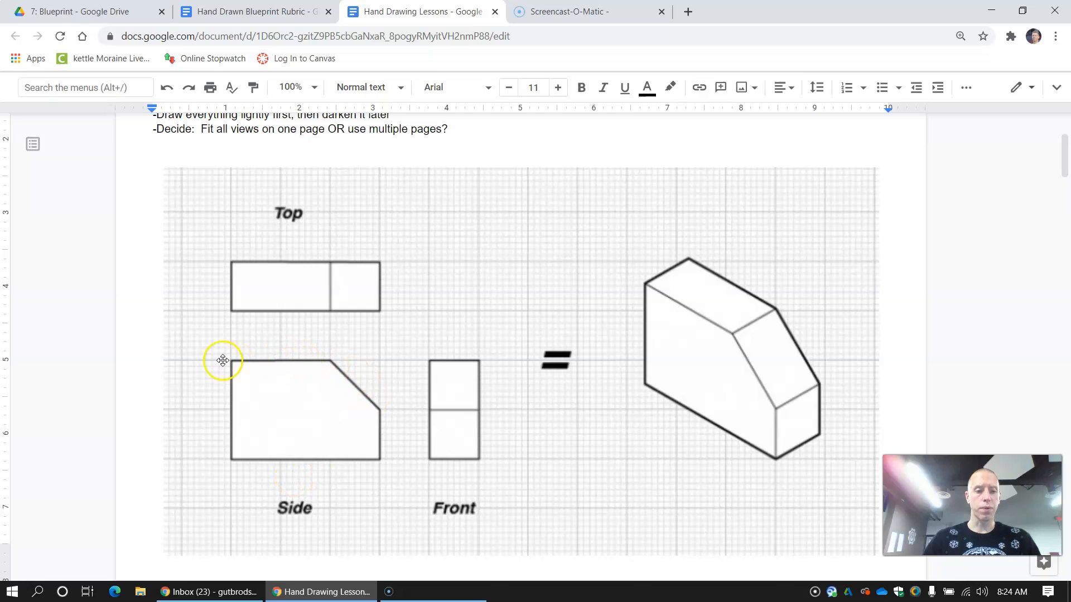
pyautogui.moveTo(355, 380)
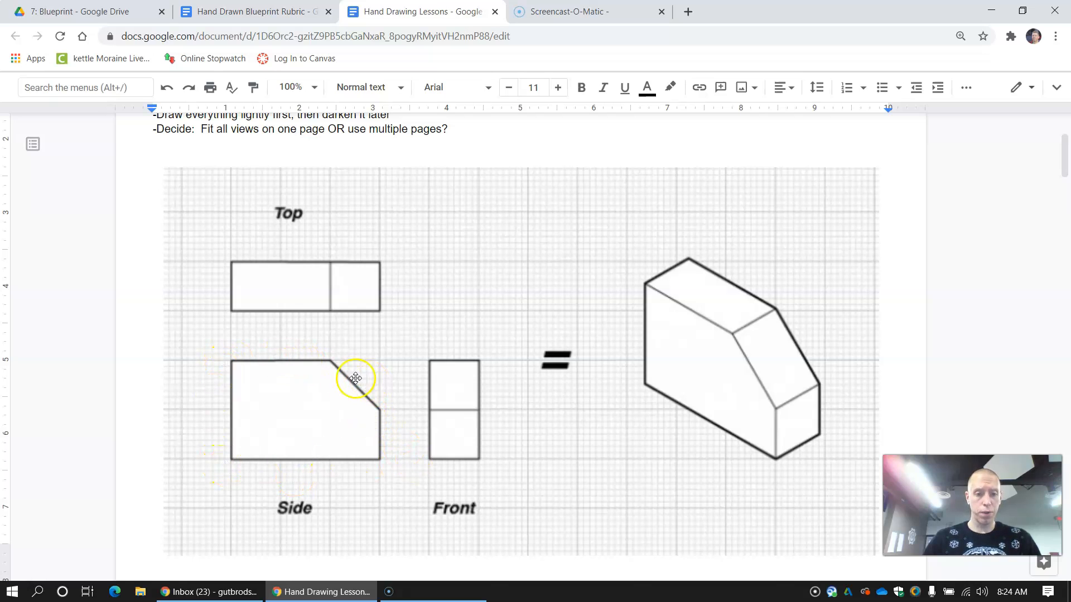
pyautogui.moveTo(312, 361)
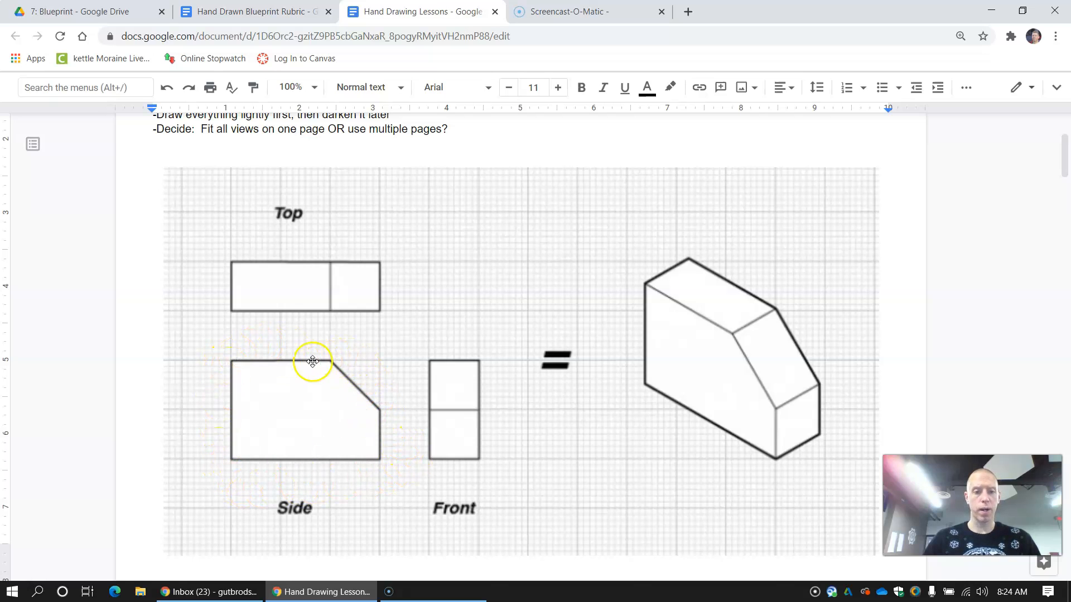
pyautogui.moveTo(381, 408)
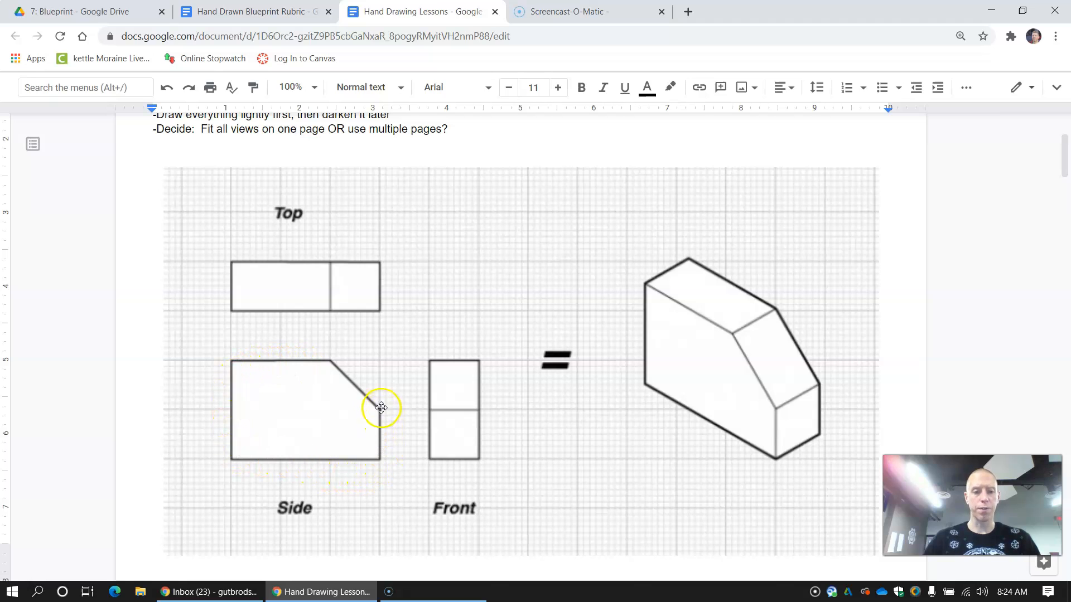
pyautogui.moveTo(239, 352)
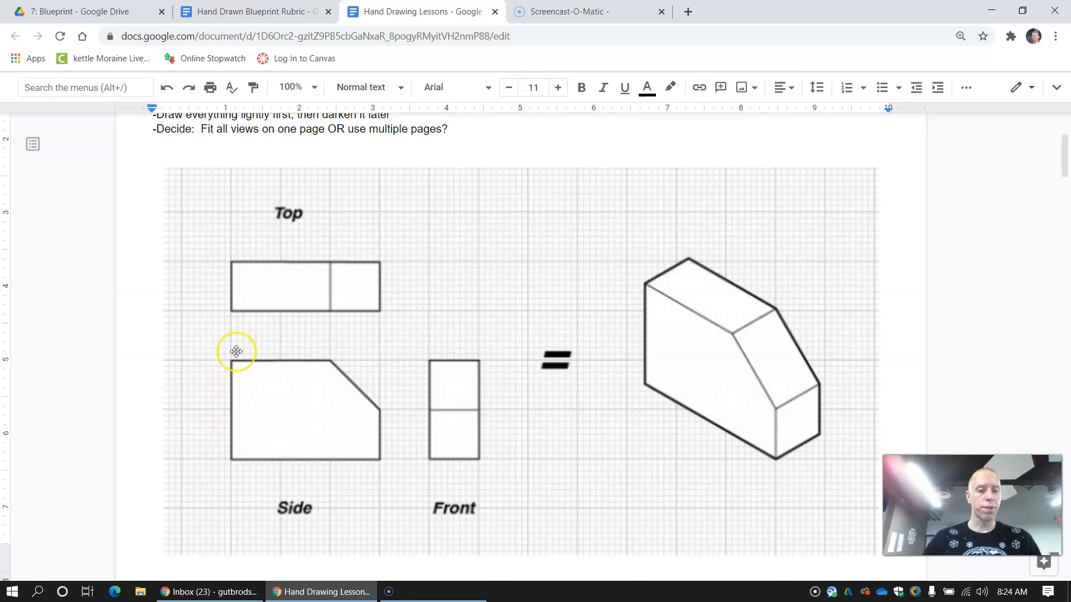
pyautogui.moveTo(241, 381)
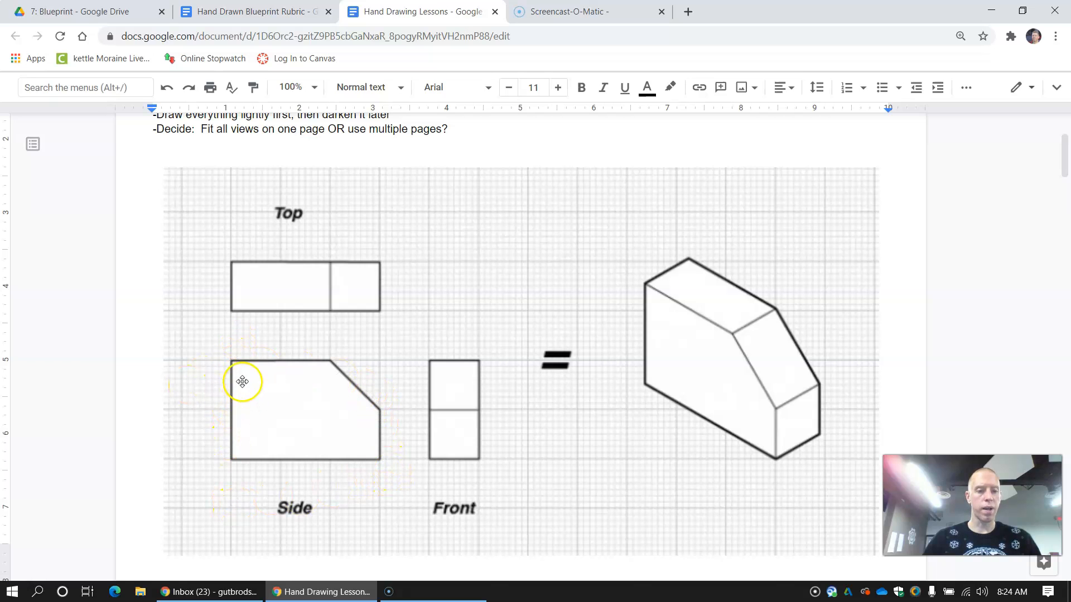
pyautogui.moveTo(235, 373)
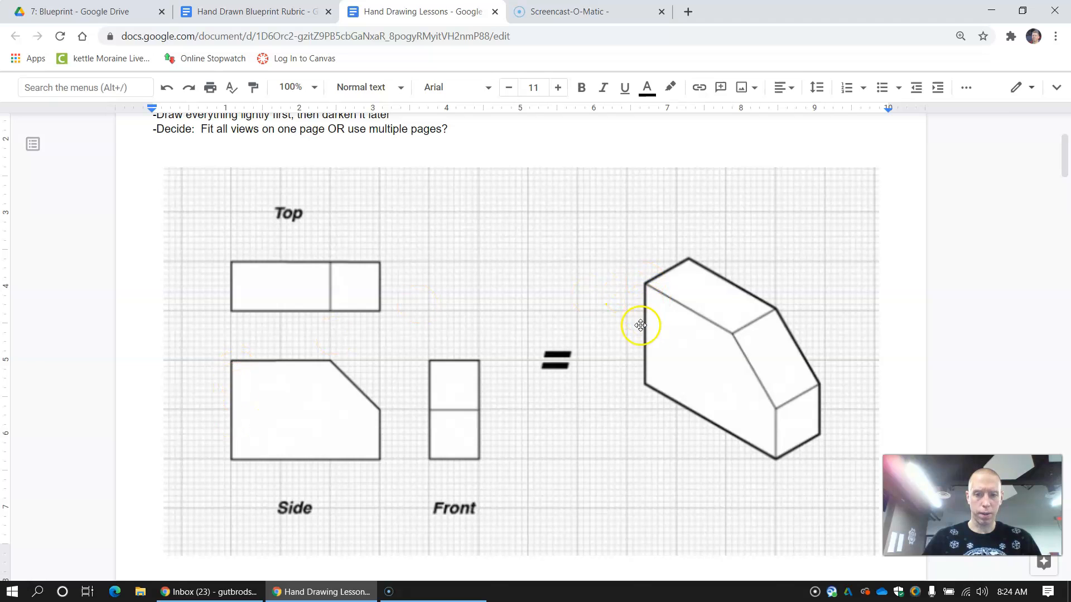
pyautogui.moveTo(234, 366)
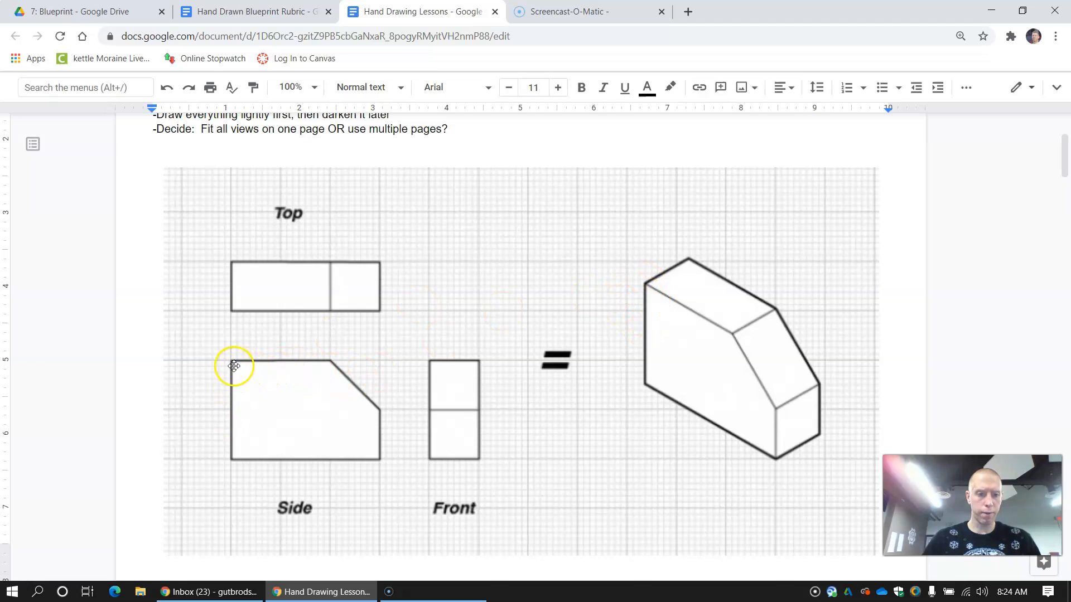
pyautogui.moveTo(231, 455)
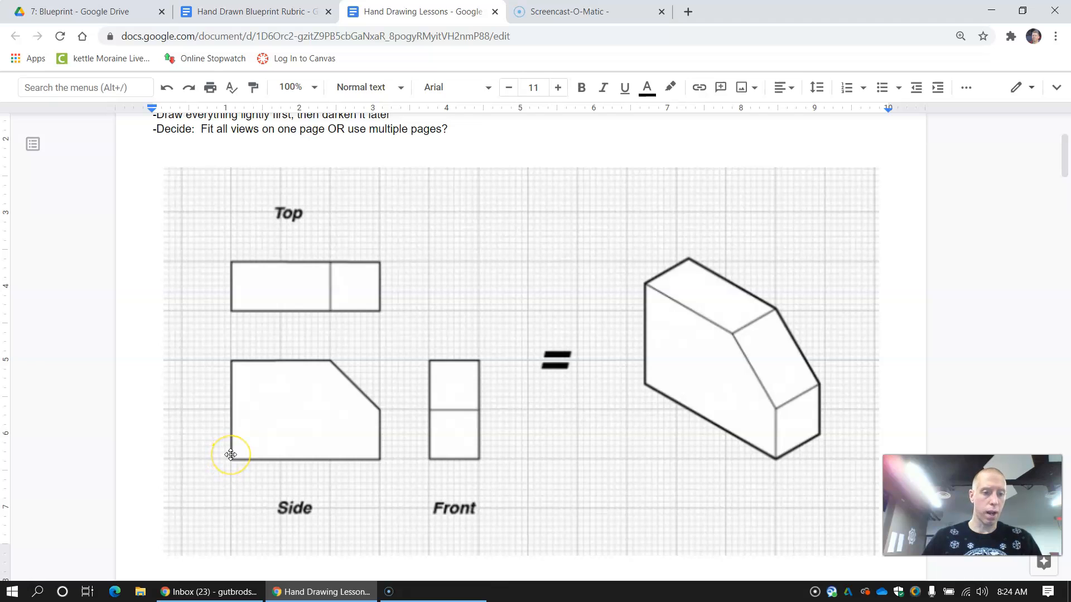
pyautogui.moveTo(229, 399)
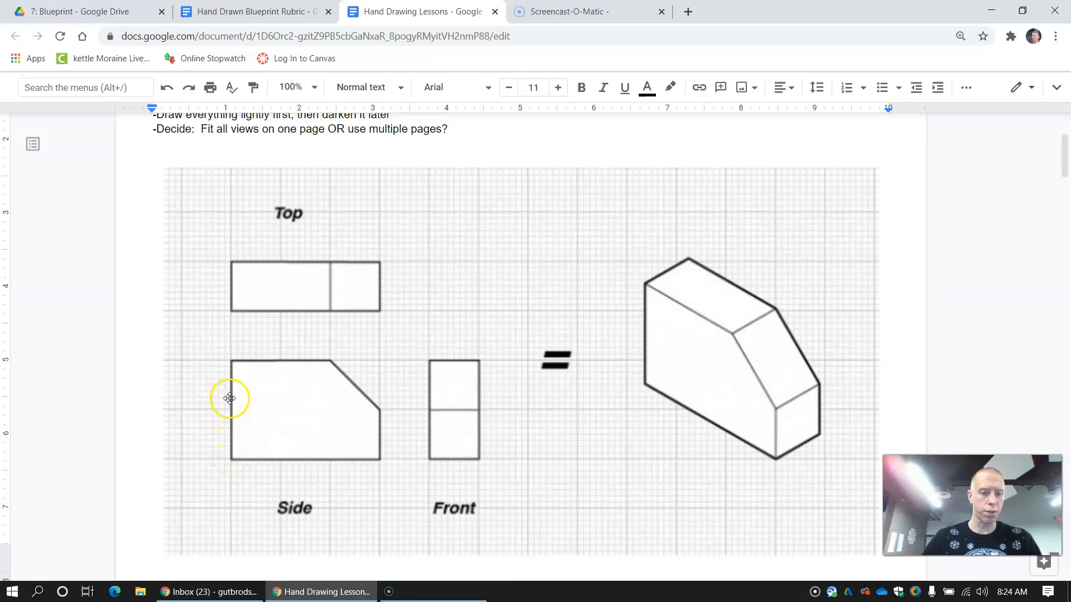
pyautogui.moveTo(231, 334)
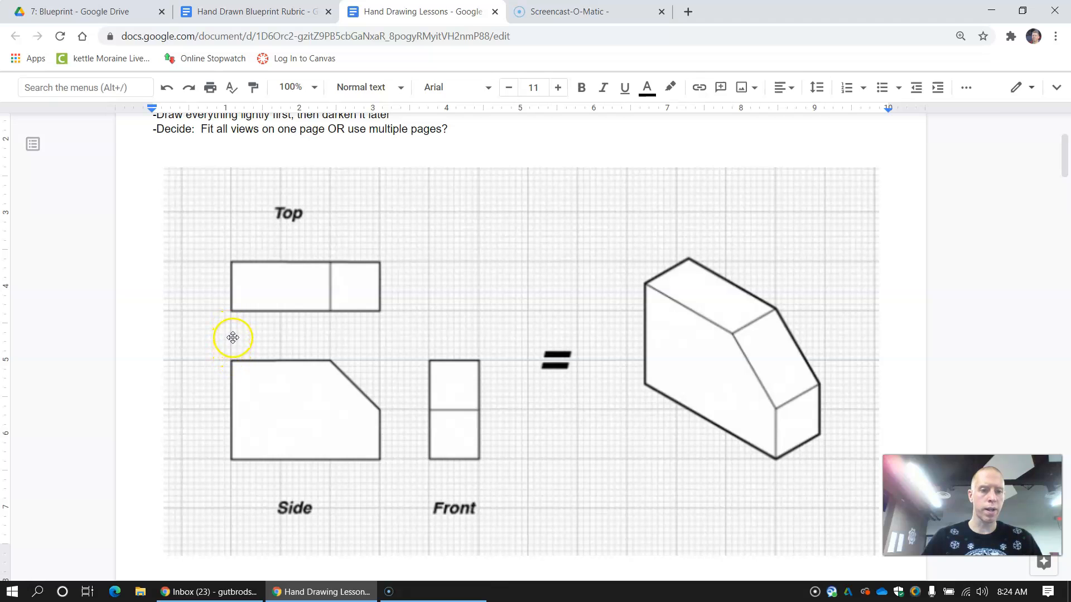
pyautogui.moveTo(232, 263)
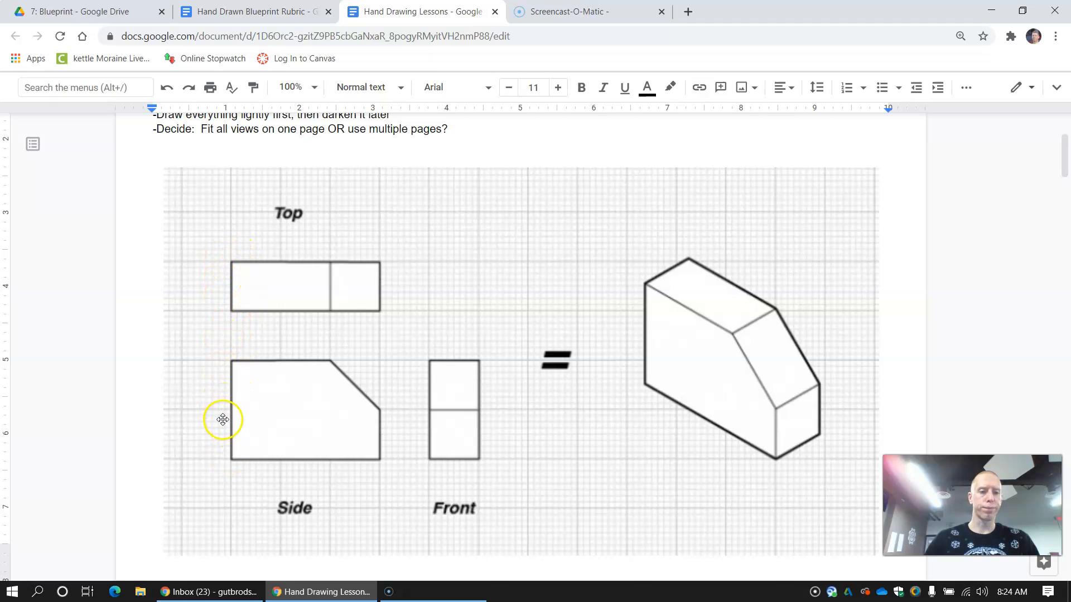
pyautogui.moveTo(331, 363)
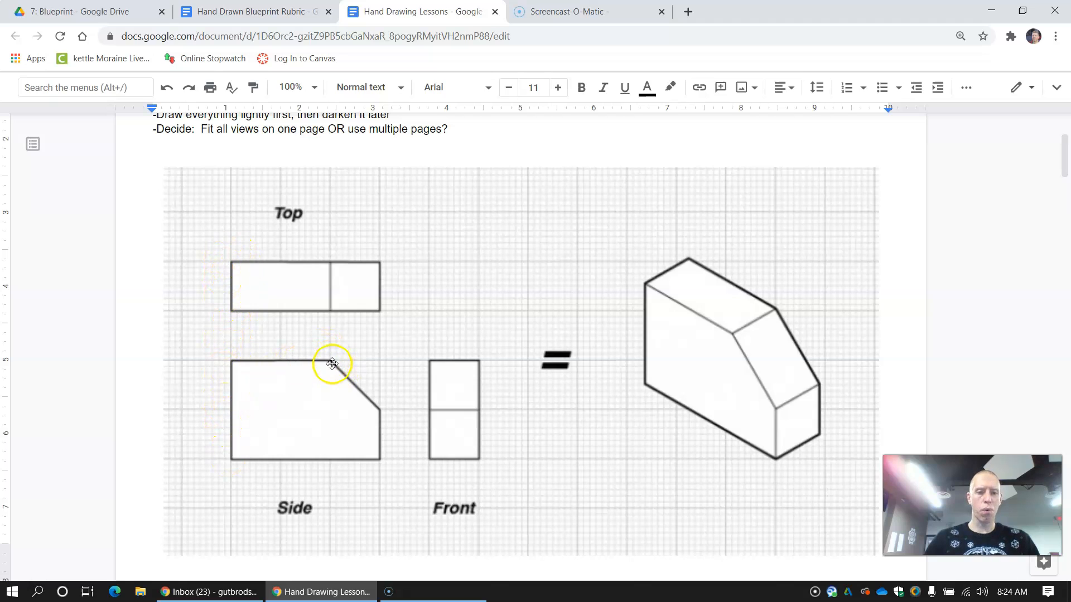
pyautogui.moveTo(339, 372)
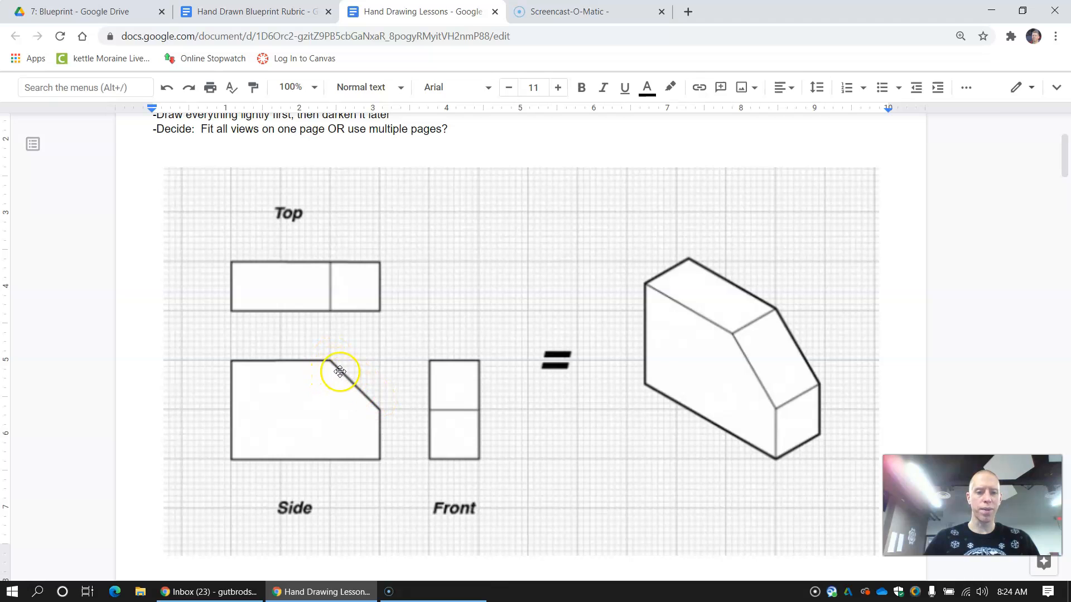
pyautogui.moveTo(332, 286)
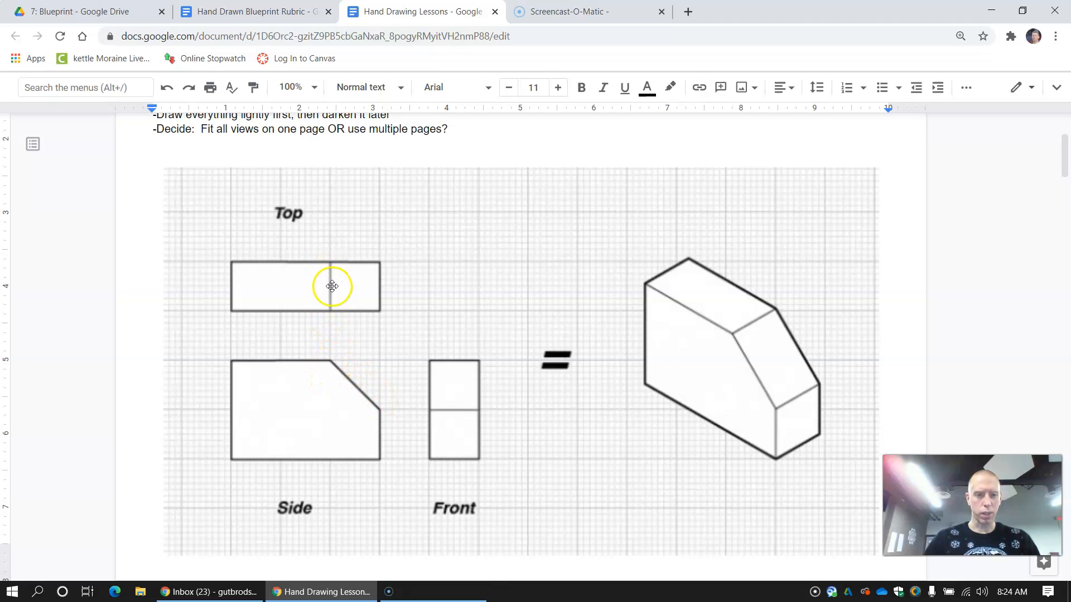
pyautogui.moveTo(313, 248)
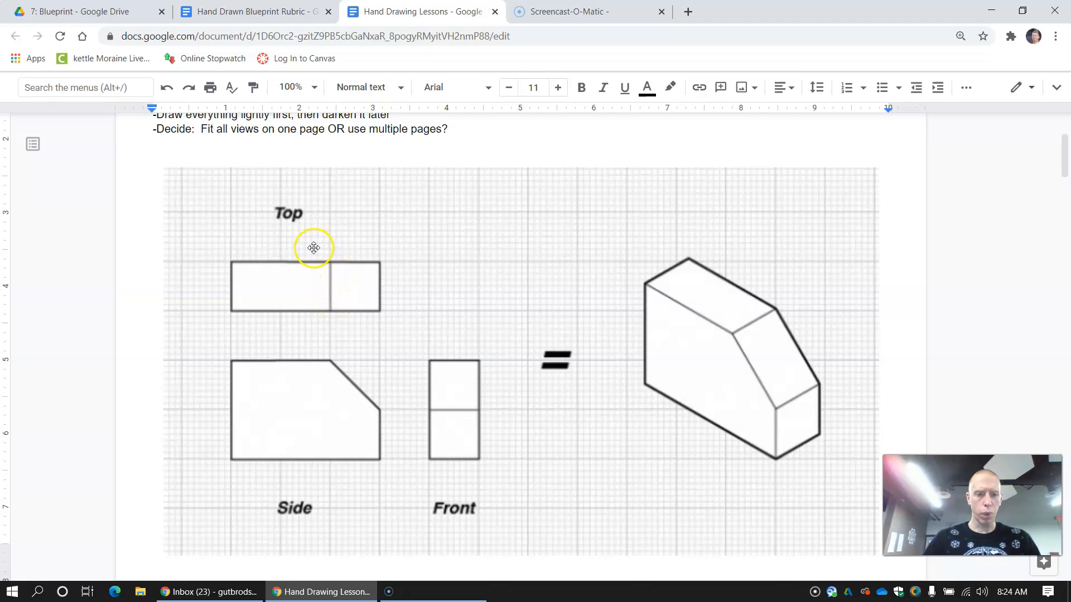
pyautogui.moveTo(375, 314)
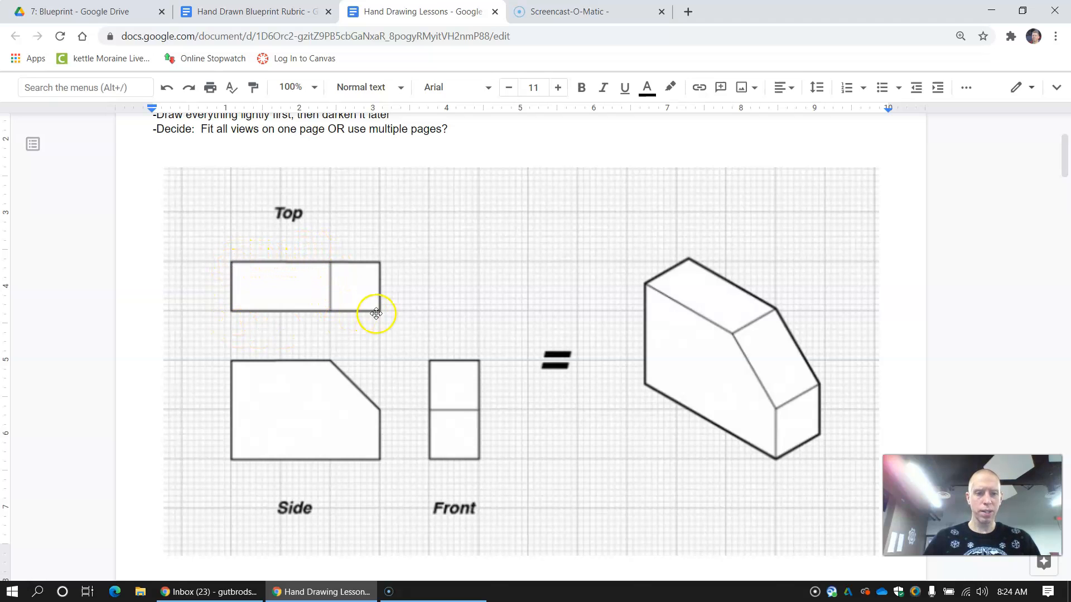
pyautogui.moveTo(382, 343)
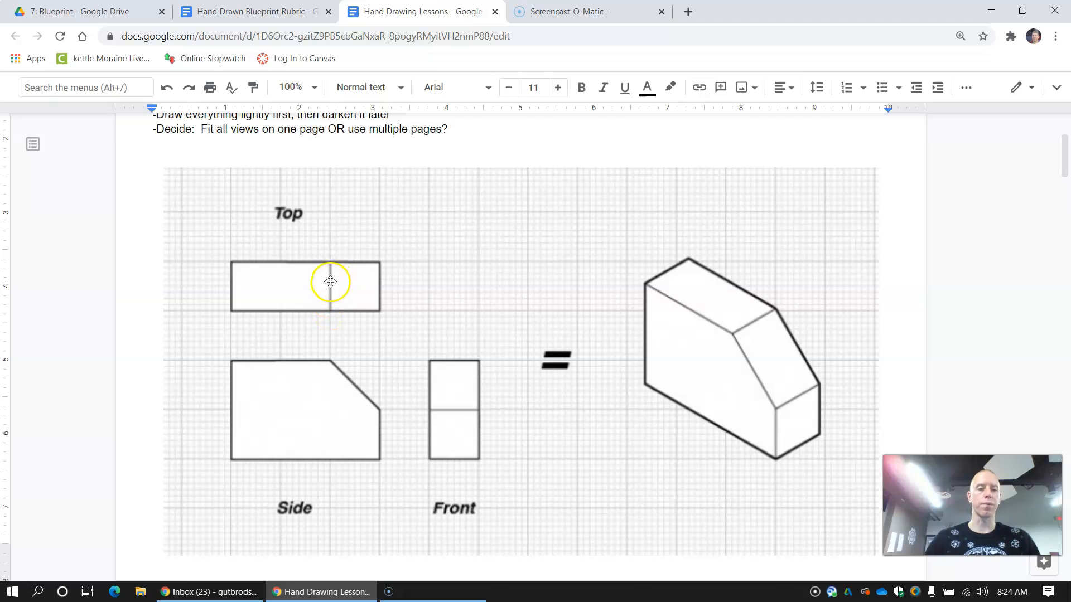
pyautogui.moveTo(332, 254)
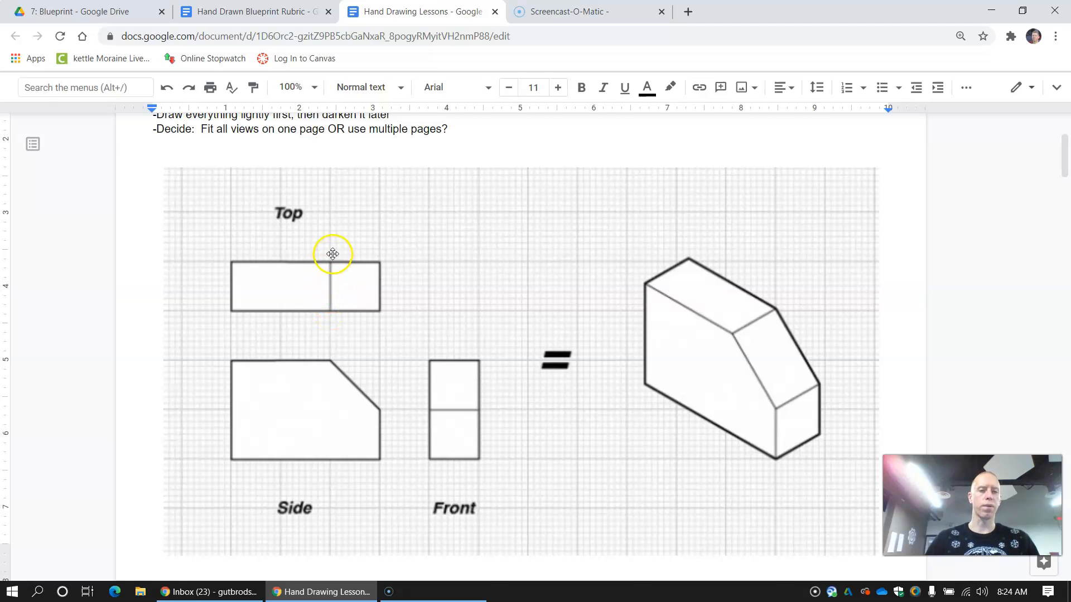
pyautogui.moveTo(325, 309)
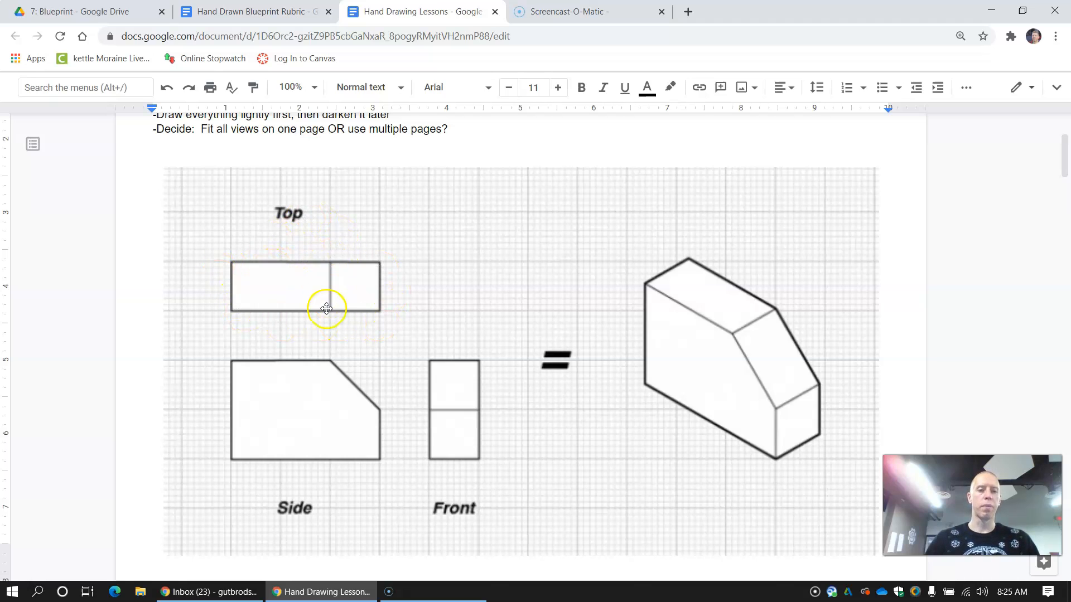
pyautogui.moveTo(327, 357)
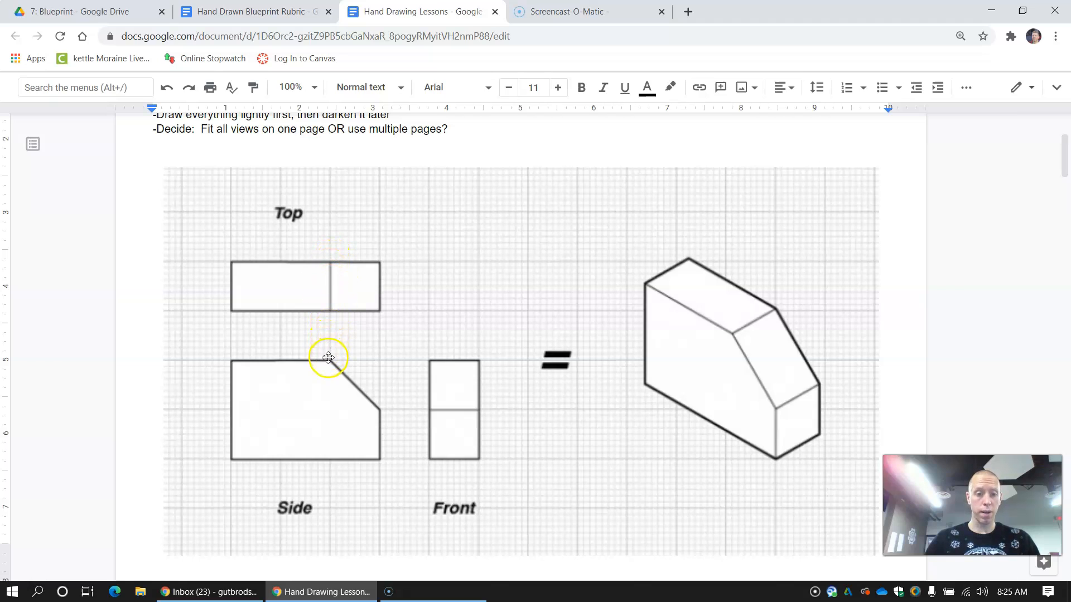
pyautogui.moveTo(328, 266)
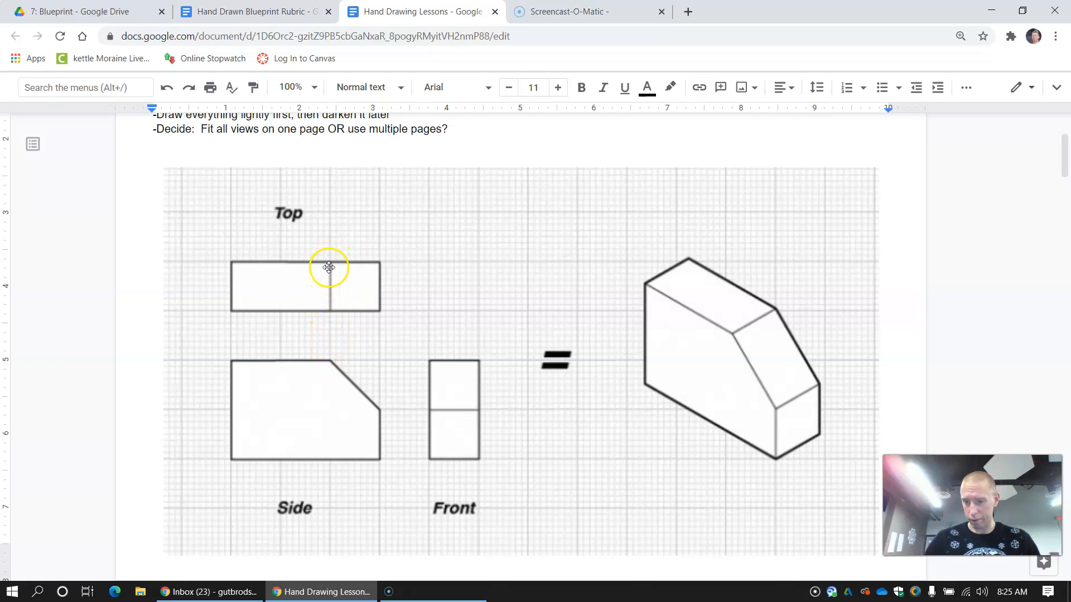
pyautogui.moveTo(317, 372)
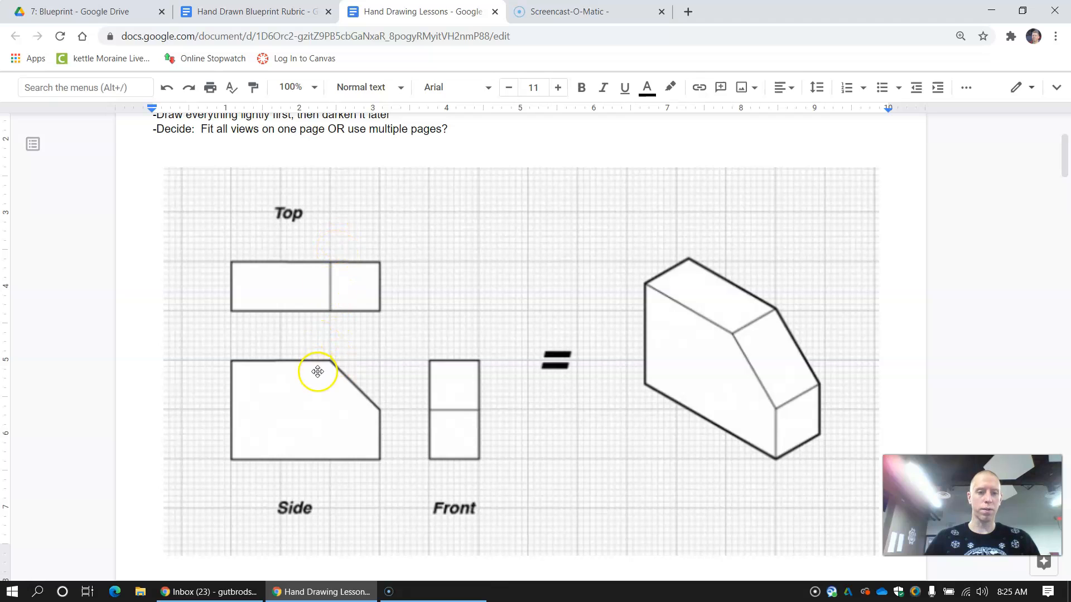
pyautogui.moveTo(377, 282)
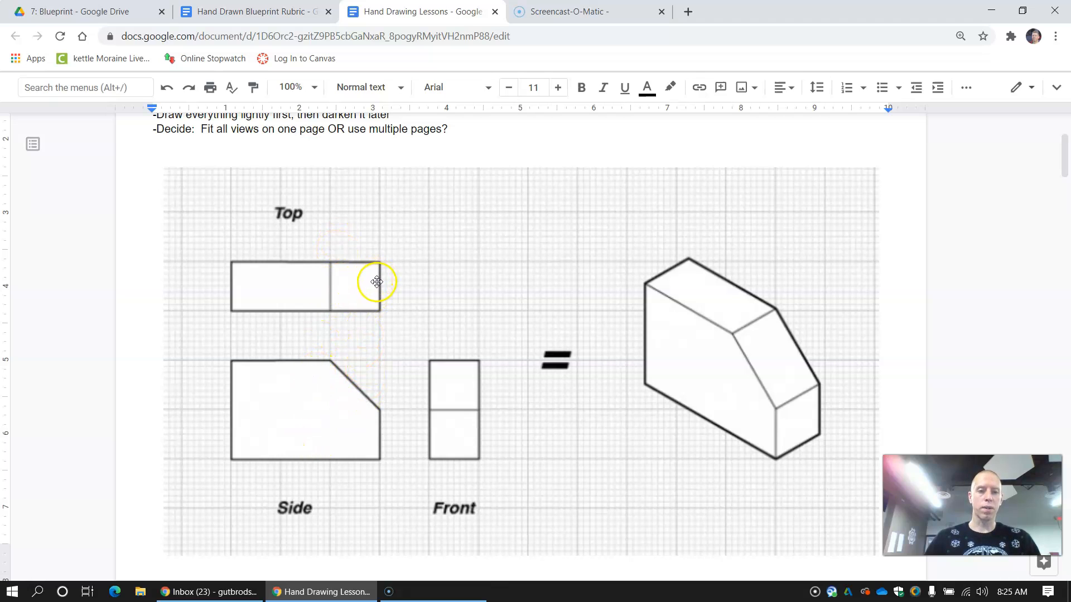
pyautogui.moveTo(381, 281)
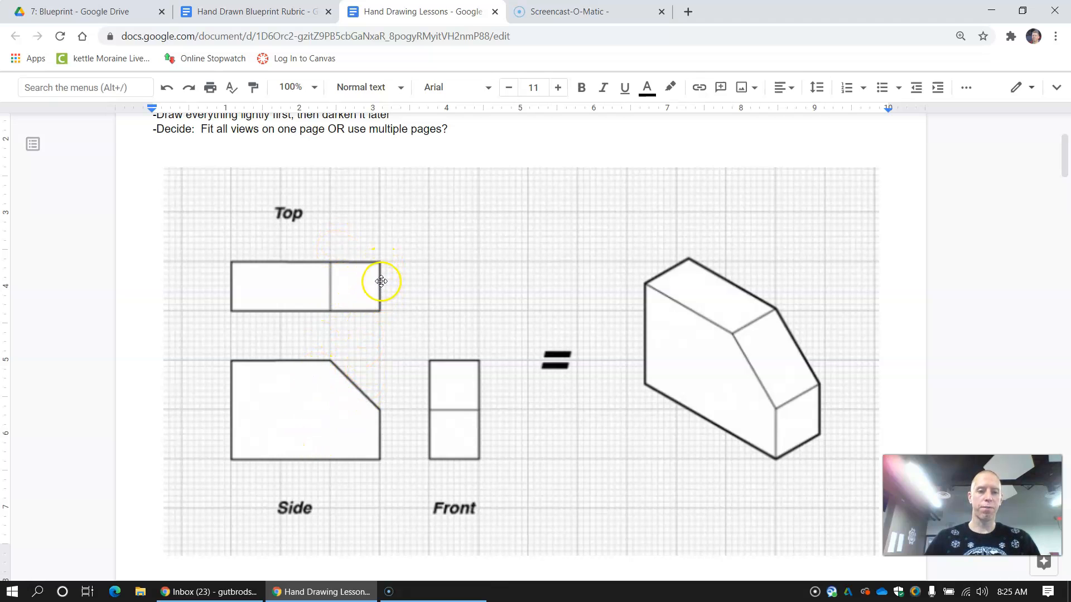
pyautogui.moveTo(375, 464)
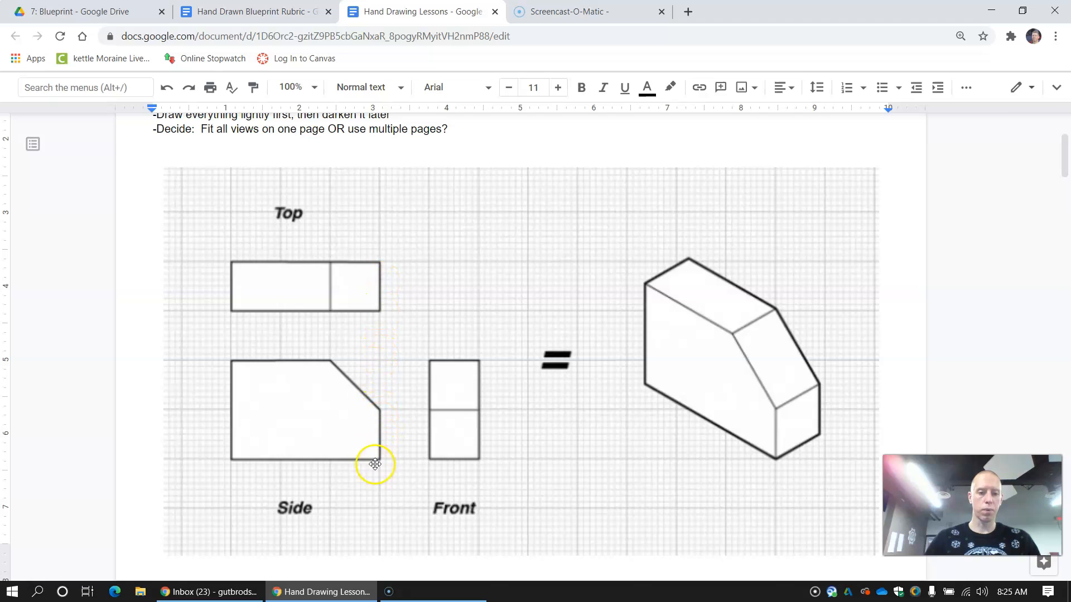
pyautogui.moveTo(383, 459)
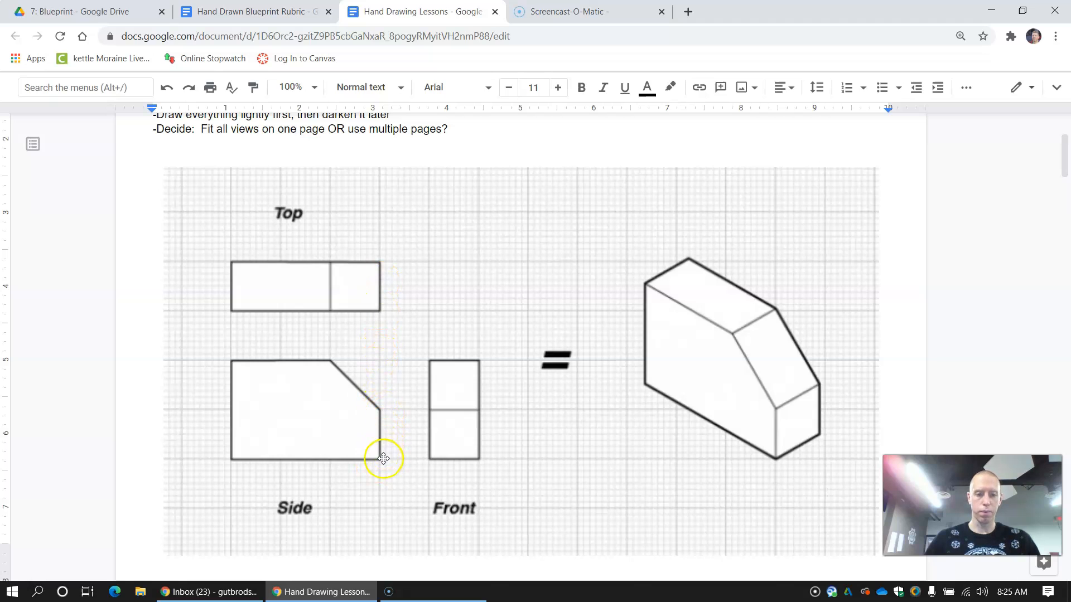
pyautogui.moveTo(460, 366)
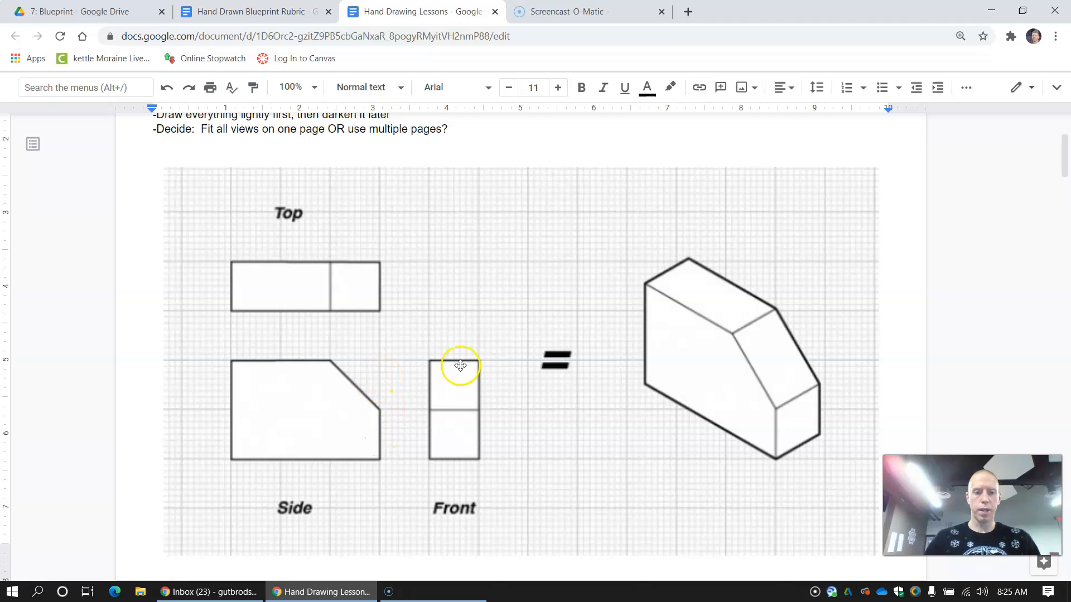
pyautogui.moveTo(384, 413)
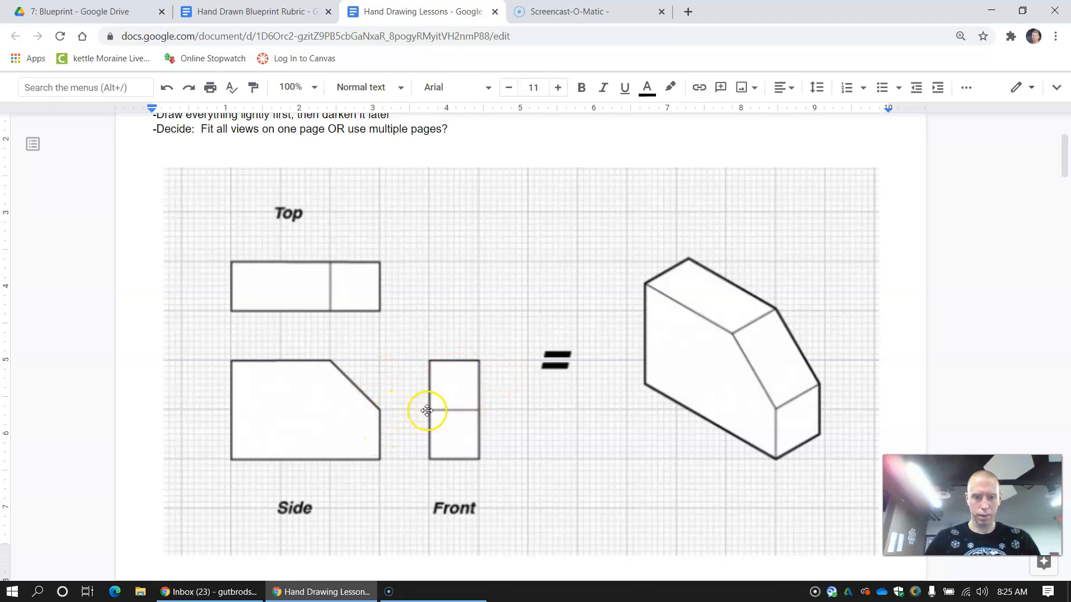
pyautogui.moveTo(450, 361)
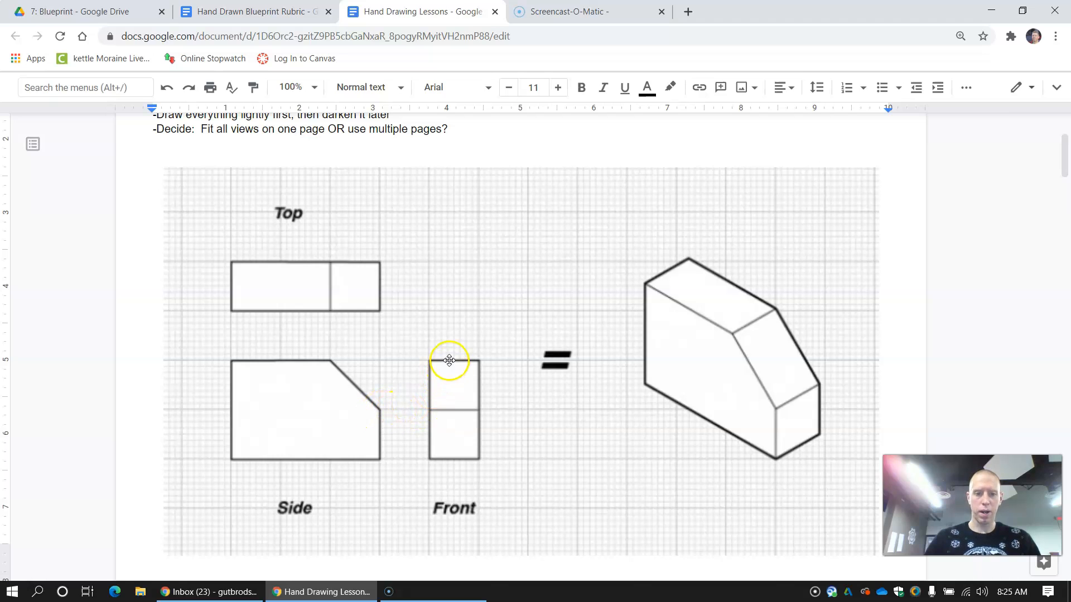
pyautogui.moveTo(434, 463)
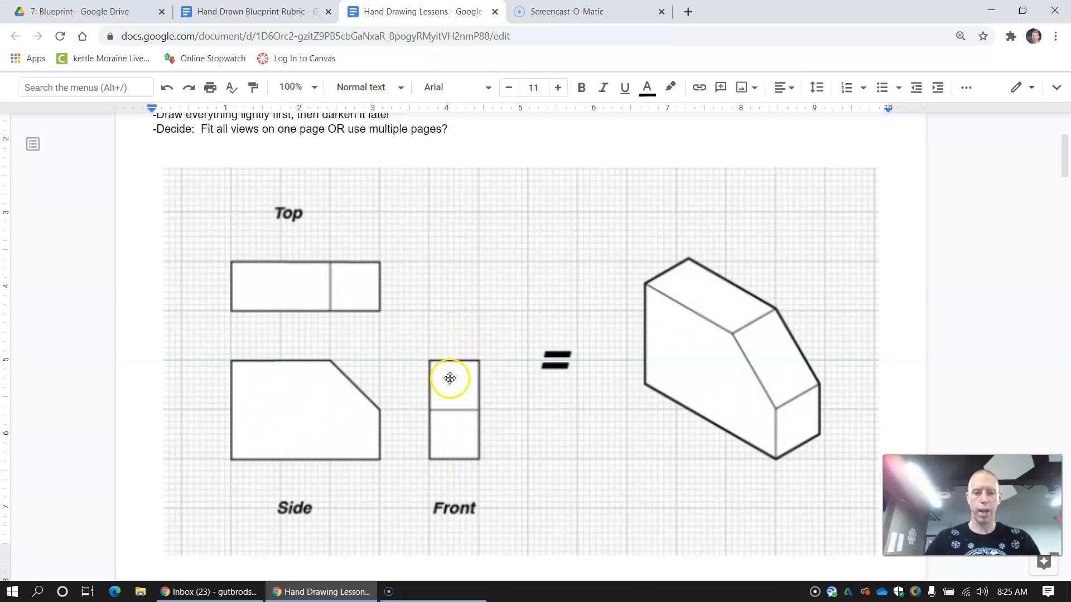
pyautogui.moveTo(332, 363)
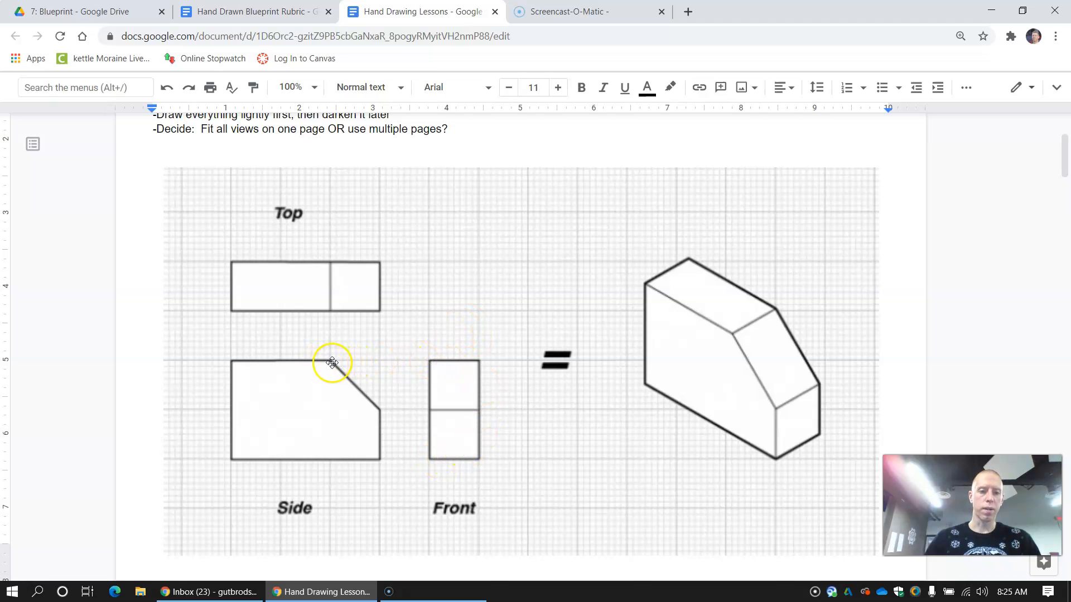
pyautogui.moveTo(426, 489)
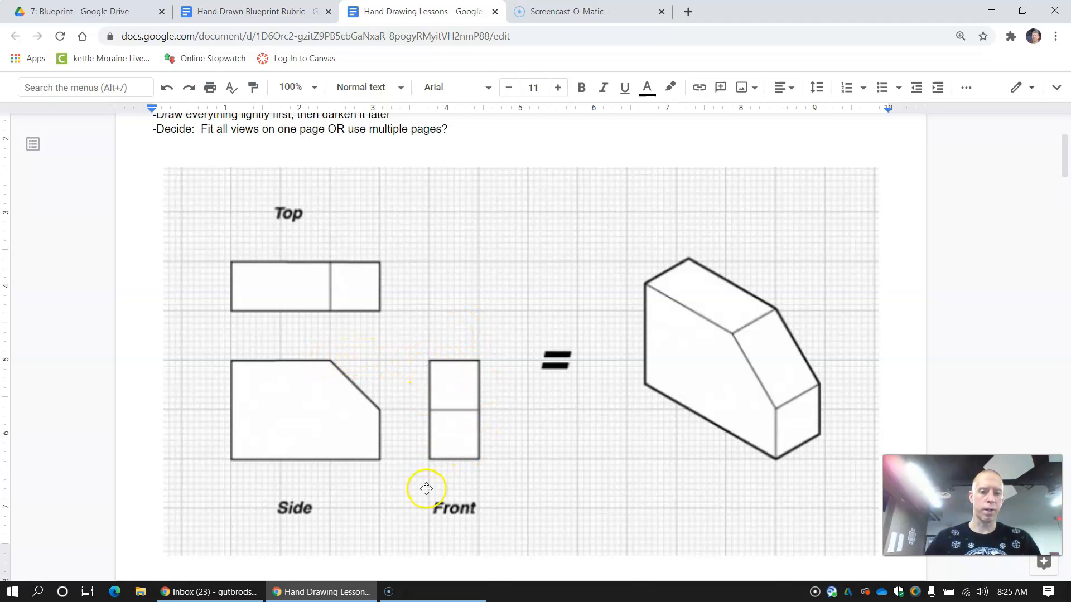
pyautogui.moveTo(401, 264)
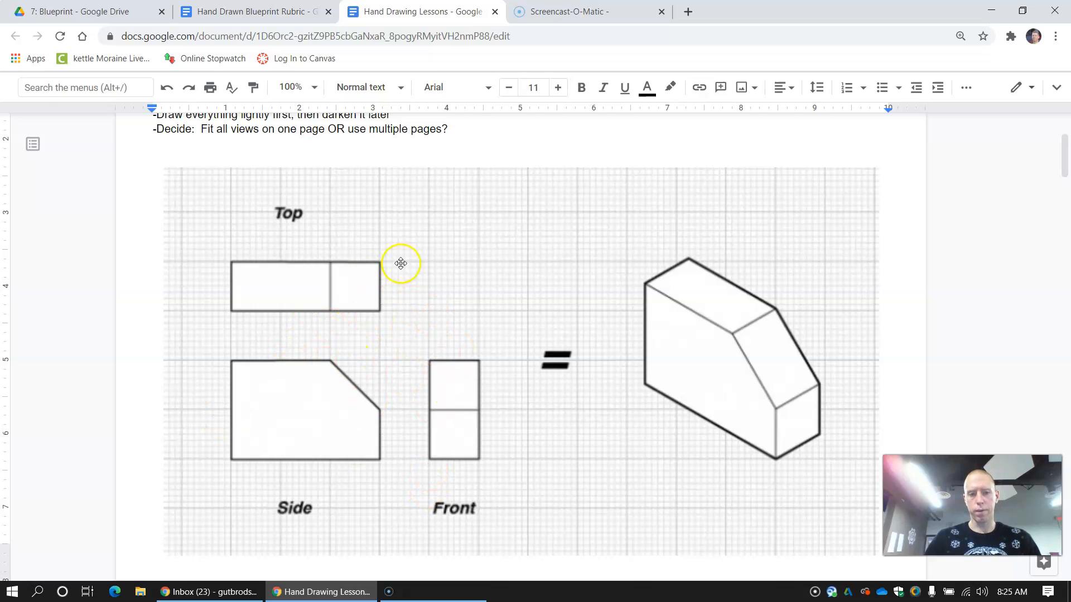
pyautogui.moveTo(404, 346)
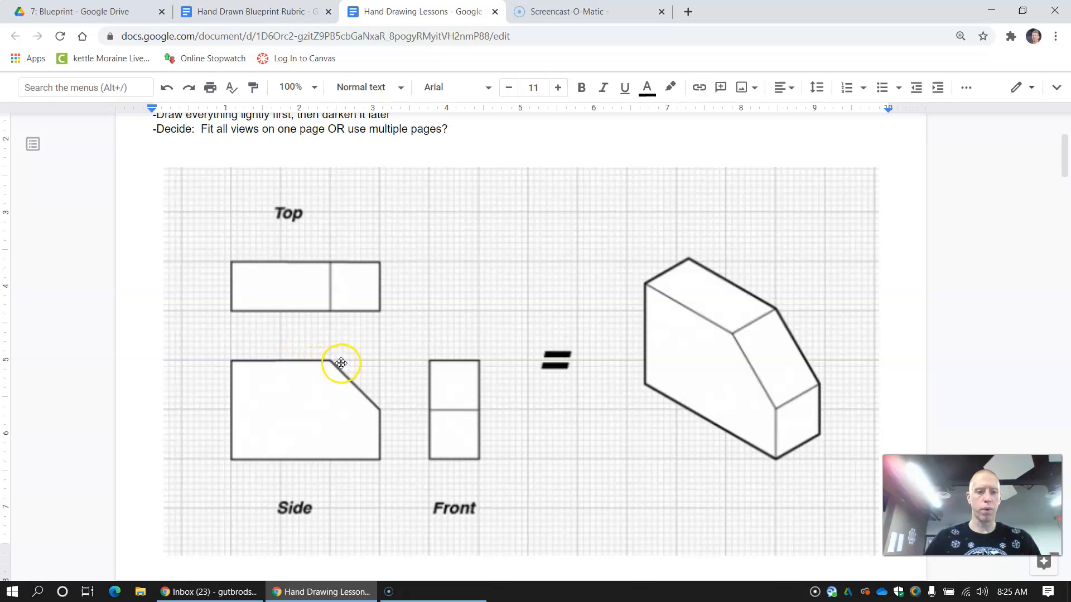
pyautogui.moveTo(278, 320)
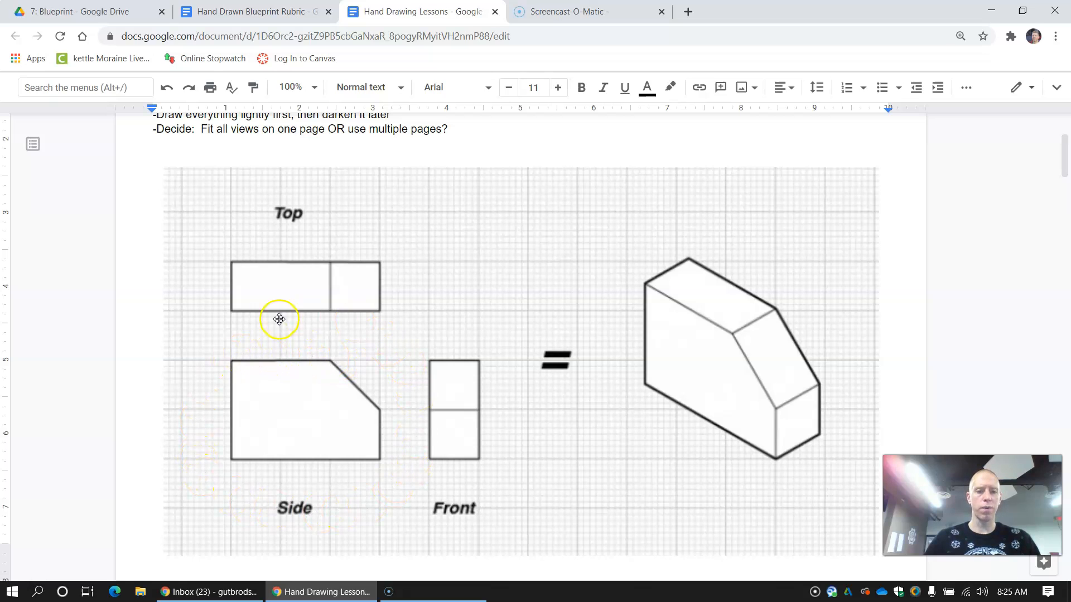
pyautogui.moveTo(217, 377)
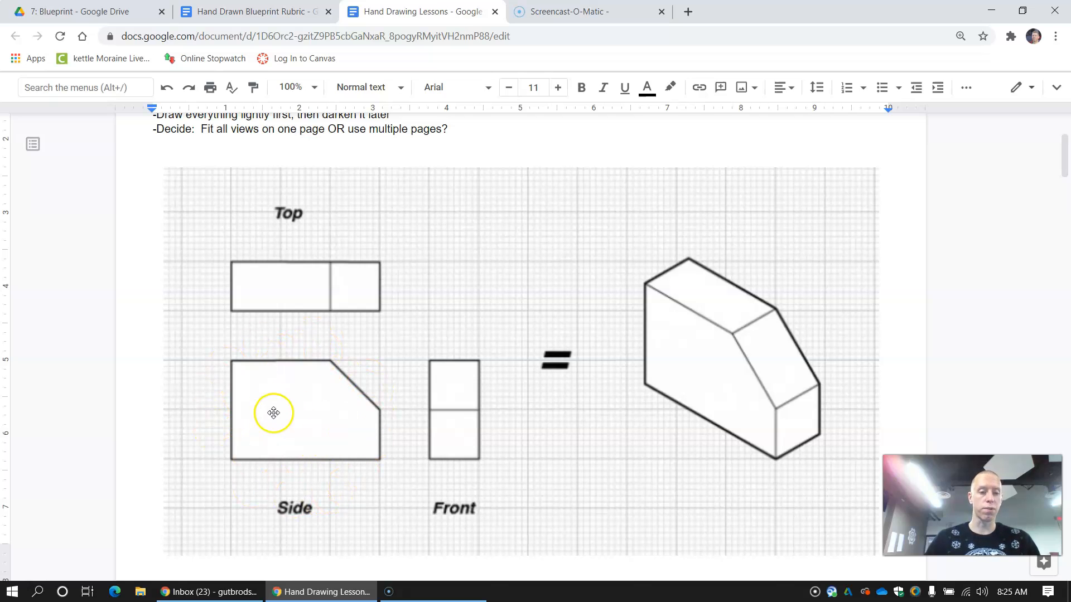
pyautogui.moveTo(316, 417)
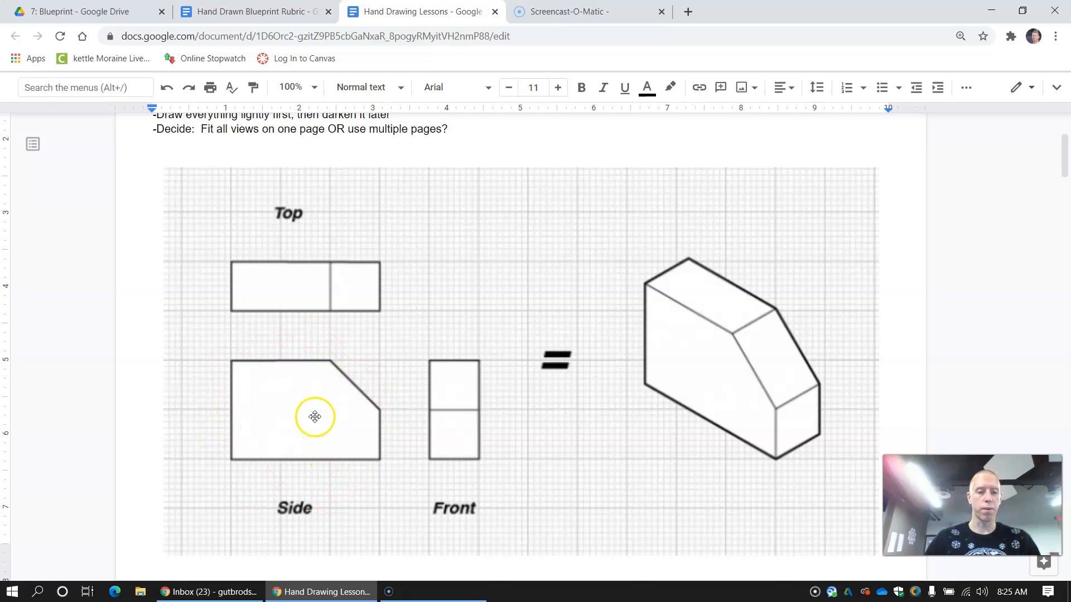
pyautogui.moveTo(285, 381)
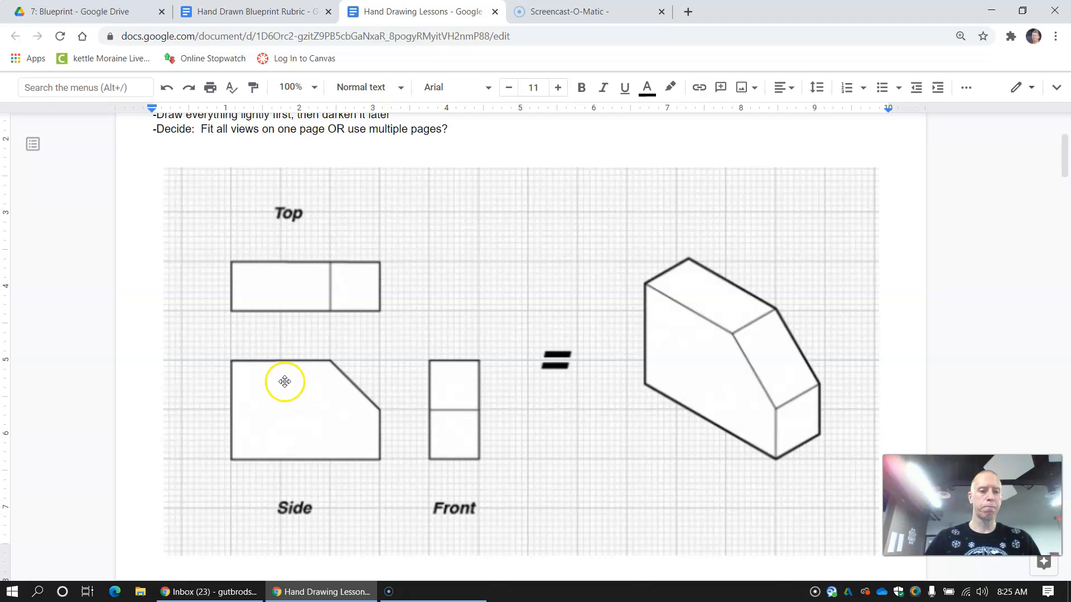
pyautogui.moveTo(228, 316)
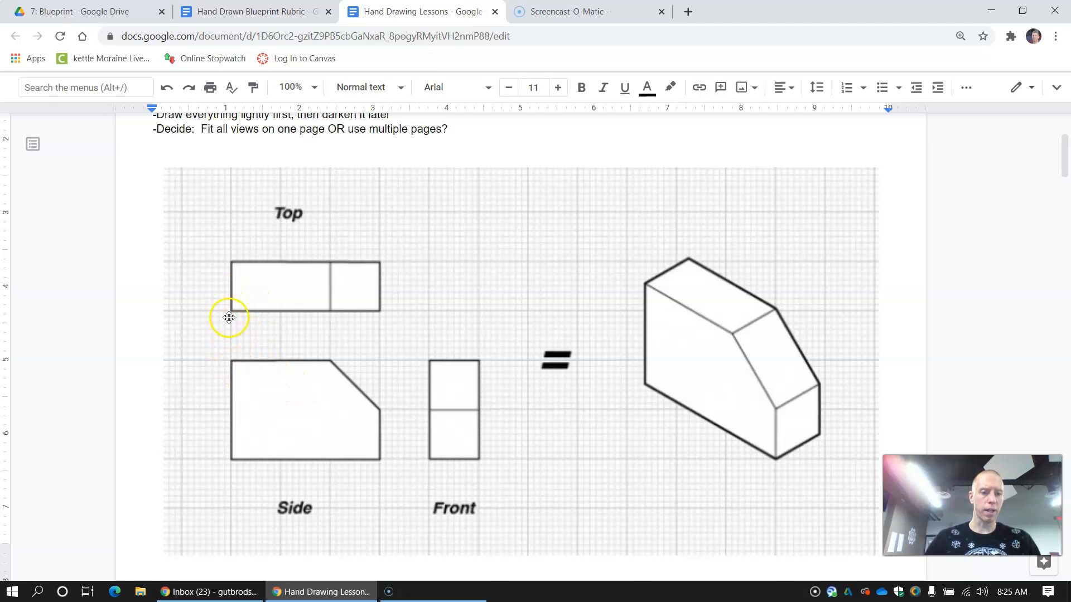
pyautogui.moveTo(332, 369)
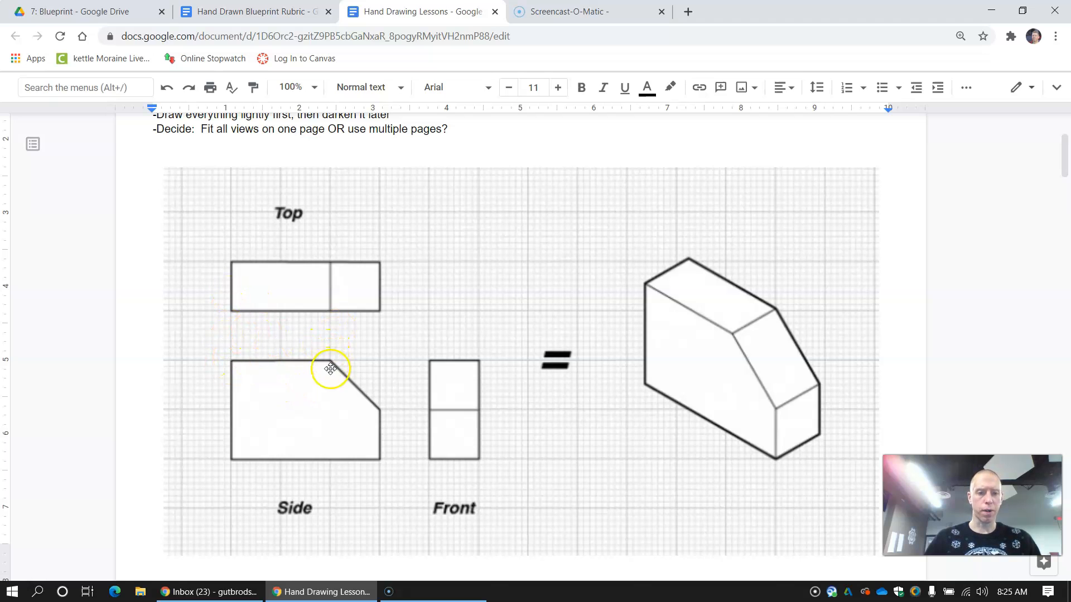
pyautogui.moveTo(330, 355)
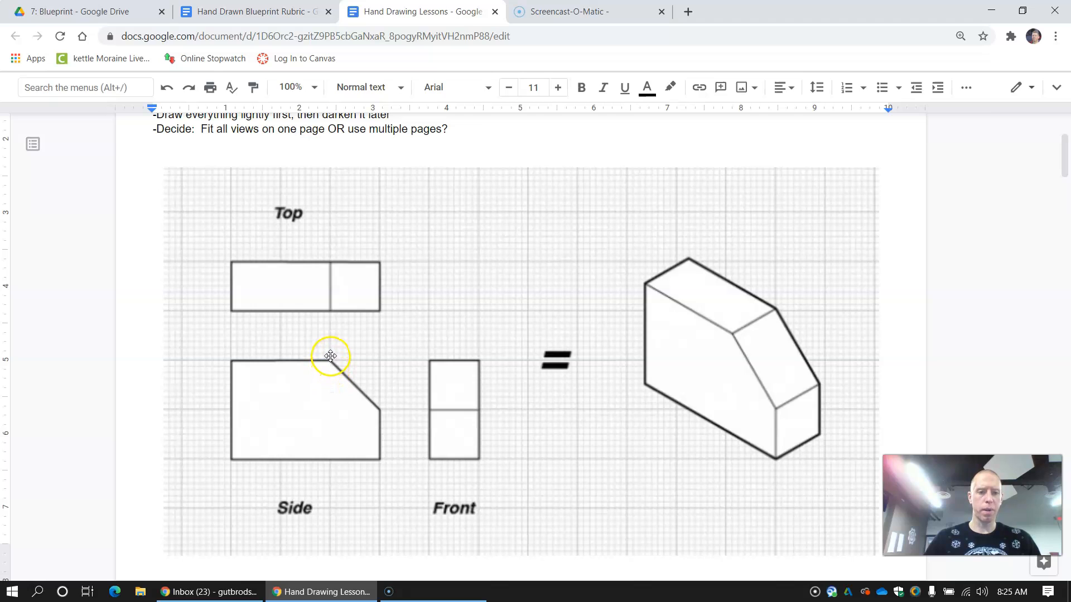
pyautogui.moveTo(329, 325)
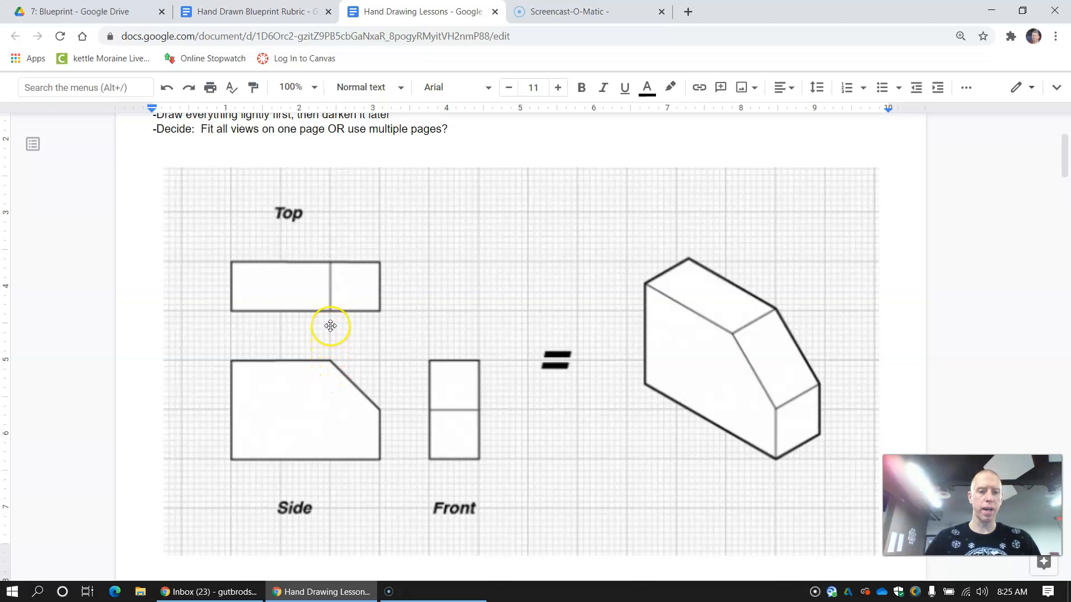
pyautogui.moveTo(329, 267)
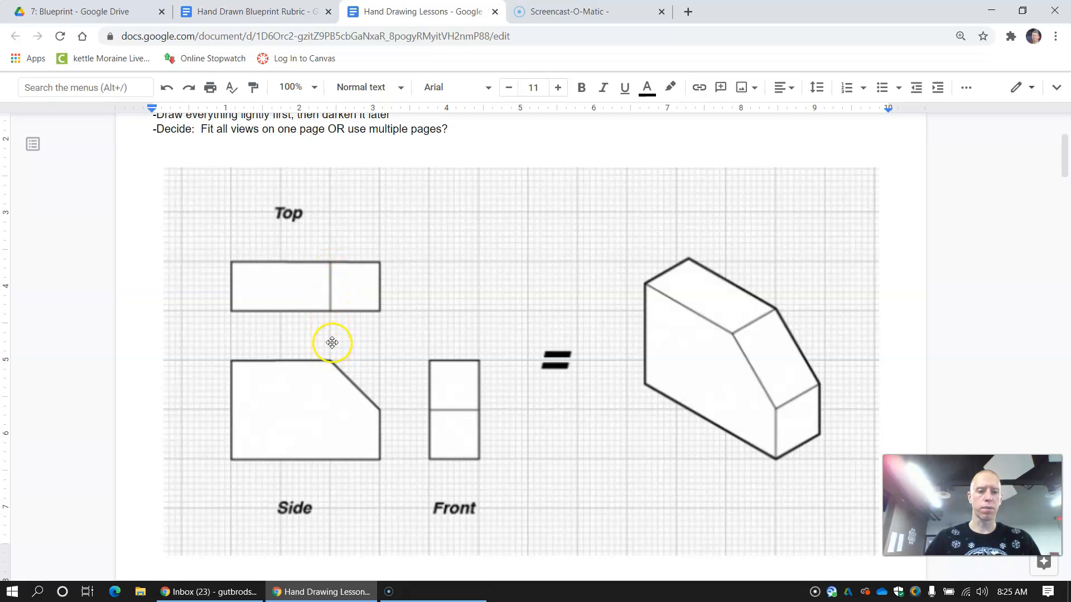
pyautogui.scroll(3)
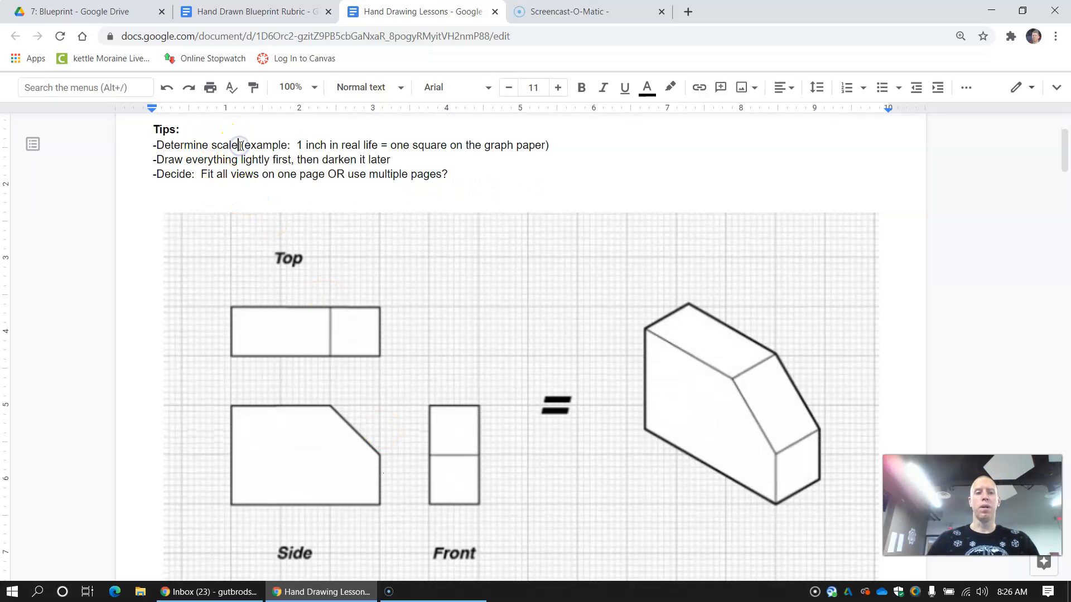
pyautogui.moveTo(478, 159)
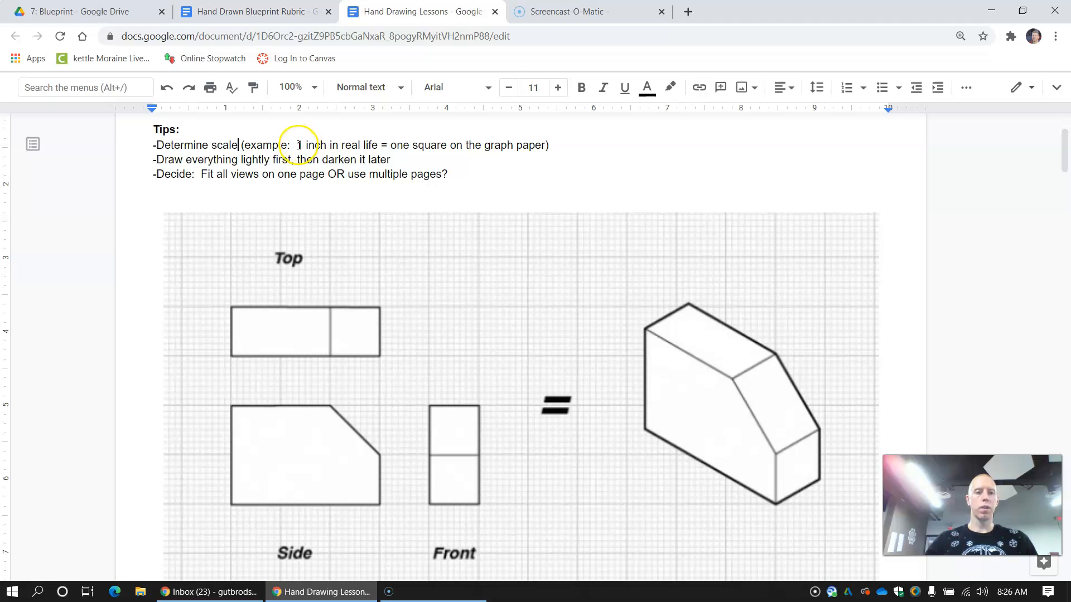
pyautogui.moveTo(365, 140)
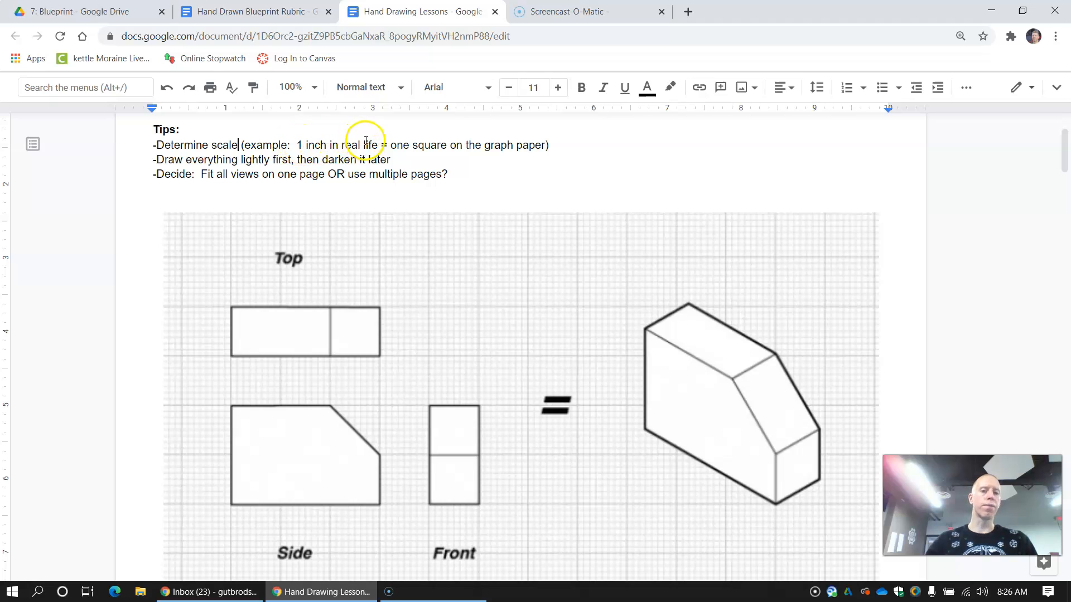
pyautogui.moveTo(490, 136)
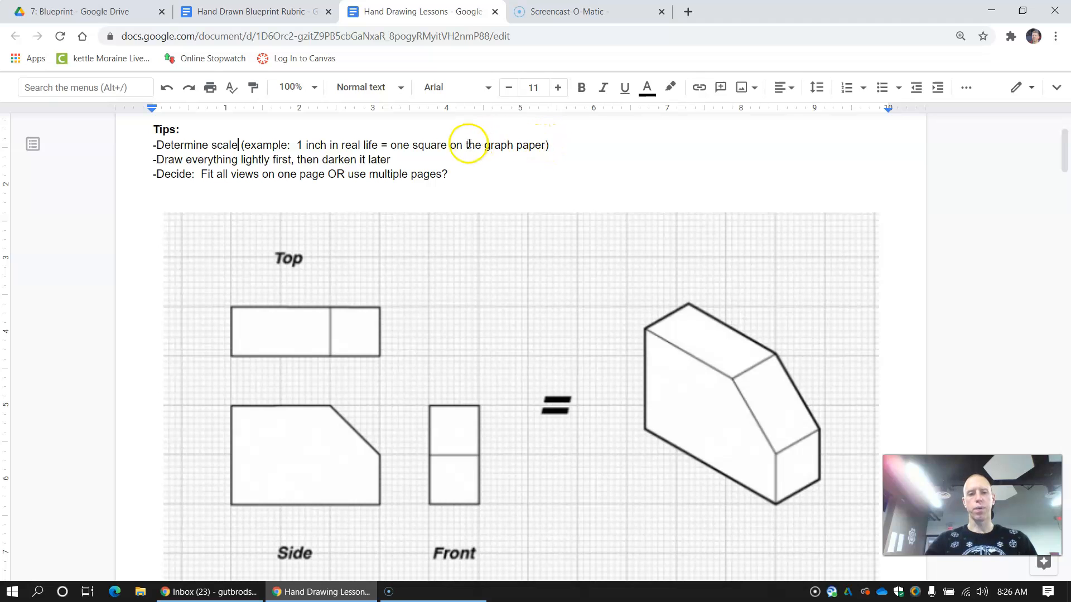
pyautogui.moveTo(297, 141)
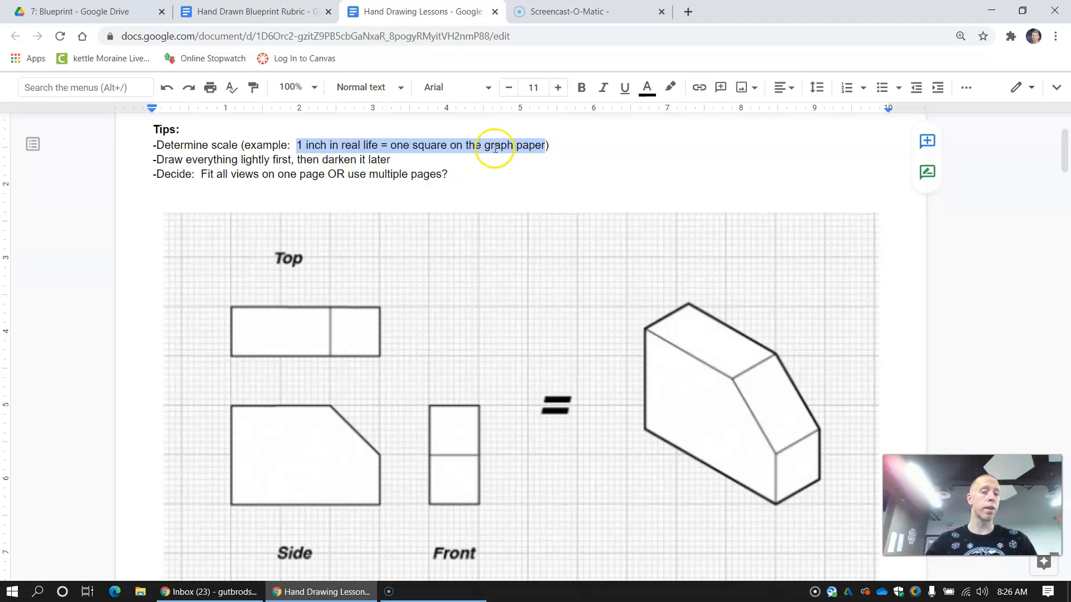
pyautogui.click(298, 145)
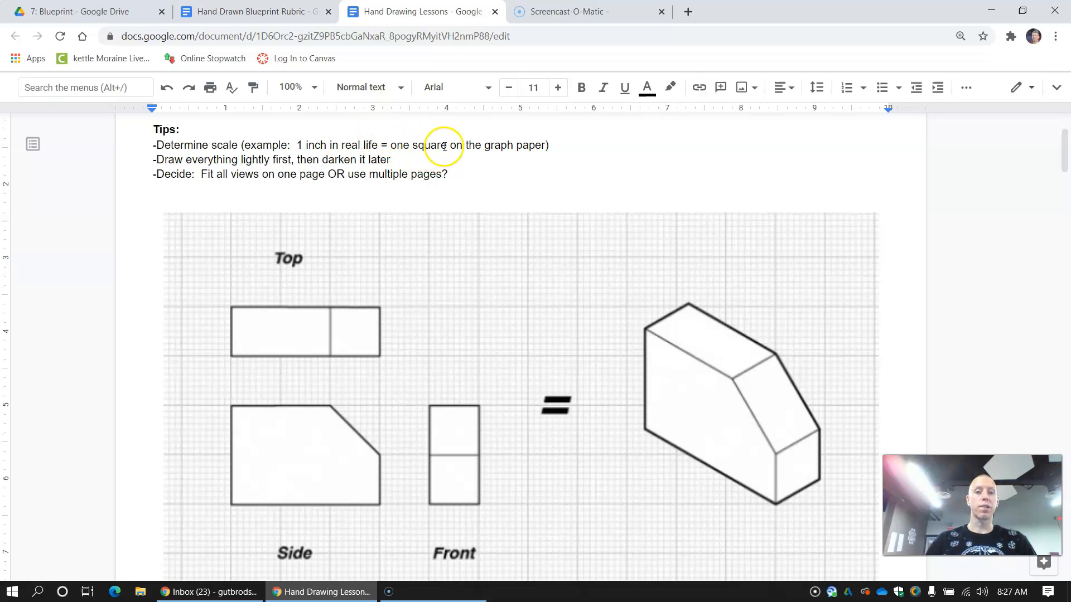
pyautogui.moveTo(412, 145)
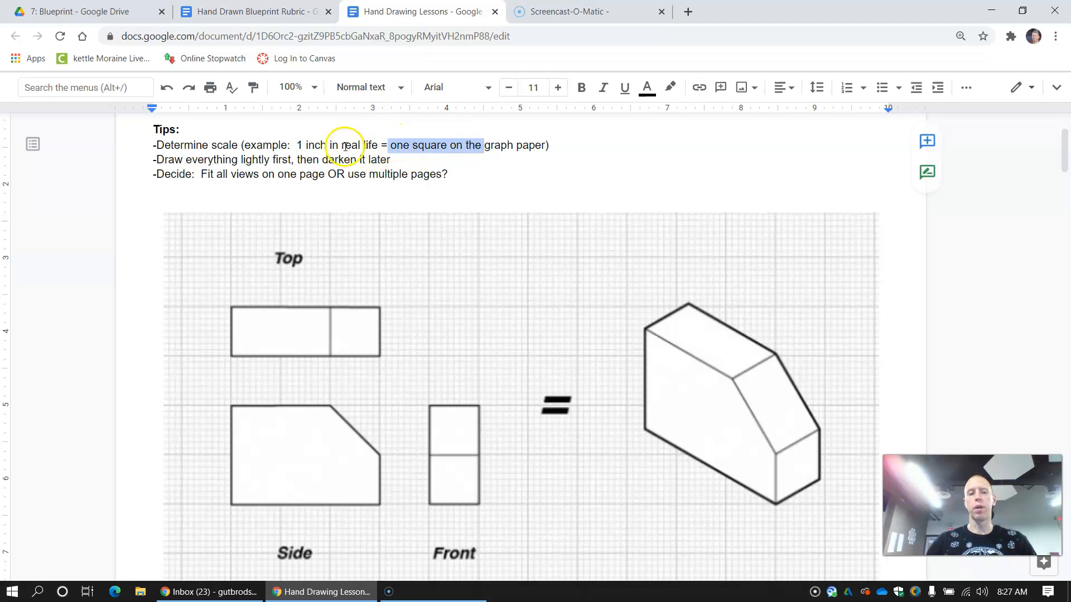
pyautogui.click(344, 145)
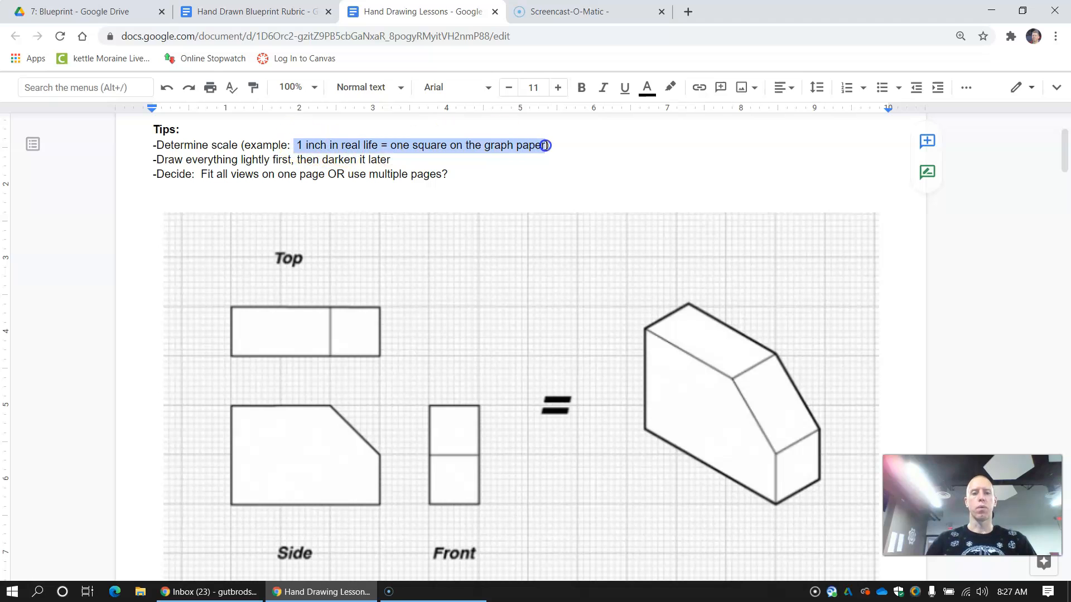
pyautogui.moveTo(420, 146)
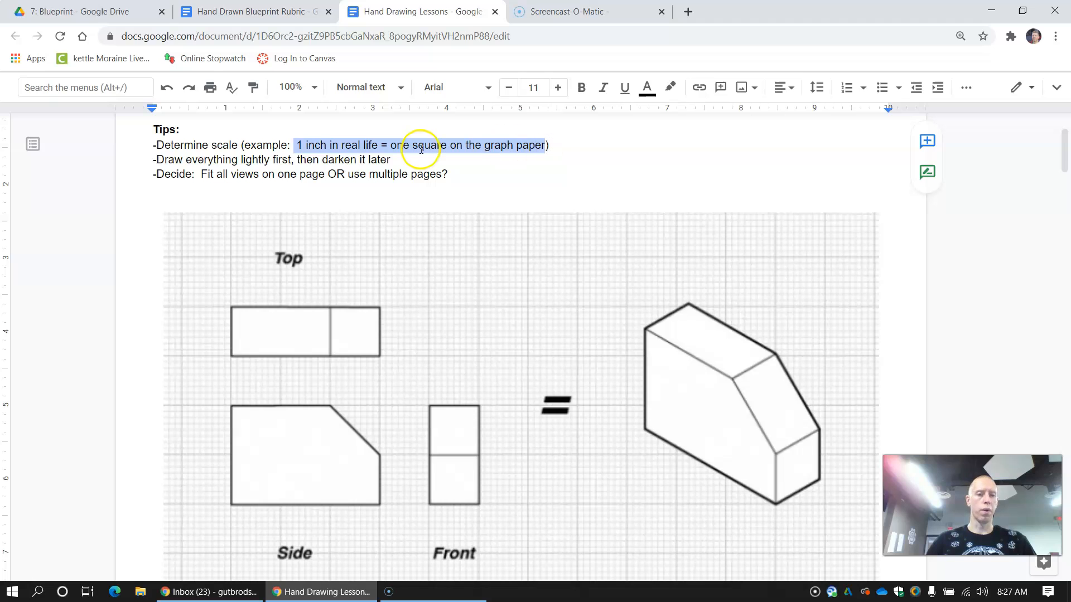
pyautogui.click(393, 160)
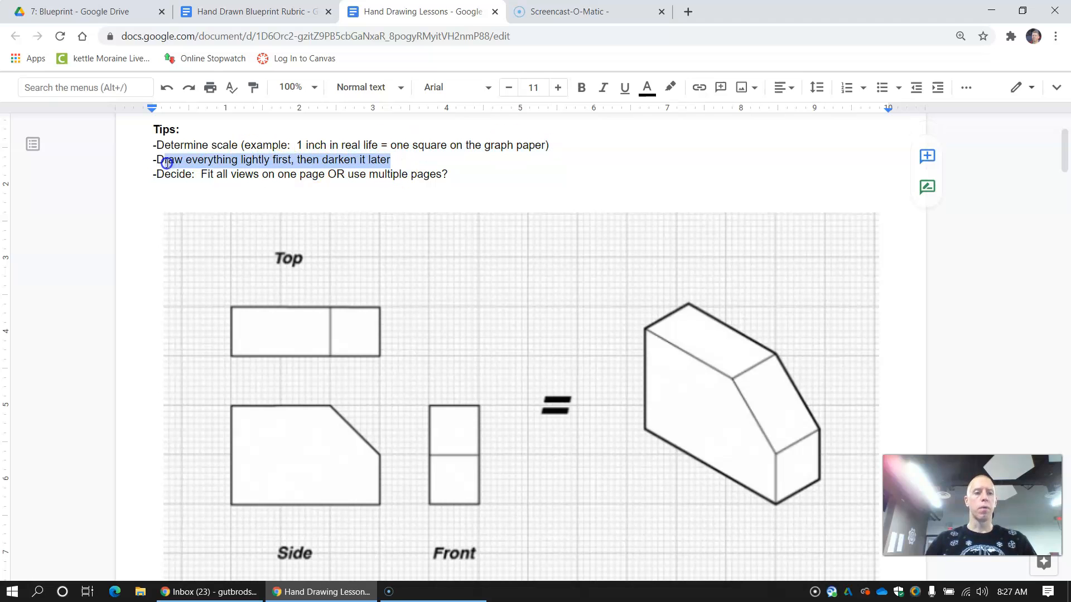
pyautogui.moveTo(335, 411)
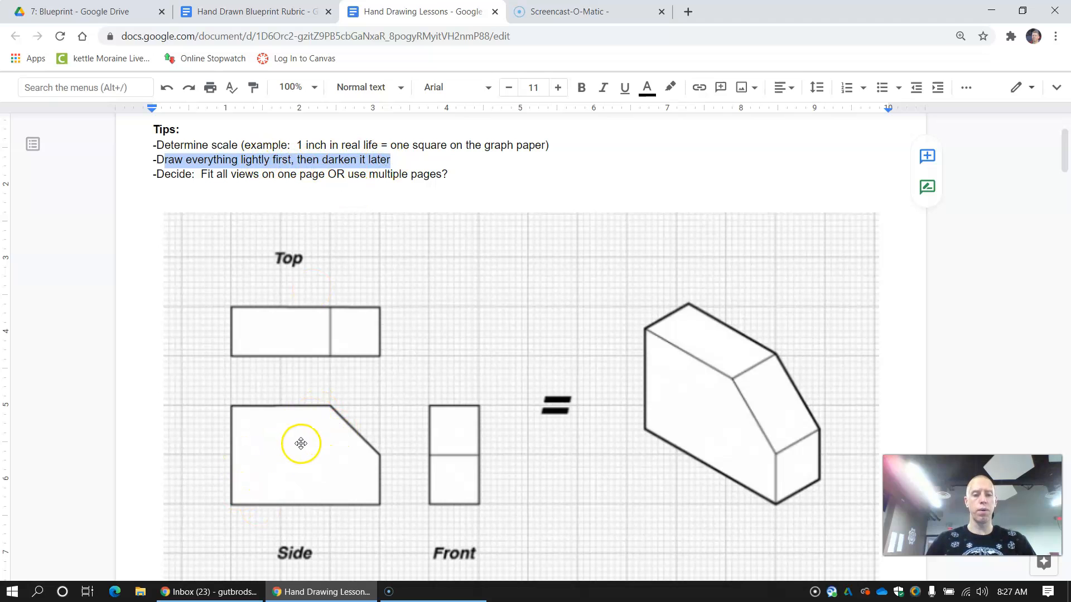
pyautogui.moveTo(469, 431)
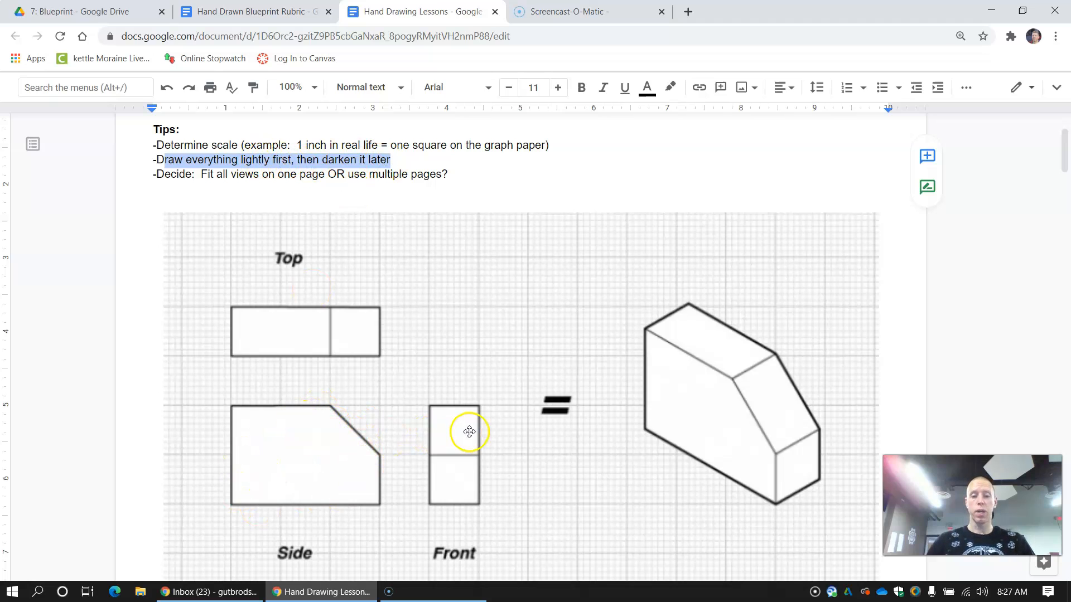
pyautogui.moveTo(304, 466)
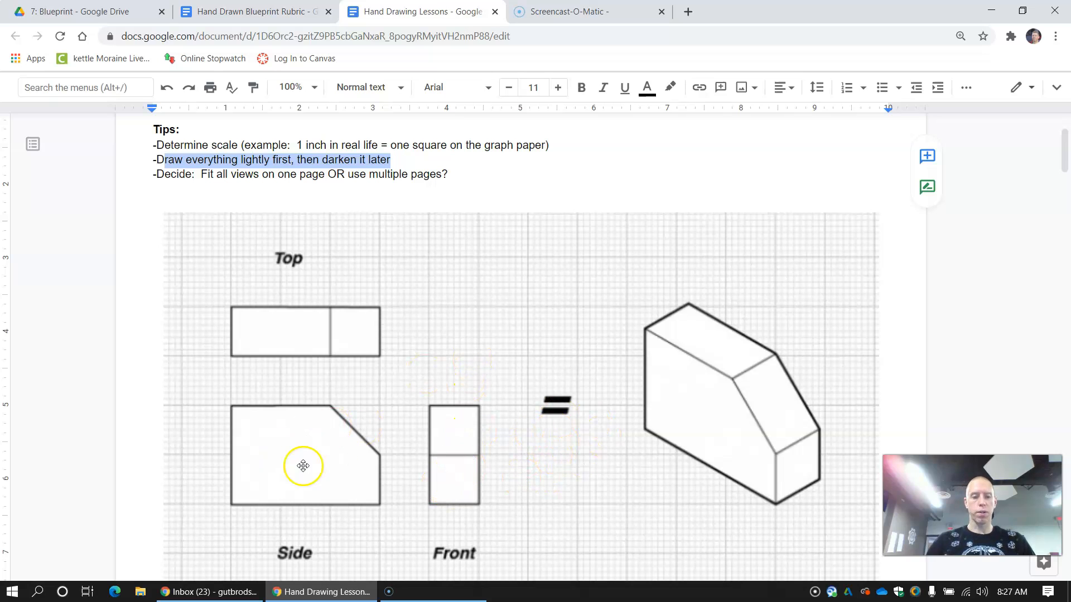
pyautogui.moveTo(487, 407)
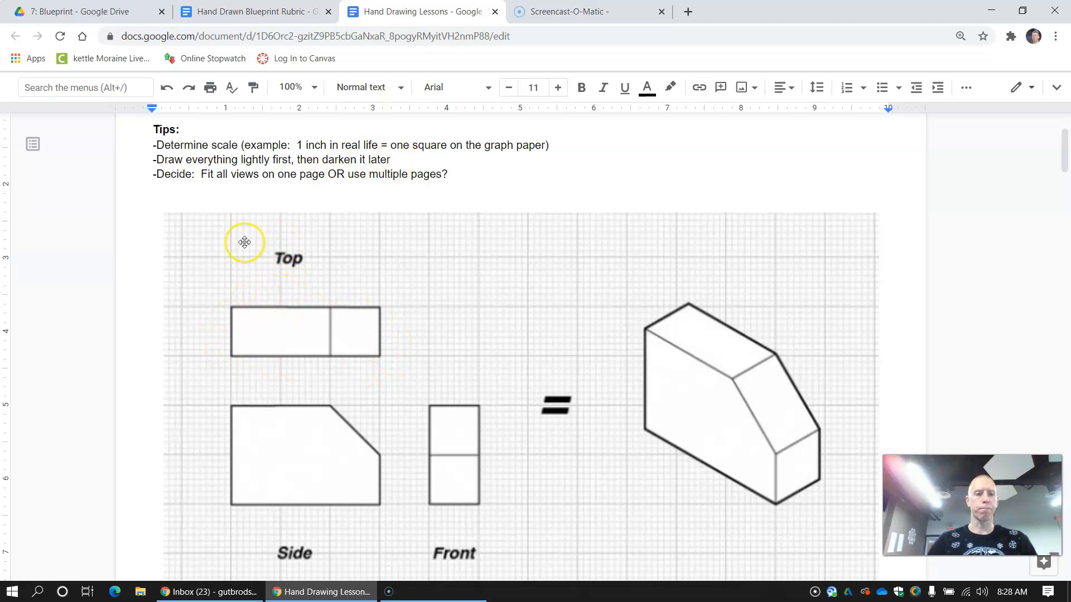
pyautogui.moveTo(156, 170)
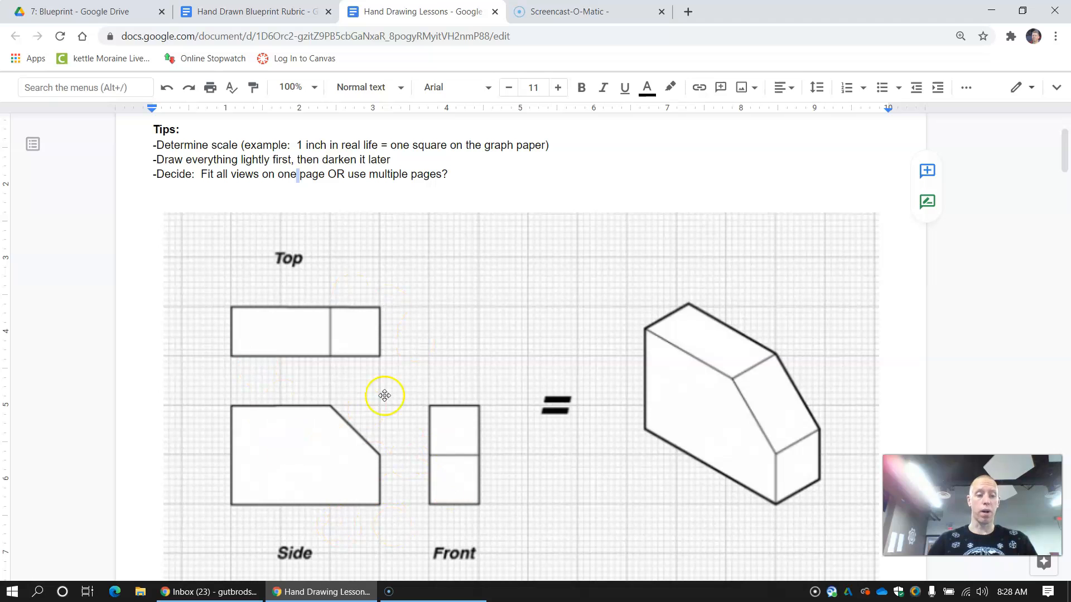
pyautogui.moveTo(313, 285)
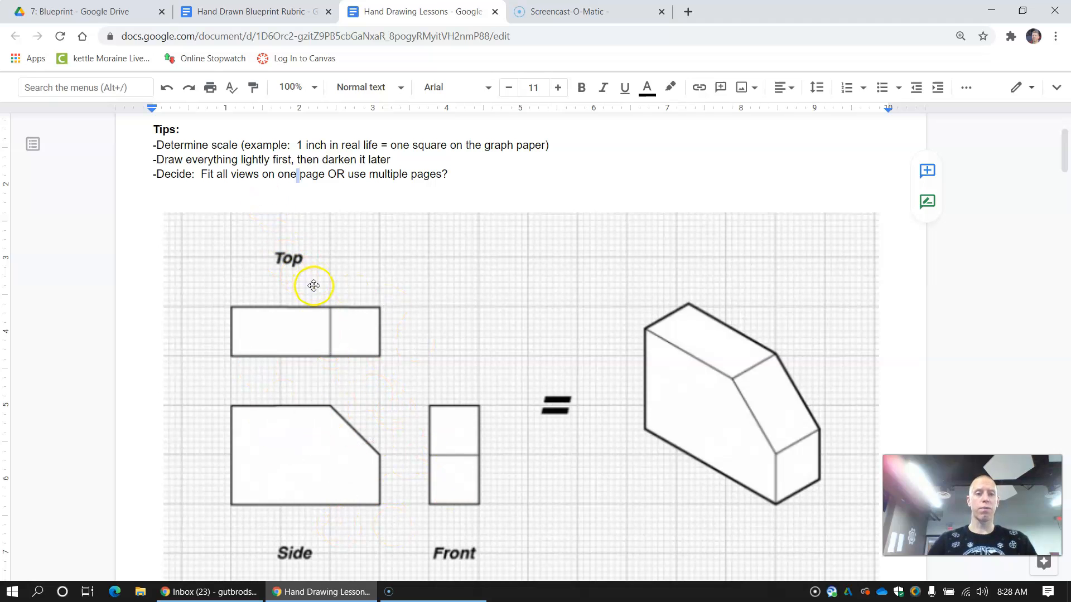
pyautogui.moveTo(366, 326)
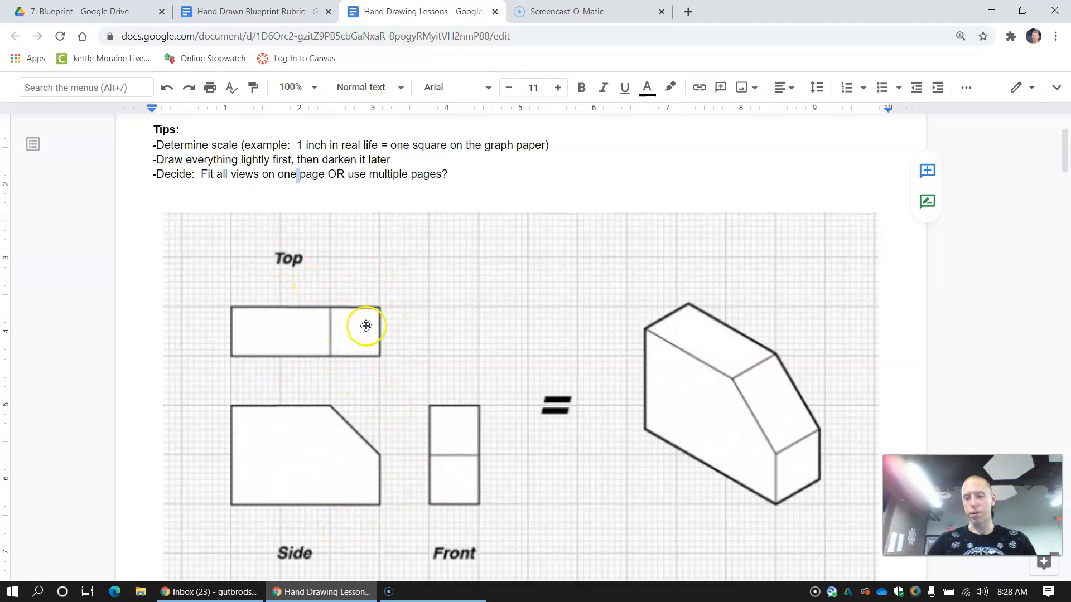
pyautogui.moveTo(327, 269)
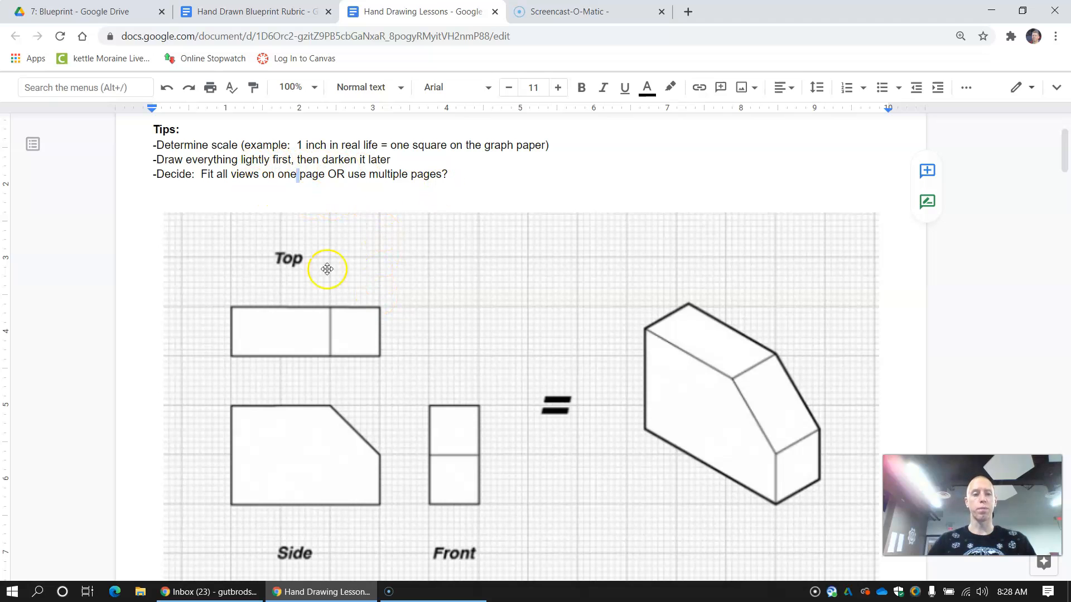
pyautogui.moveTo(400, 235)
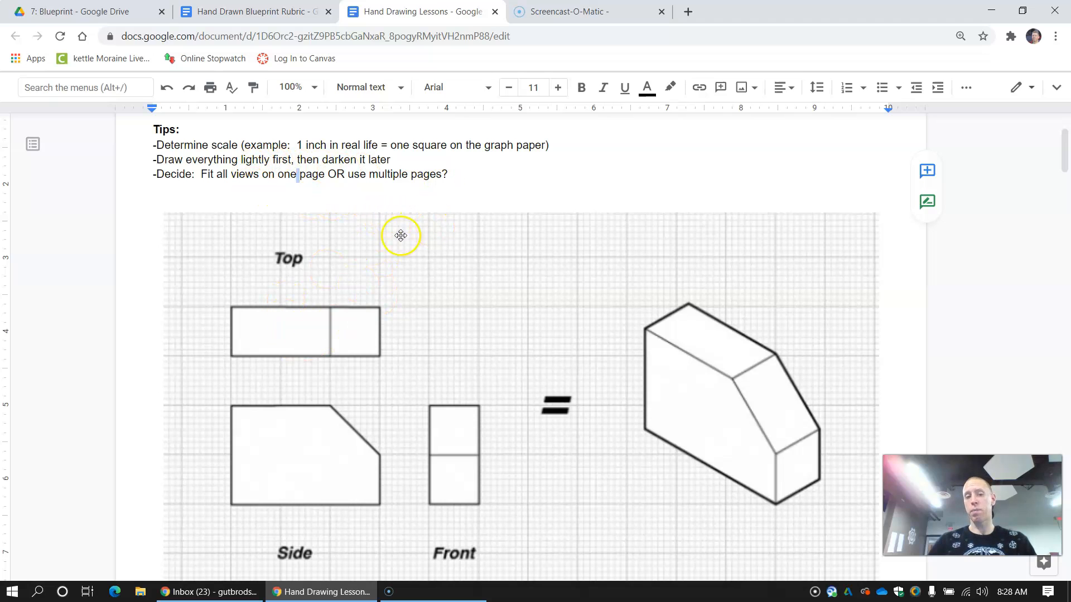
pyautogui.moveTo(417, 392)
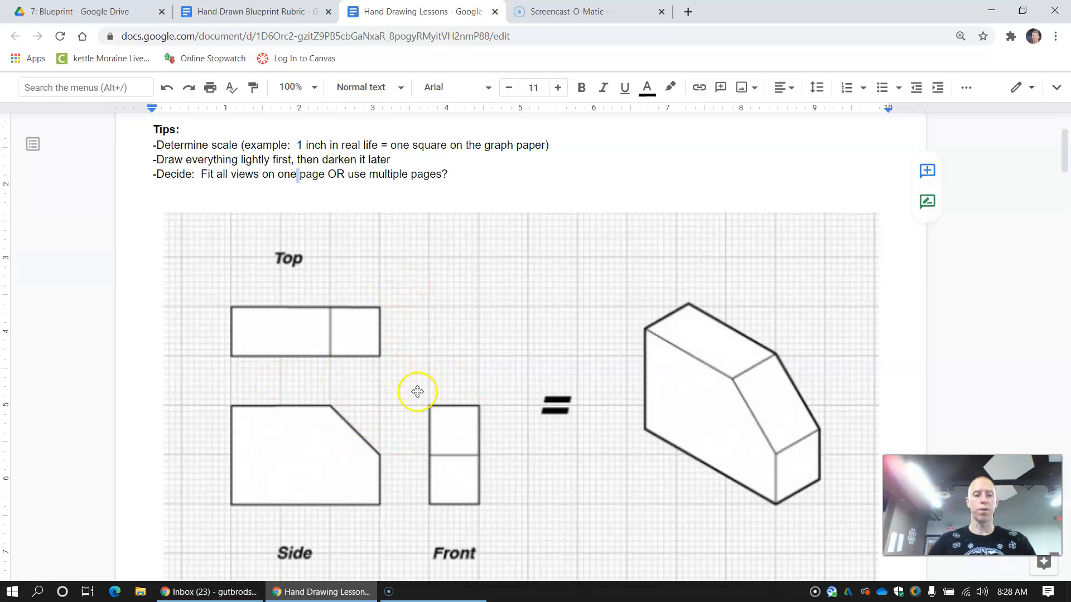
pyautogui.moveTo(24, 577)
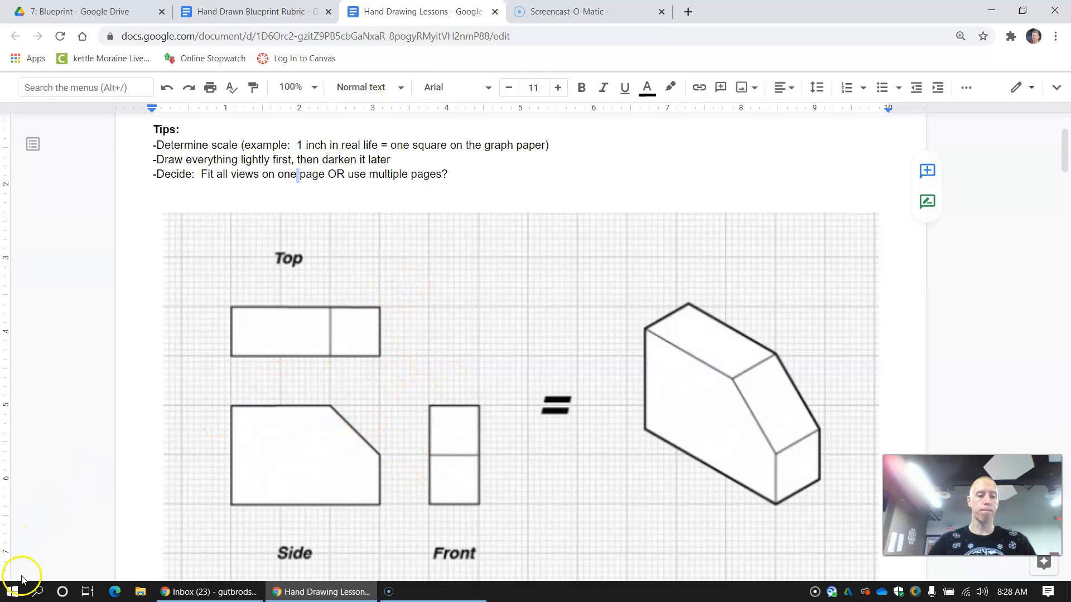
pyautogui.scroll(-3)
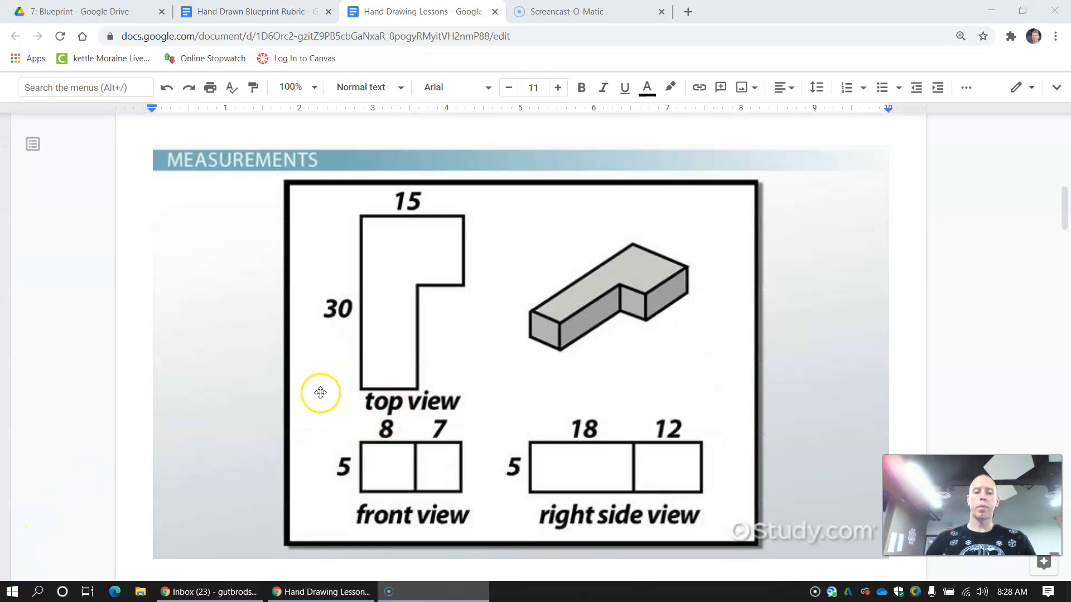
pyautogui.moveTo(396, 489)
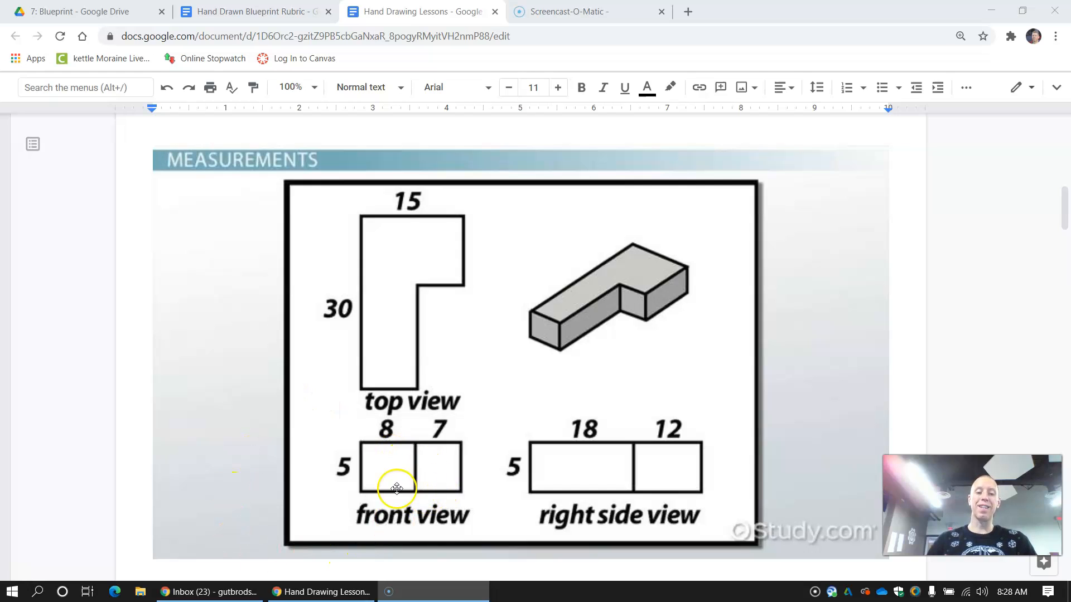
pyautogui.moveTo(408, 477)
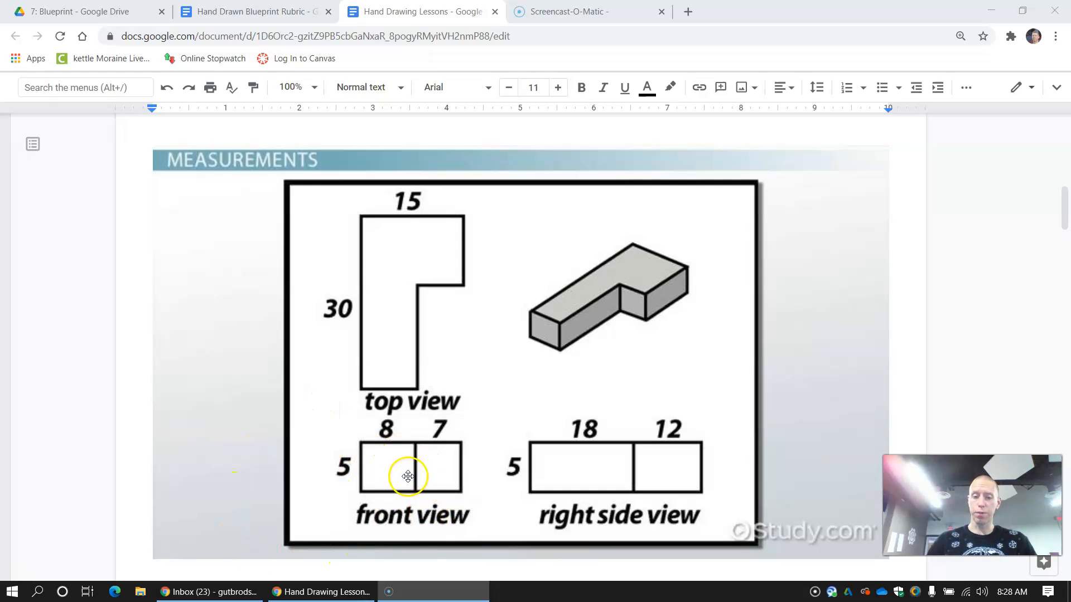
pyautogui.moveTo(411, 493)
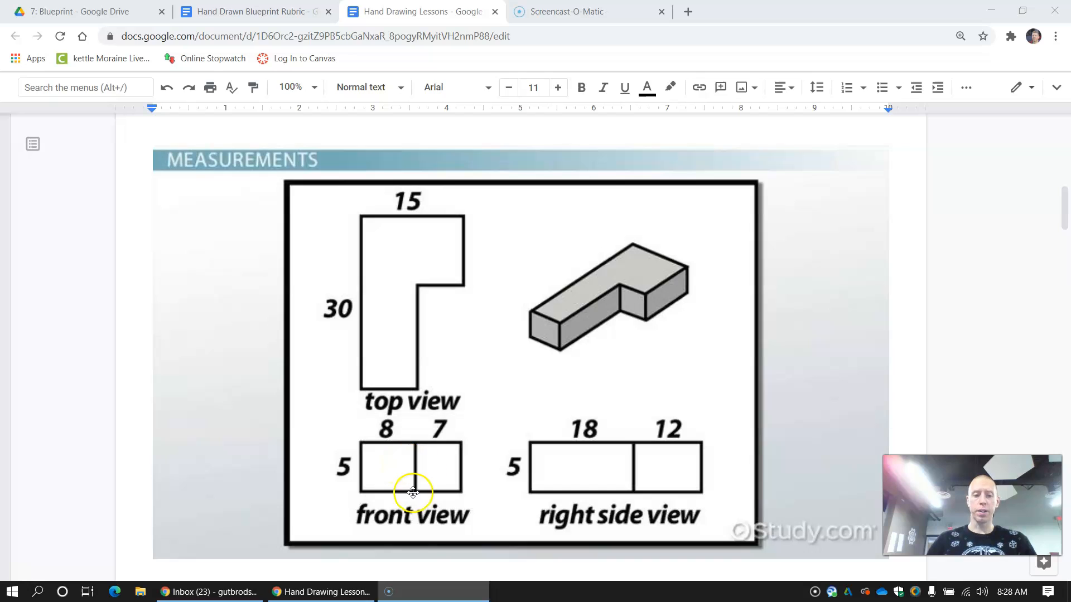
pyautogui.moveTo(621, 476)
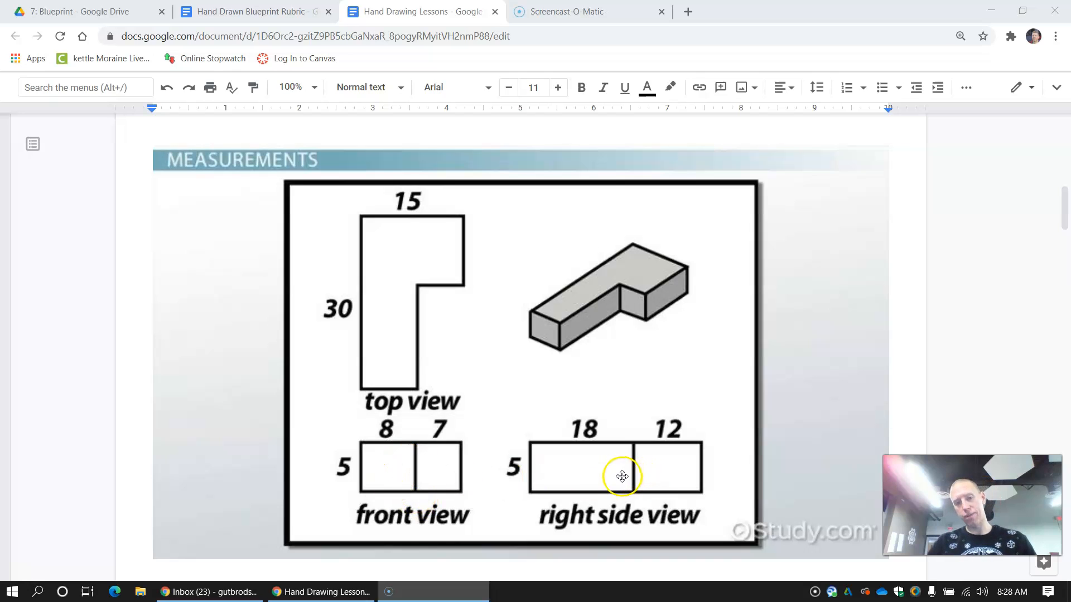
pyautogui.click(621, 476)
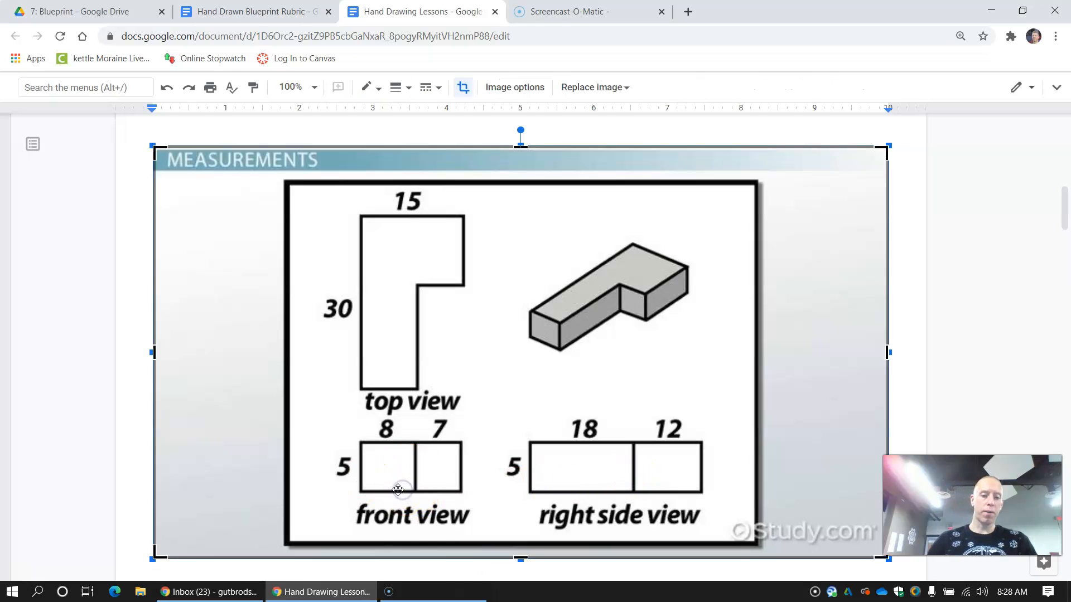
pyautogui.moveTo(346, 256)
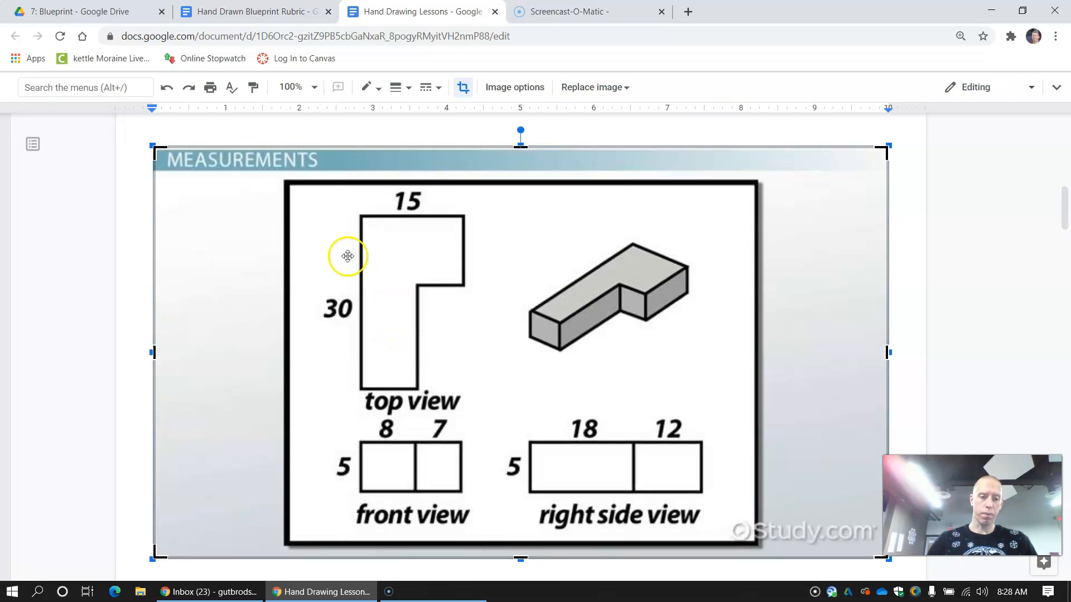
pyautogui.click(542, 383)
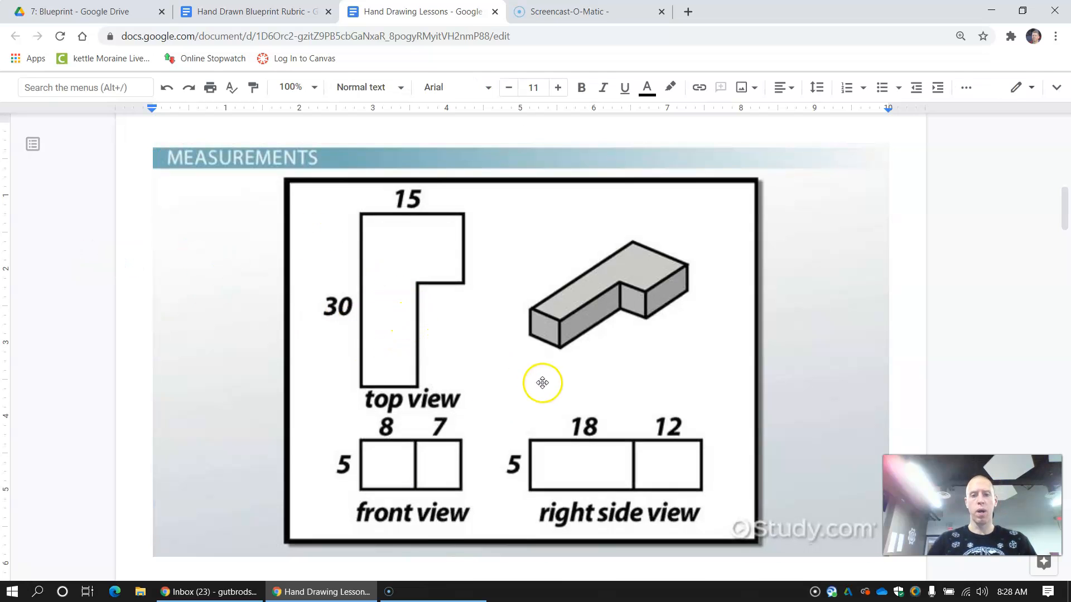
pyautogui.moveTo(544, 352)
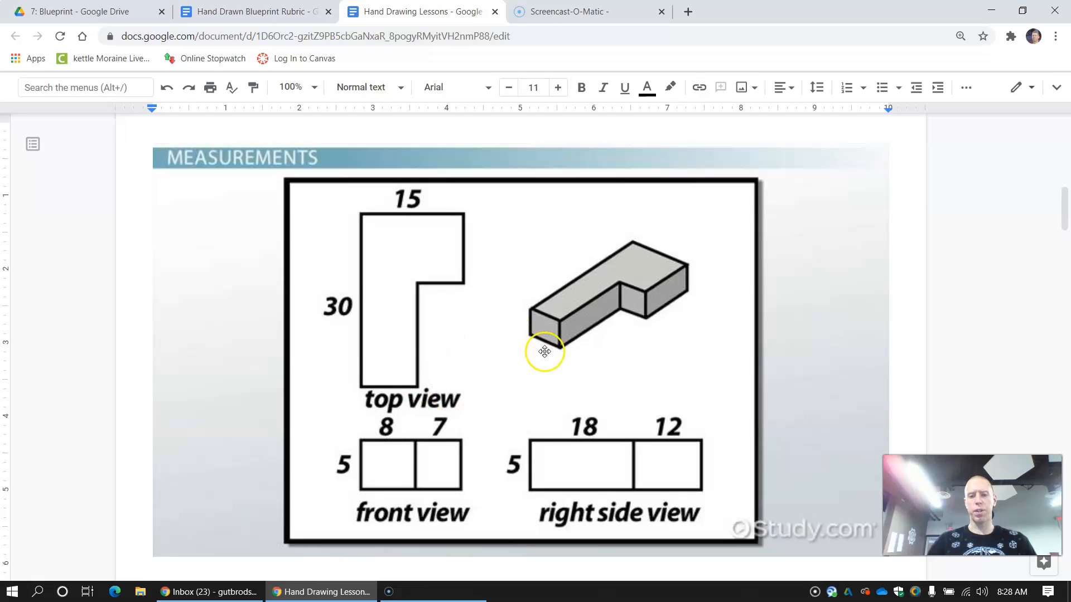
pyautogui.moveTo(427, 407)
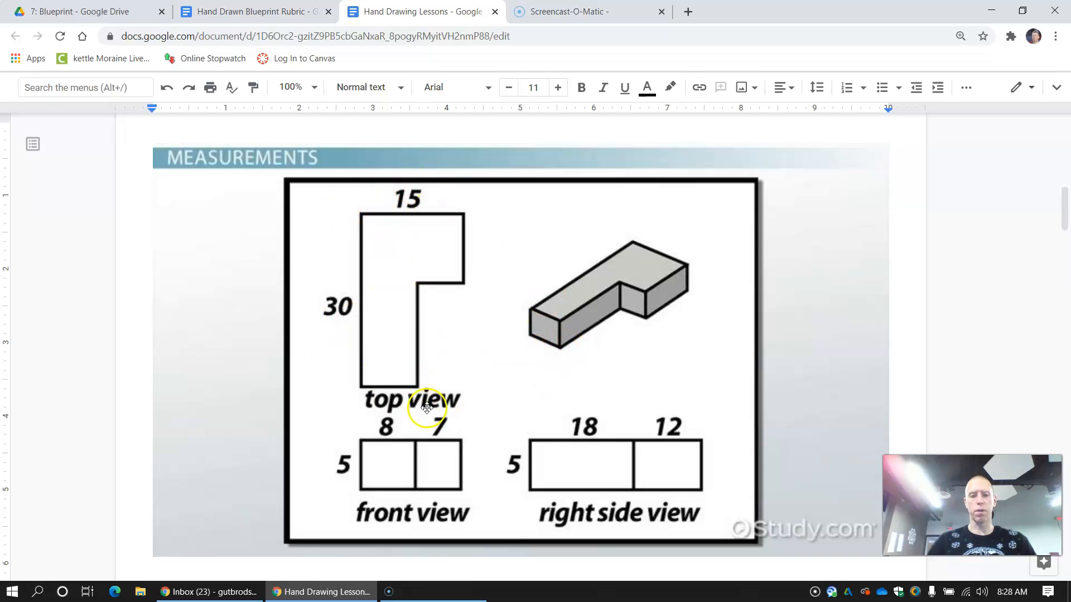
pyautogui.moveTo(487, 477)
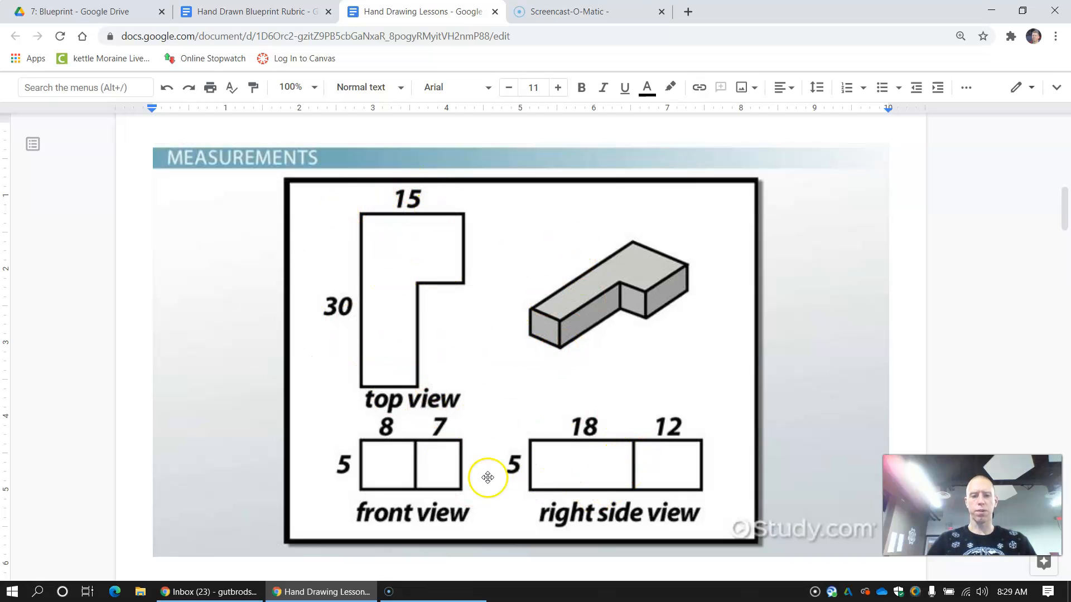
pyautogui.moveTo(39, 552)
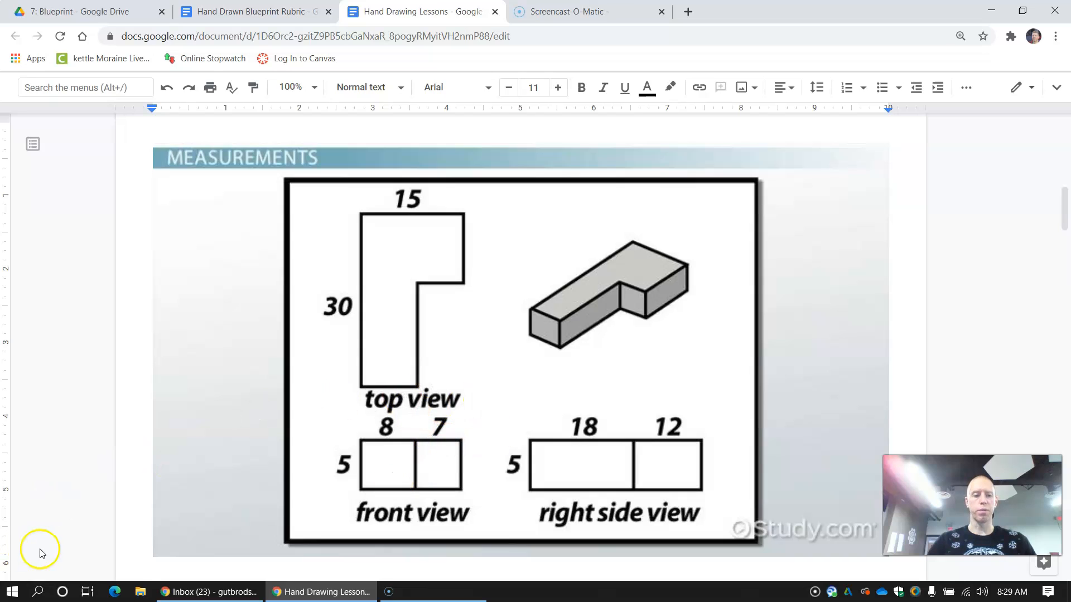
pyautogui.moveTo(143, 406)
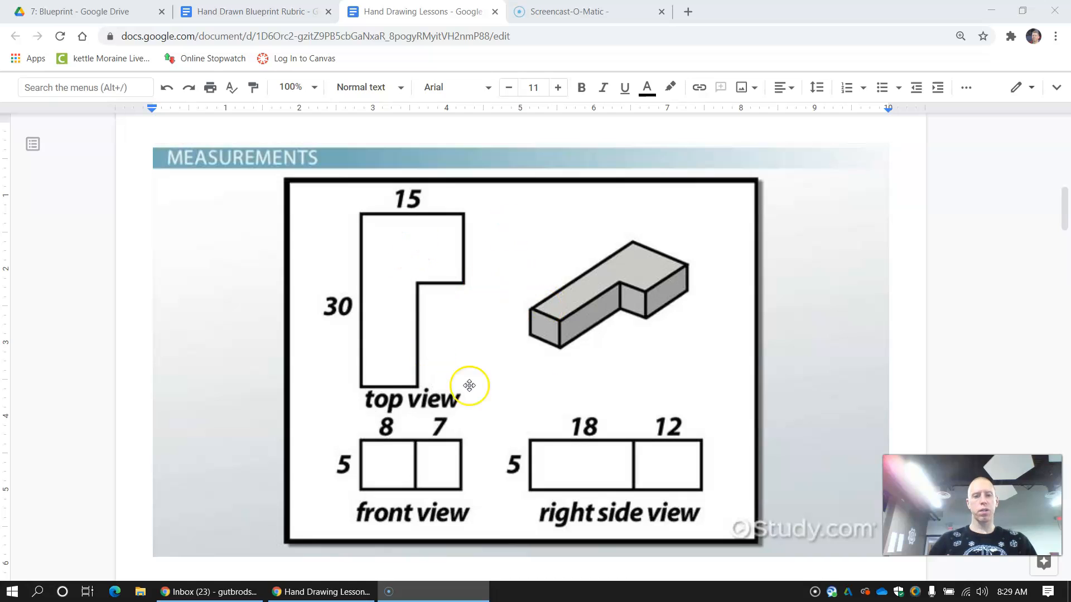
pyautogui.moveTo(319, 410)
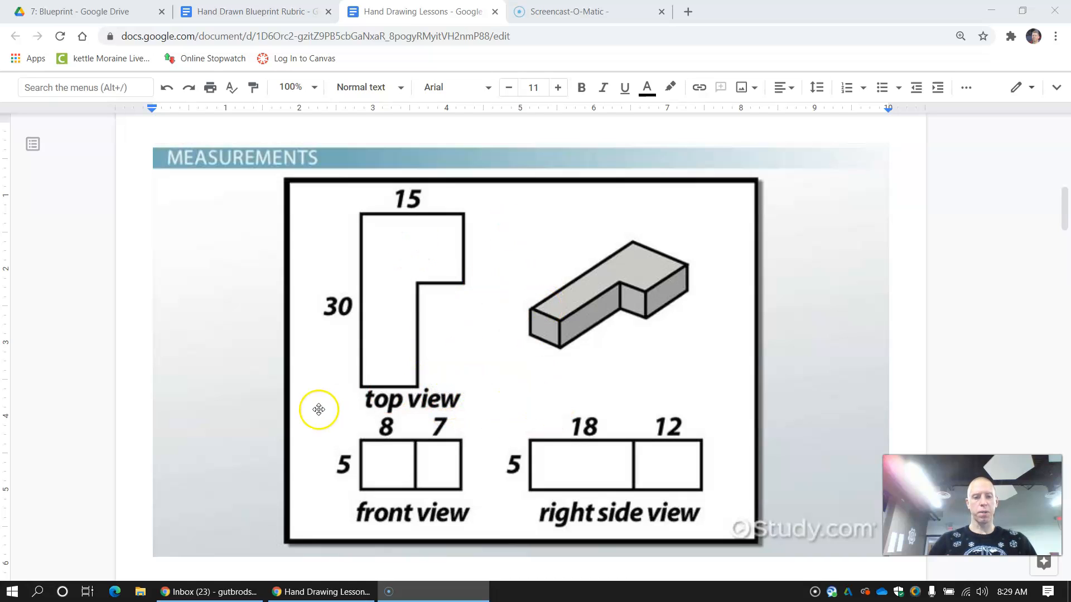
pyautogui.moveTo(236, 401)
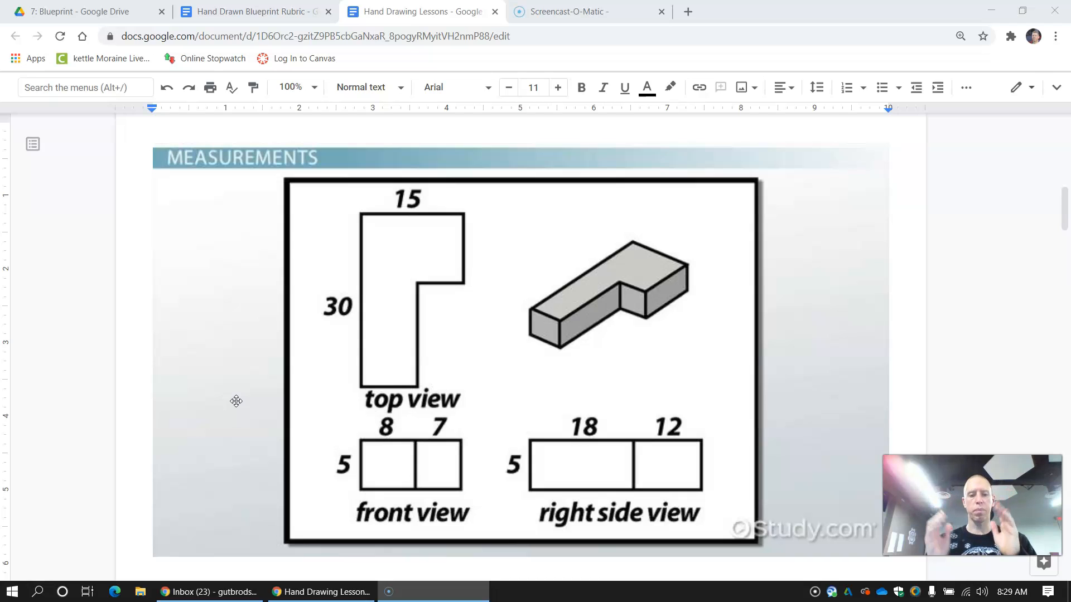
pyautogui.moveTo(335, 361)
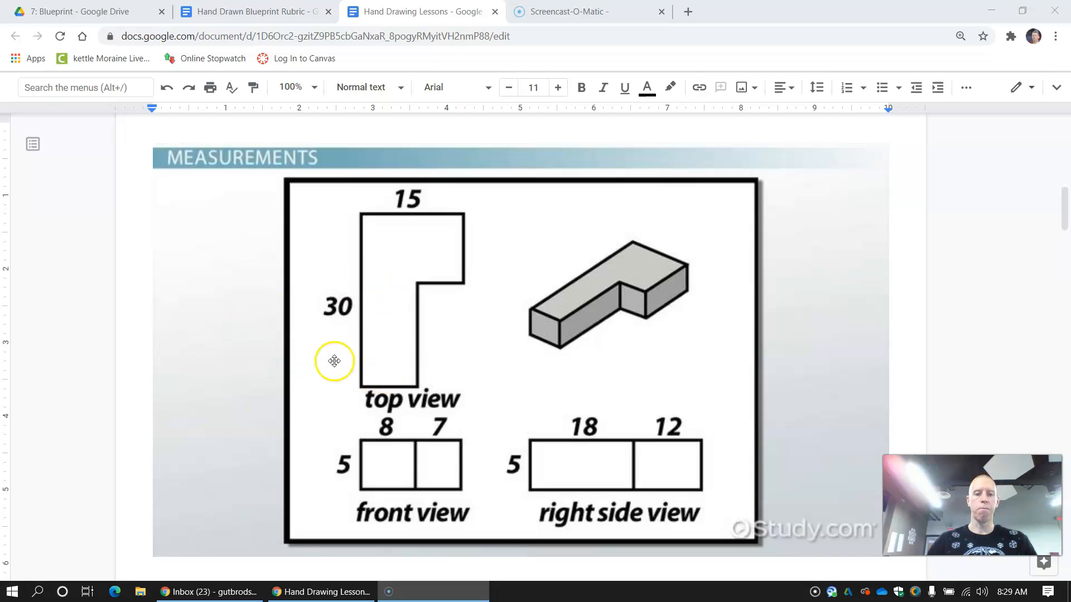
pyautogui.moveTo(535, 317)
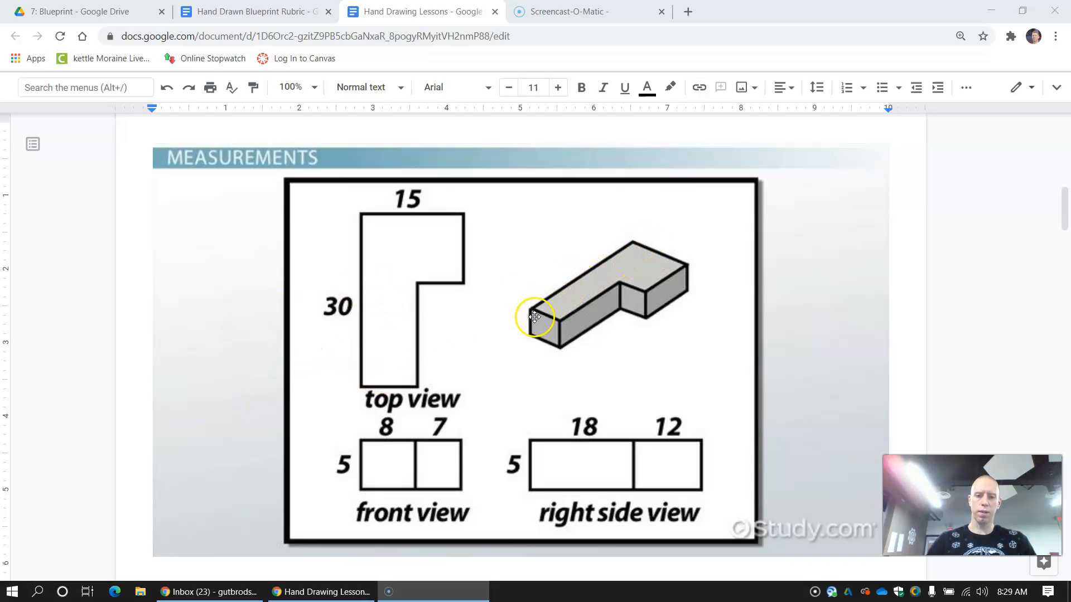
pyautogui.moveTo(608, 255)
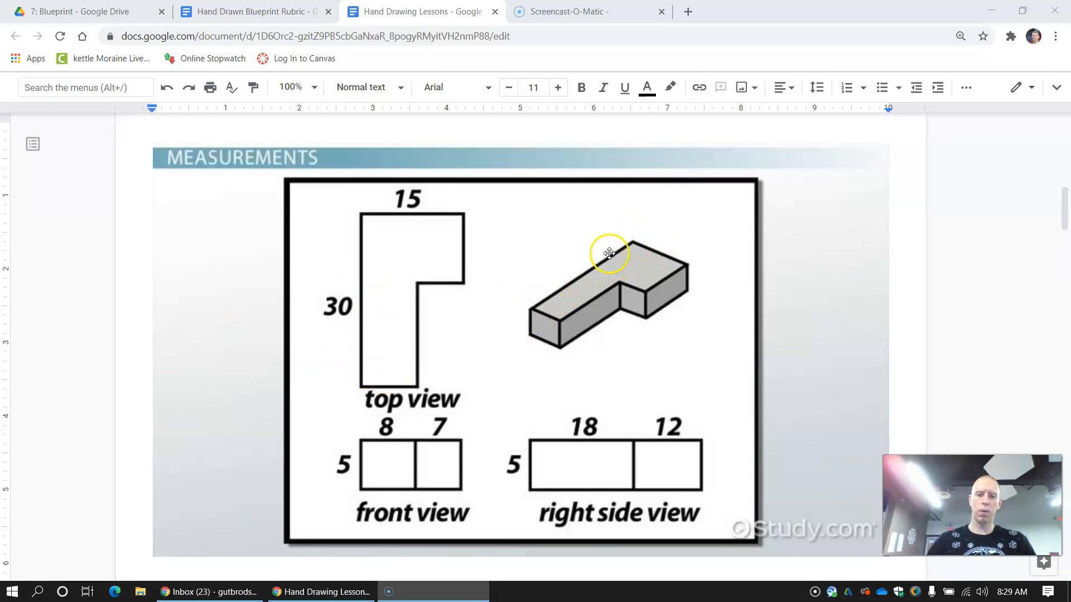
pyautogui.moveTo(613, 251)
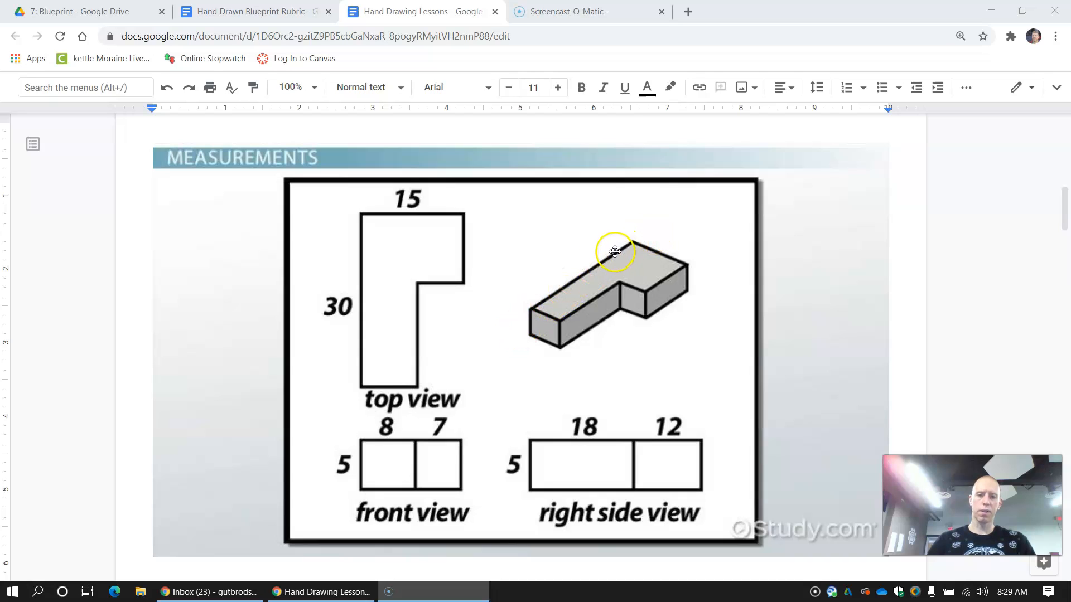
pyautogui.moveTo(530, 316)
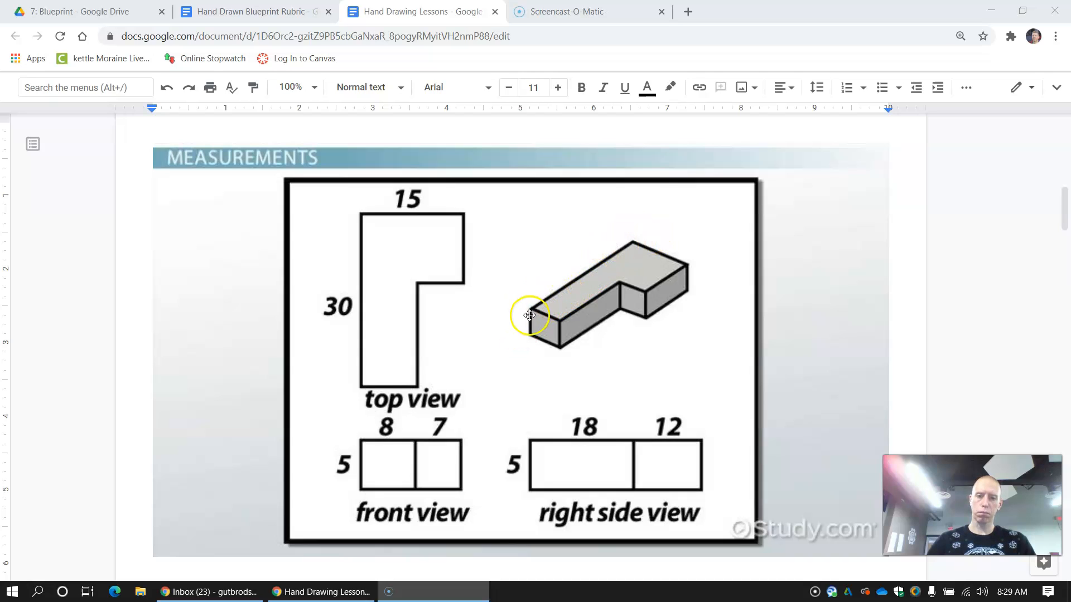
pyautogui.moveTo(559, 294)
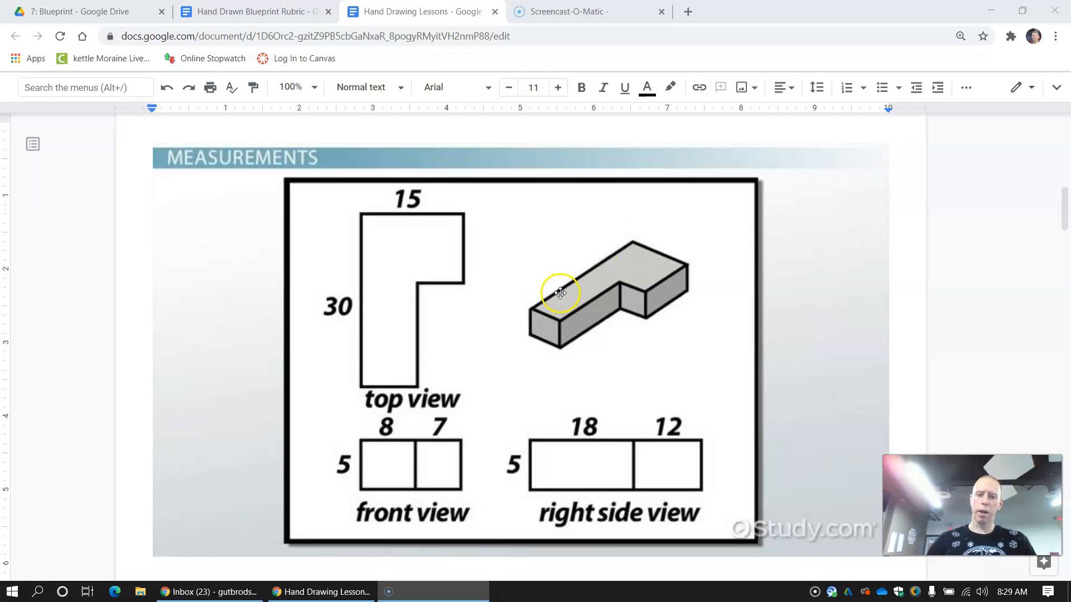
pyautogui.moveTo(558, 288)
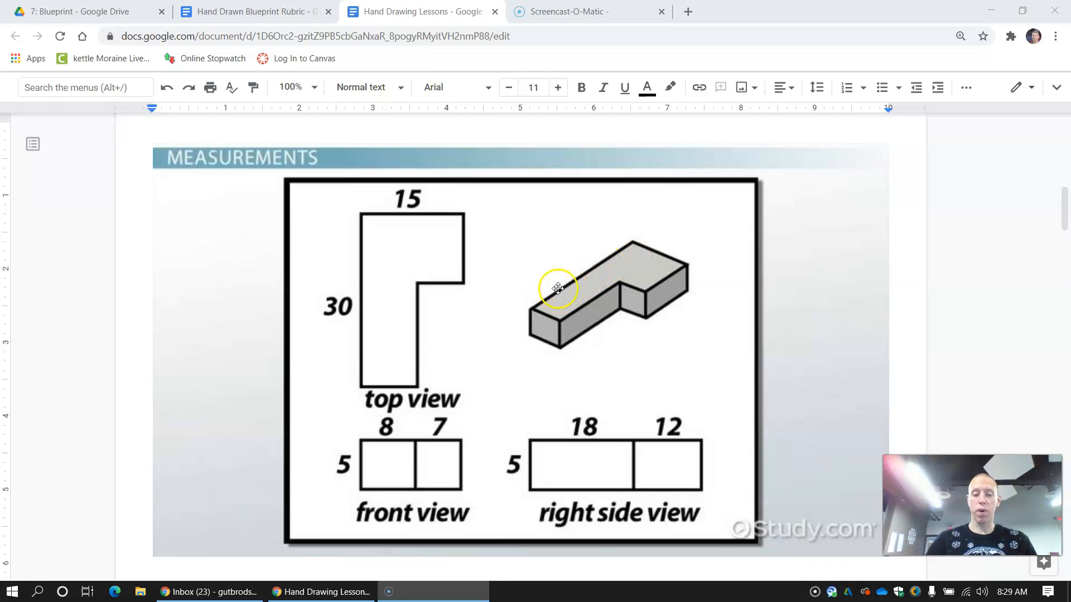
pyautogui.moveTo(346, 323)
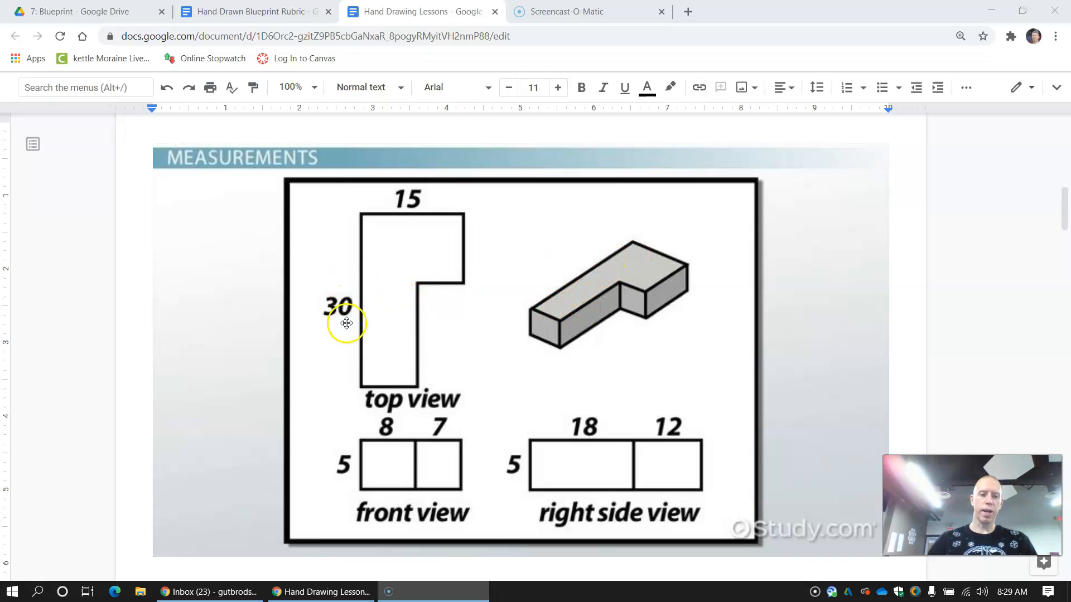
pyautogui.moveTo(365, 244)
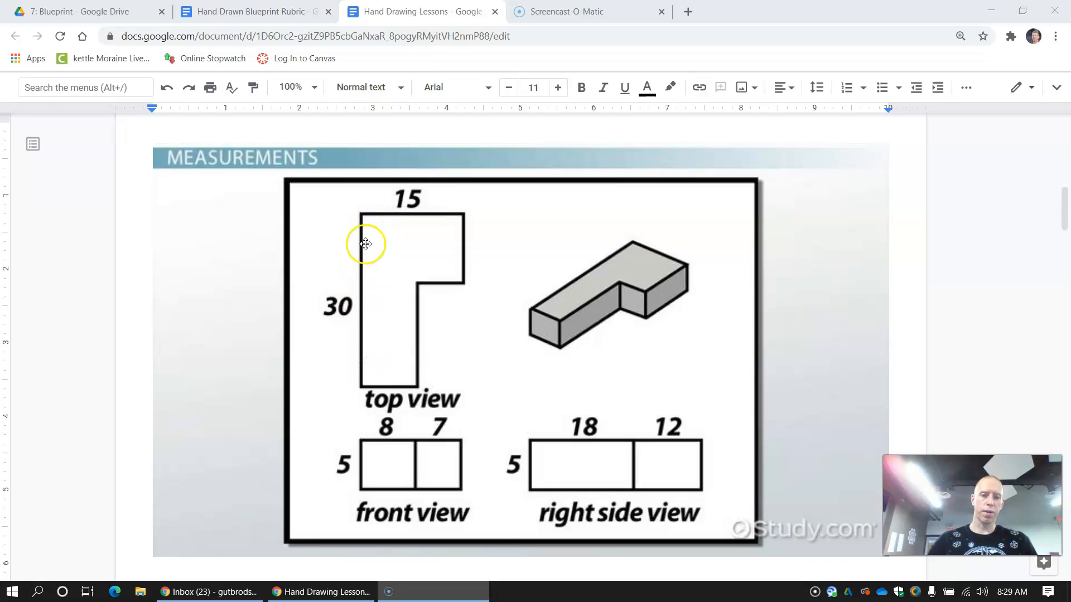
pyautogui.moveTo(592, 316)
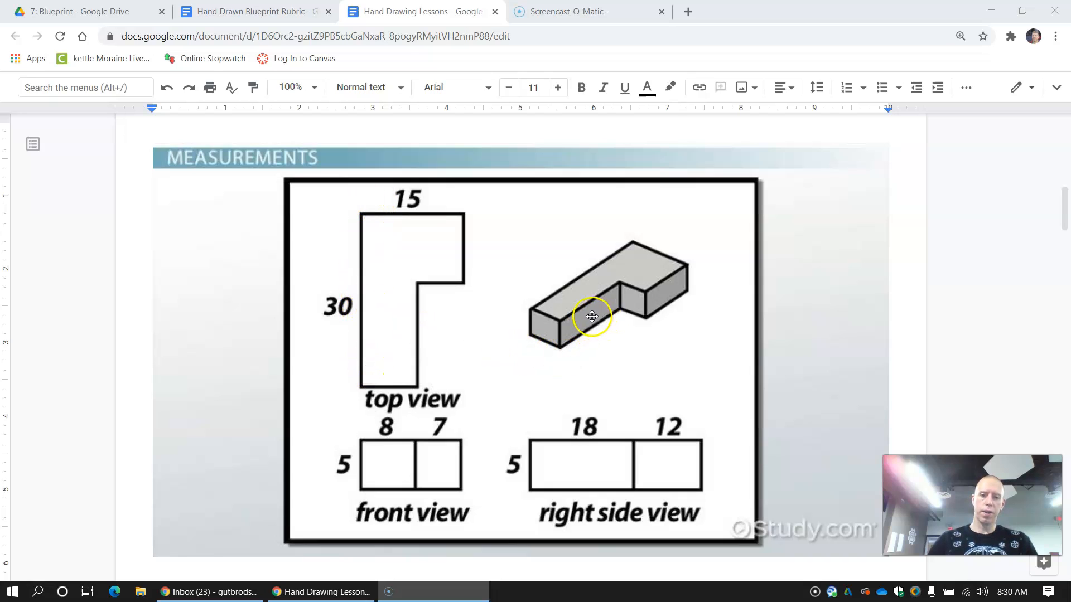
pyautogui.moveTo(586, 327)
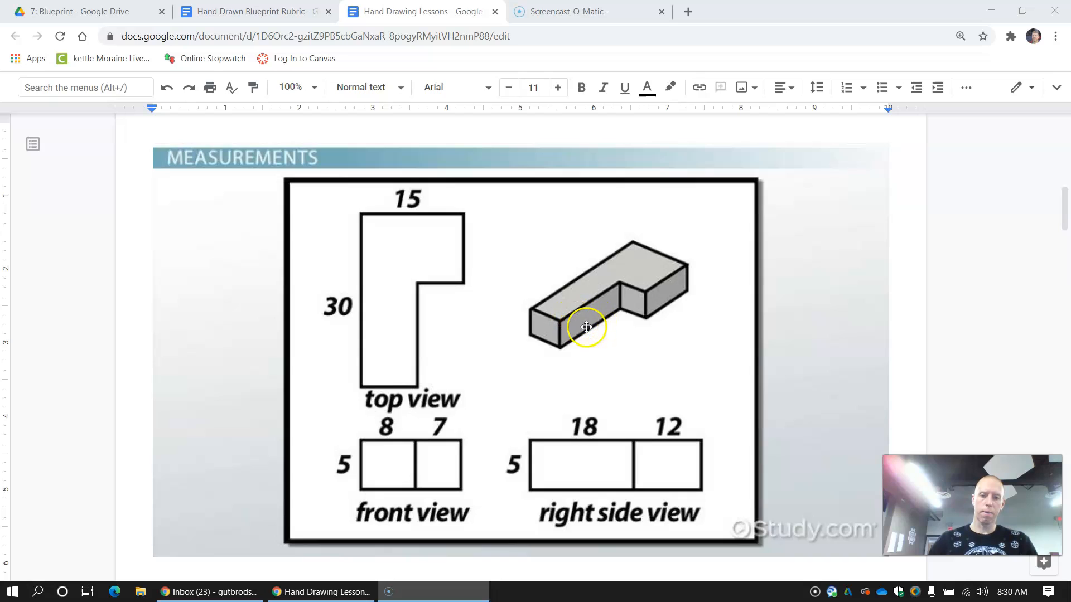
pyautogui.moveTo(544, 339)
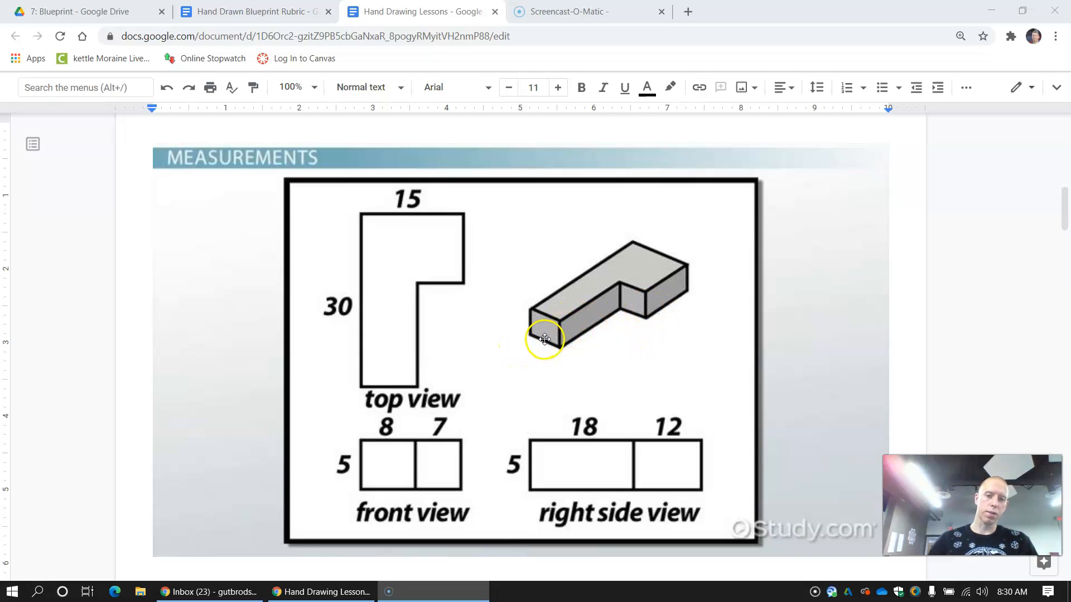
pyautogui.moveTo(572, 343)
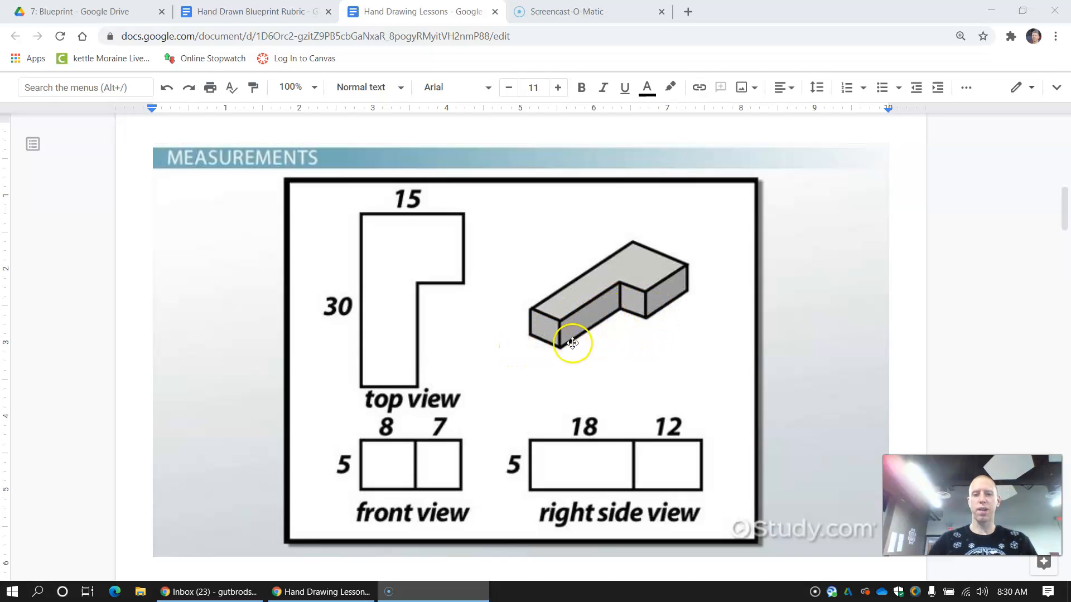
pyautogui.moveTo(662, 316)
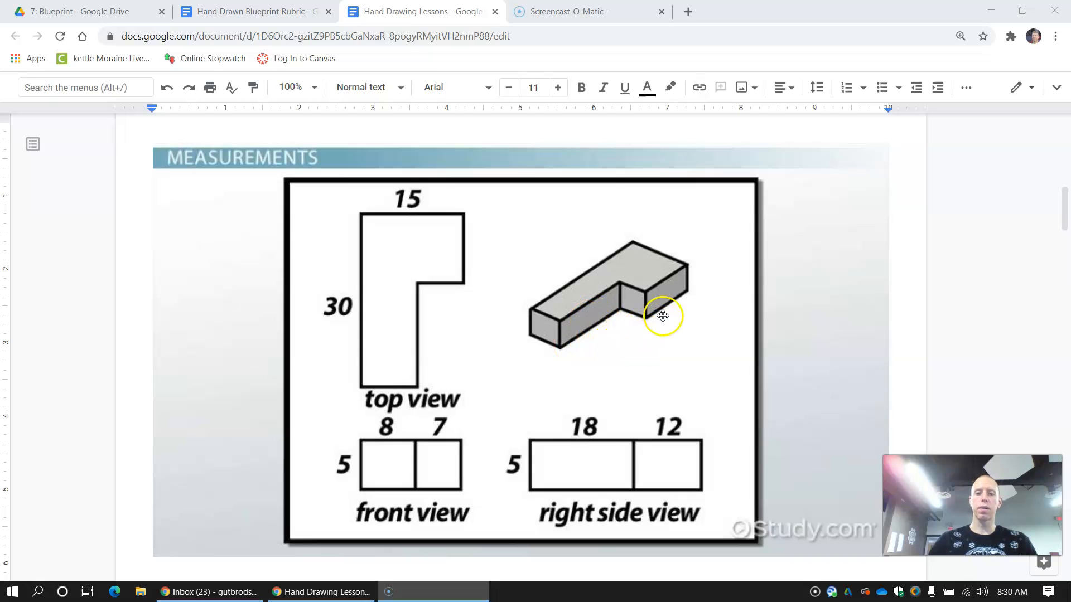
pyautogui.moveTo(652, 320)
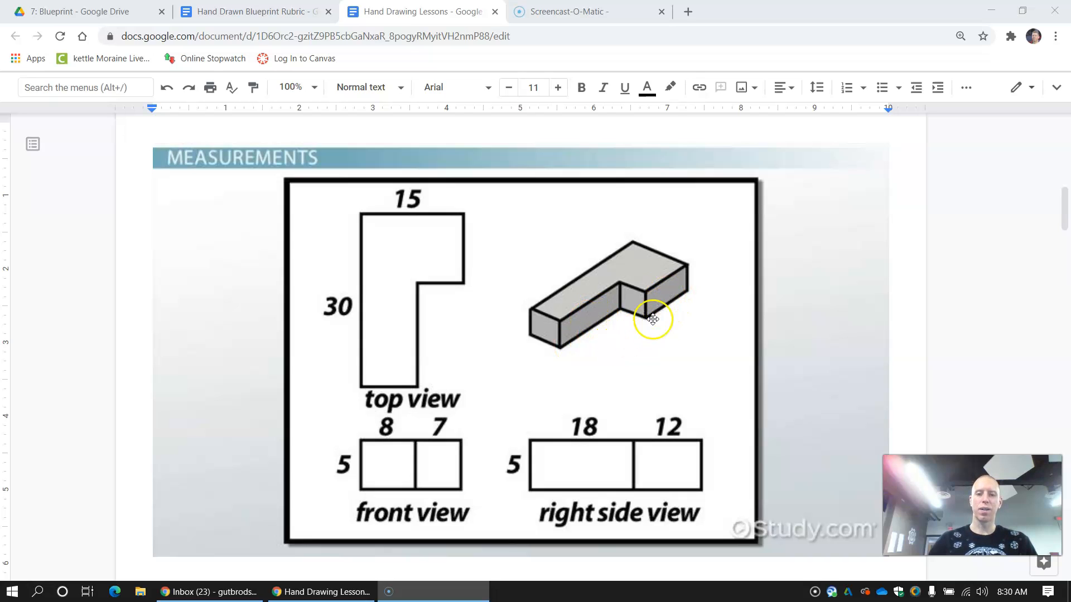
pyautogui.moveTo(666, 292)
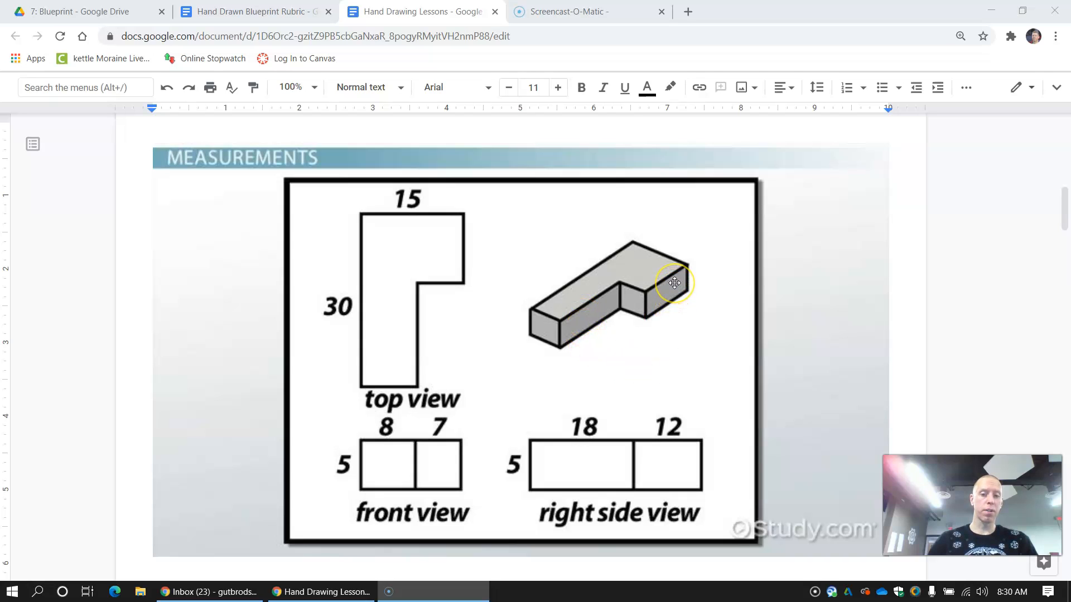
pyautogui.moveTo(668, 235)
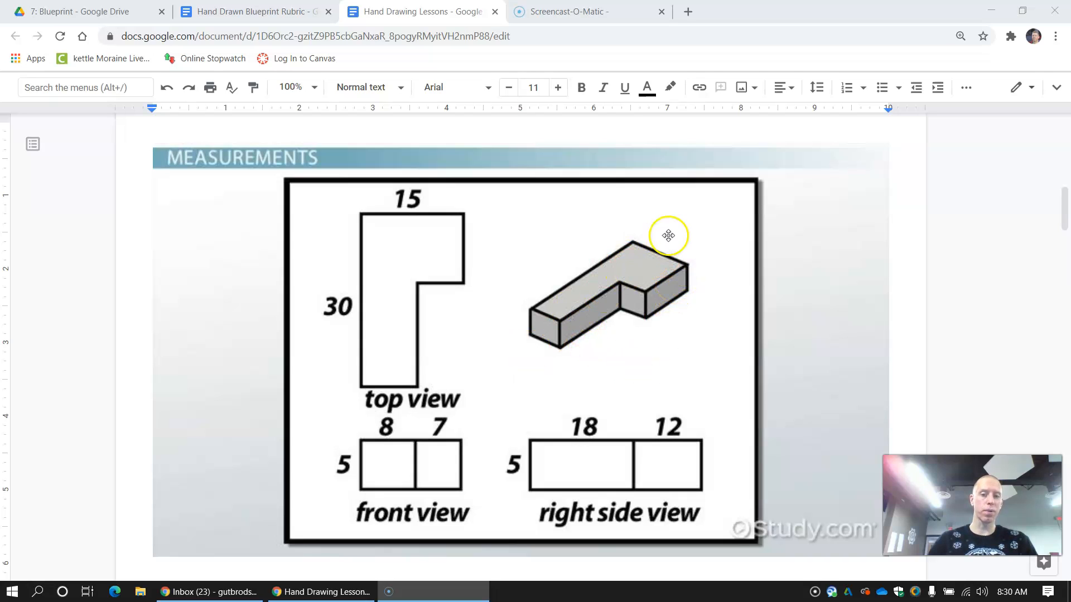
pyautogui.moveTo(599, 456)
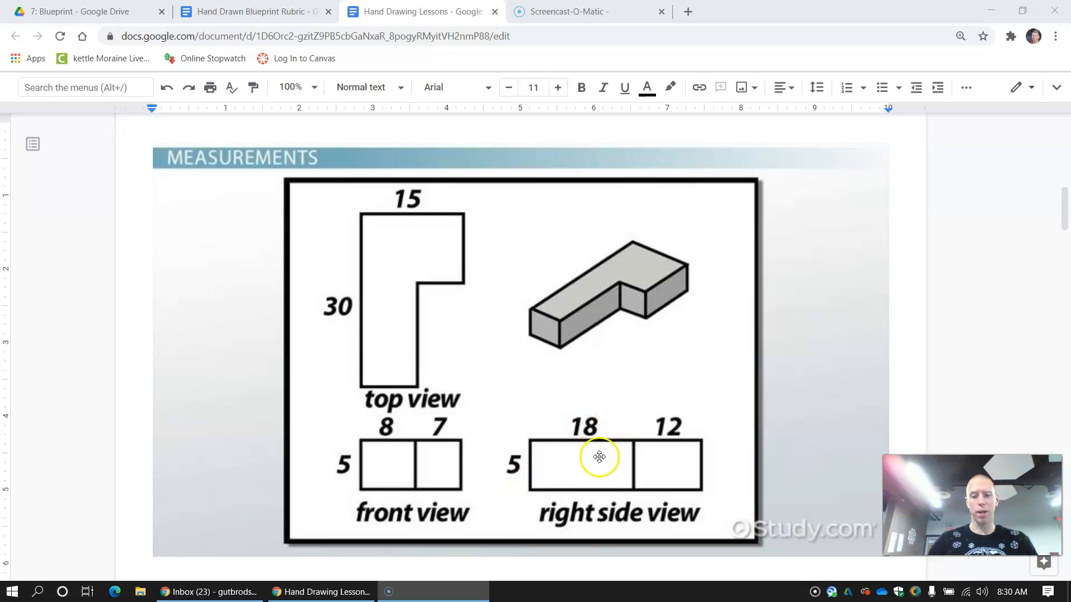
pyautogui.moveTo(584, 452)
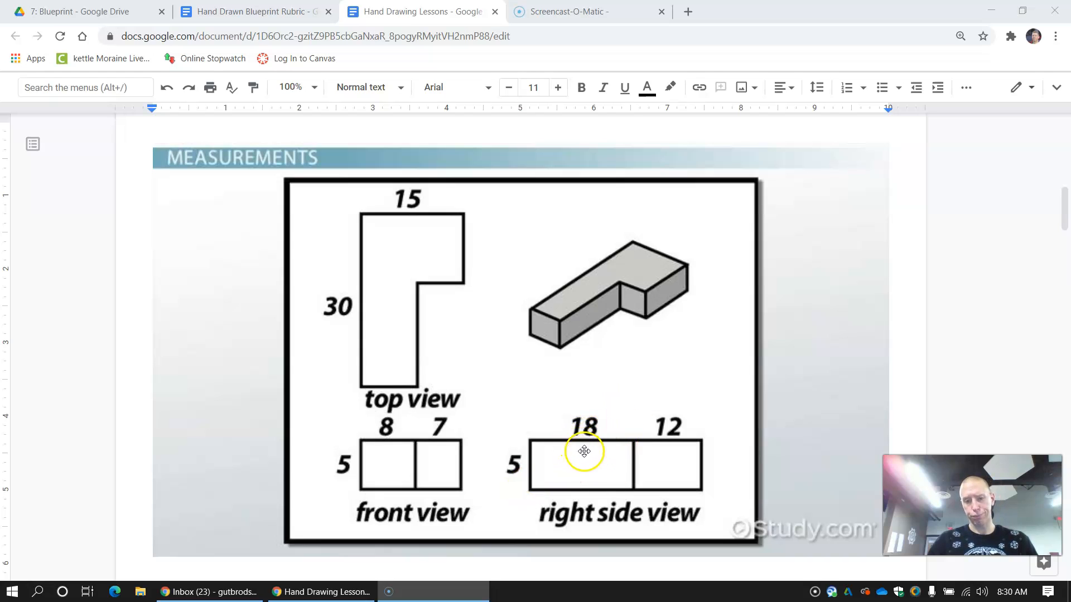
pyautogui.moveTo(583, 459)
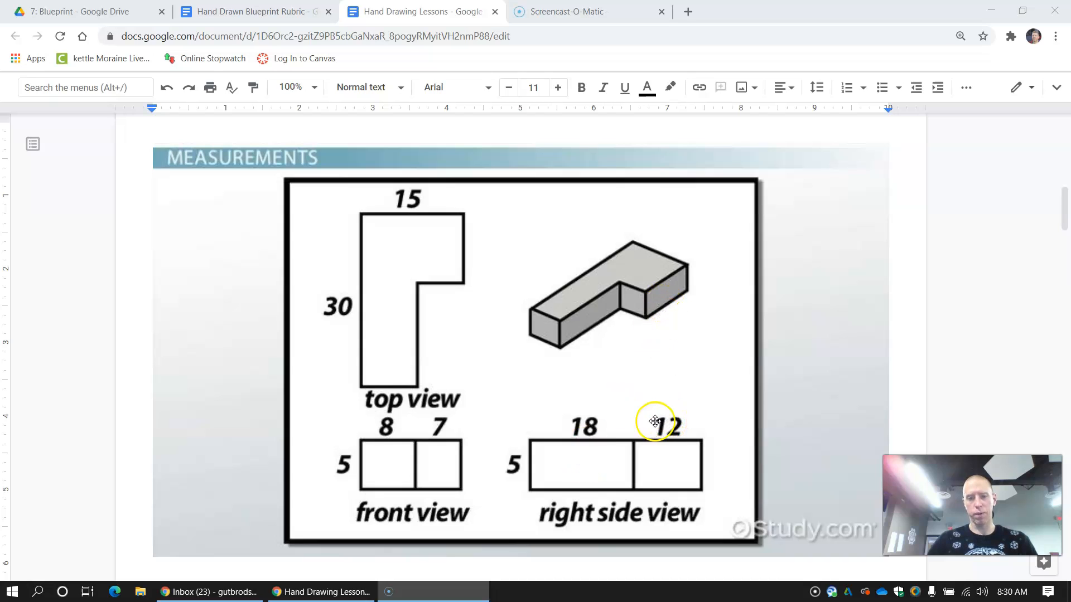
pyautogui.moveTo(557, 334)
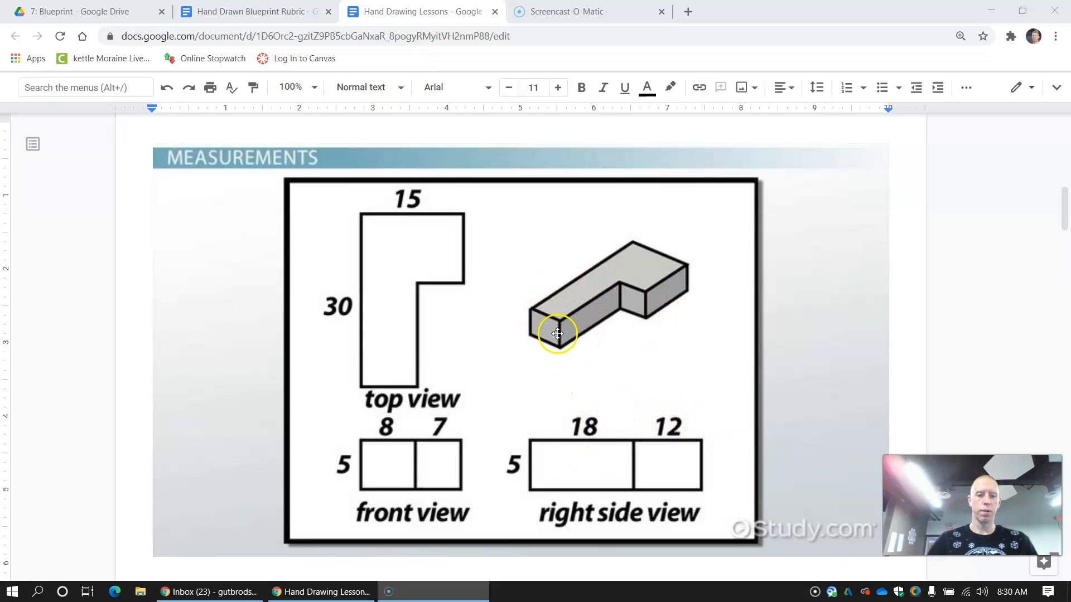
pyautogui.moveTo(543, 335)
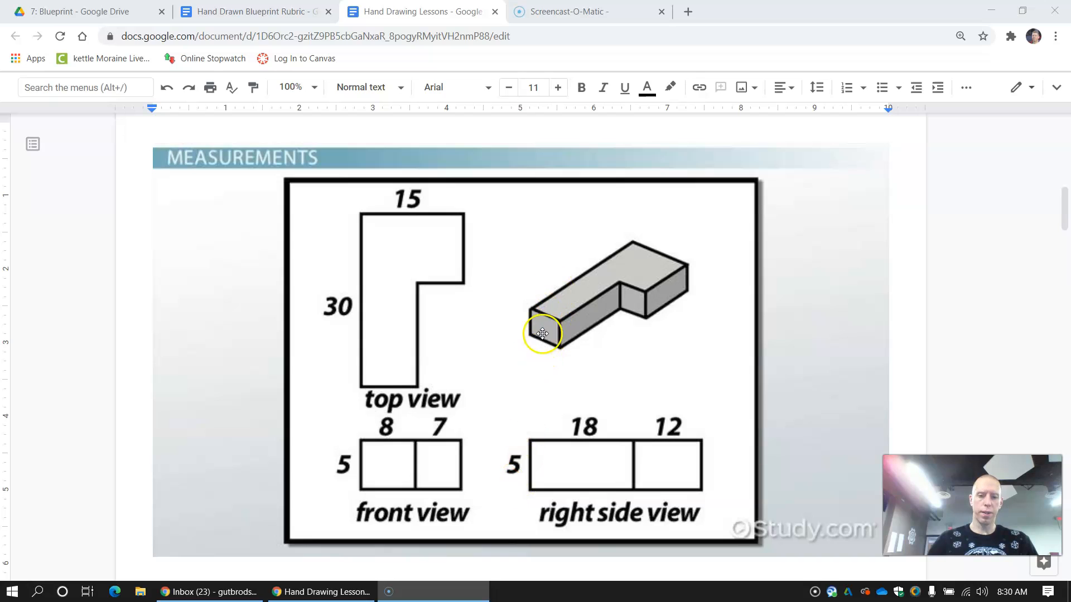
pyautogui.moveTo(519, 393)
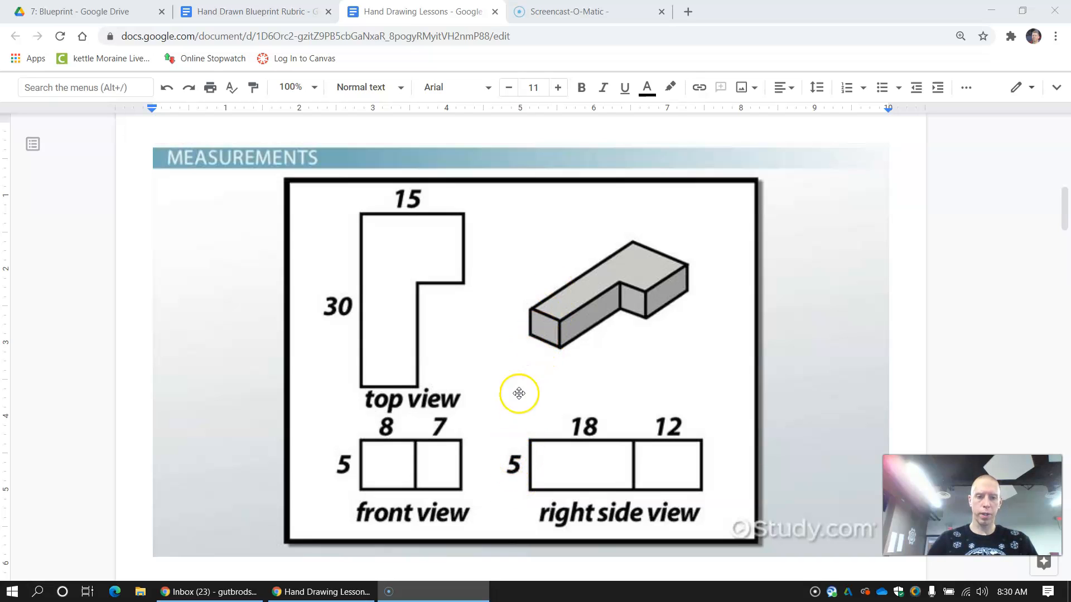
pyautogui.moveTo(519, 473)
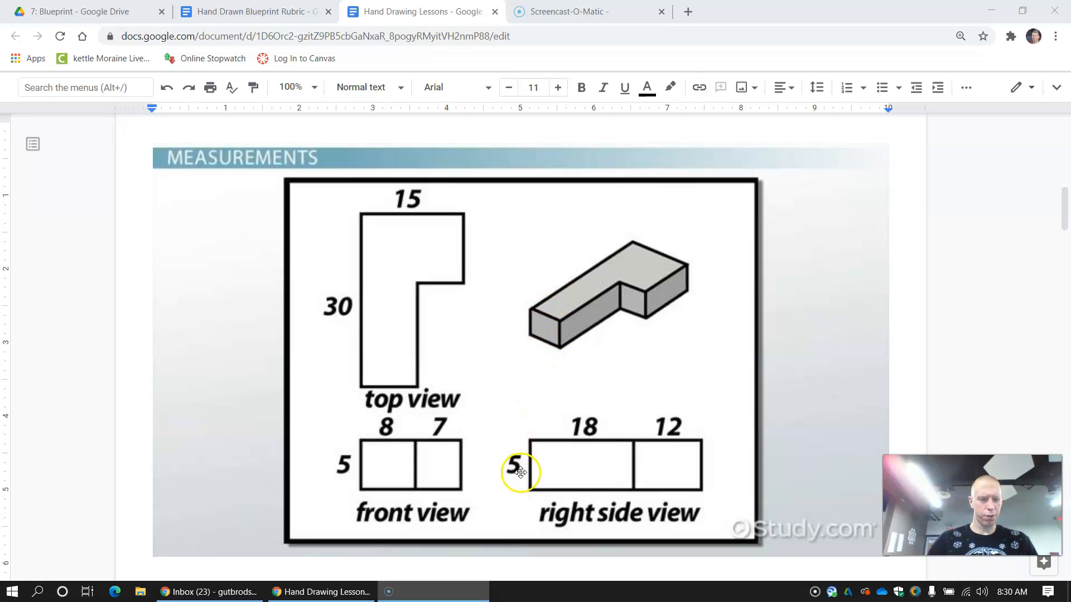
pyautogui.moveTo(364, 469)
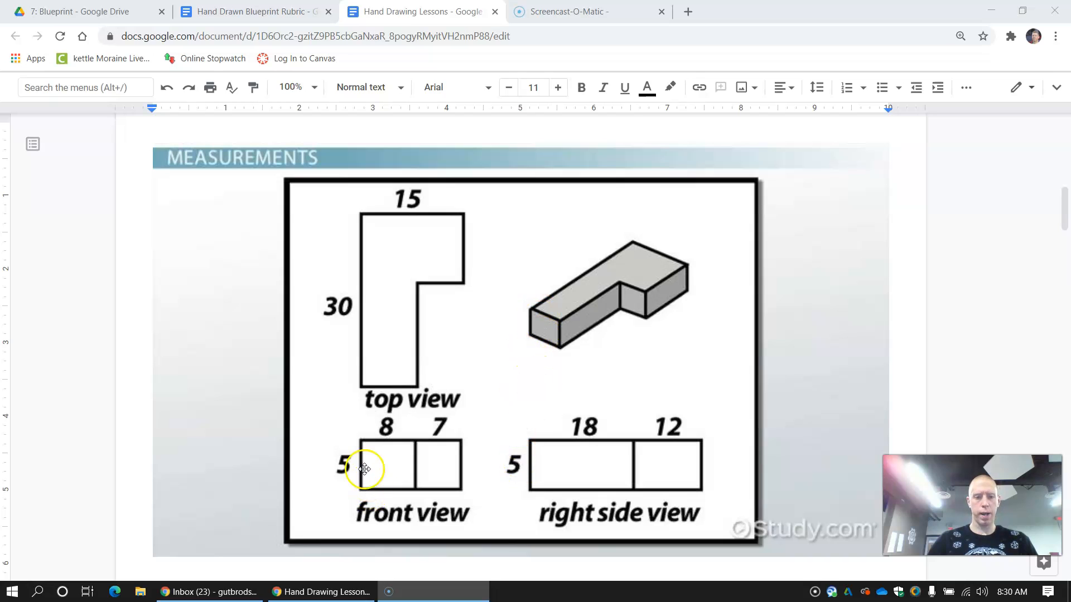
pyautogui.moveTo(392, 225)
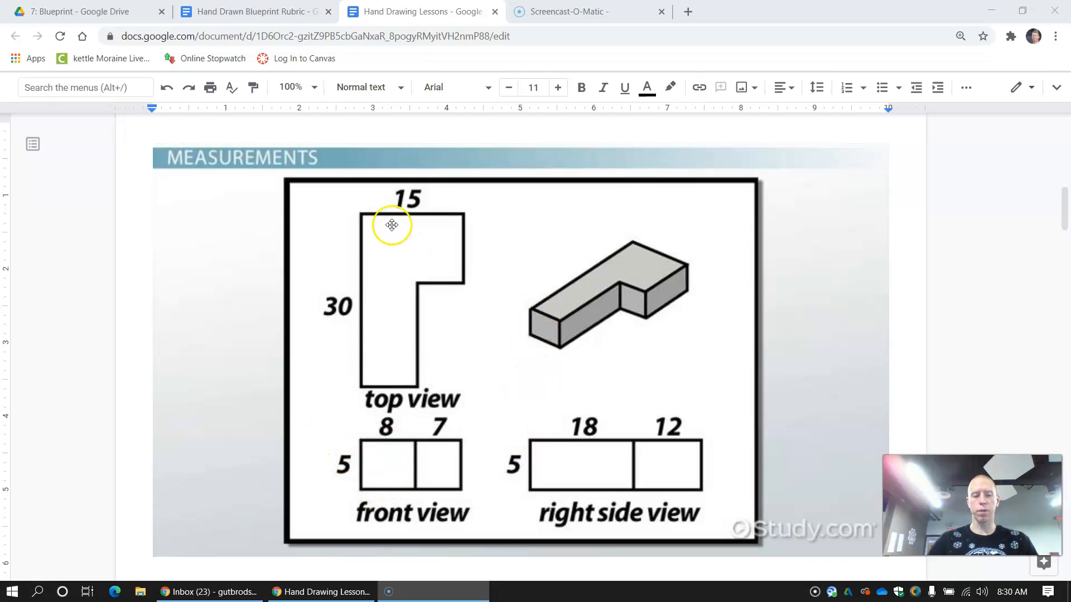
pyautogui.moveTo(430, 347)
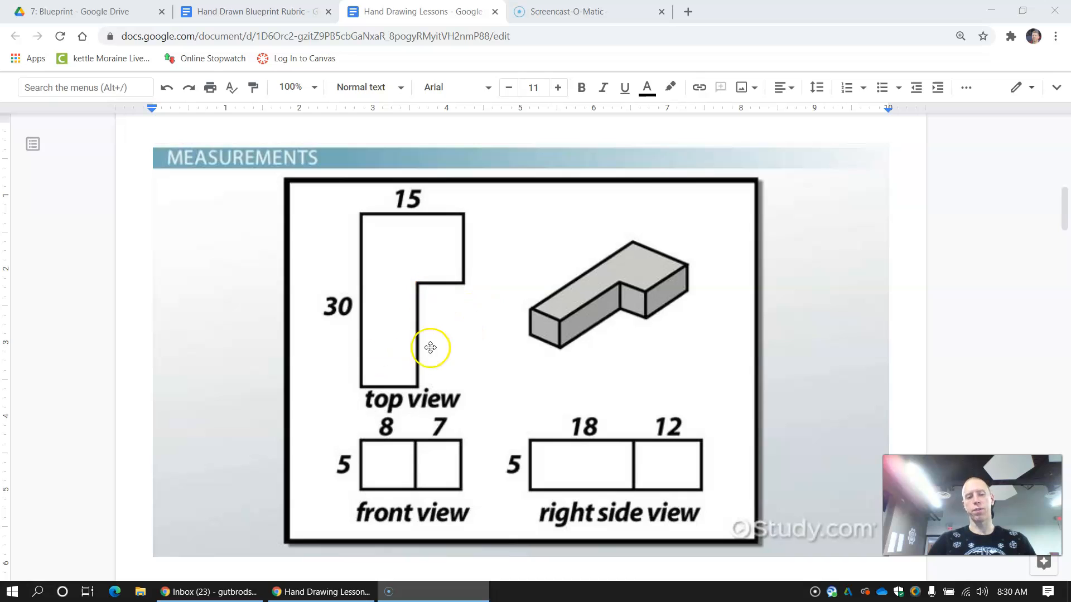
pyautogui.moveTo(389, 430)
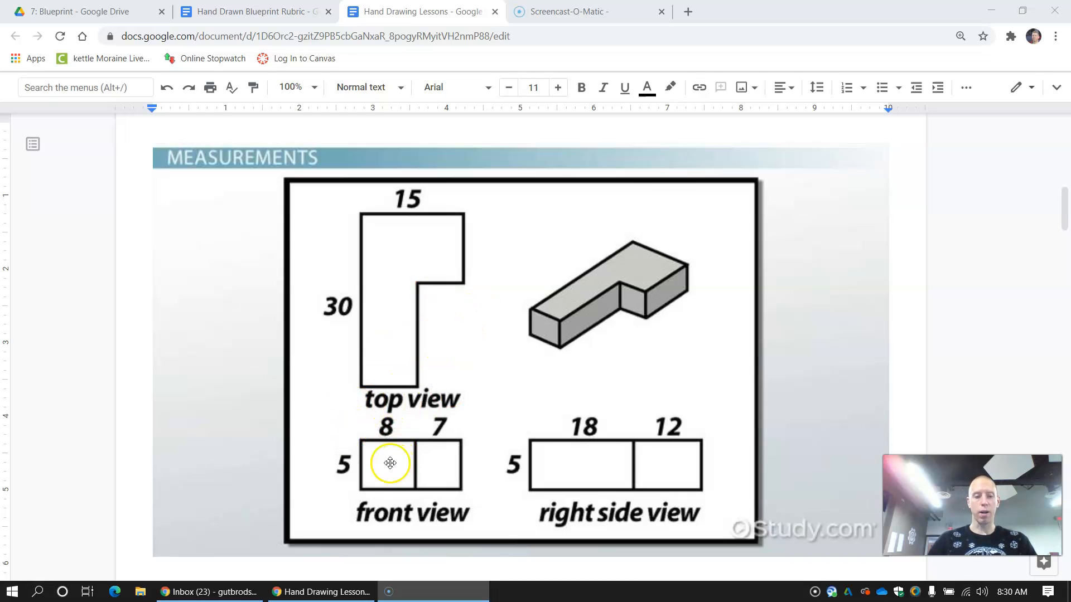
# Step: Scroll to the Colored Pencil Tree blueprint photo and select the image
pyautogui.scroll(-3)
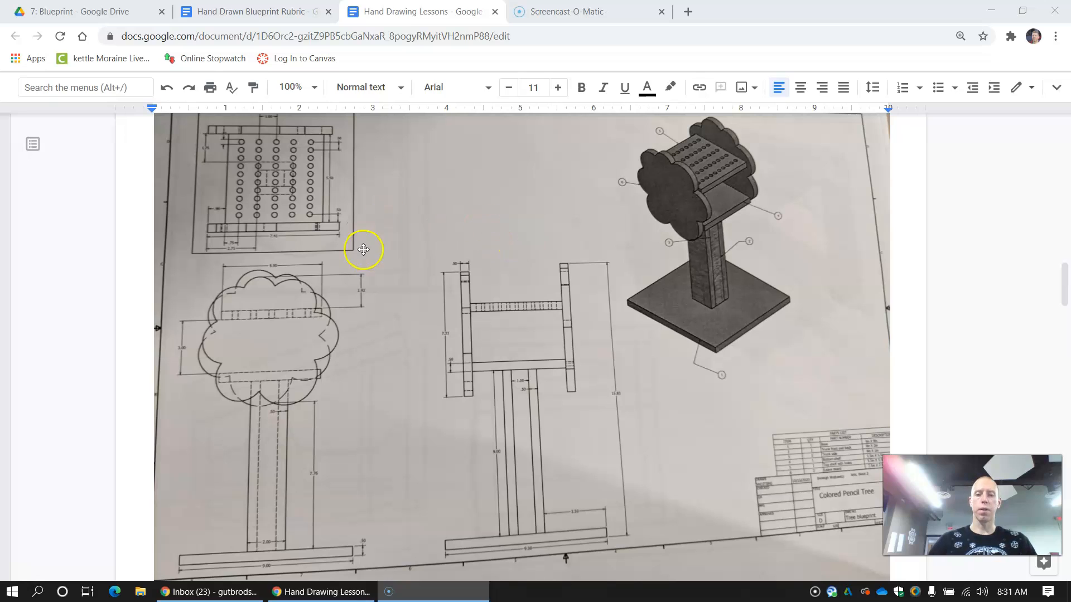
pyautogui.moveTo(375, 247)
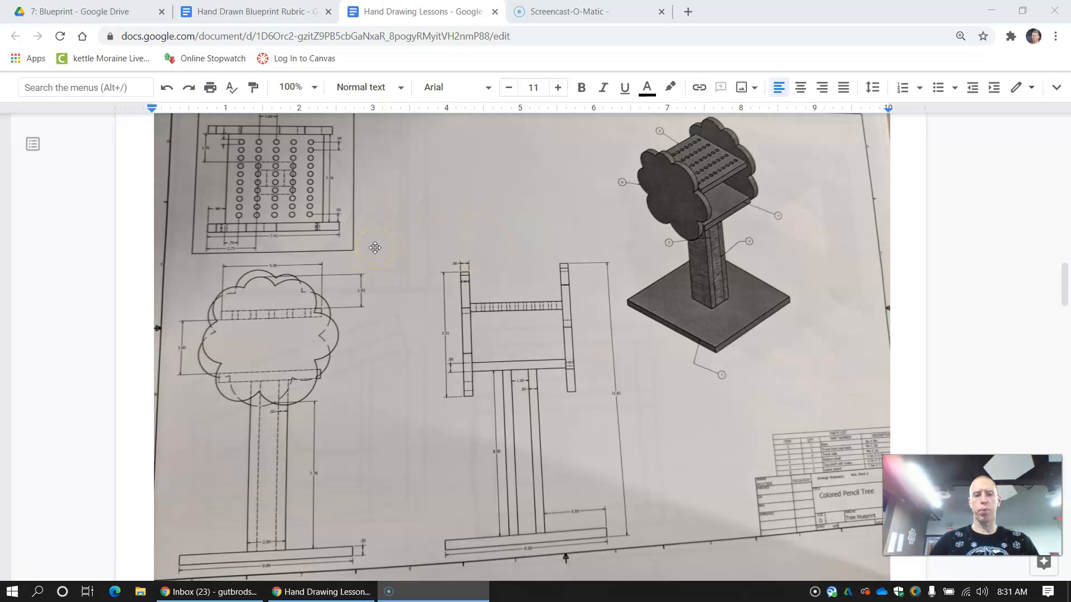
pyautogui.moveTo(303, 316)
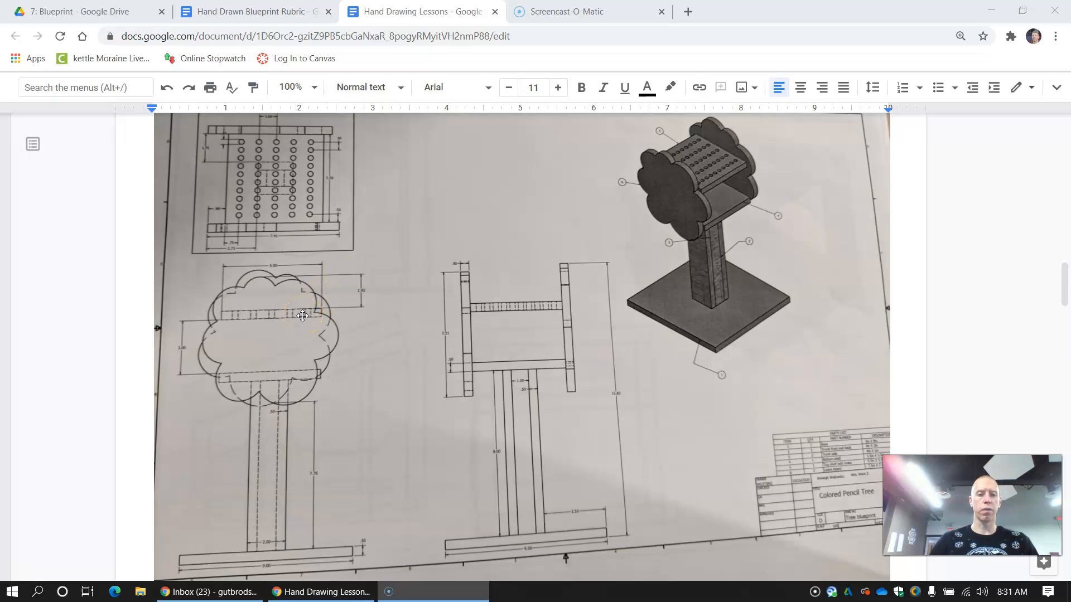
pyautogui.moveTo(213, 484)
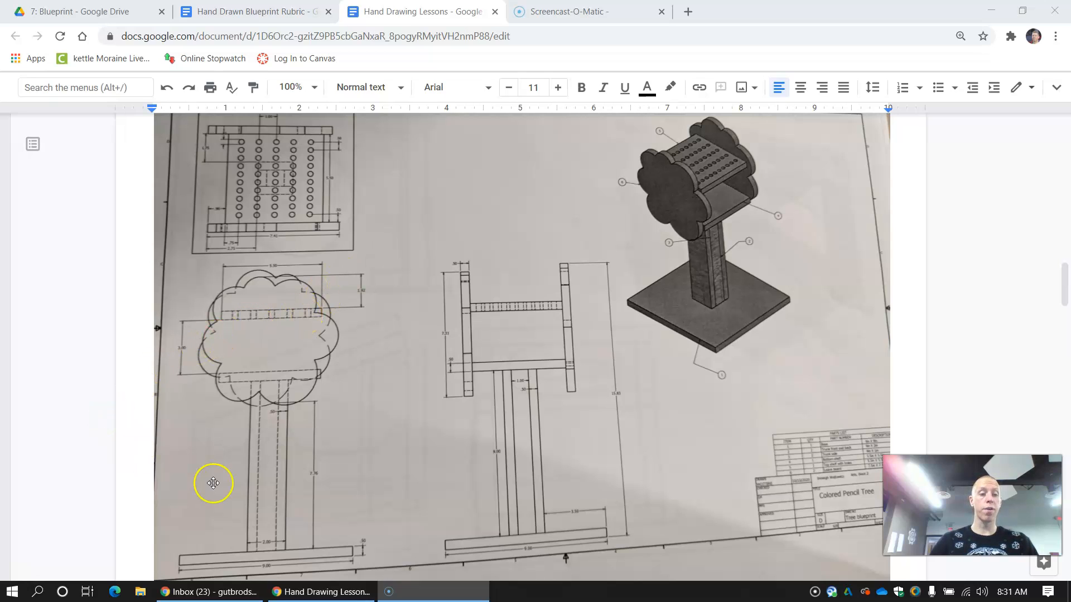
pyautogui.moveTo(312, 513)
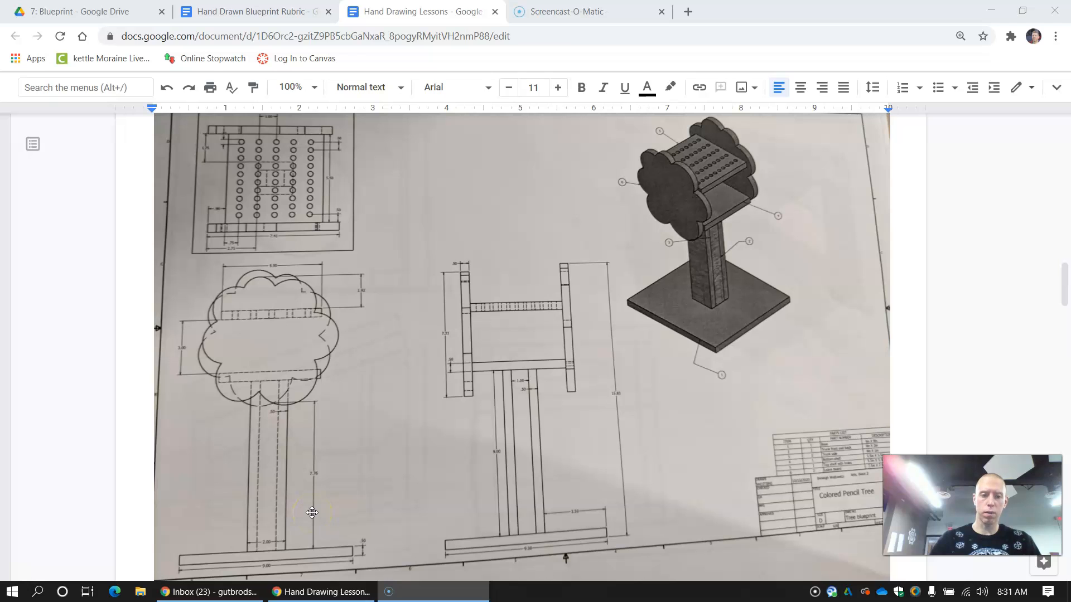
pyautogui.click(478, 341)
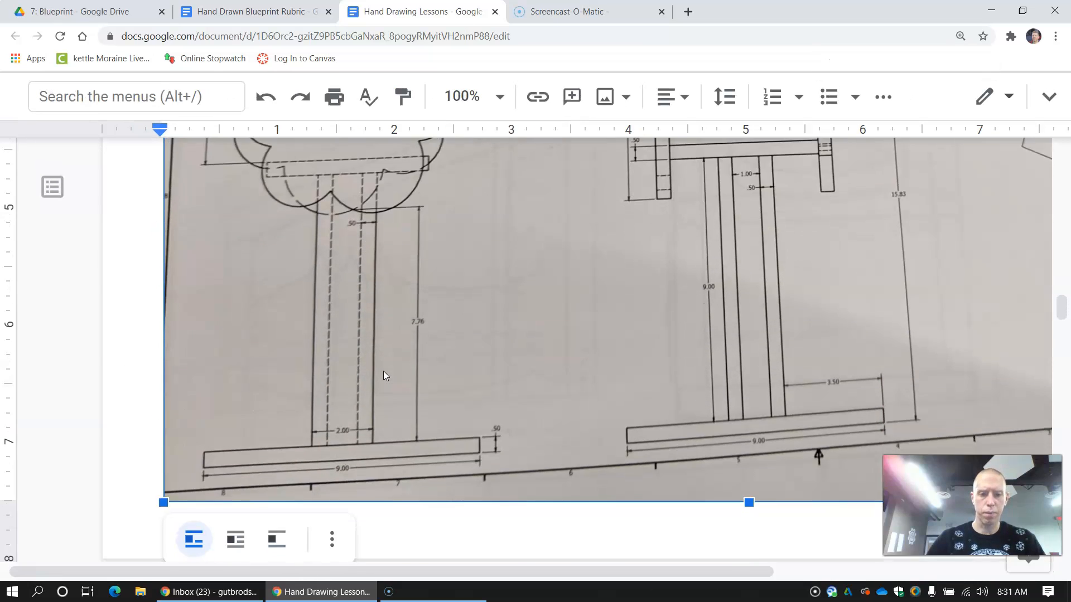
# Step: Raise browser zoom to 250% and scroll down to the stem and base dimensions
pyautogui.click(961, 36)
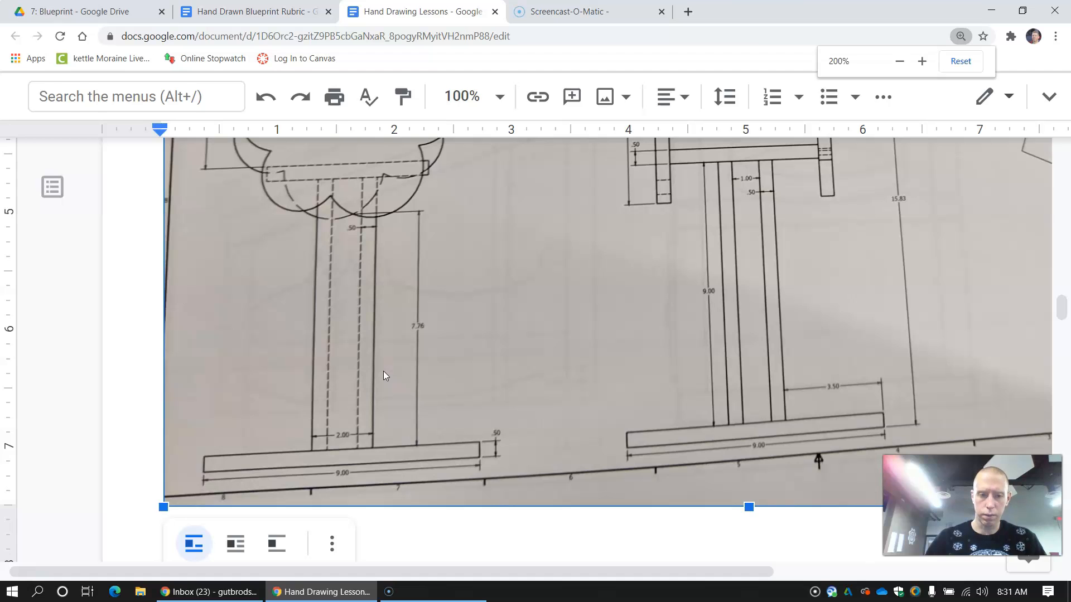
pyautogui.click(922, 61)
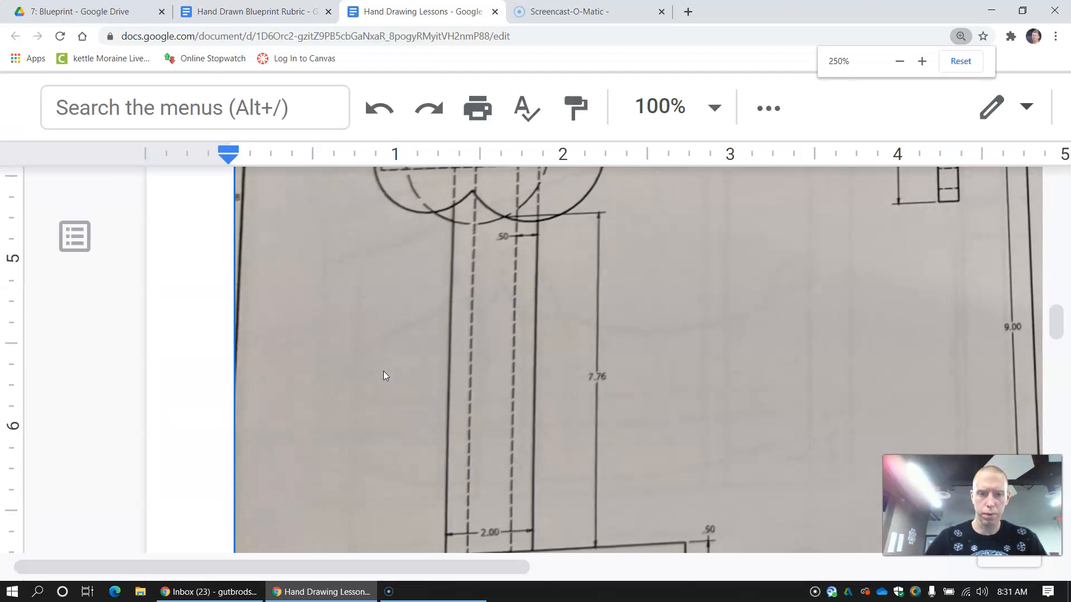
pyautogui.scroll(-3)
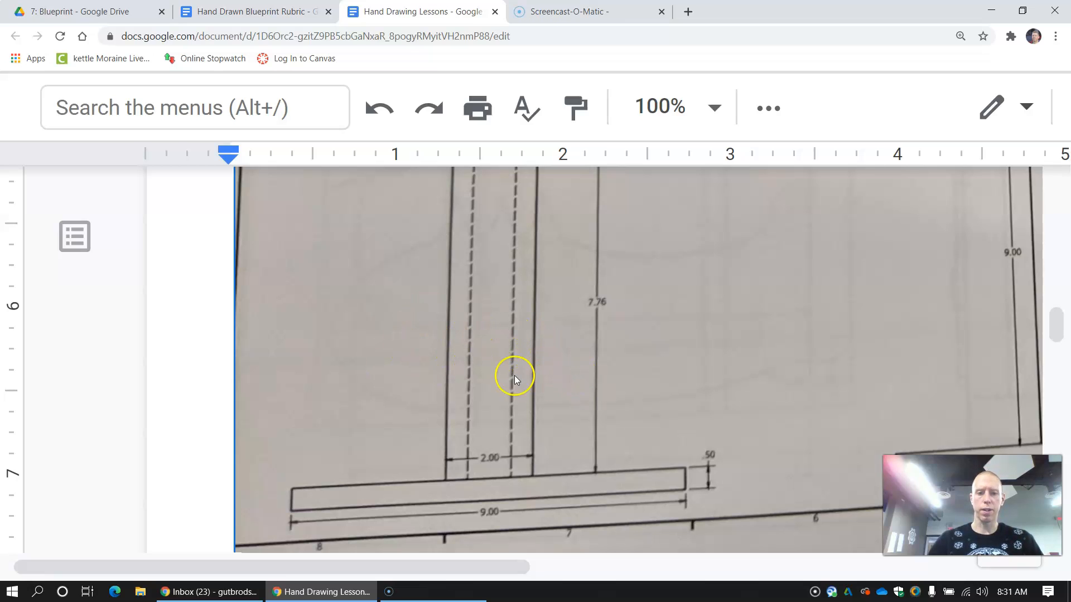
pyautogui.moveTo(444, 438)
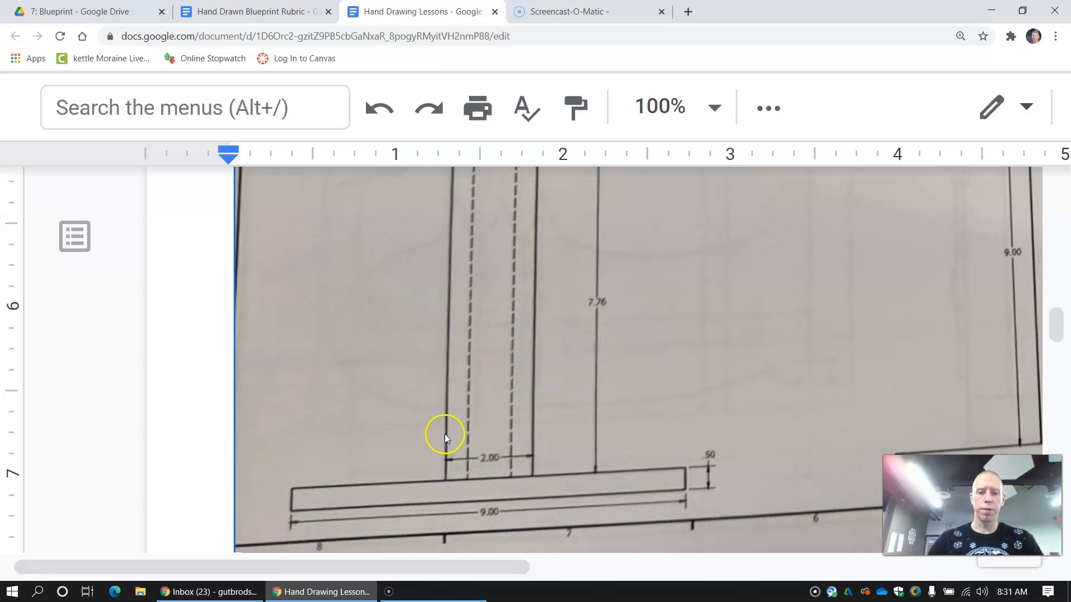
pyautogui.moveTo(466, 436)
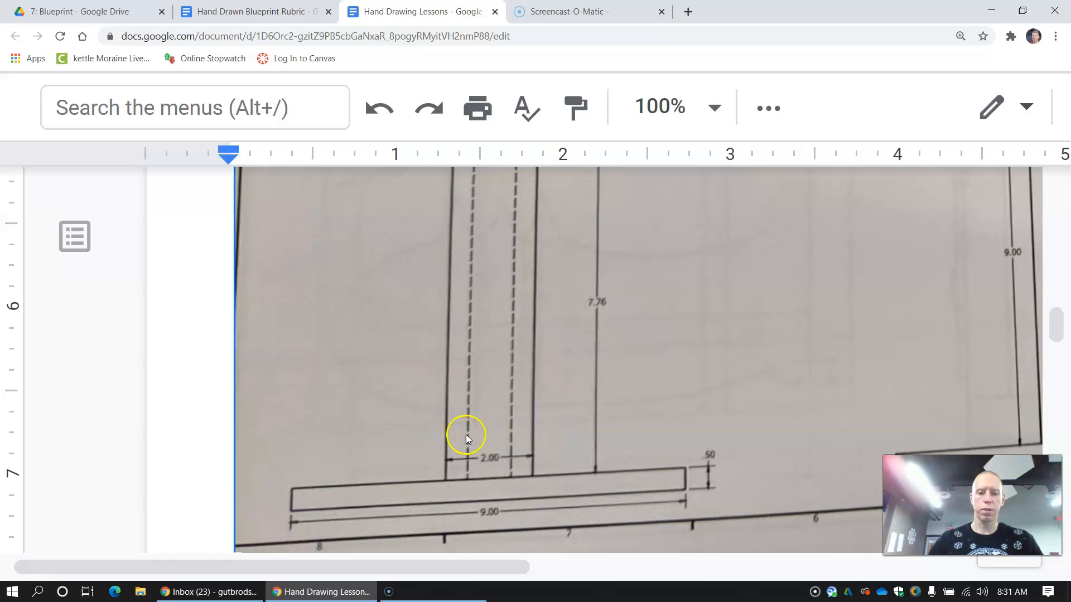
pyautogui.moveTo(489, 434)
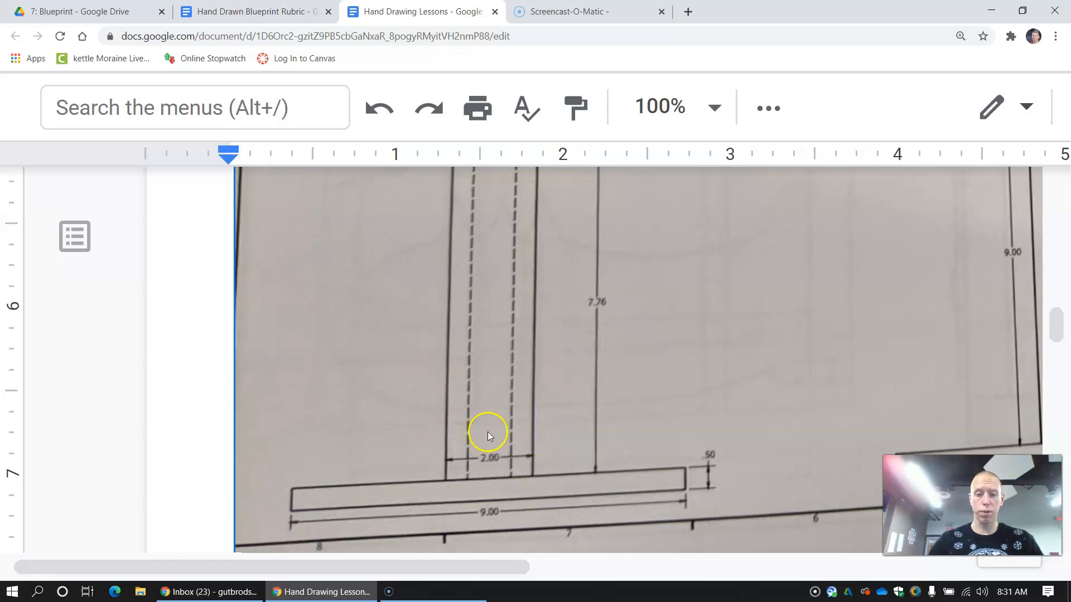
pyautogui.moveTo(512, 392)
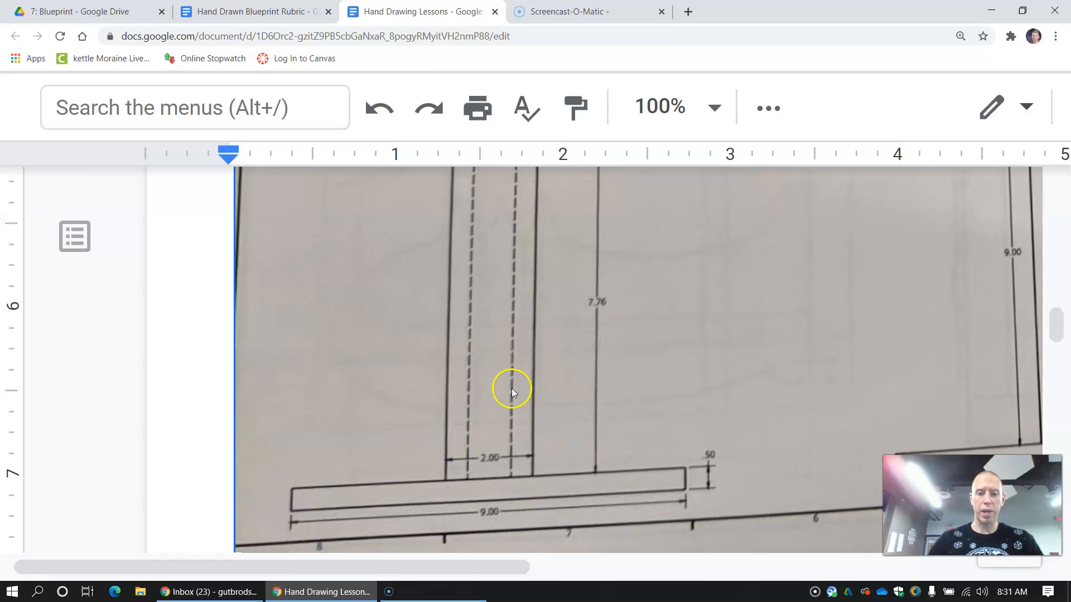
pyautogui.moveTo(524, 340)
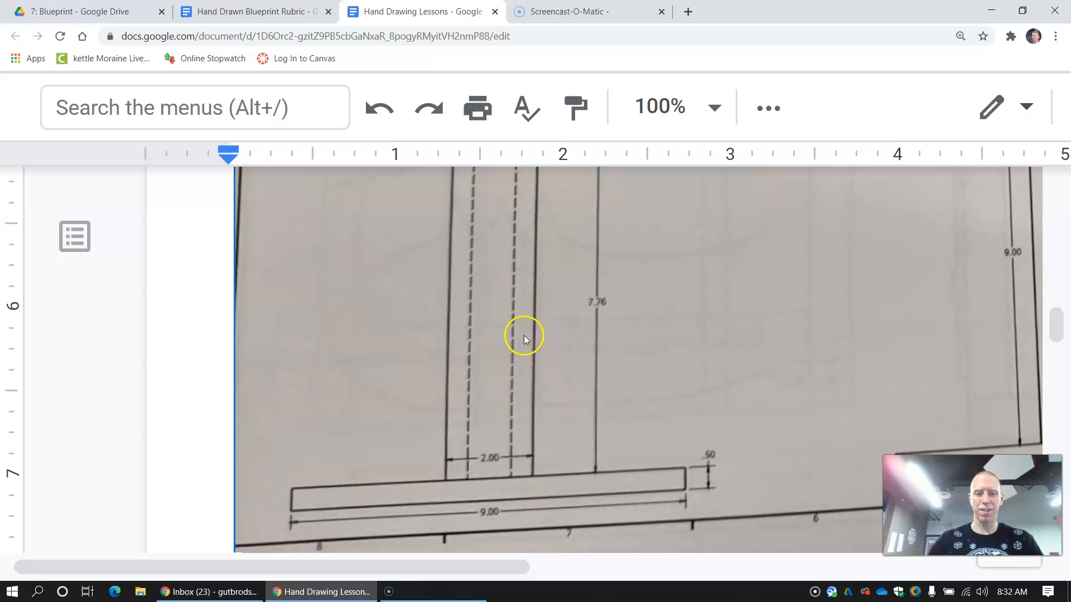
pyautogui.moveTo(512, 376)
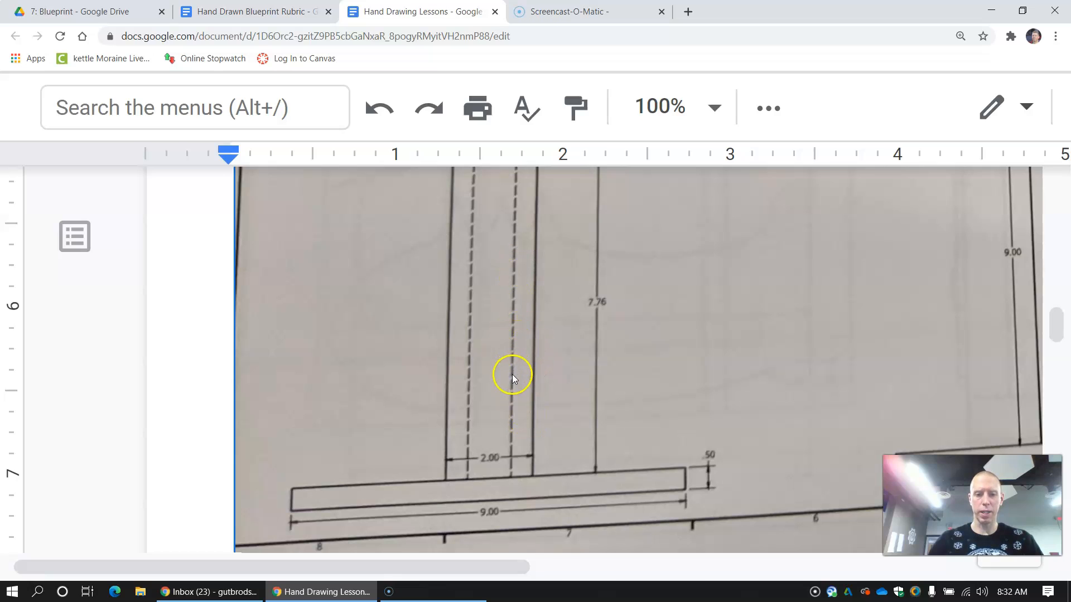
pyautogui.moveTo(528, 429)
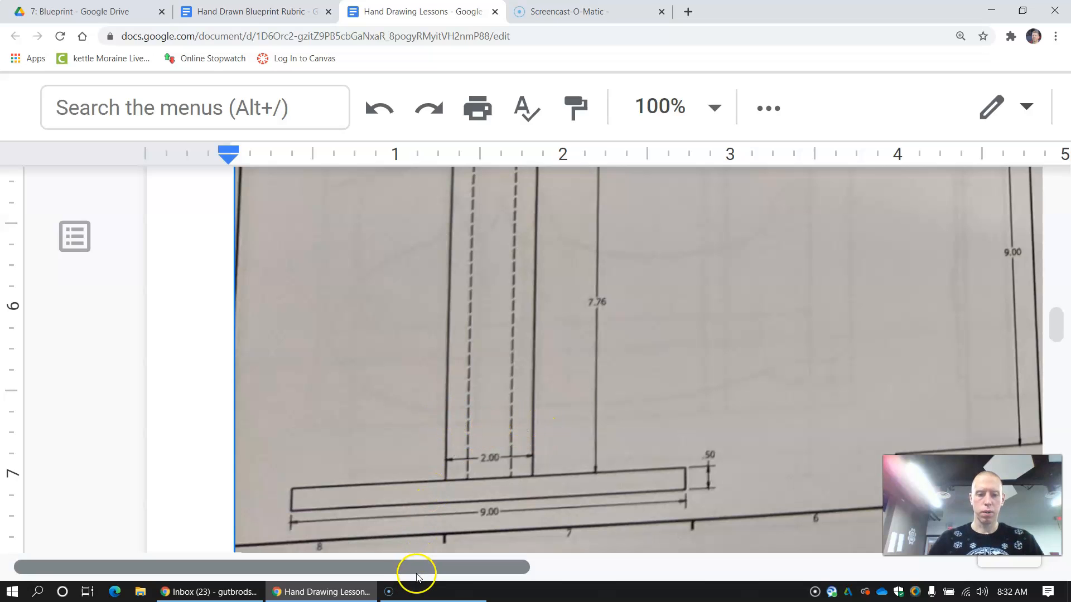
pyautogui.moveTo(449, 563)
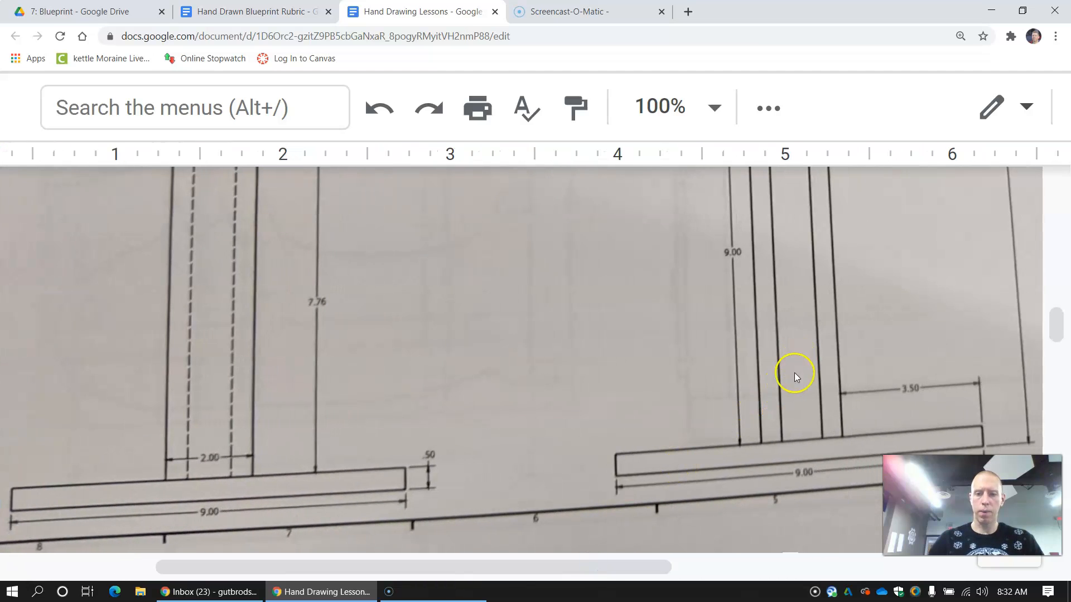
pyautogui.moveTo(760, 371)
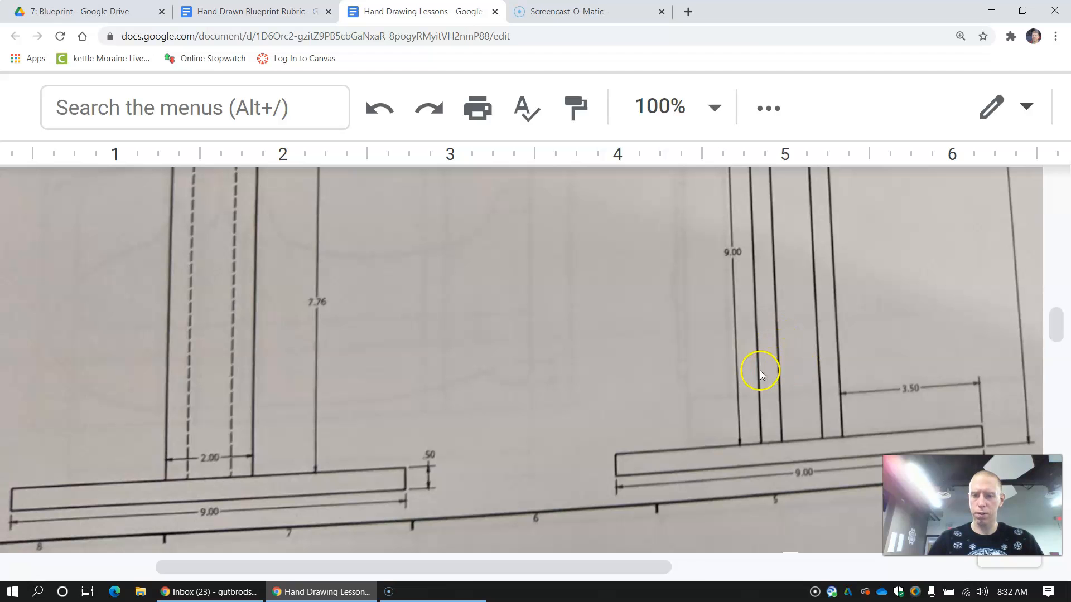
pyautogui.moveTo(834, 360)
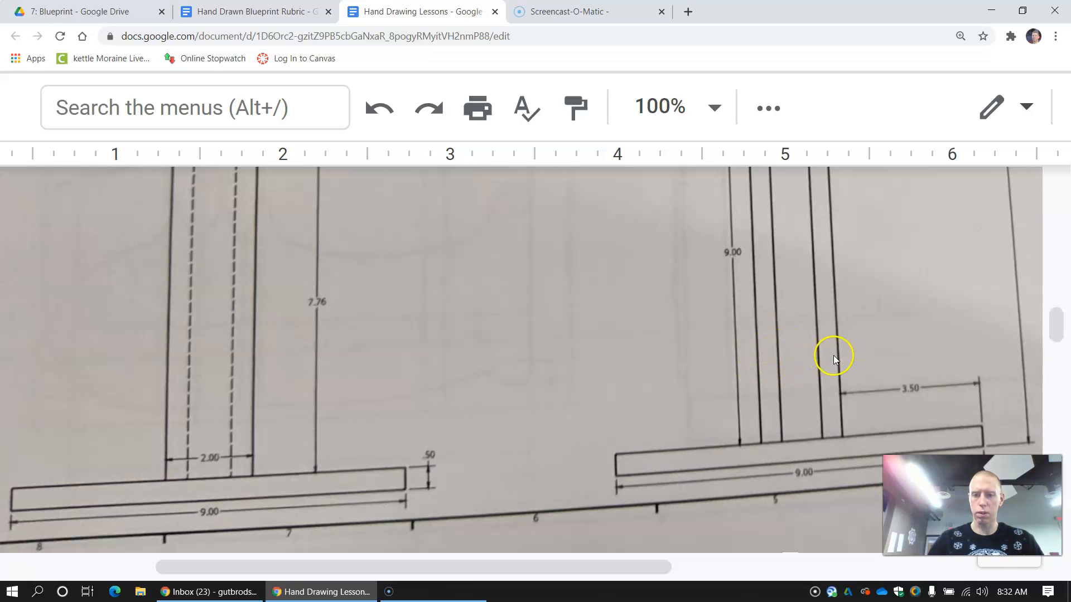
# Step: Scroll the zoomed blueprint to the hole grid with its 5.50, .50, .96 and 7.41 dimensions
pyautogui.scroll(3)
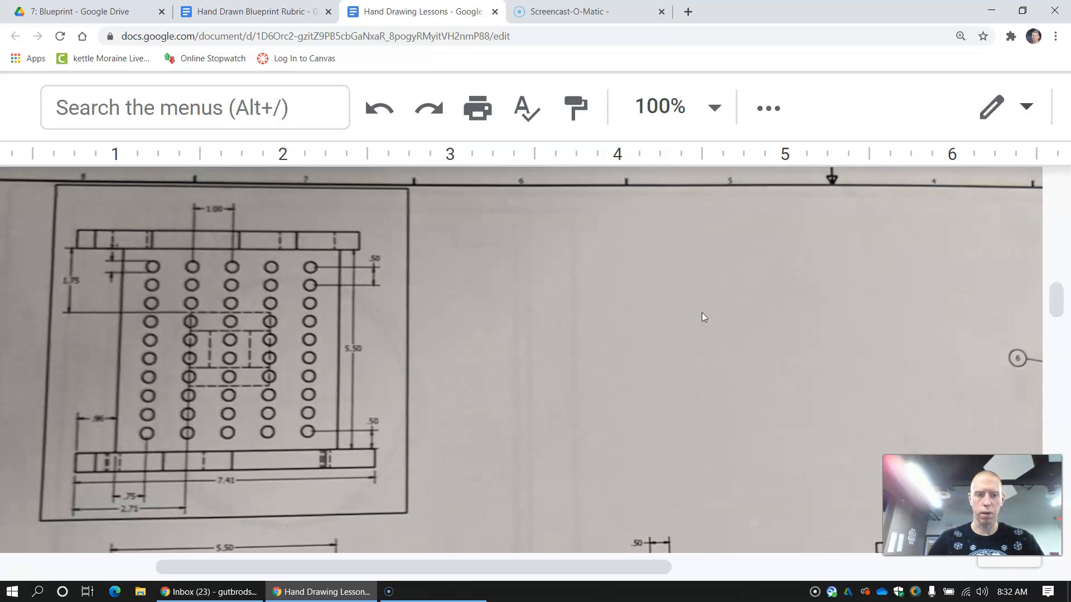
pyautogui.scroll(-3)
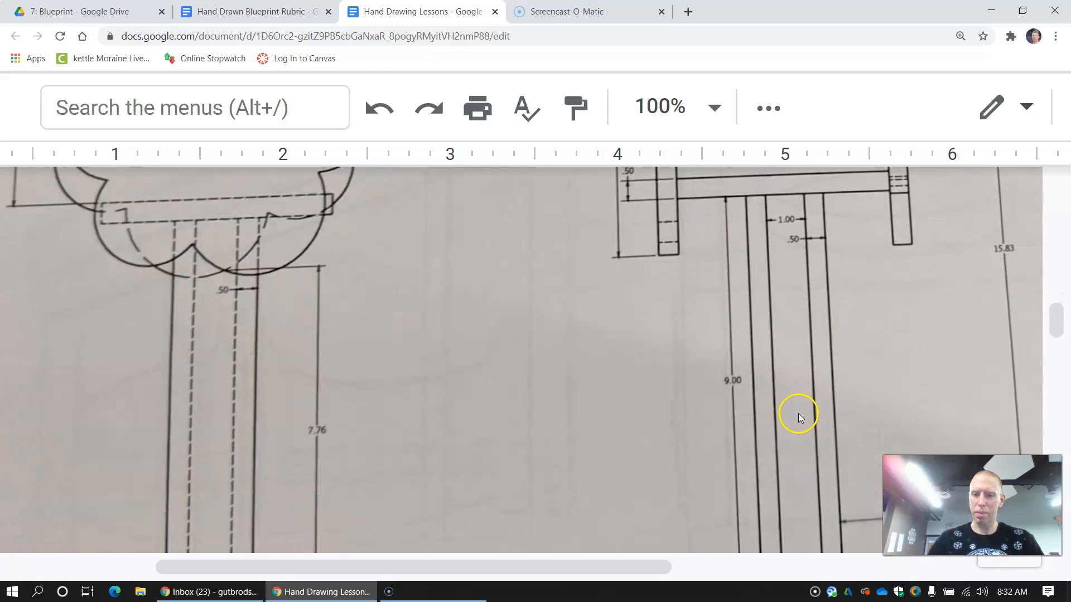
pyautogui.moveTo(831, 408)
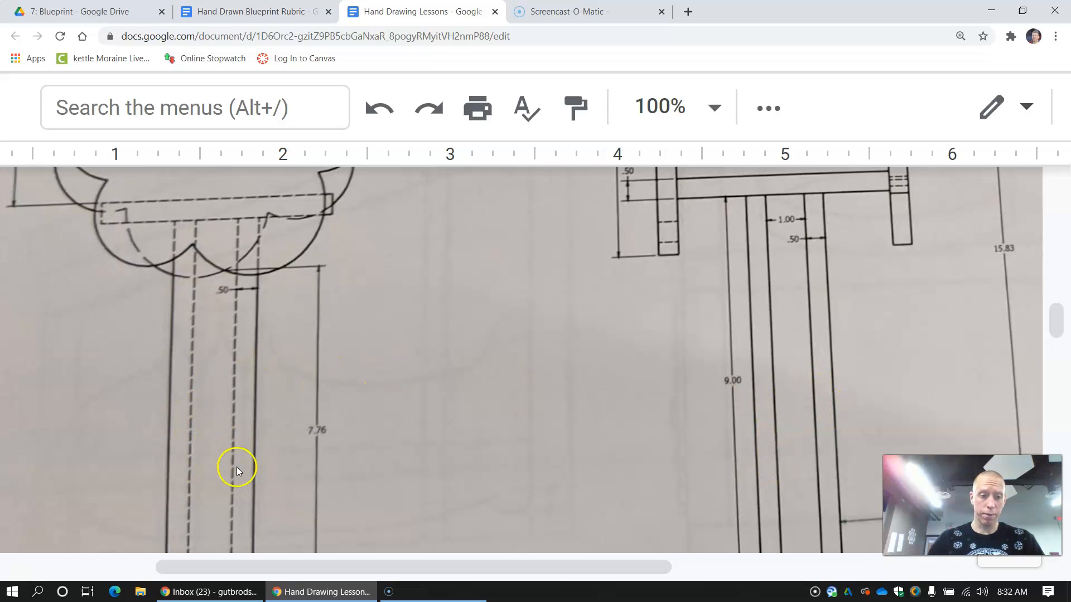
pyautogui.moveTo(706, 429)
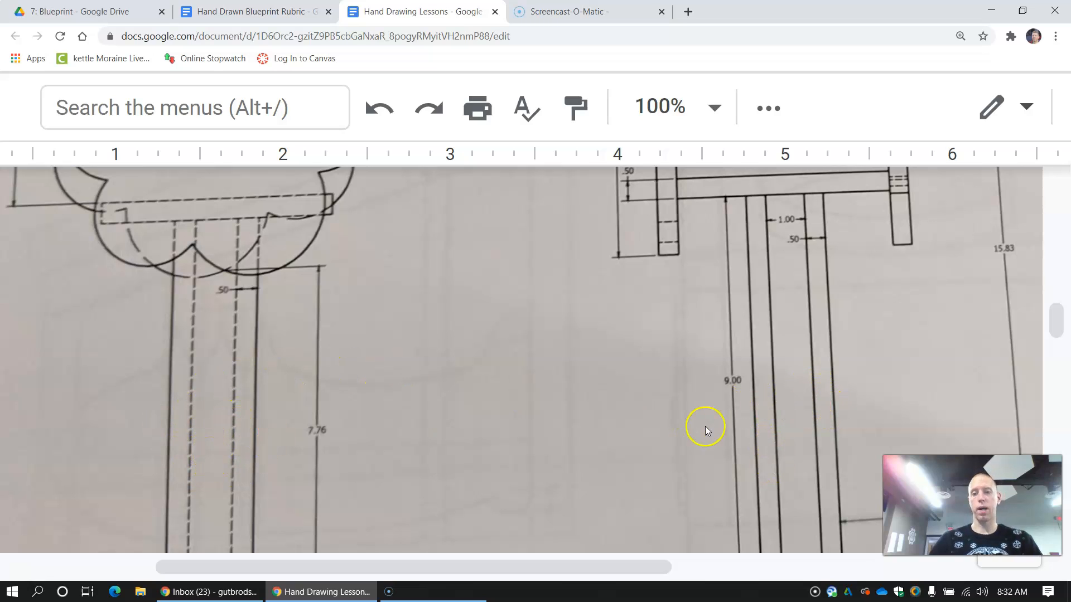
pyautogui.moveTo(798, 386)
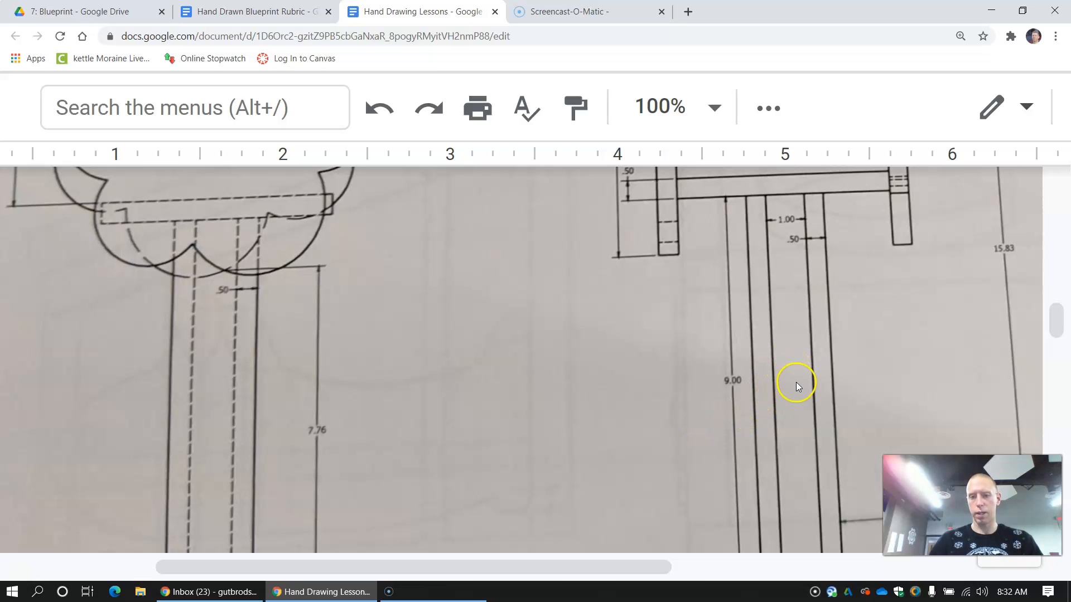
pyautogui.moveTo(383, 337)
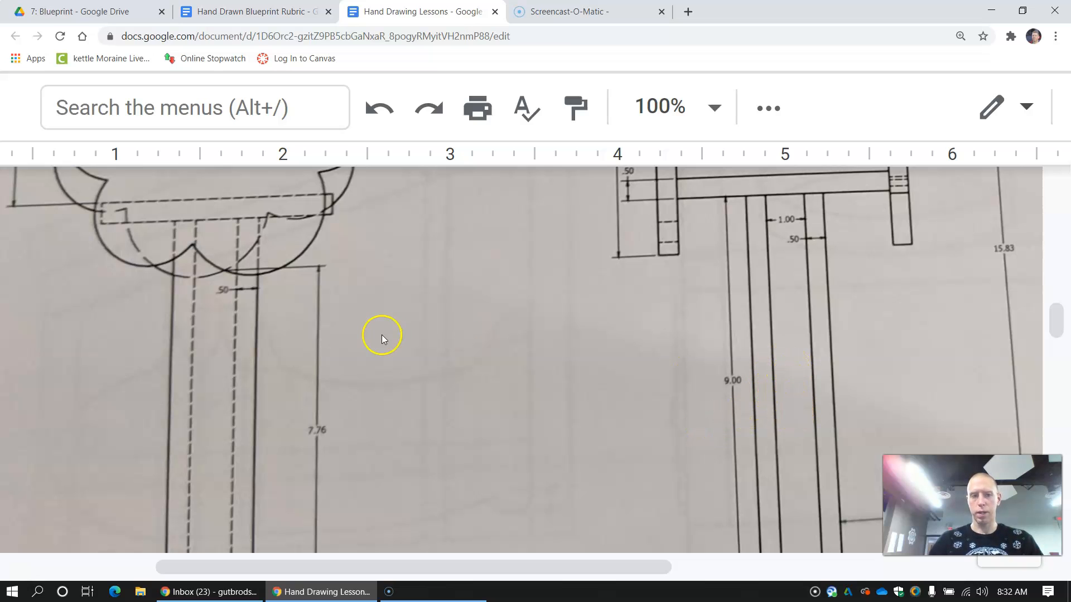
pyautogui.scroll(-3)
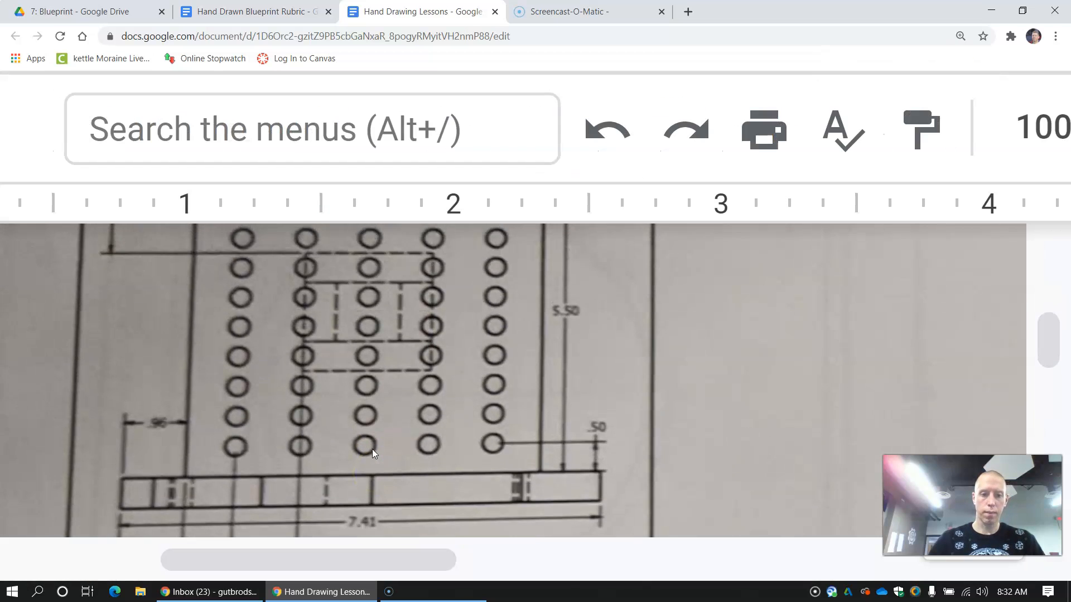
pyautogui.moveTo(308, 253)
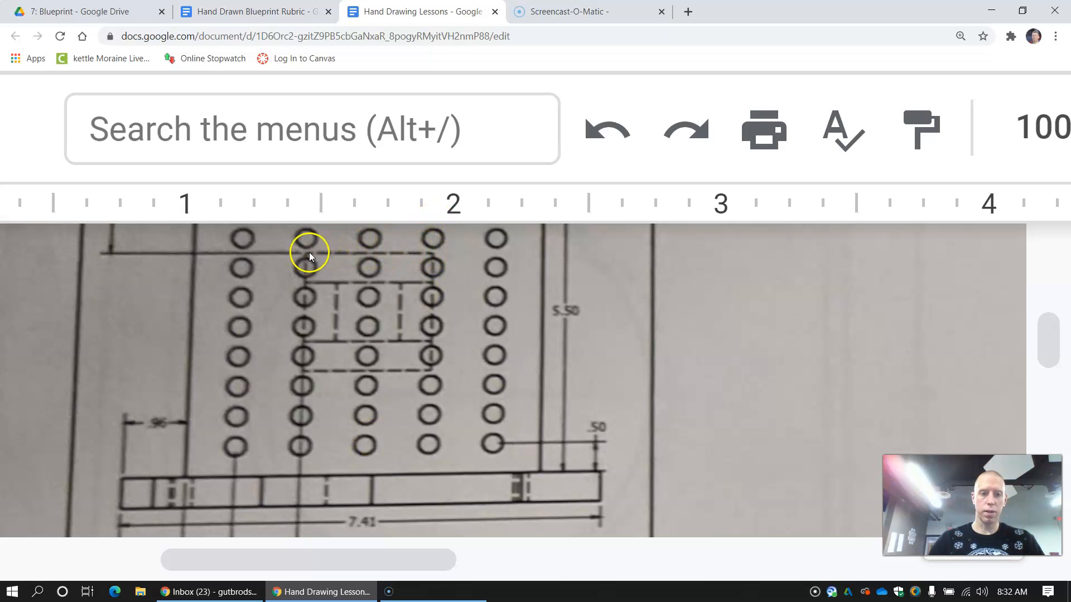
pyautogui.moveTo(305, 262)
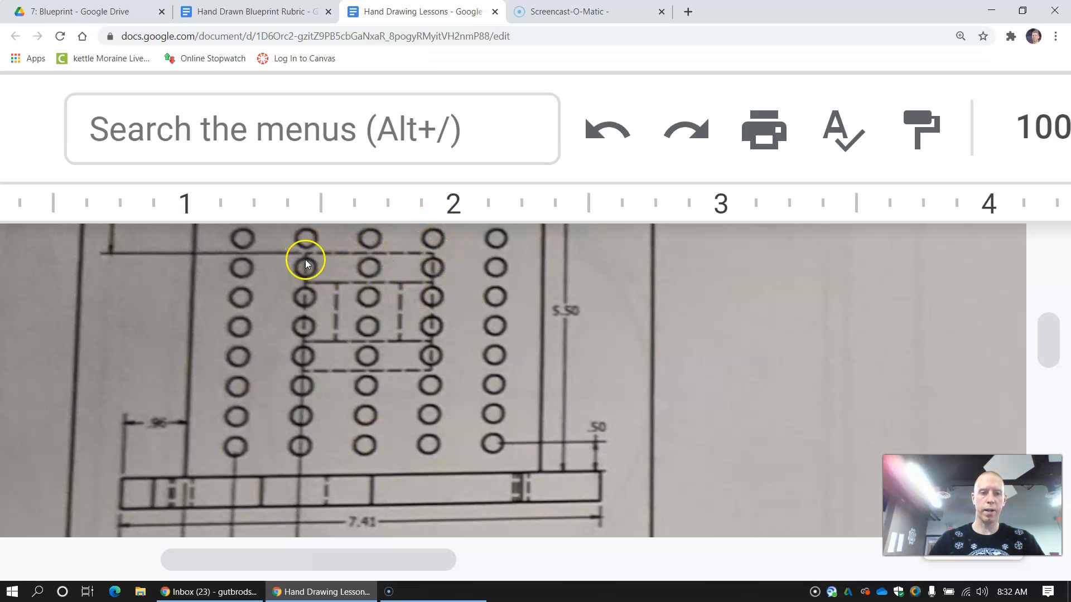
pyautogui.moveTo(367, 358)
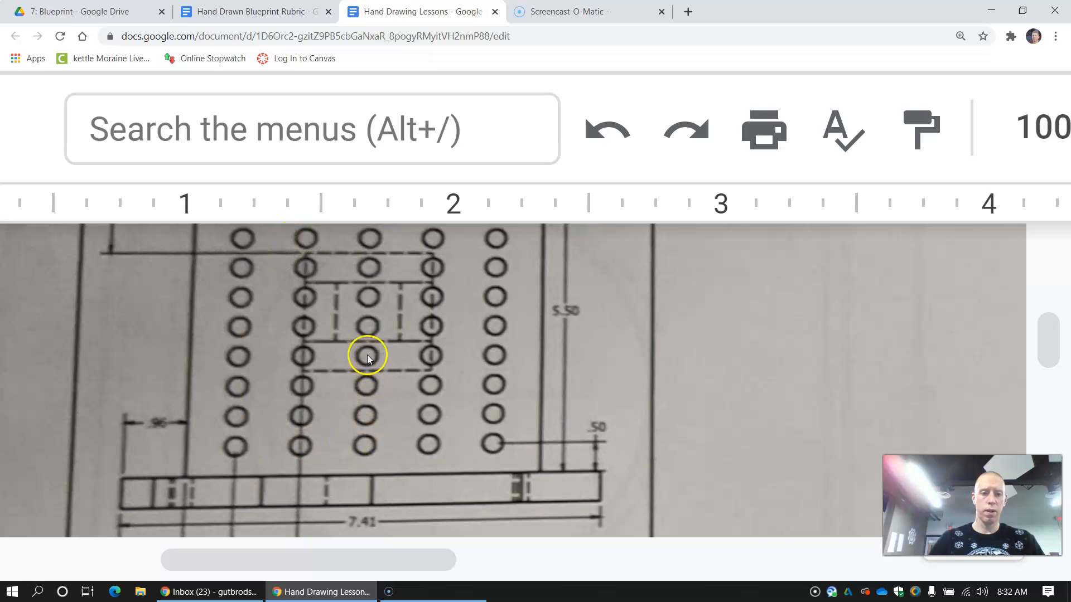
pyautogui.moveTo(338, 359)
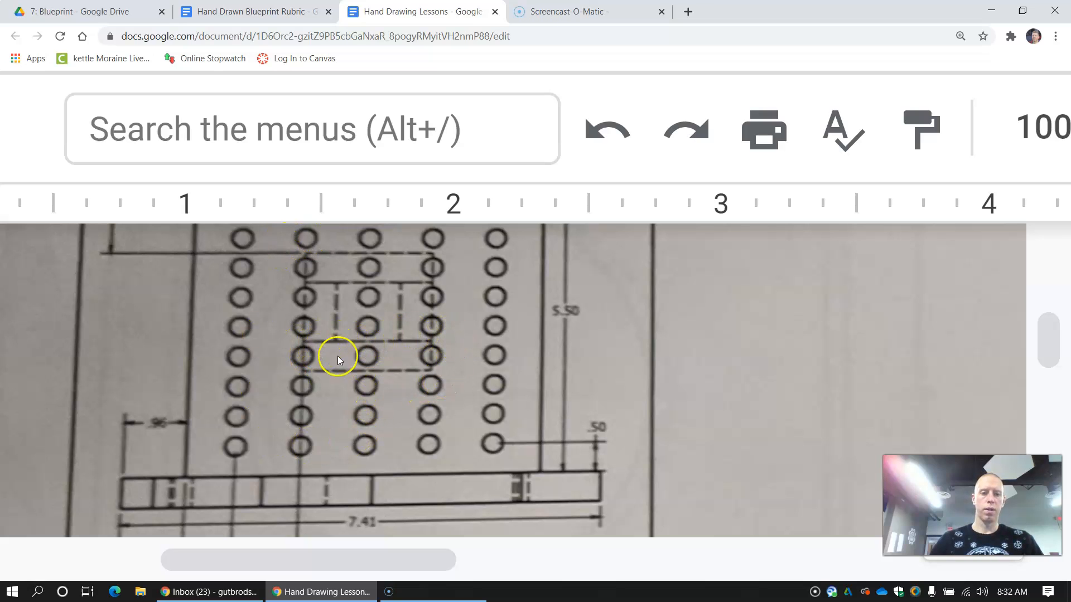
pyautogui.moveTo(430, 307)
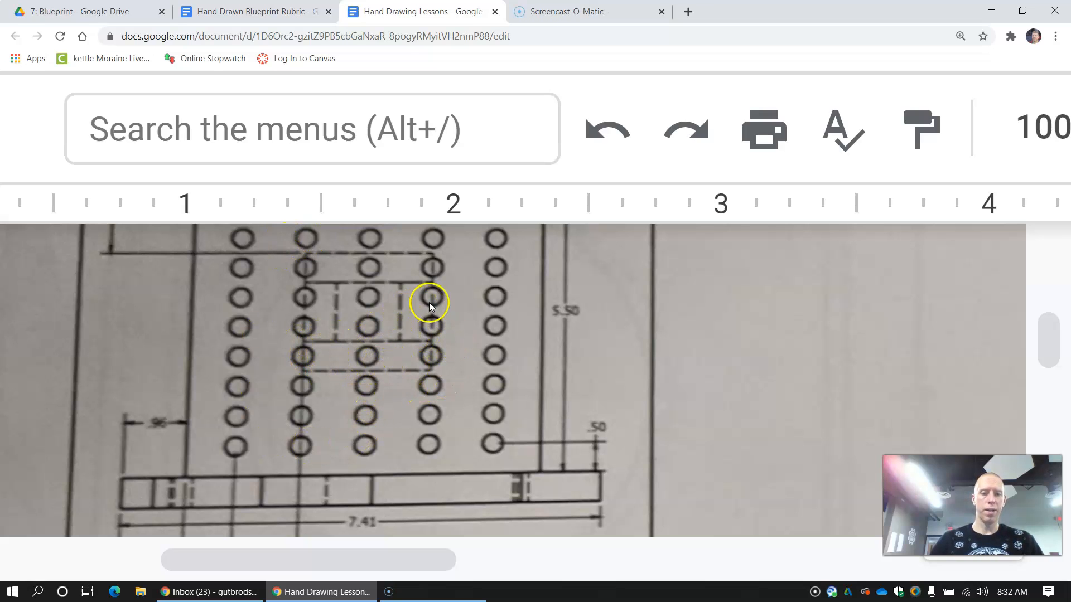
pyautogui.moveTo(414, 308)
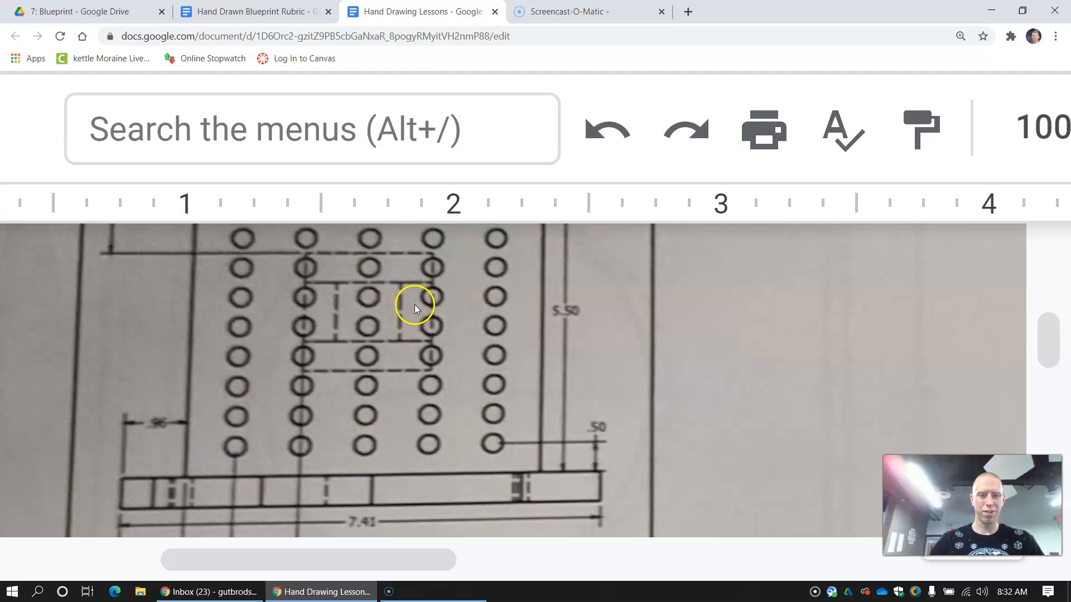
pyautogui.moveTo(384, 339)
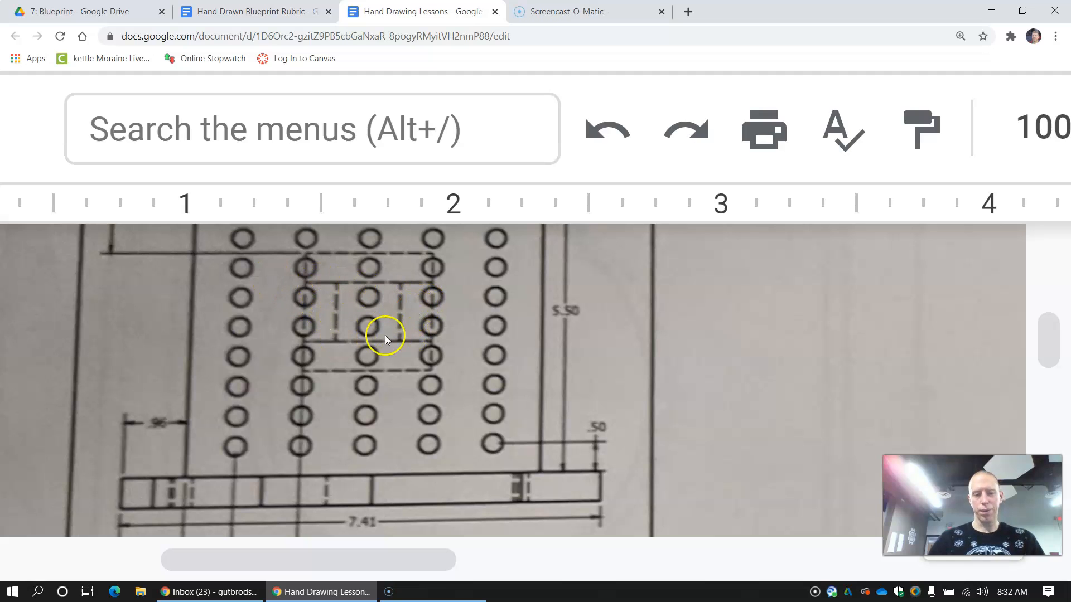
pyautogui.moveTo(369, 314)
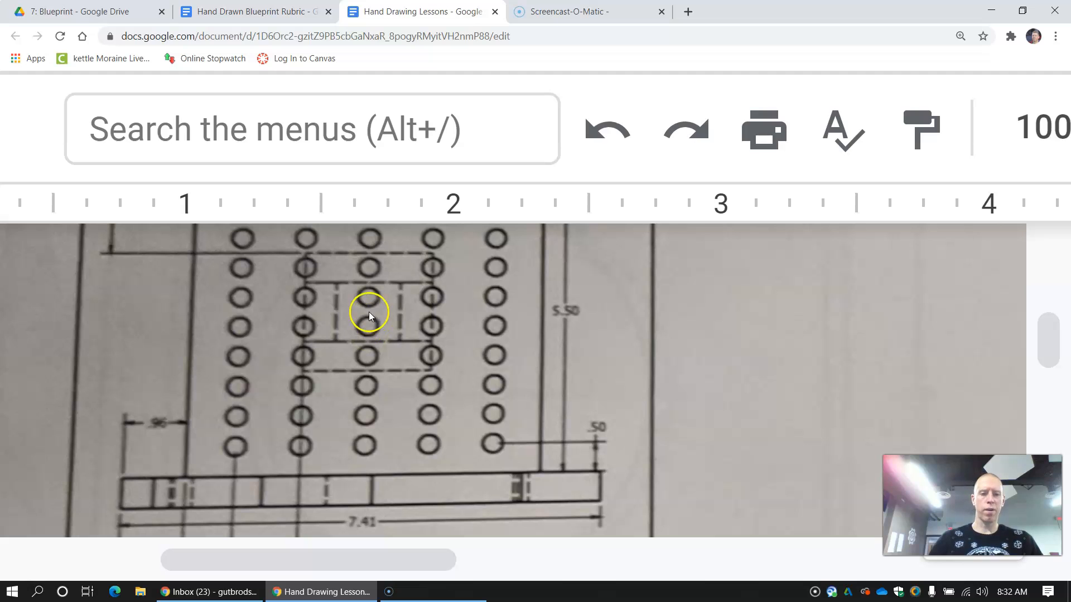
pyautogui.moveTo(304, 366)
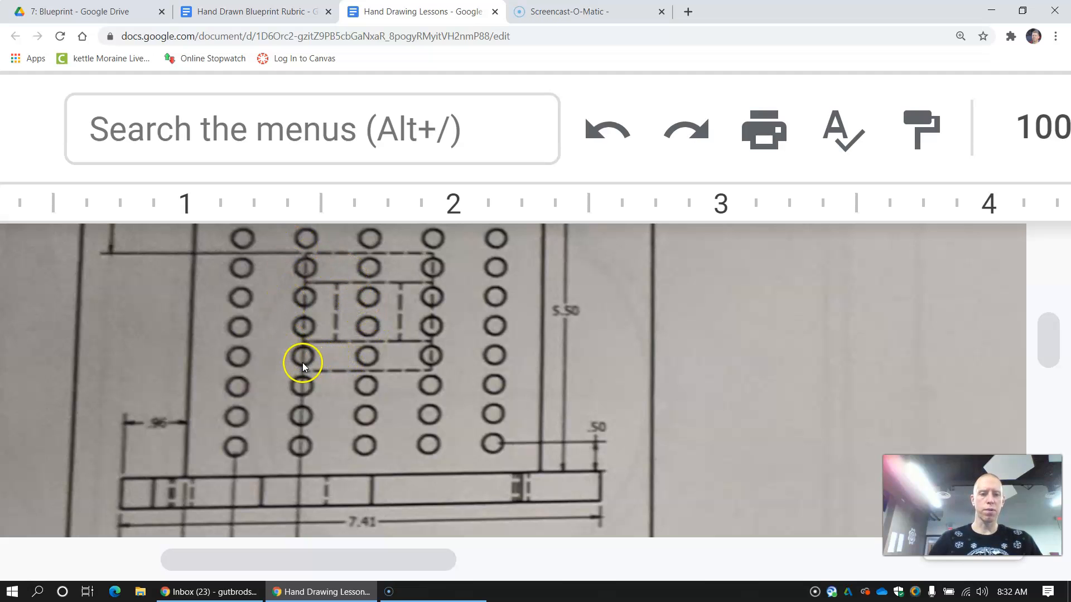
pyautogui.moveTo(308, 317)
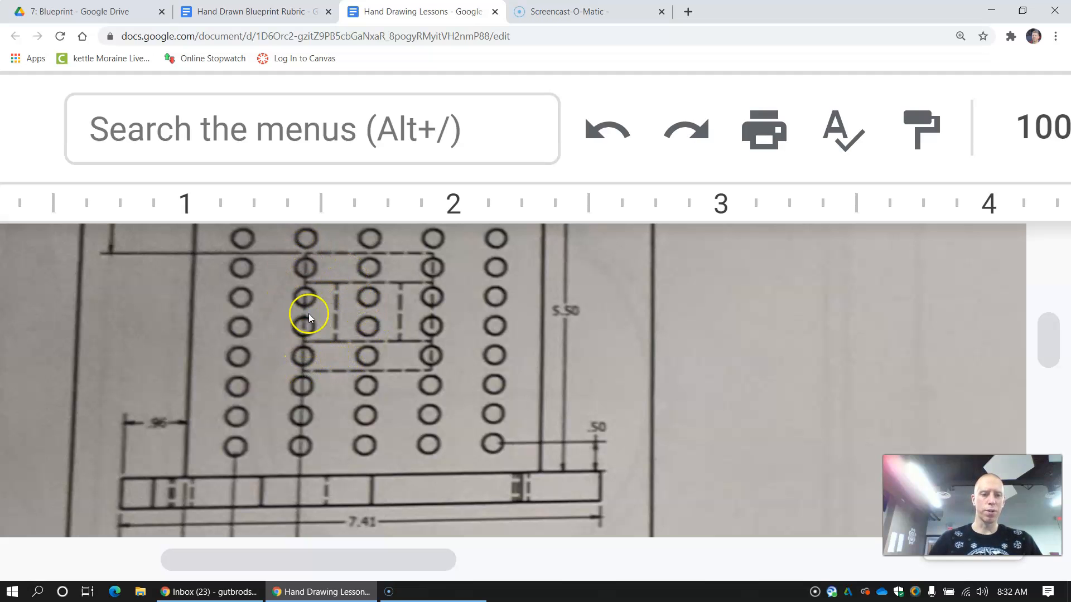
pyautogui.moveTo(304, 359)
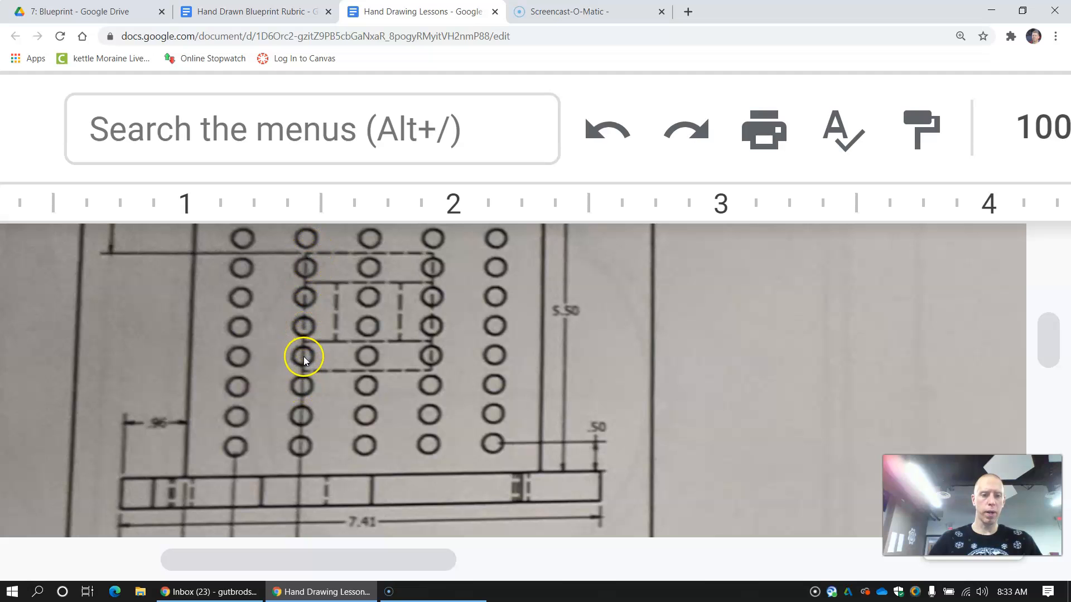
pyautogui.moveTo(330, 374)
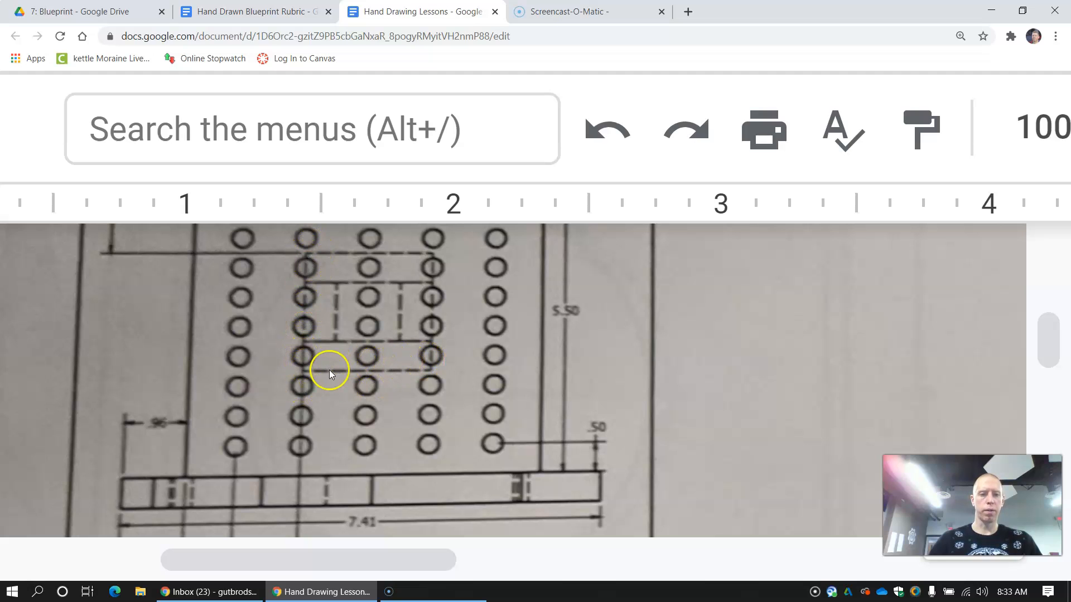
pyautogui.moveTo(324, 321)
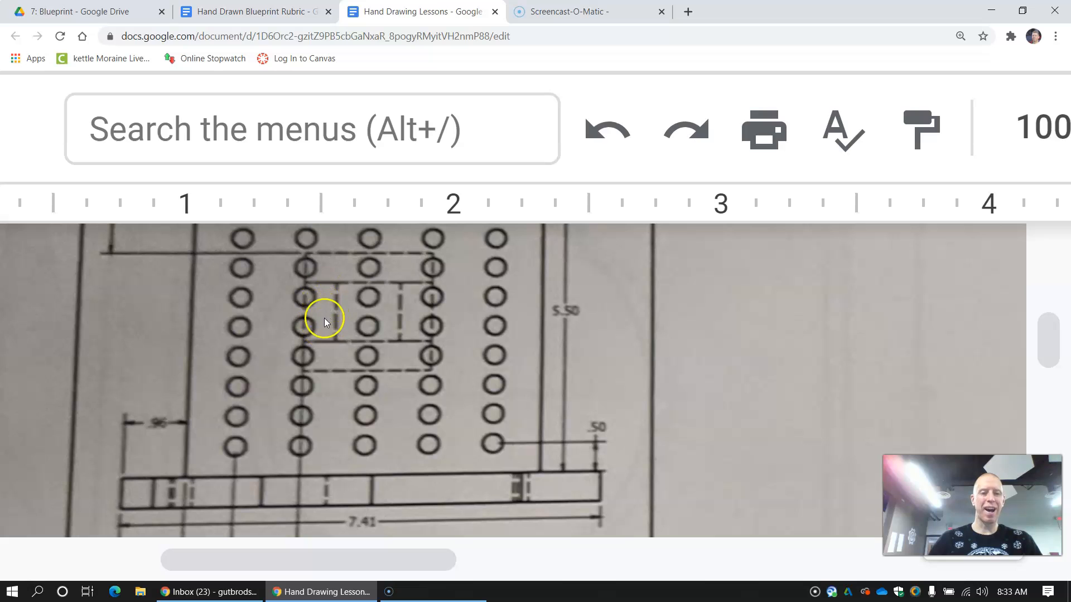
pyautogui.moveTo(325, 316)
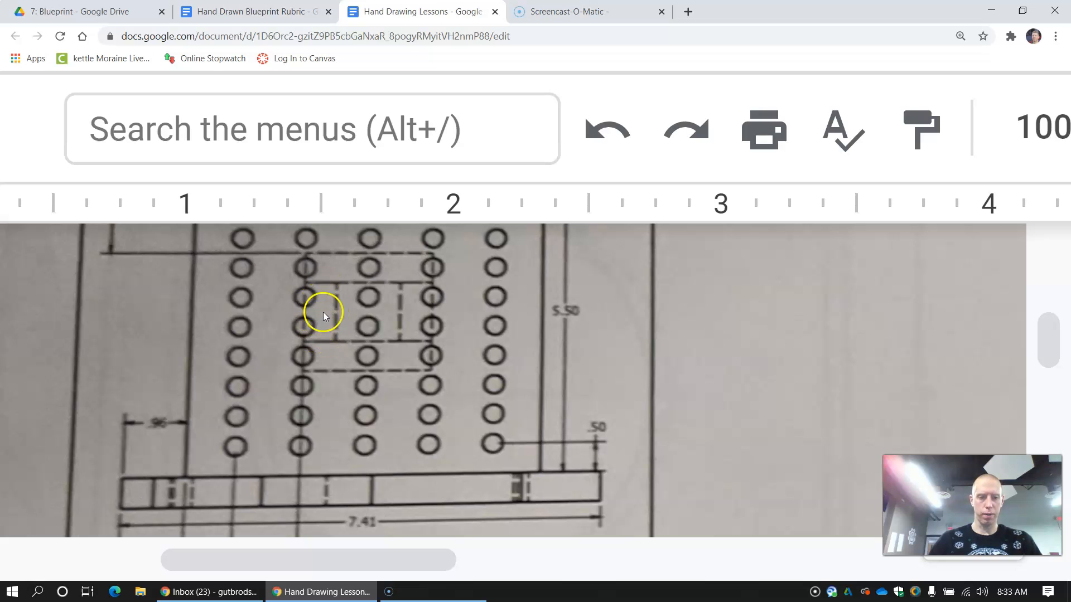
pyautogui.moveTo(321, 261)
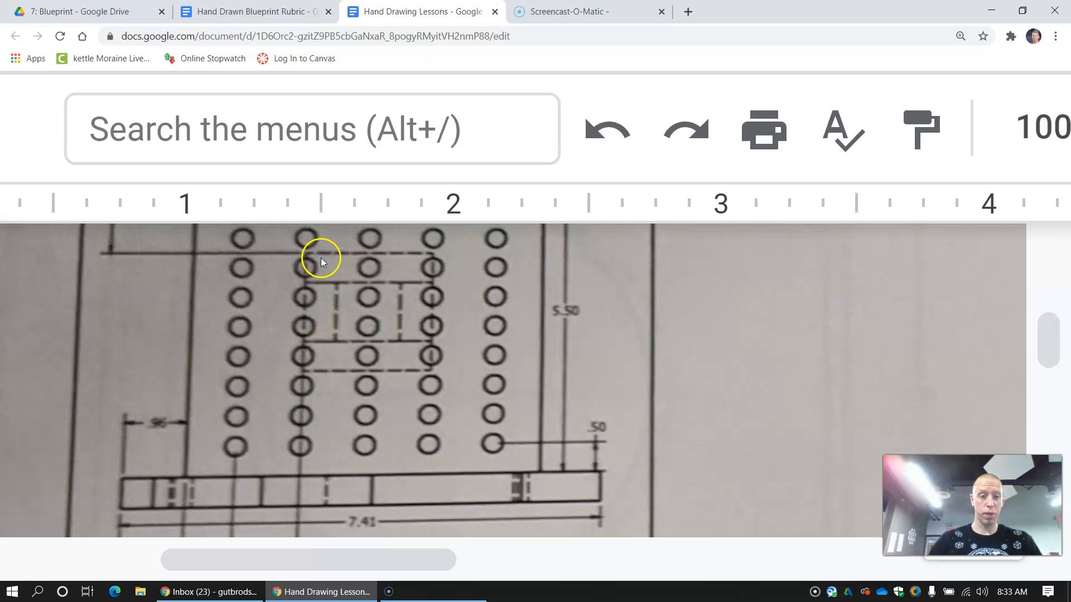
pyautogui.moveTo(332, 261)
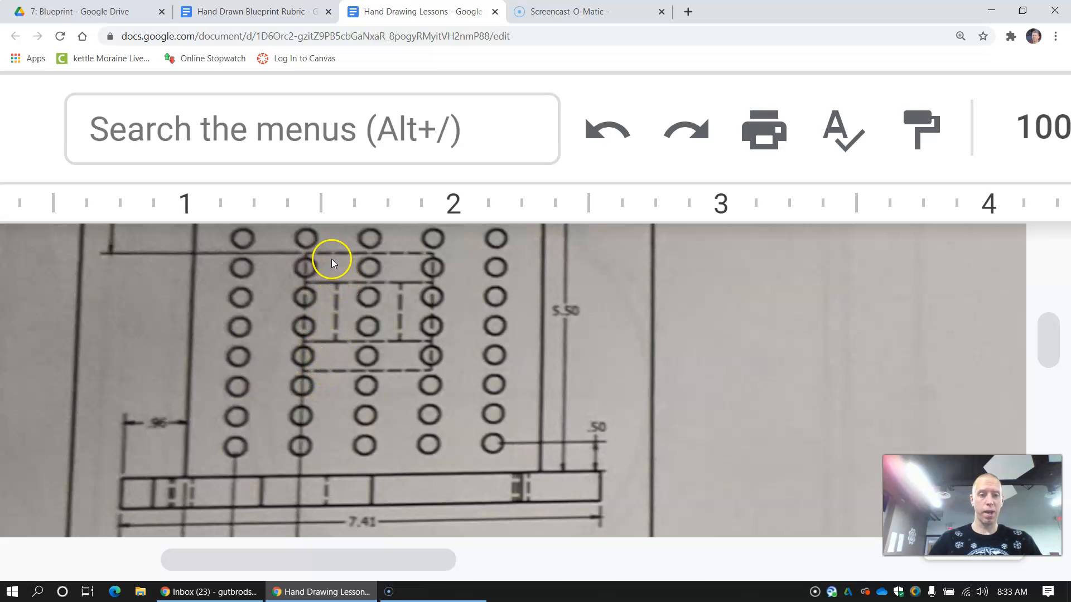
pyautogui.moveTo(326, 361)
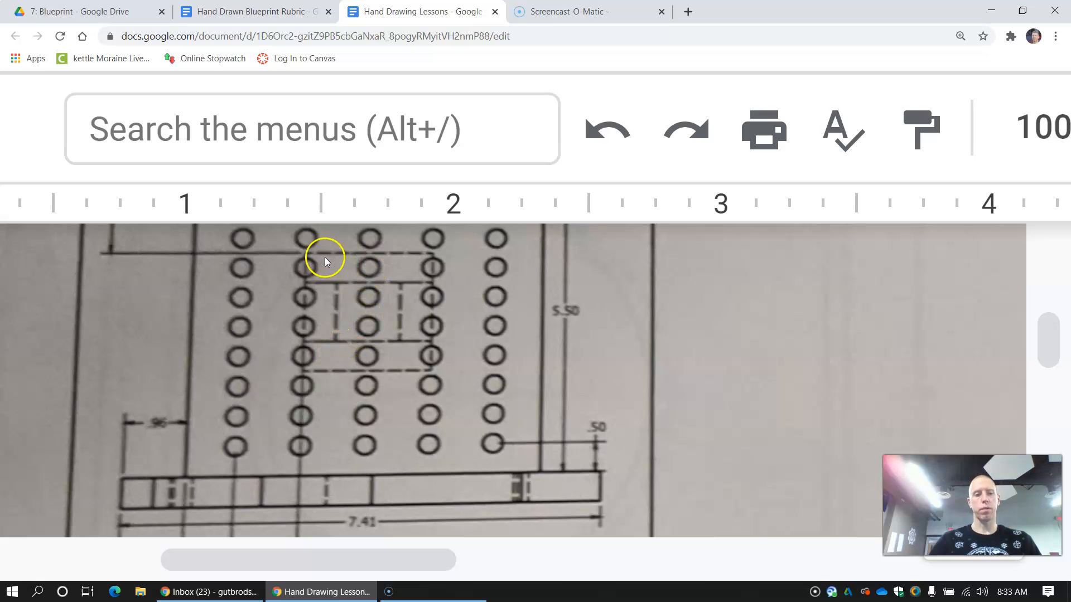
pyautogui.moveTo(310, 273)
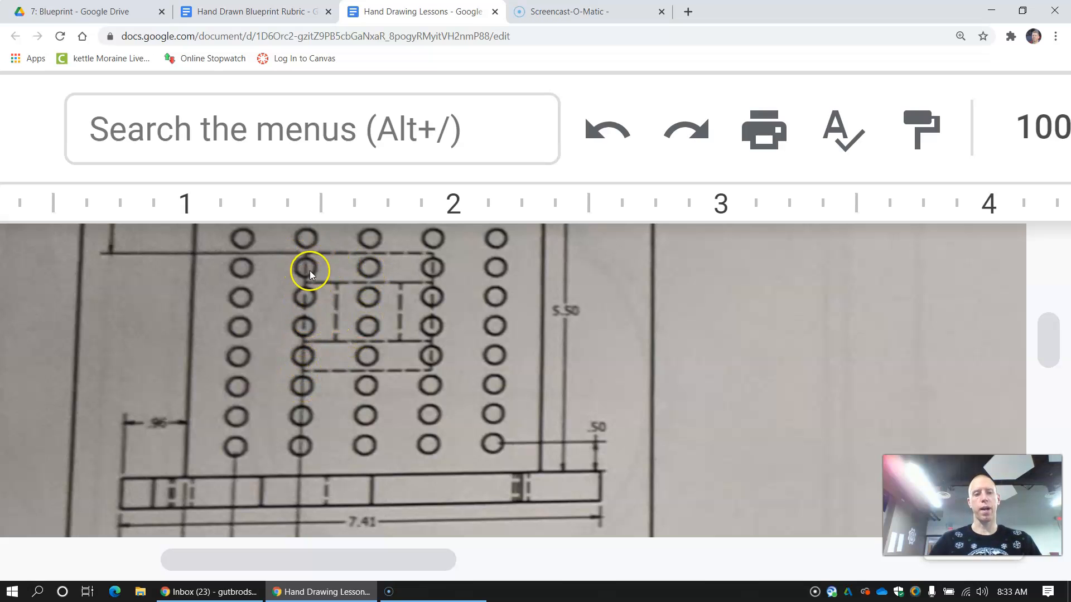
pyautogui.moveTo(328, 353)
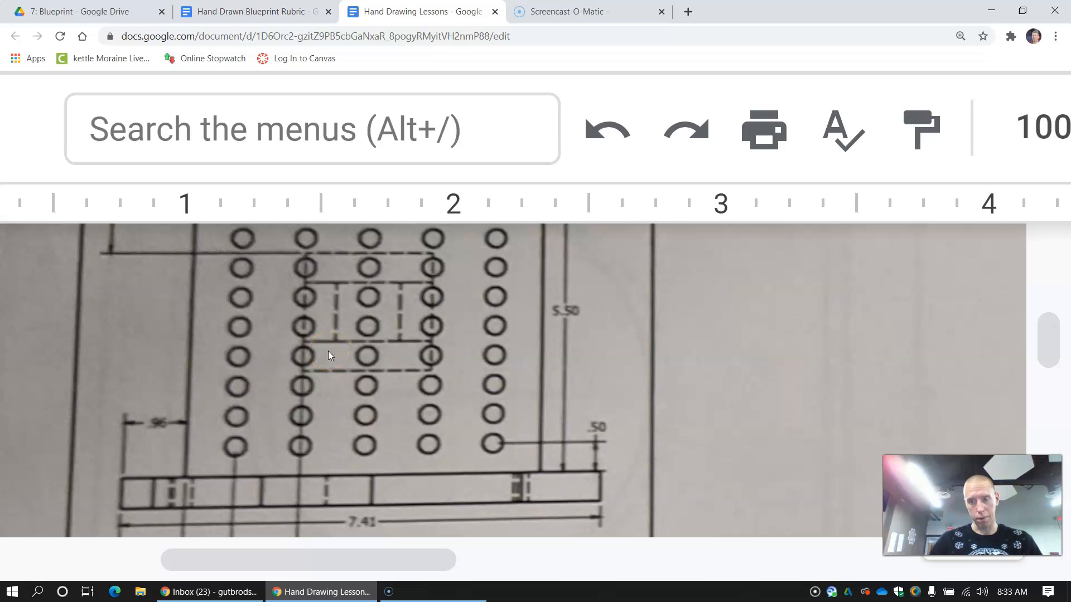
pyautogui.moveTo(329, 301)
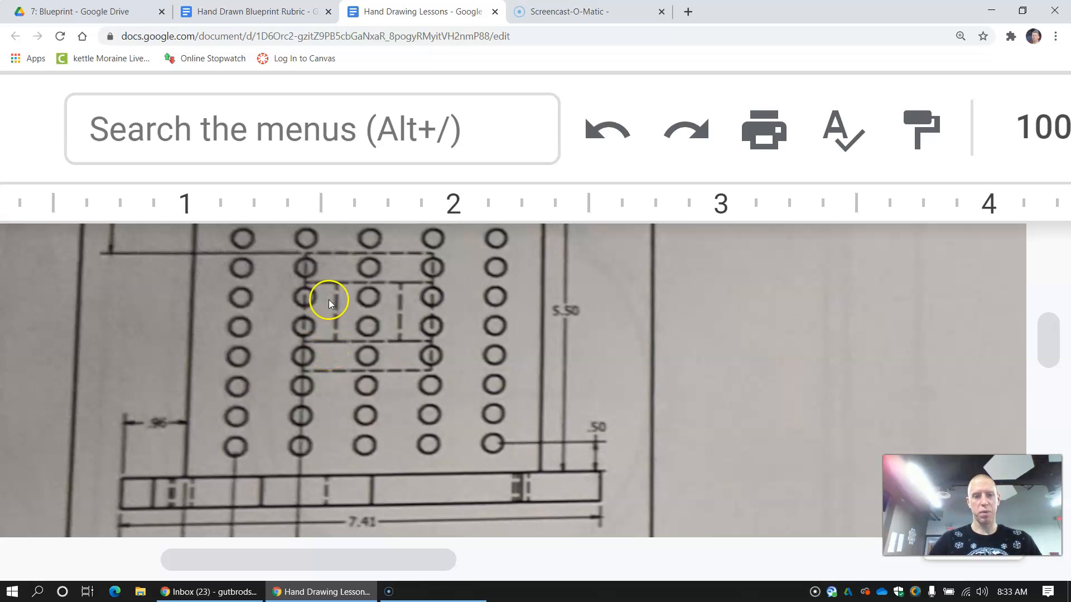
pyautogui.moveTo(324, 362)
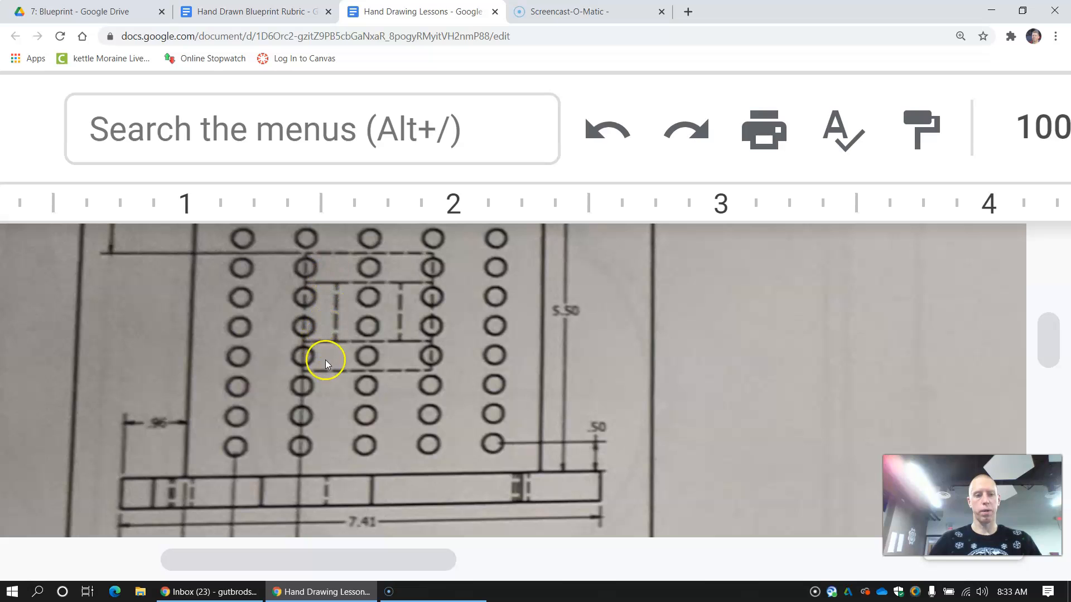
pyautogui.moveTo(328, 317)
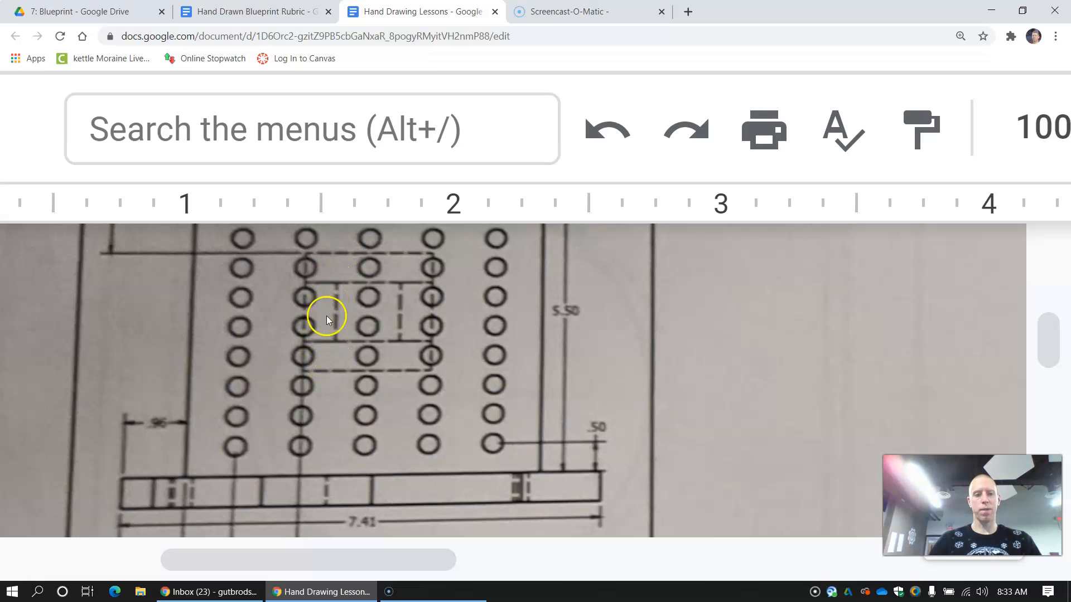
pyautogui.moveTo(319, 269)
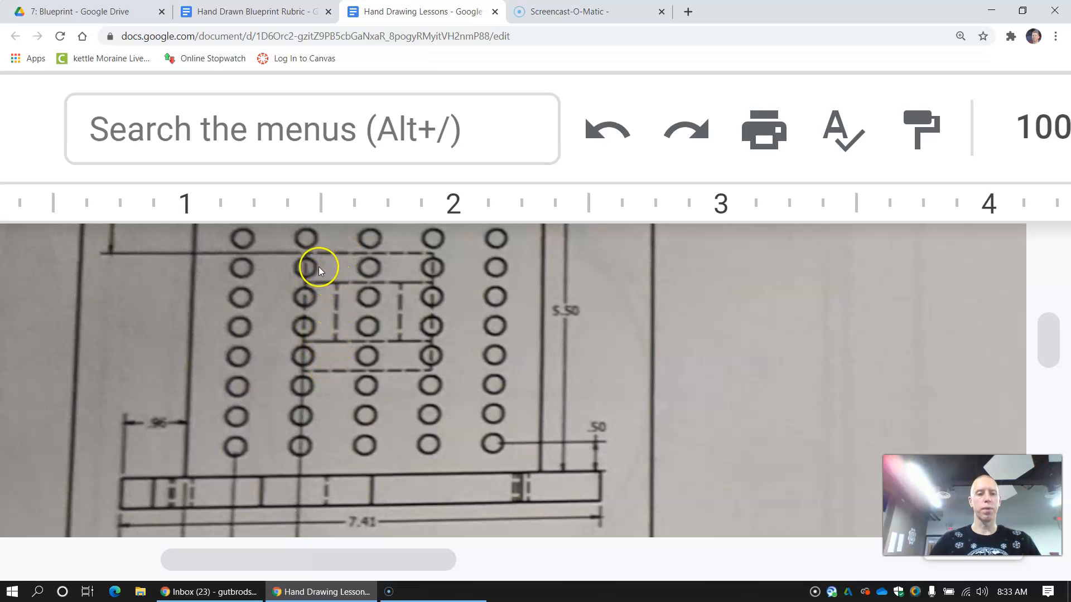
pyautogui.moveTo(315, 314)
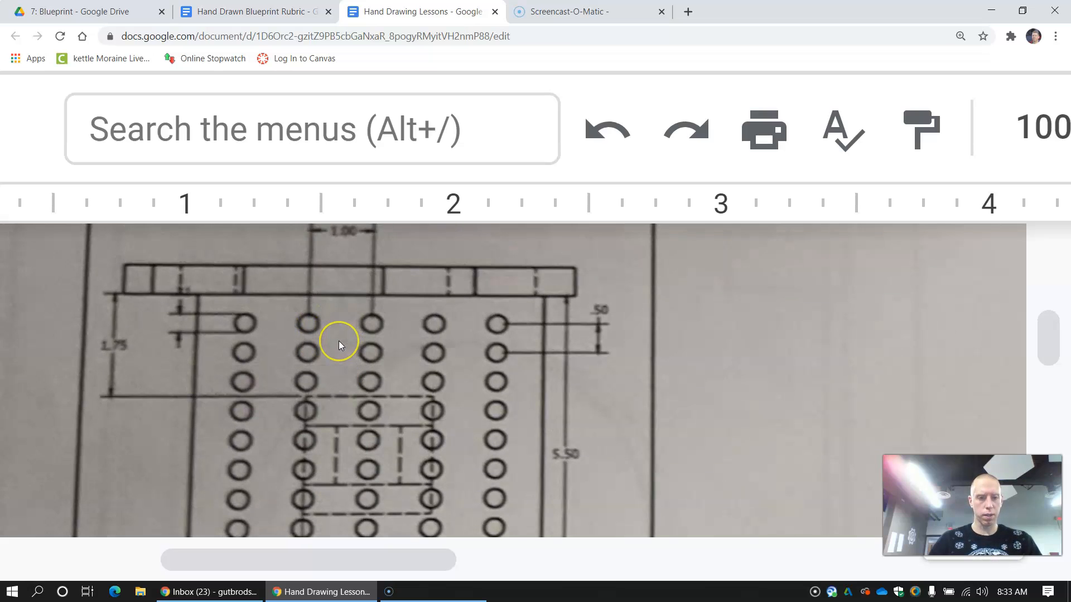
# Step: Scroll to the side stand view showing the 1.00, .50, 15.83 and 9.00 dimensions
pyautogui.scroll(-3)
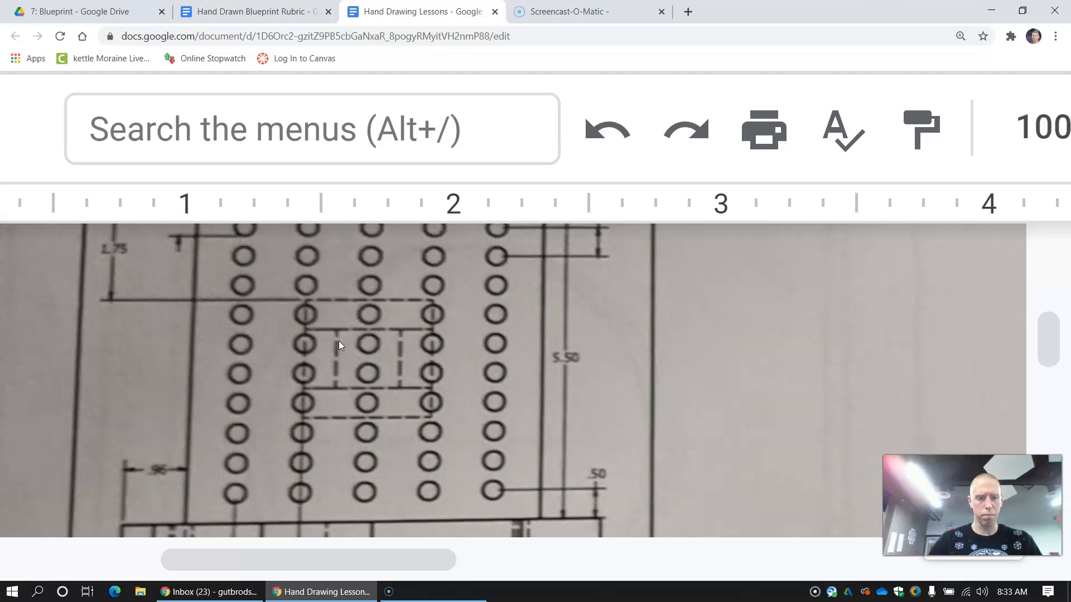
pyautogui.scroll(-3)
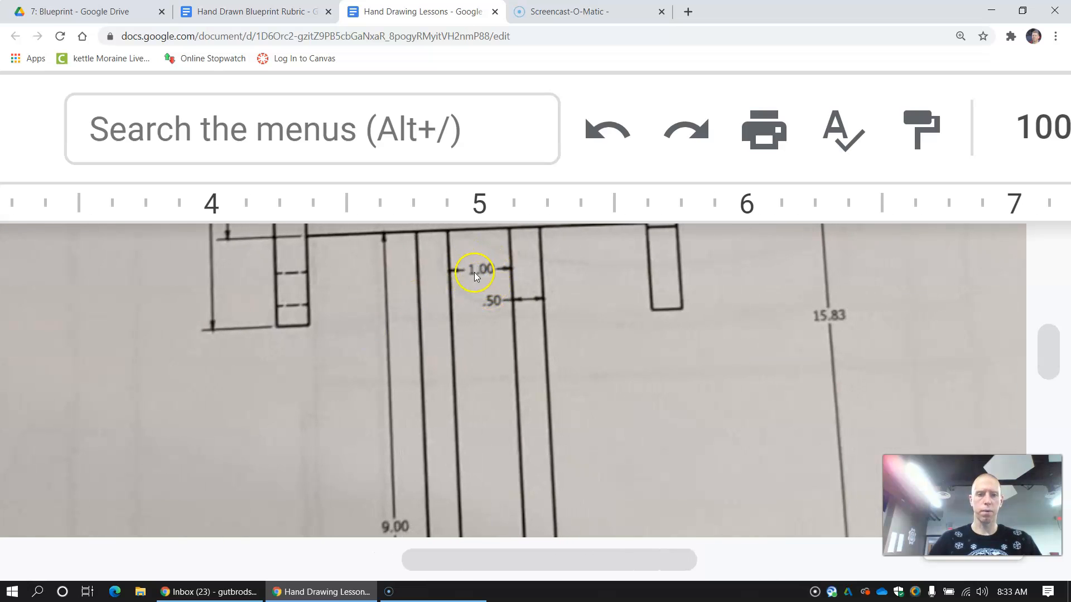
pyautogui.moveTo(477, 268)
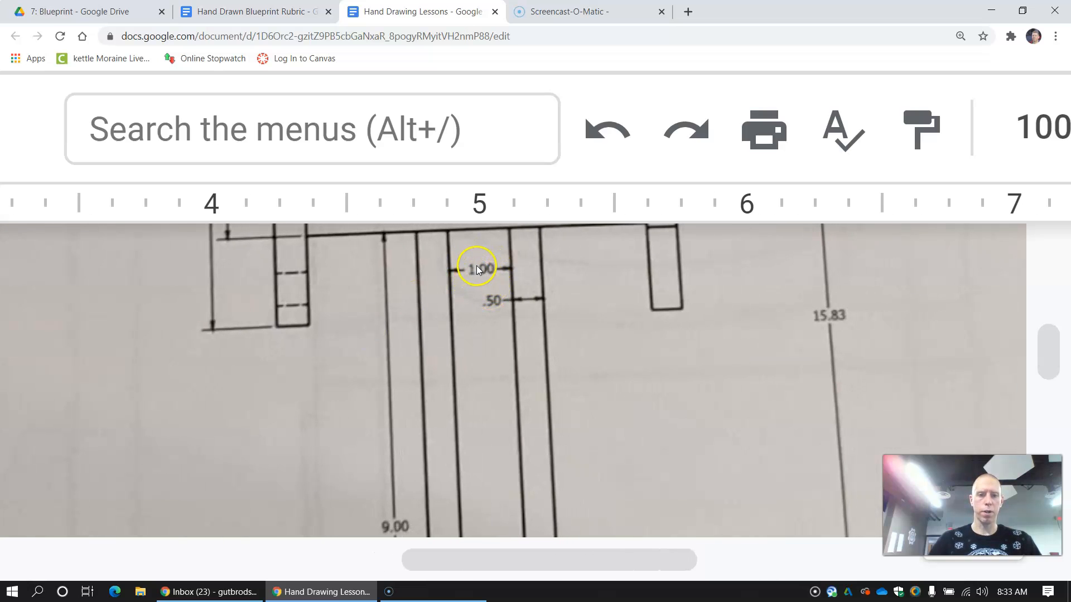
pyautogui.moveTo(539, 350)
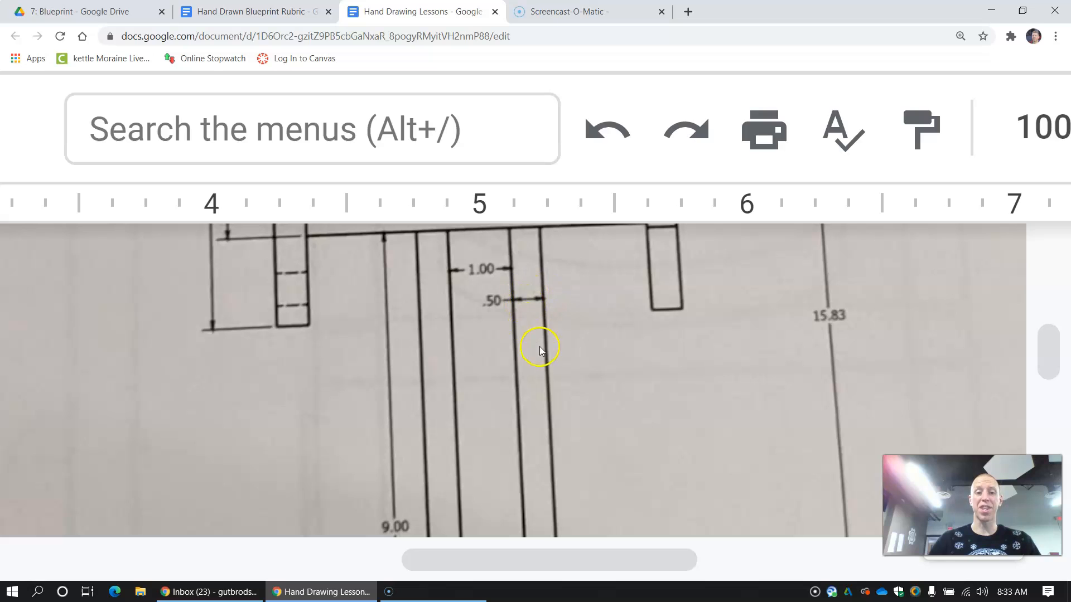
pyautogui.moveTo(519, 316)
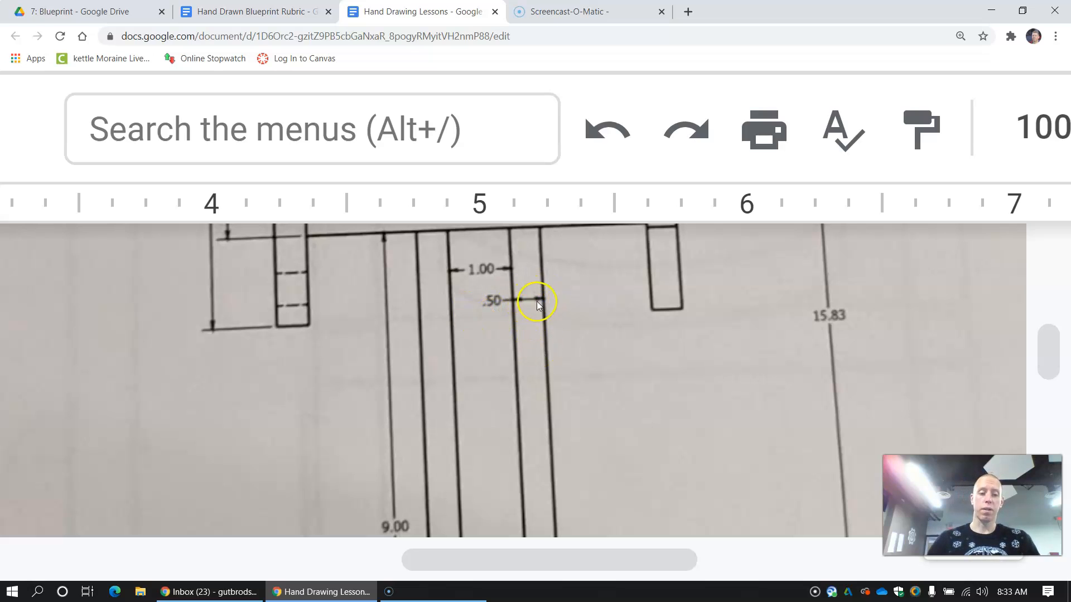
pyautogui.moveTo(523, 299)
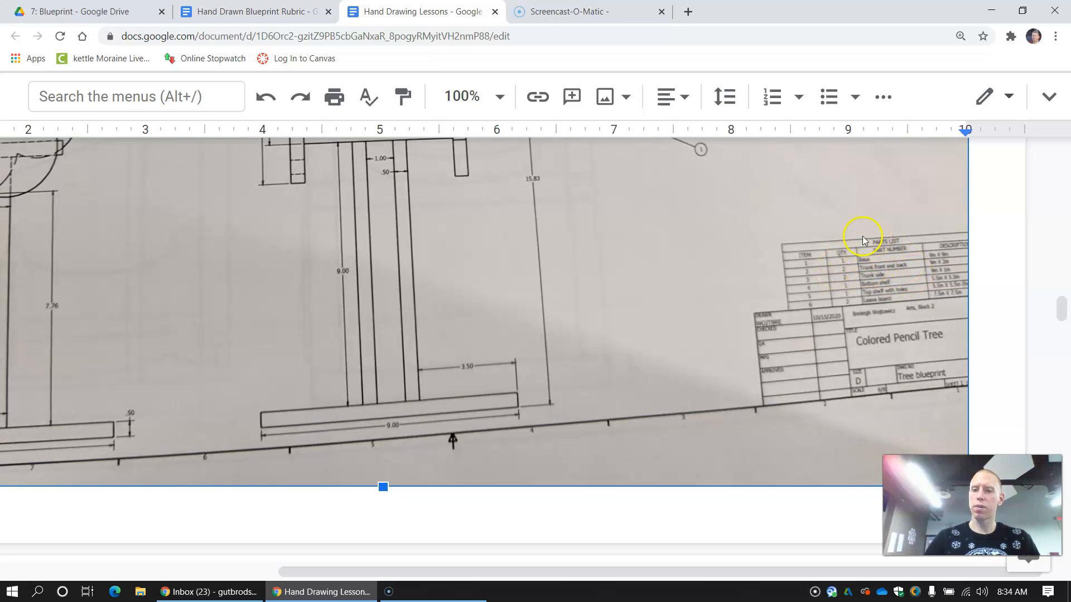
pyautogui.moveTo(848, 282)
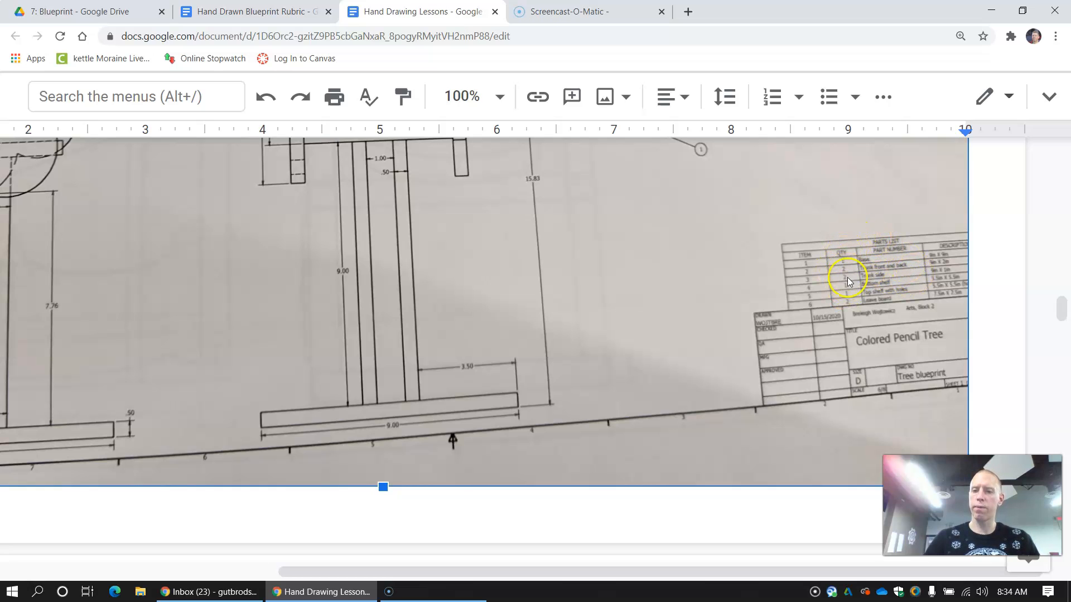
pyautogui.moveTo(891, 263)
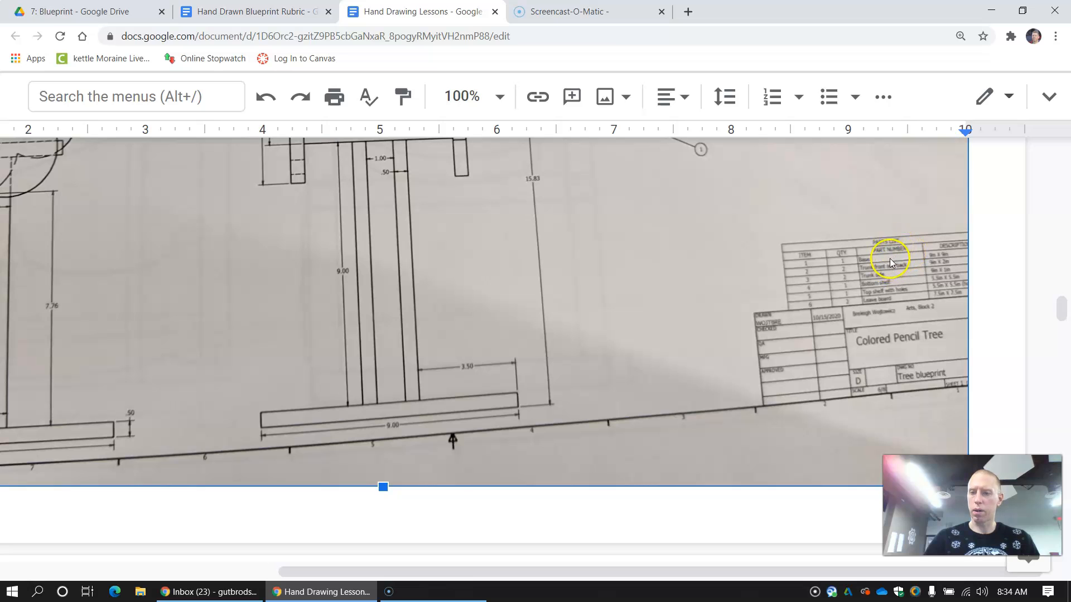
pyautogui.moveTo(909, 266)
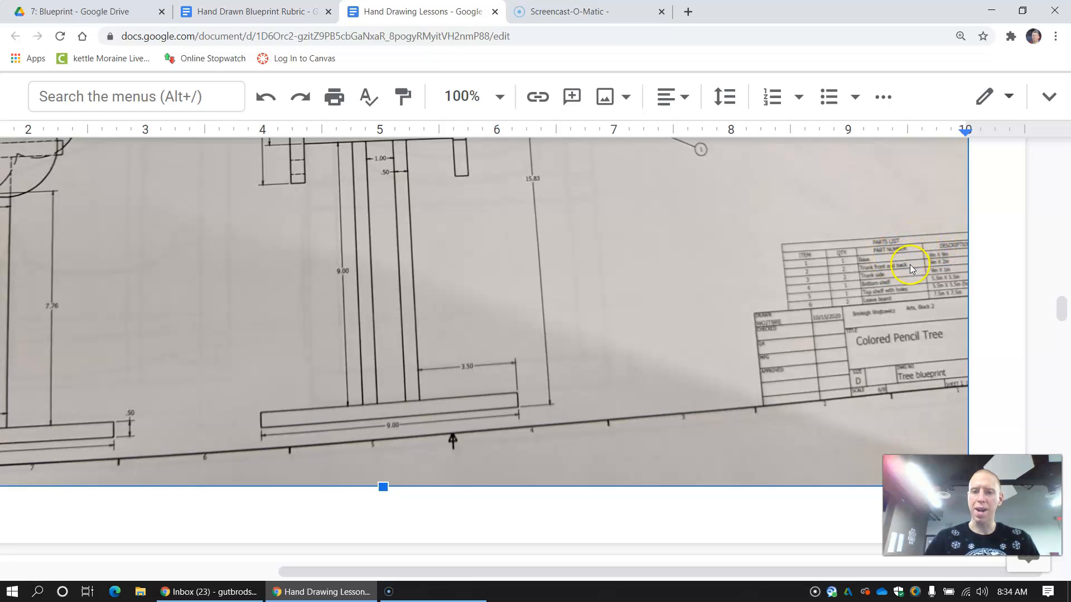
pyautogui.moveTo(273, 306)
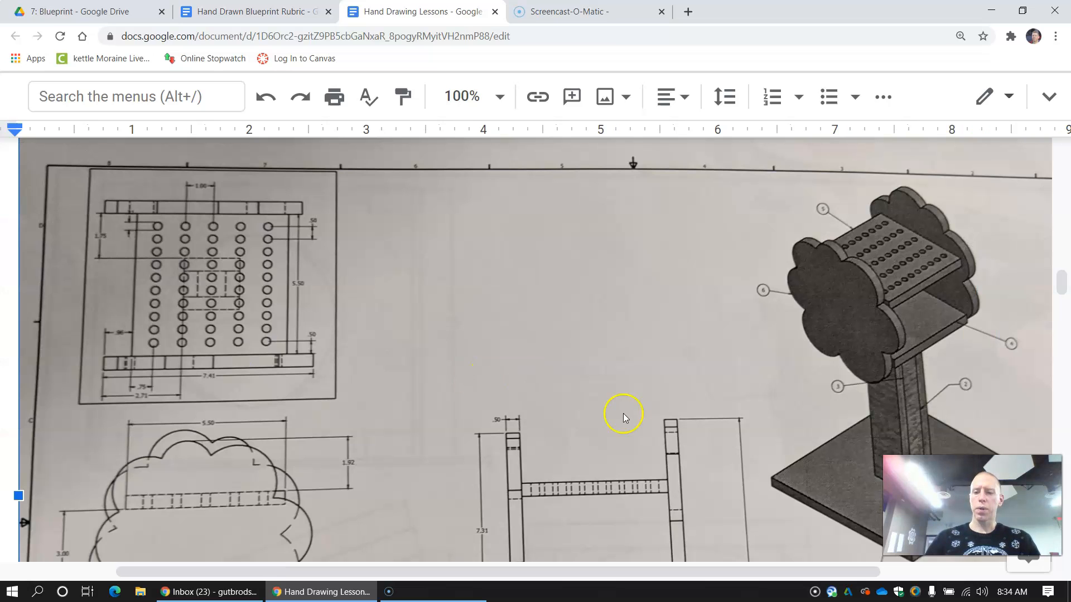
pyautogui.moveTo(821, 475)
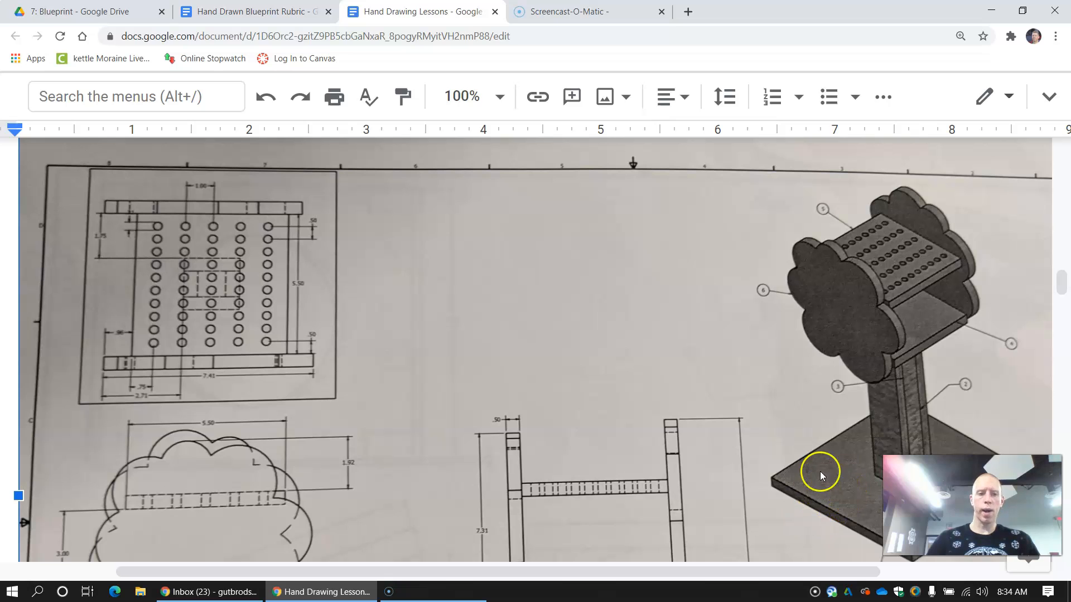
pyautogui.moveTo(251, 380)
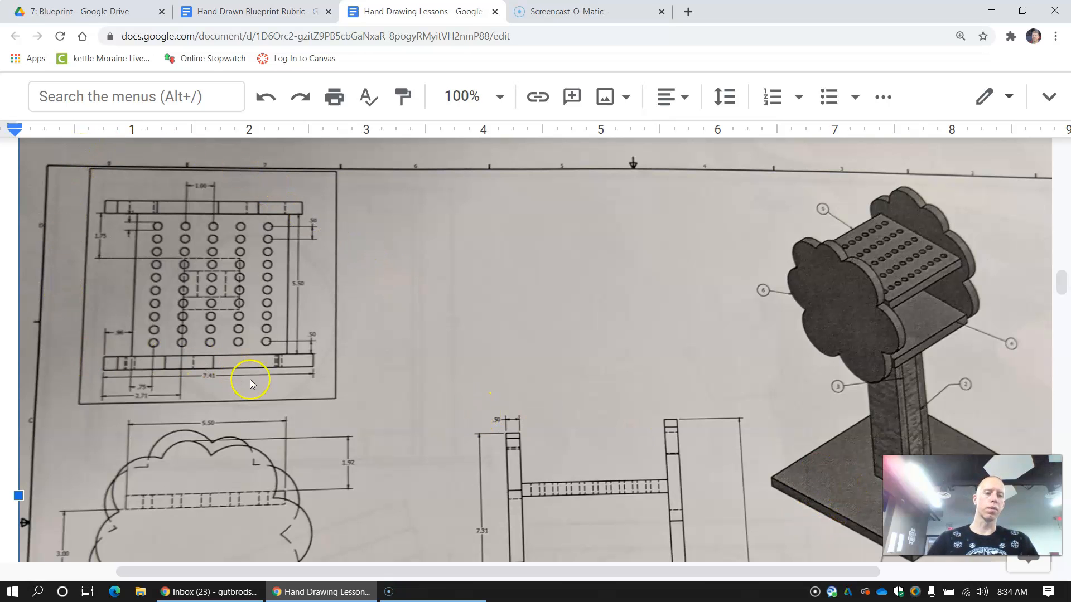
# Step: Scroll down to the tree blueprint base with 2.00, 7.76, 9.00 and 3.50 dimensions
pyautogui.scroll(-3)
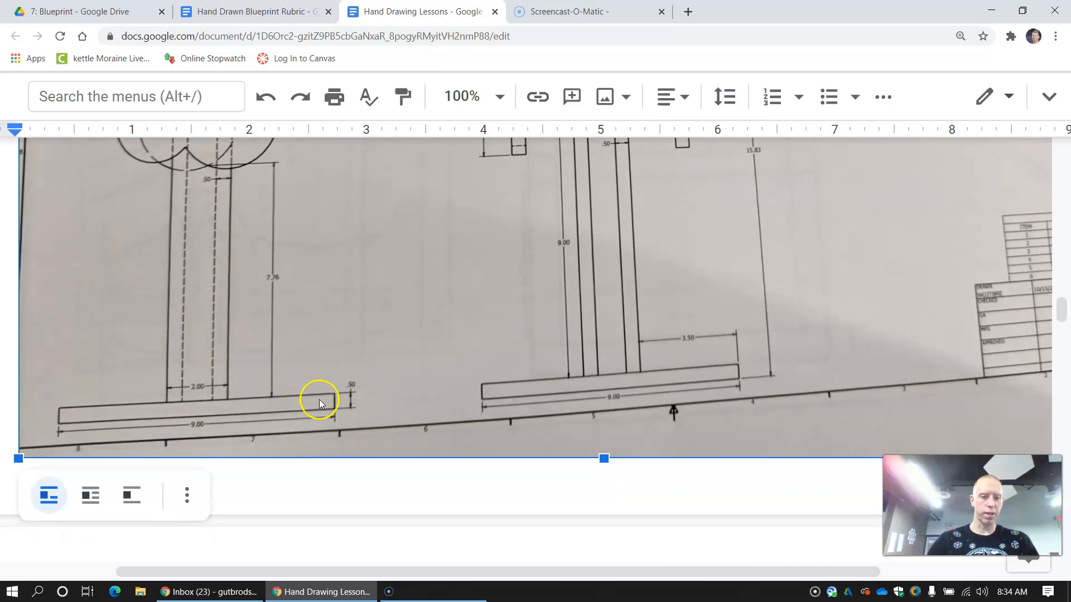
pyautogui.moveTo(330, 398)
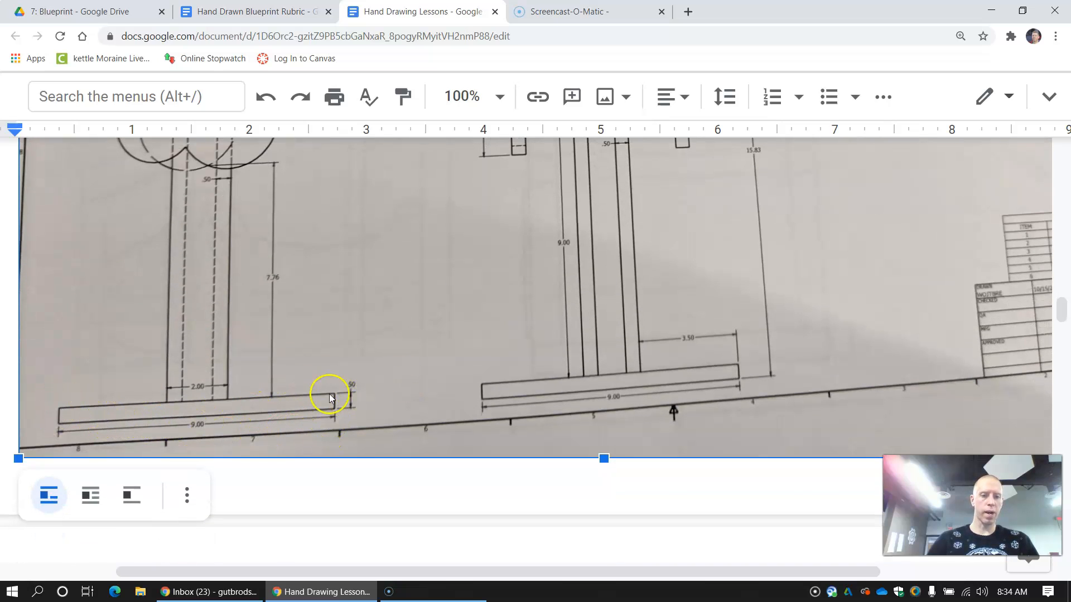
pyautogui.moveTo(352, 403)
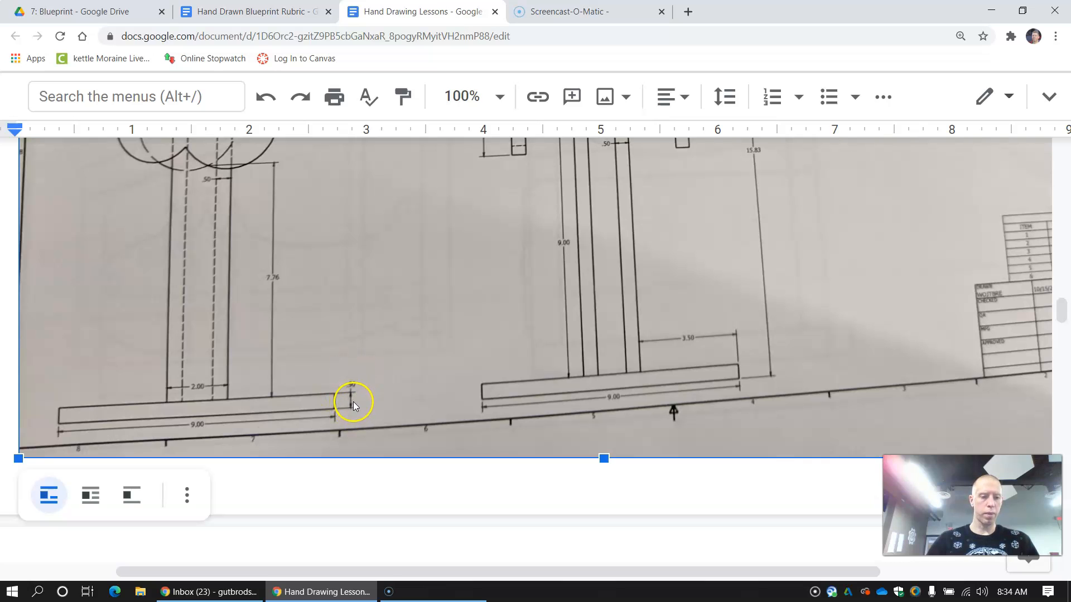
pyautogui.moveTo(72, 426)
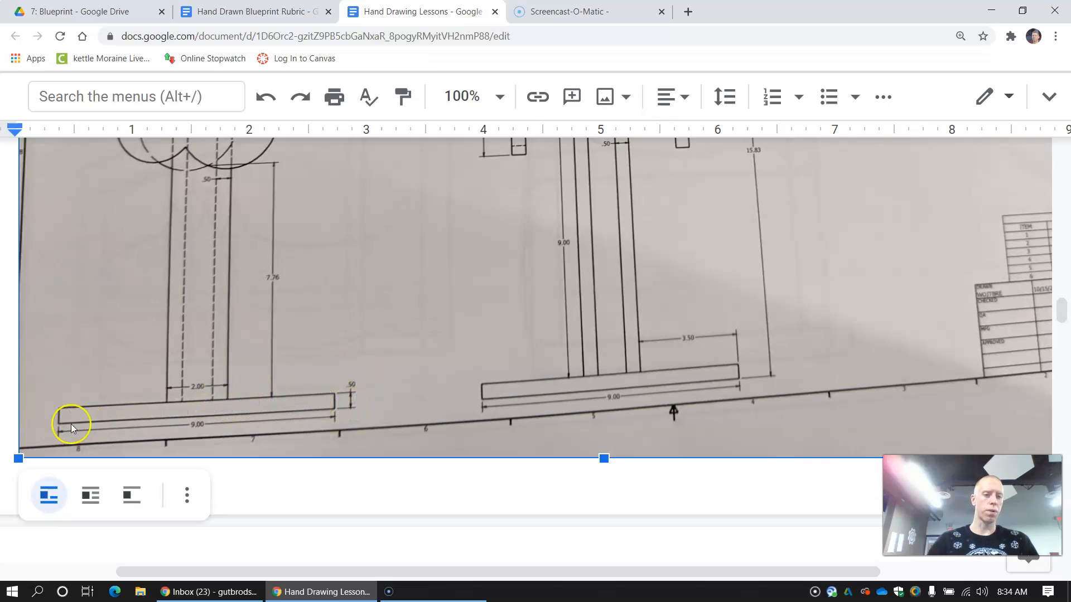
pyautogui.moveTo(368, 393)
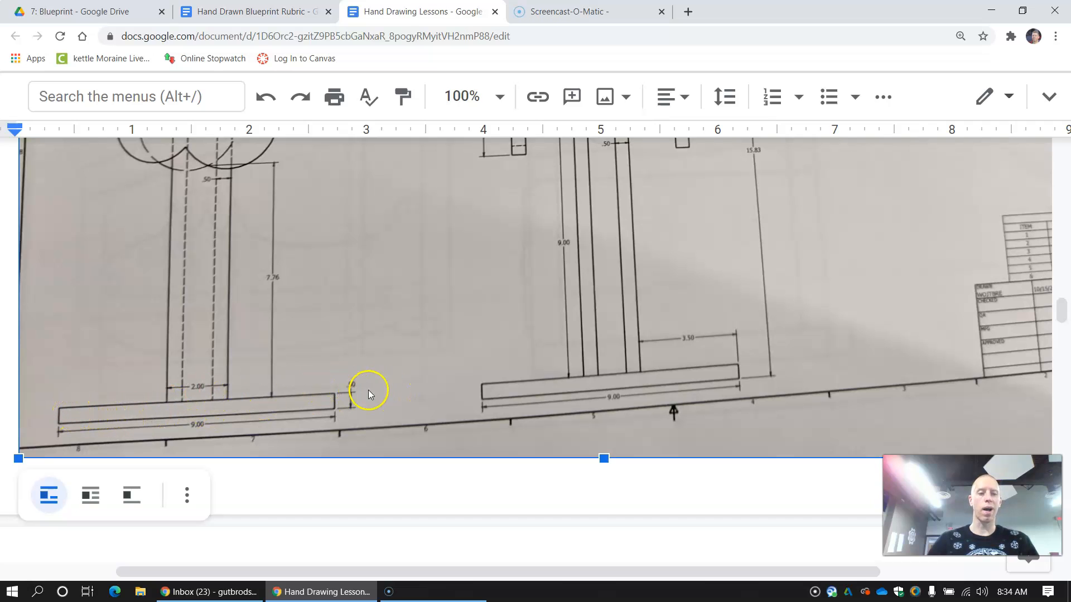
pyautogui.moveTo(214, 435)
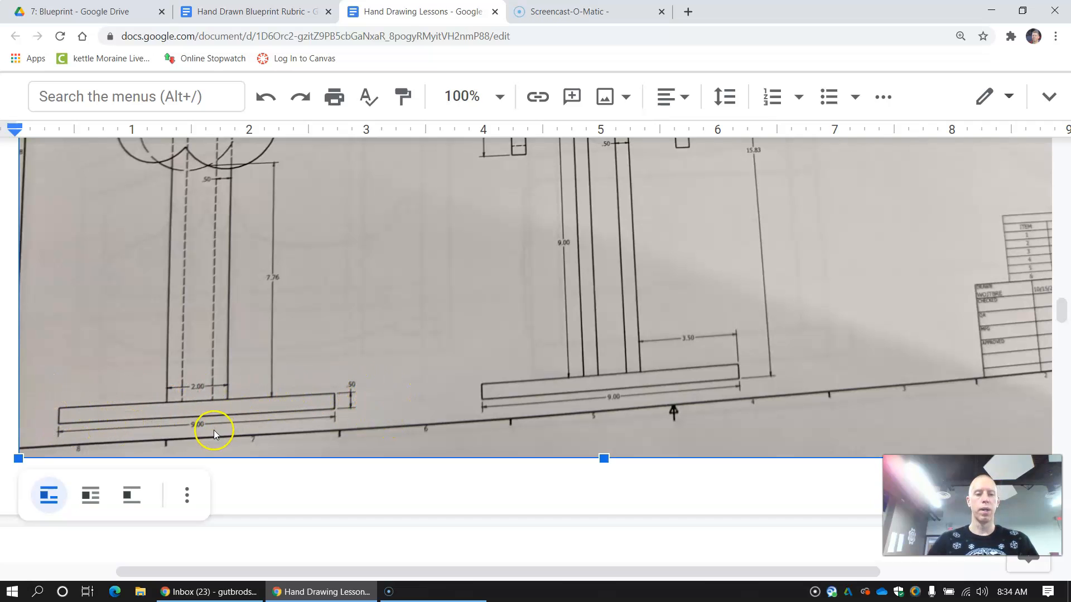
pyautogui.moveTo(328, 435)
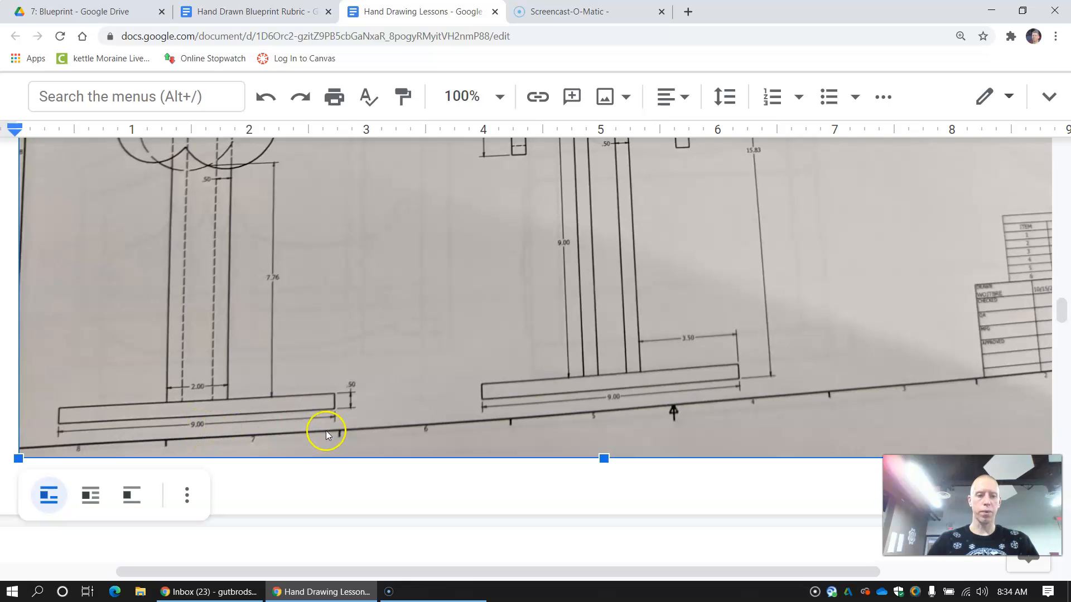
pyautogui.moveTo(338, 423)
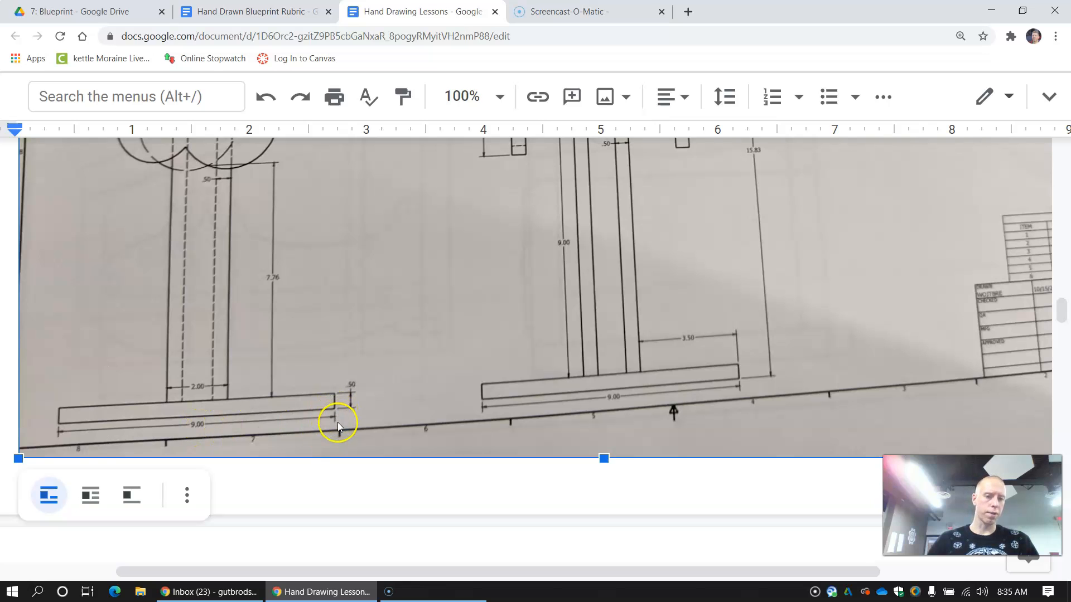
pyautogui.moveTo(407, 413)
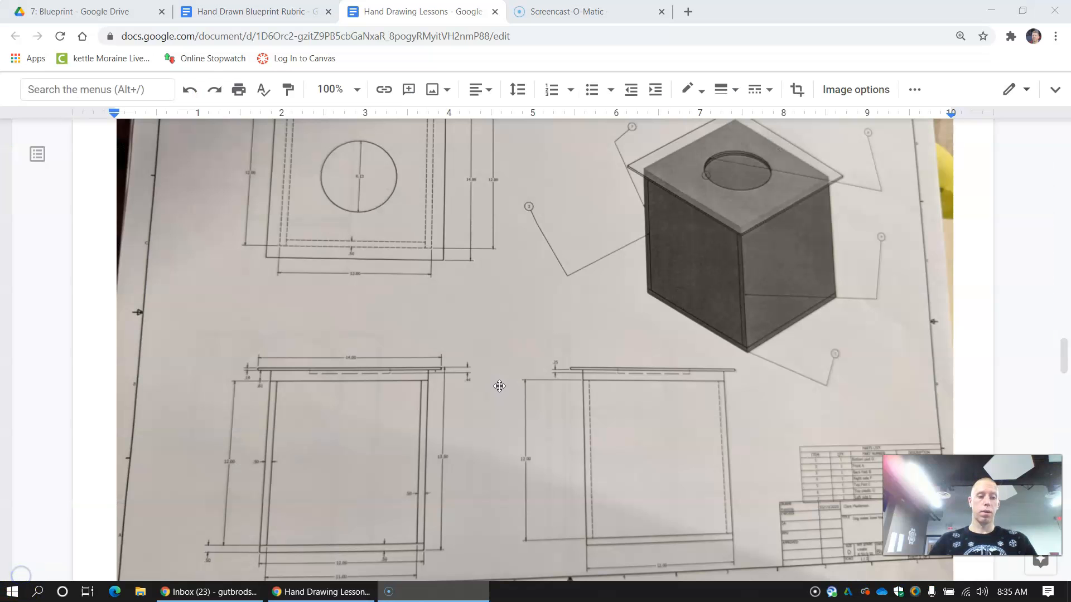
pyautogui.moveTo(584, 342)
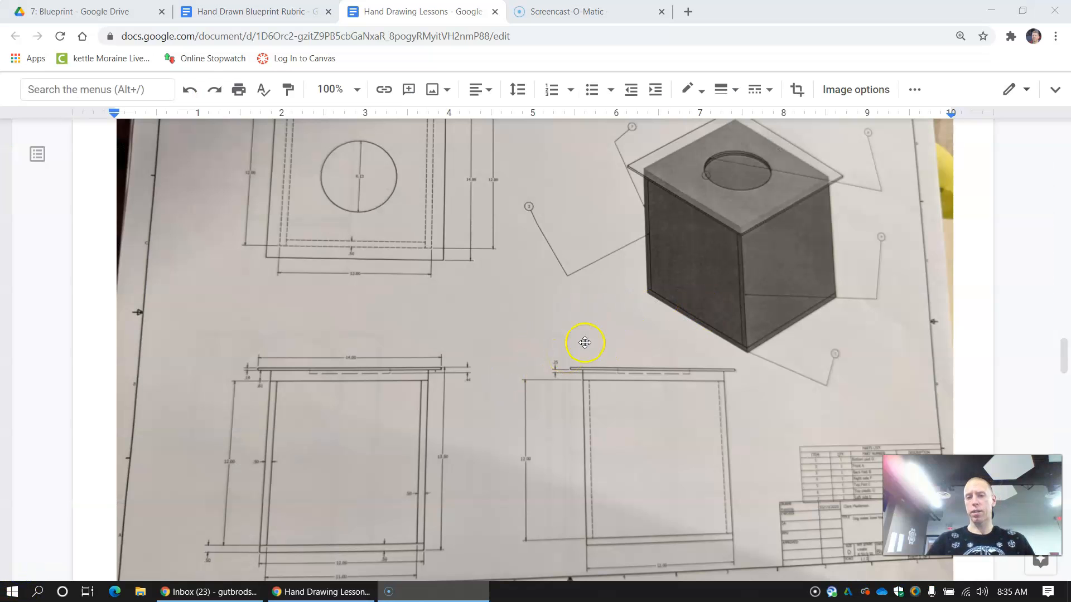
pyautogui.moveTo(752, 254)
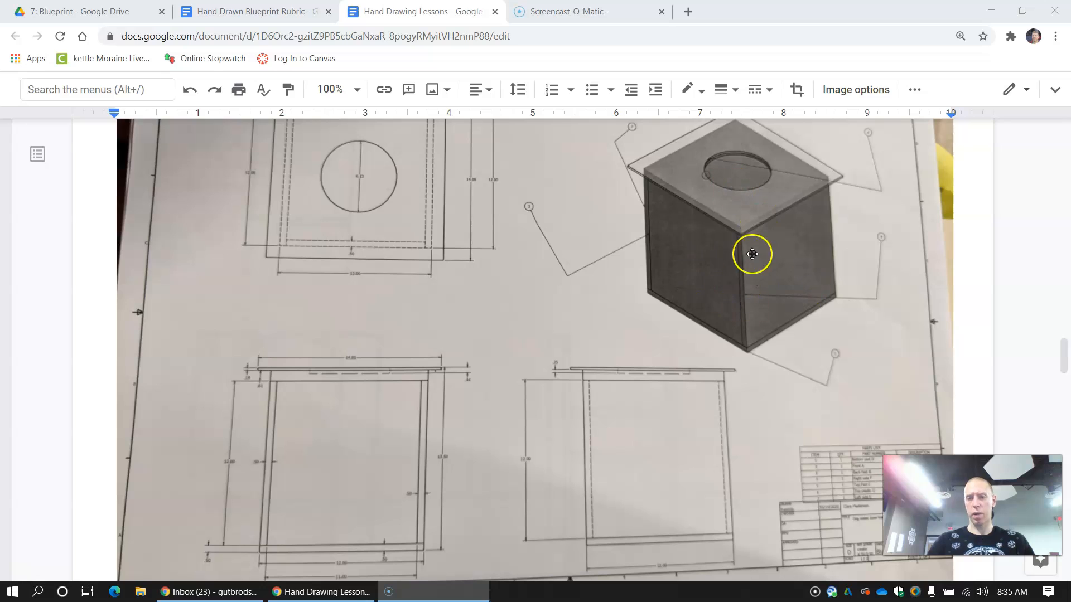
pyautogui.moveTo(747, 167)
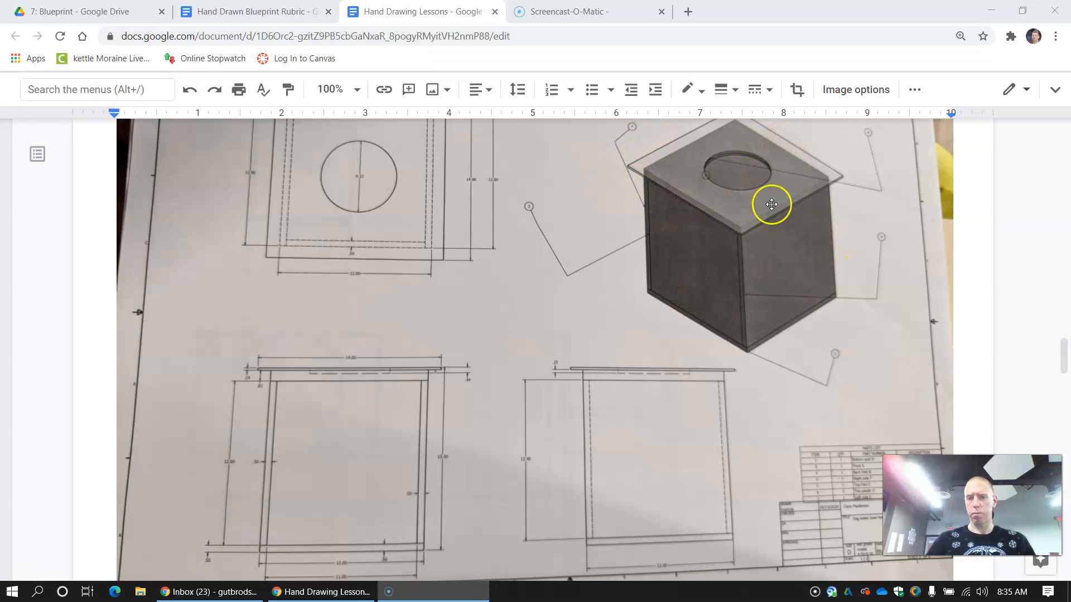
pyautogui.moveTo(684, 179)
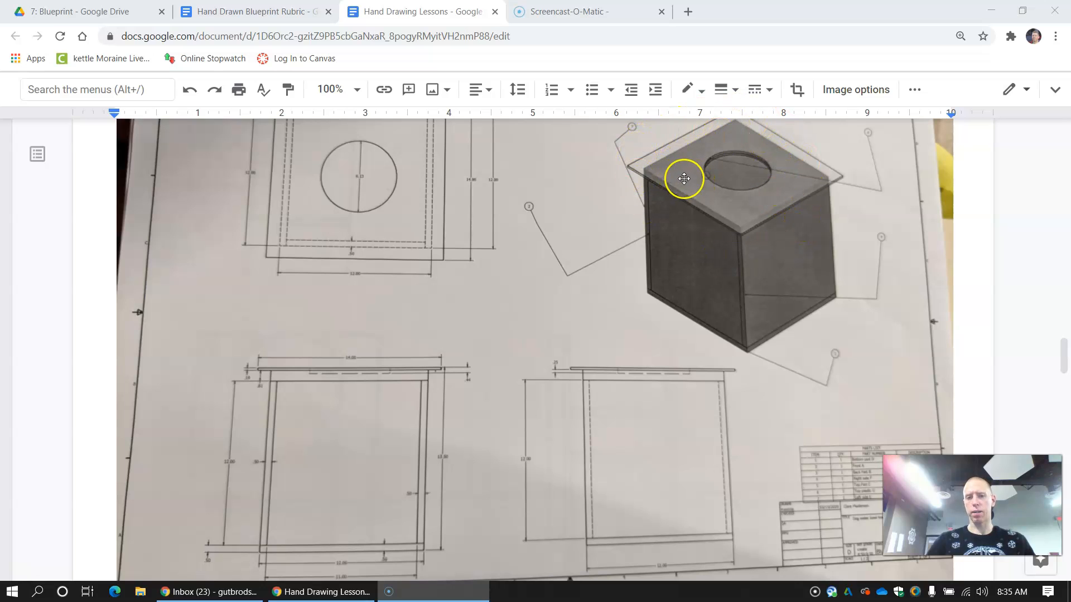
pyautogui.moveTo(694, 231)
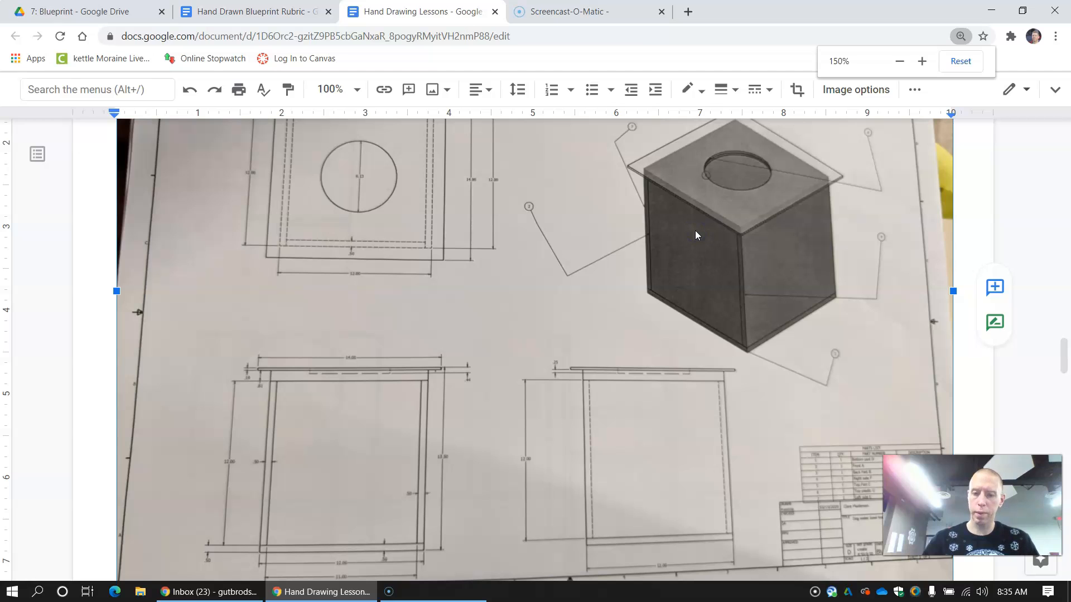
# Step: Set Chrome zoom to 150% and scroll to the box's isometric cube with its round lid opening
pyautogui.click(921, 61)
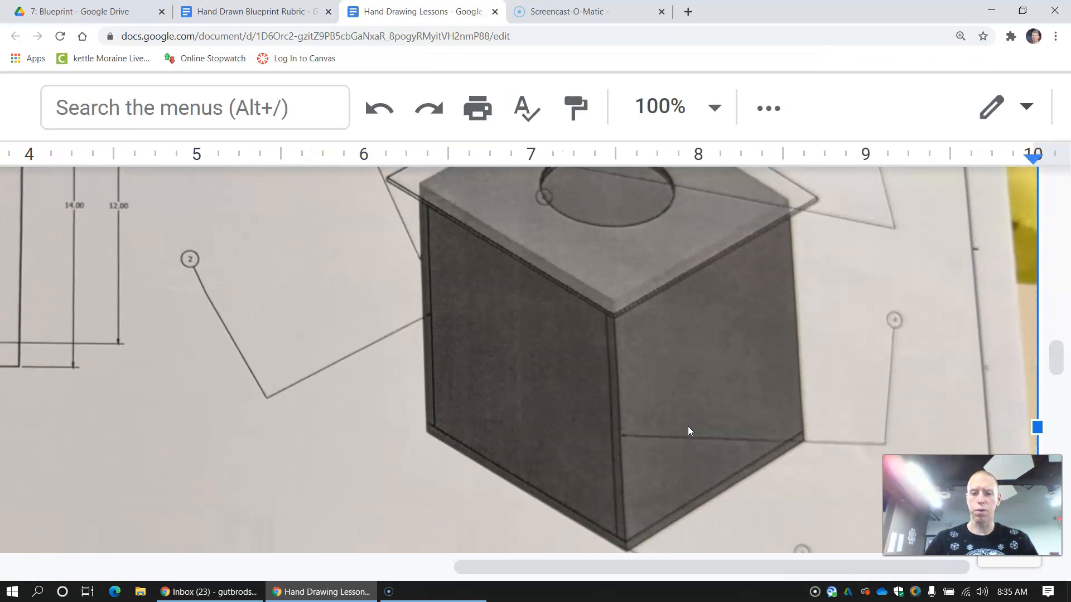
pyautogui.scroll(3)
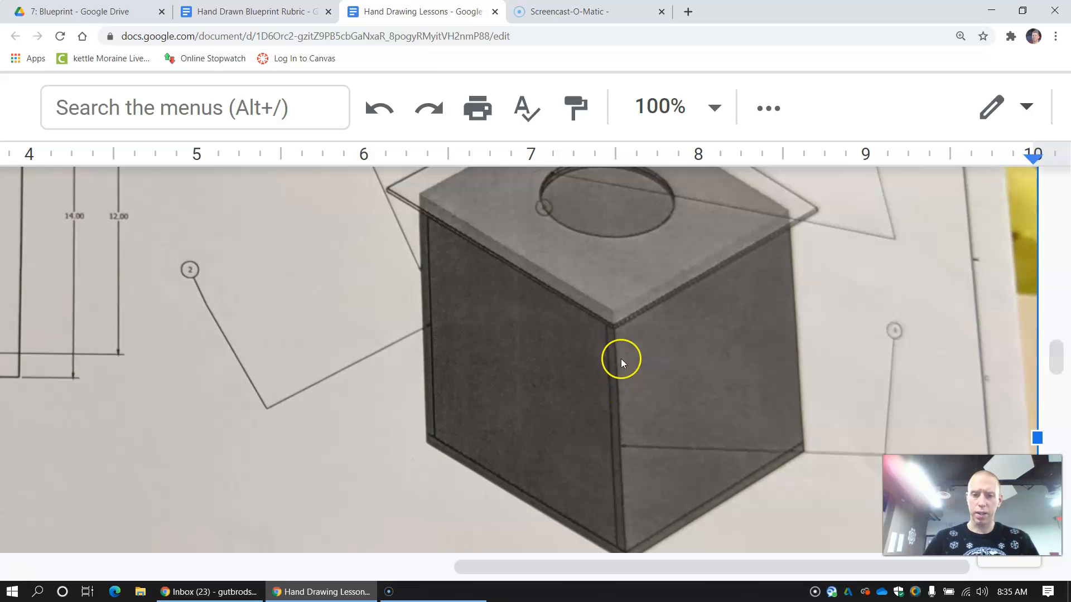
pyautogui.moveTo(644, 356)
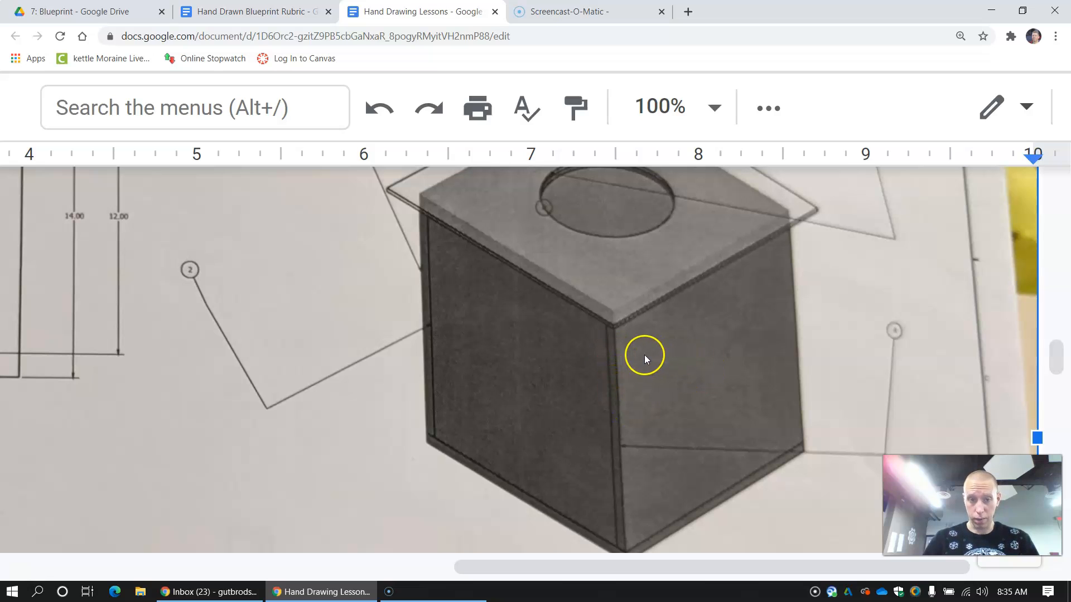
pyautogui.moveTo(517, 396)
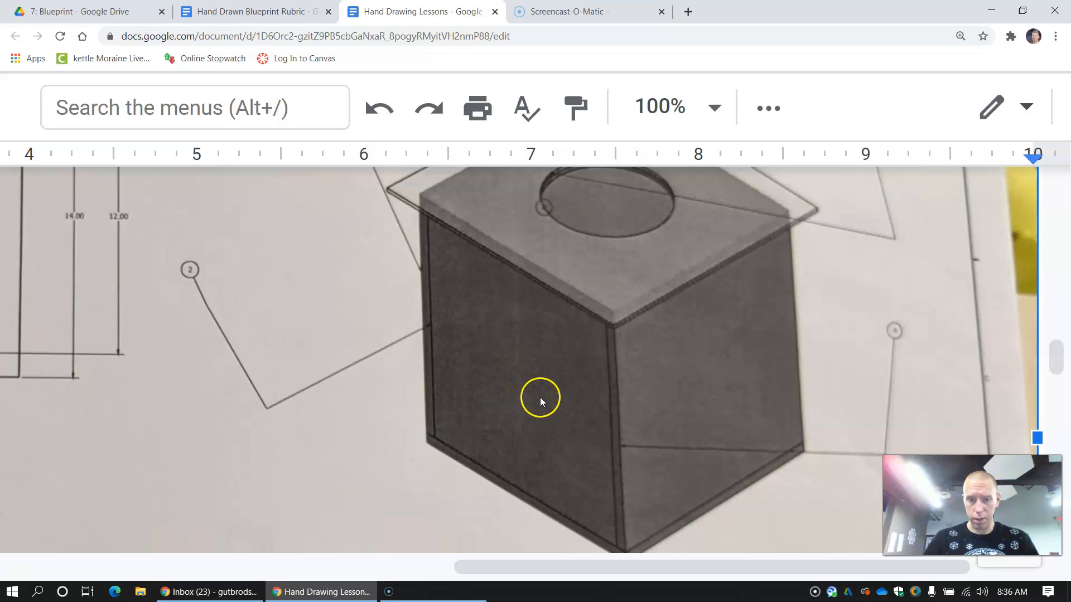
pyautogui.moveTo(429, 308)
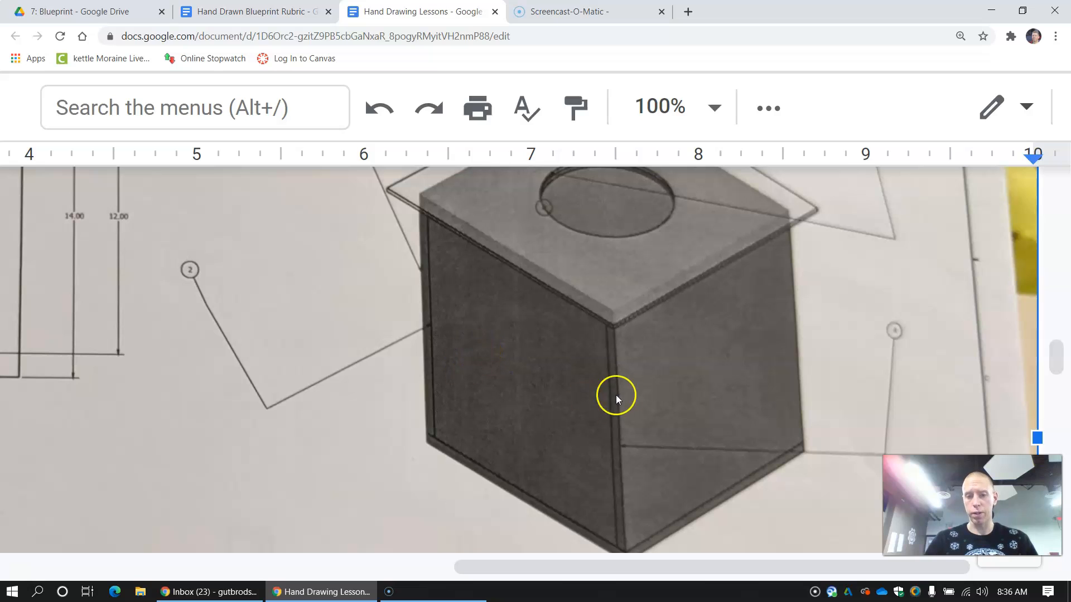
pyautogui.moveTo(621, 366)
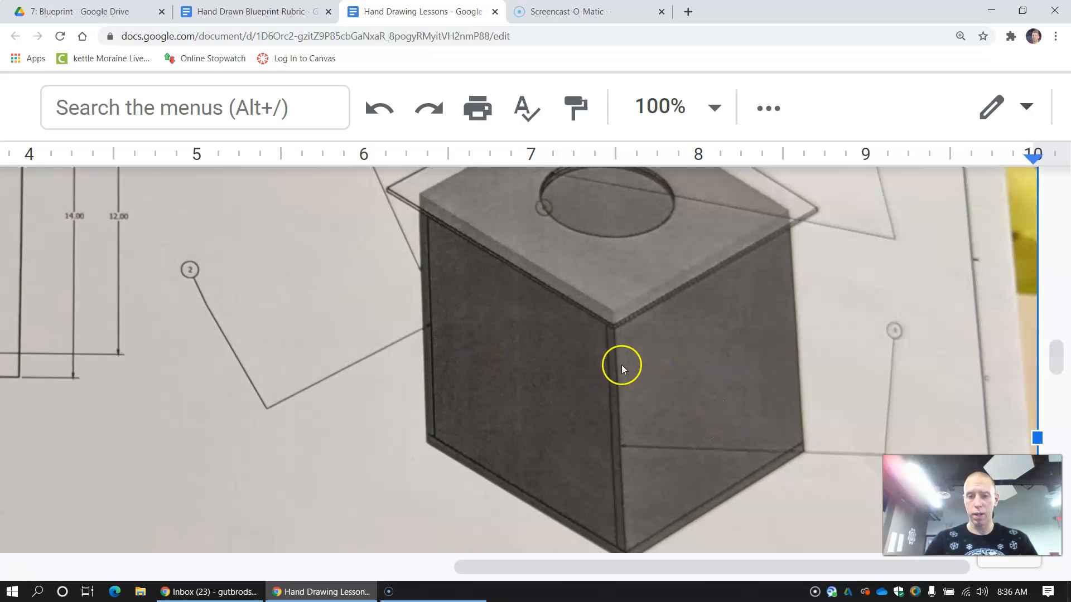
pyautogui.moveTo(578, 360)
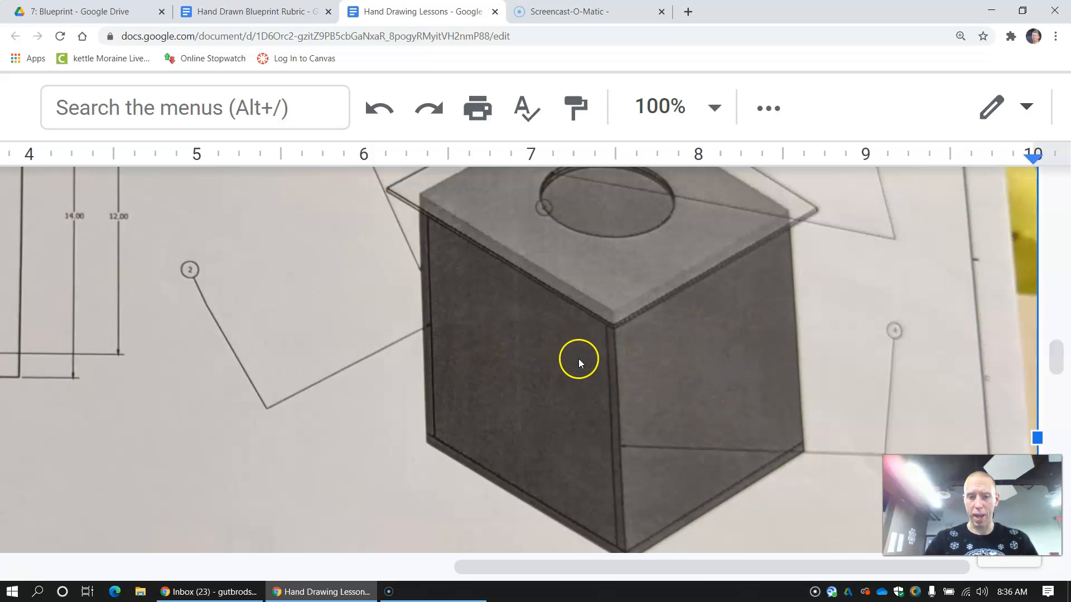
pyautogui.moveTo(420, 283)
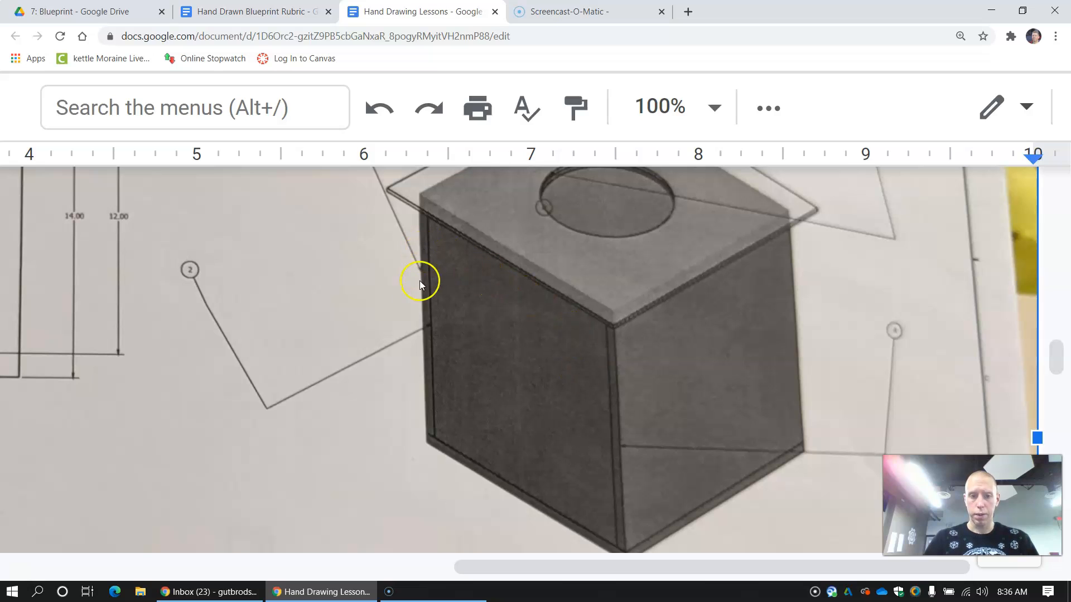
pyautogui.moveTo(530, 369)
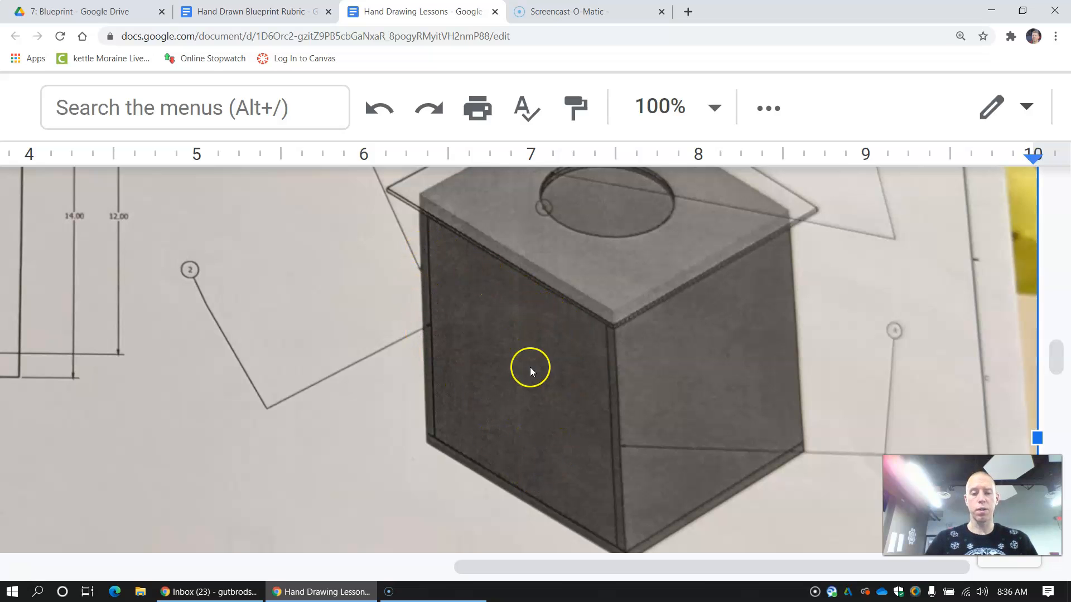
pyautogui.moveTo(517, 314)
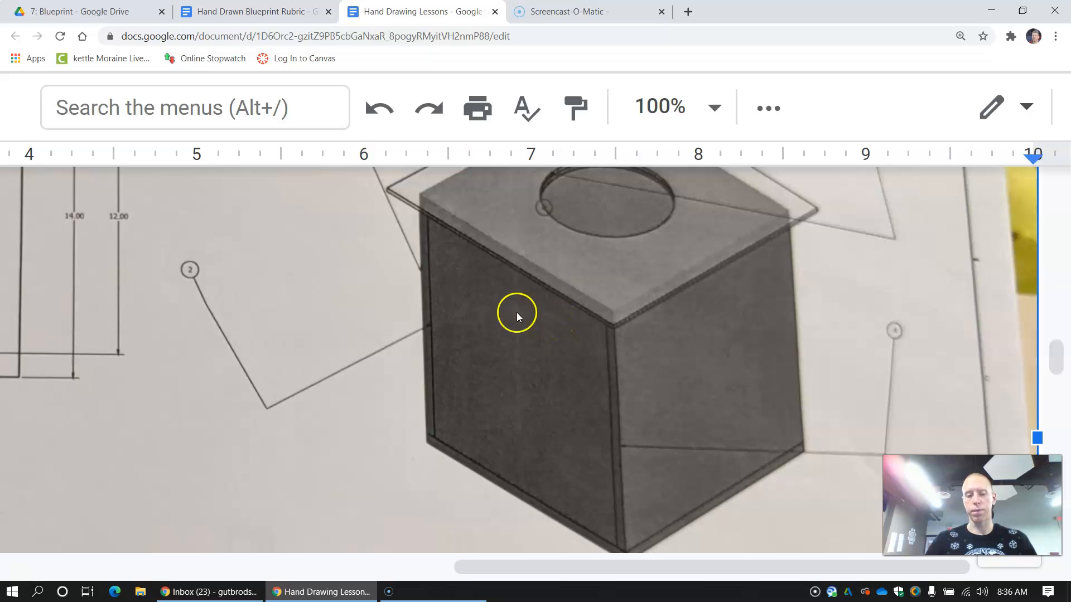
pyautogui.moveTo(551, 410)
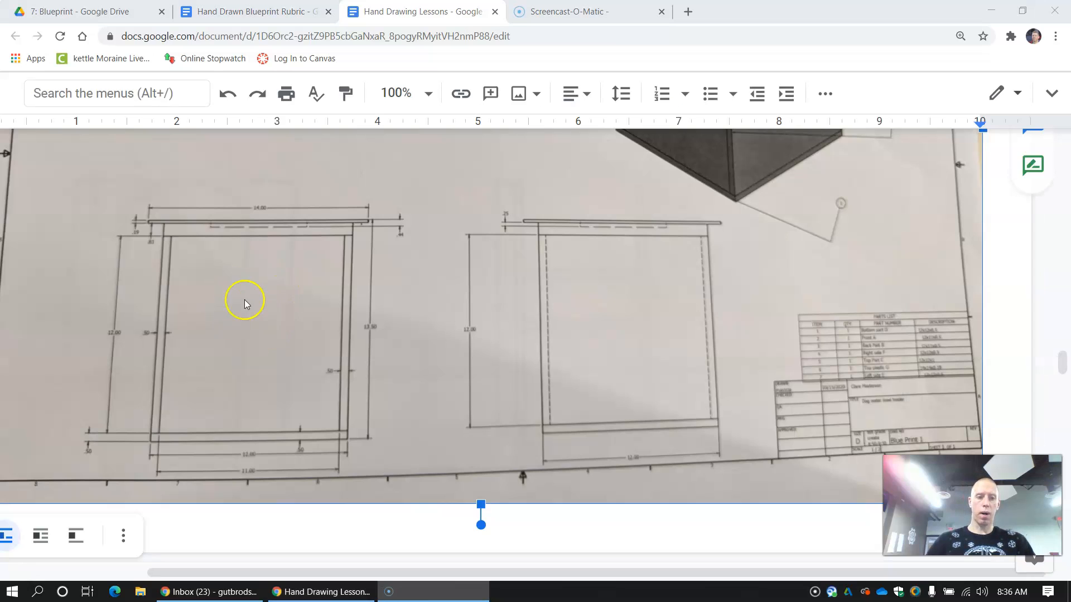
pyautogui.moveTo(258, 314)
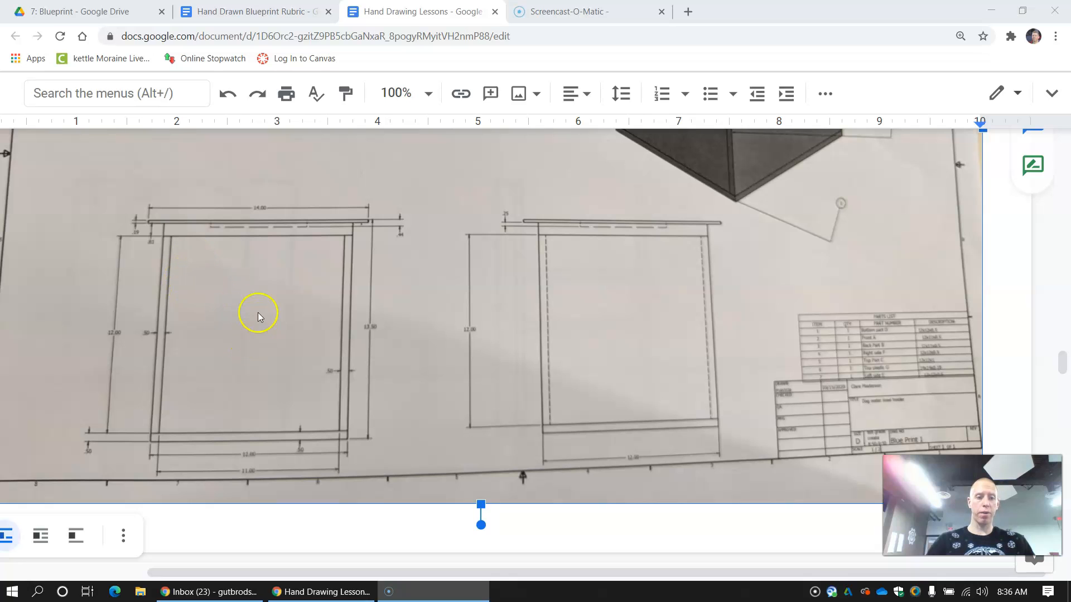
pyautogui.moveTo(270, 279)
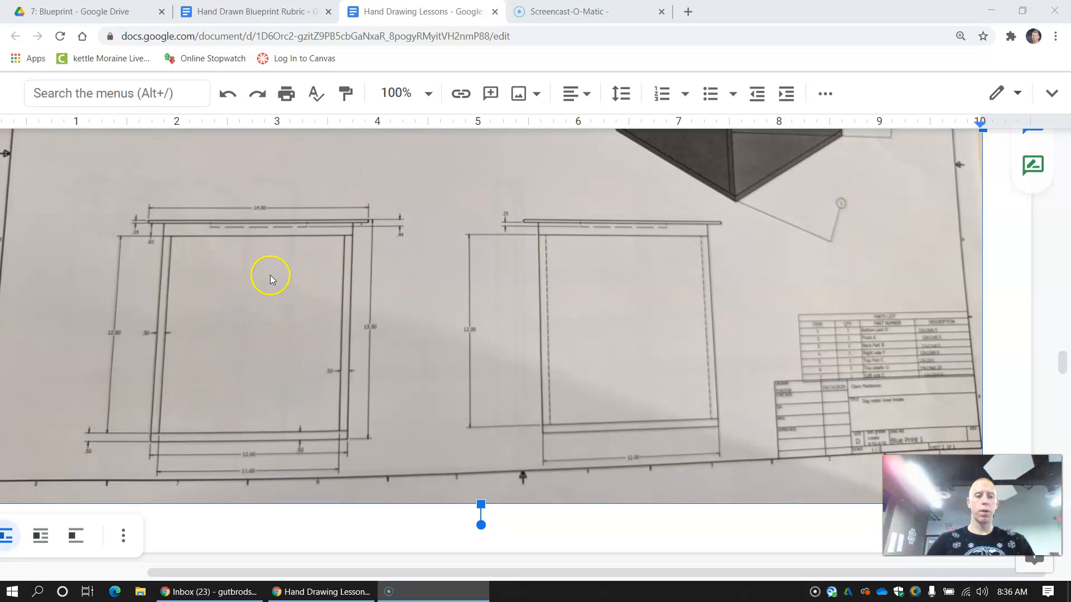
pyautogui.moveTo(190, 235)
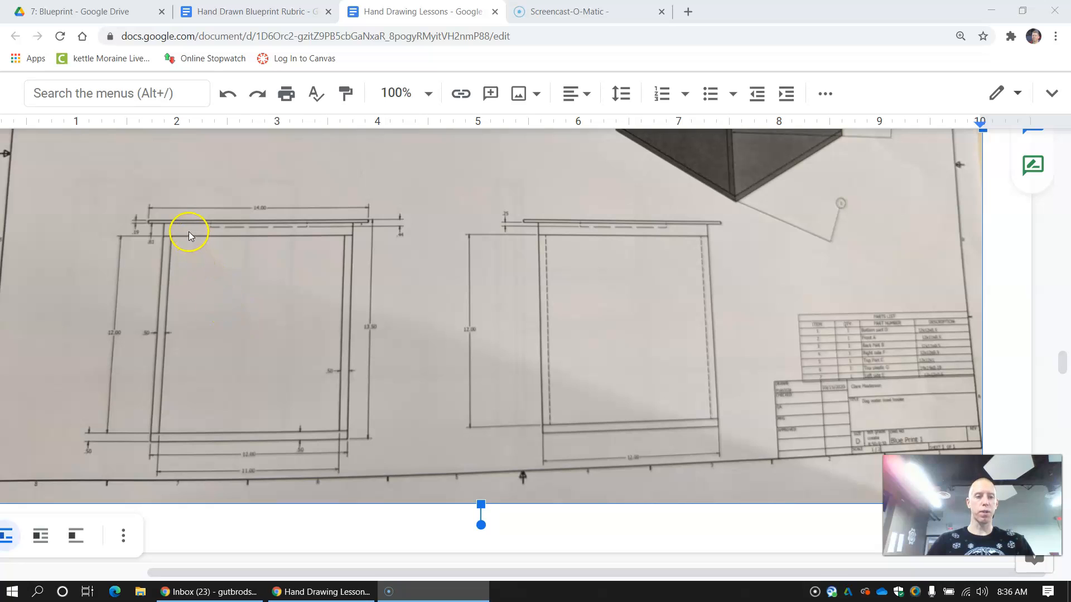
pyautogui.moveTo(143, 348)
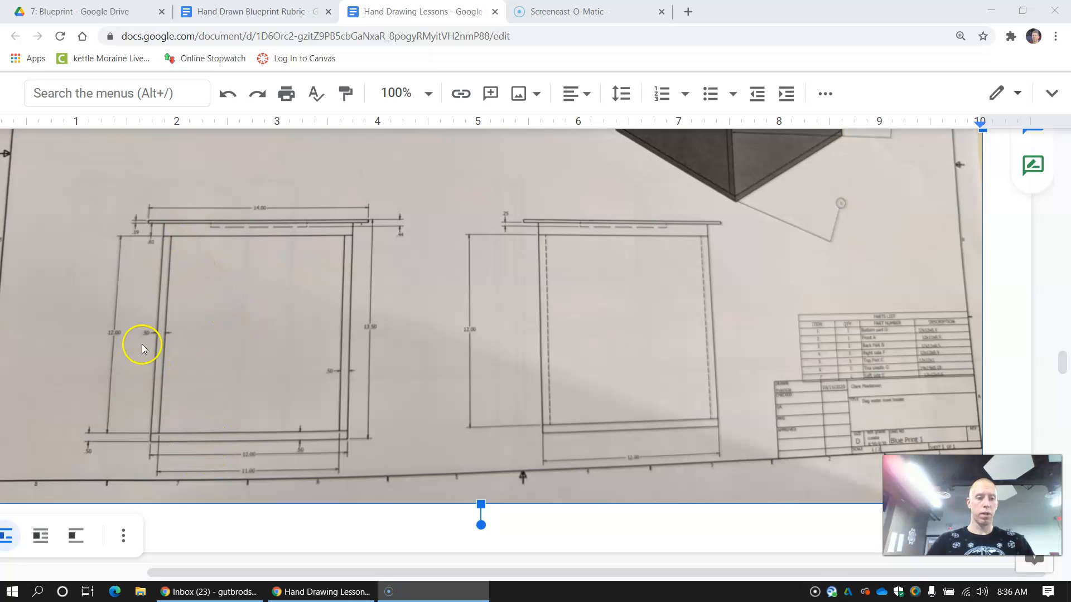
pyautogui.moveTo(346, 320)
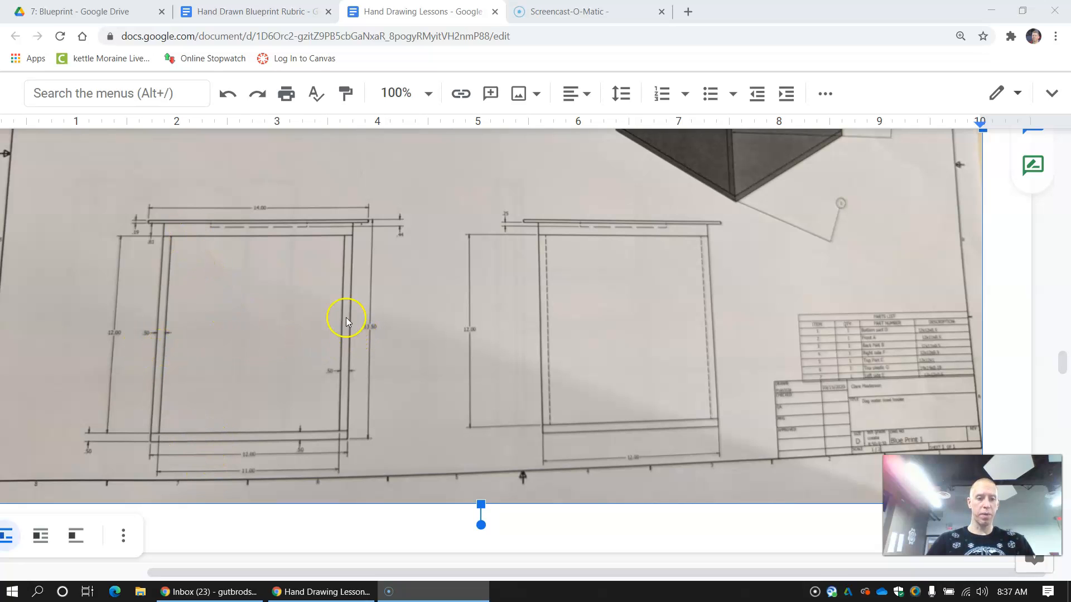
pyautogui.moveTo(221, 245)
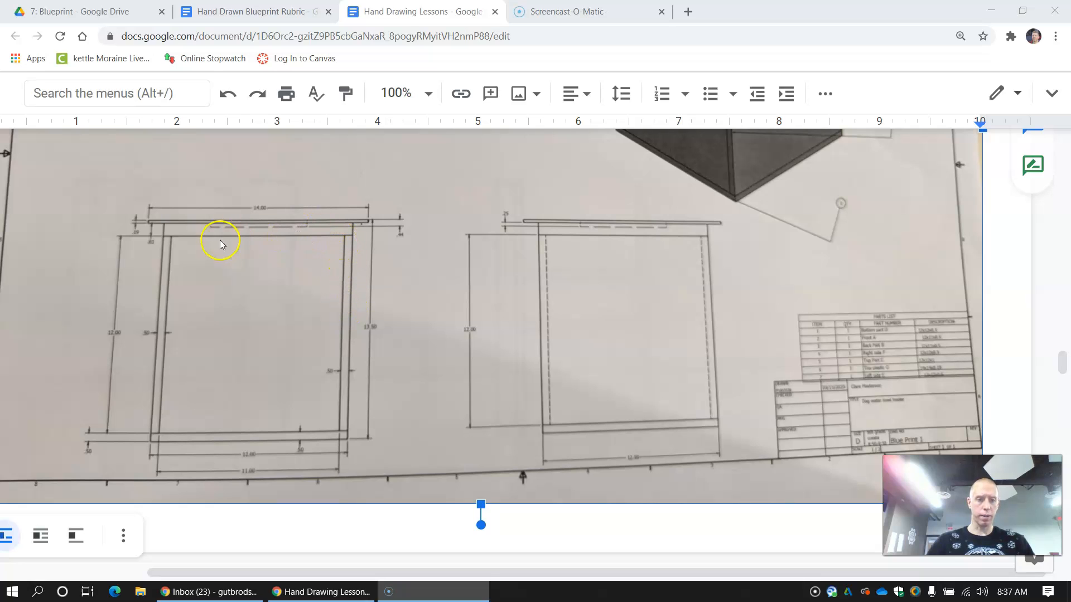
pyautogui.moveTo(574, 325)
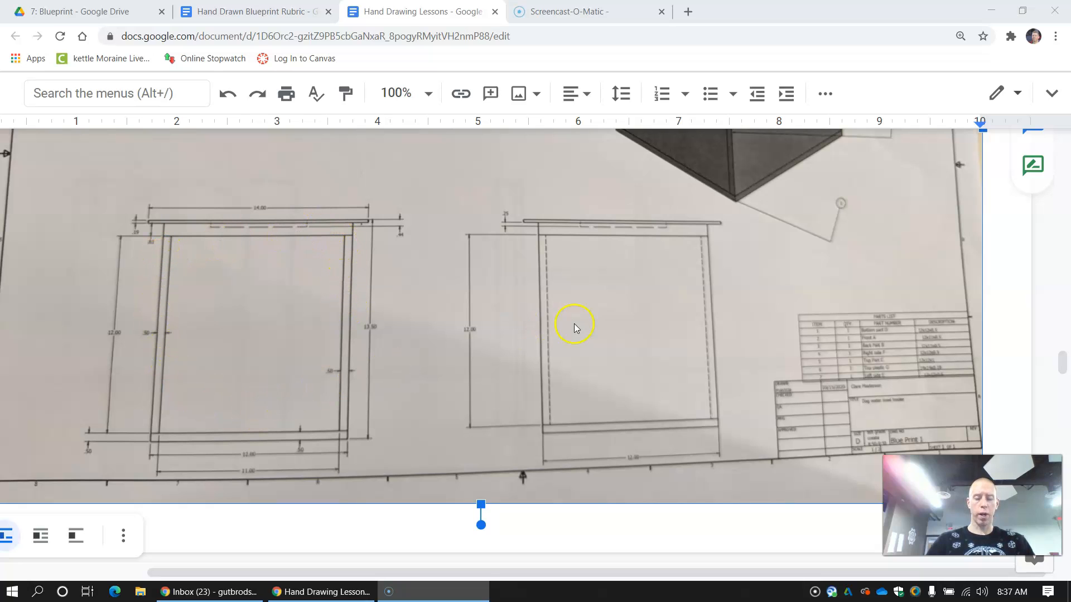
pyautogui.moveTo(642, 277)
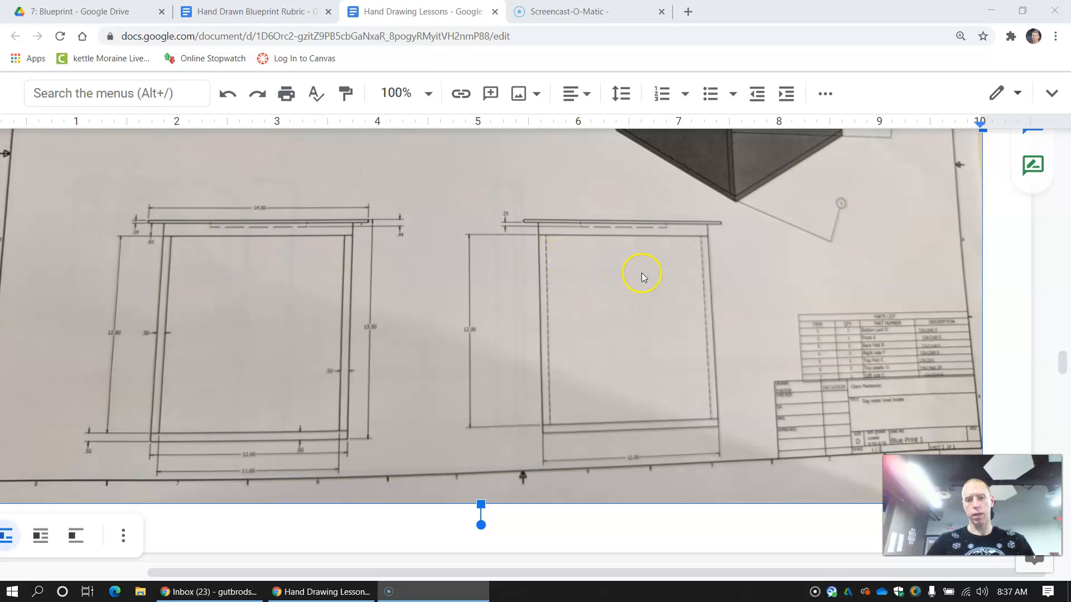
pyautogui.moveTo(717, 417)
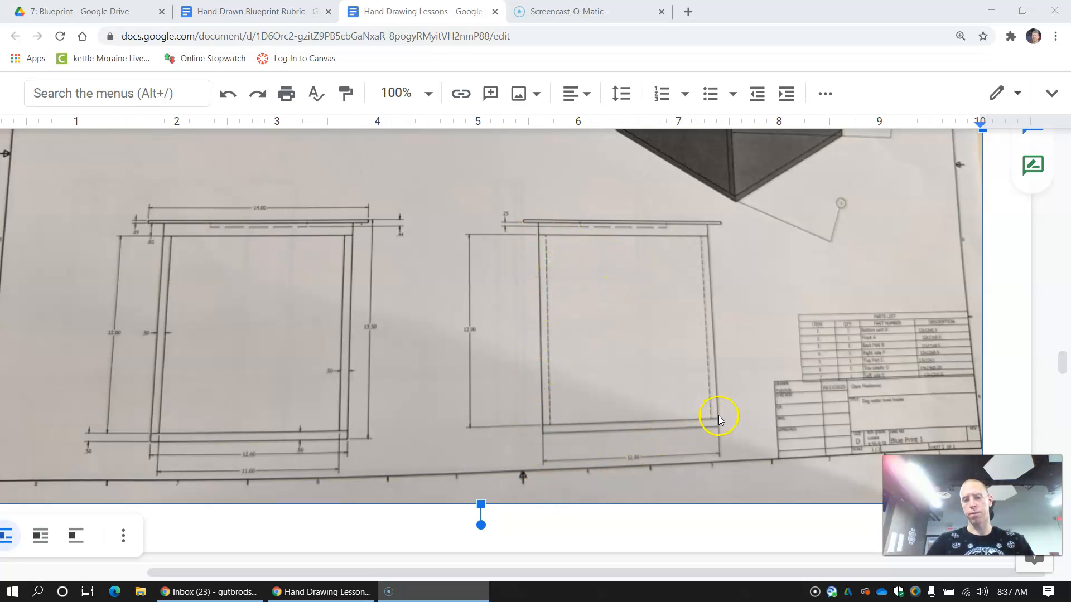
pyautogui.moveTo(556, 253)
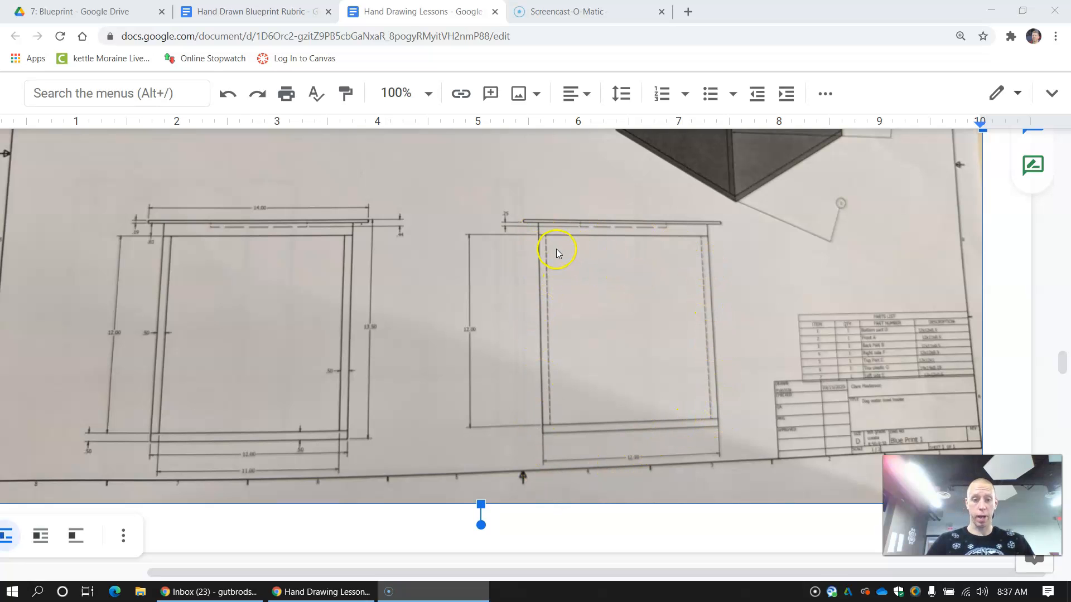
pyautogui.moveTo(552, 384)
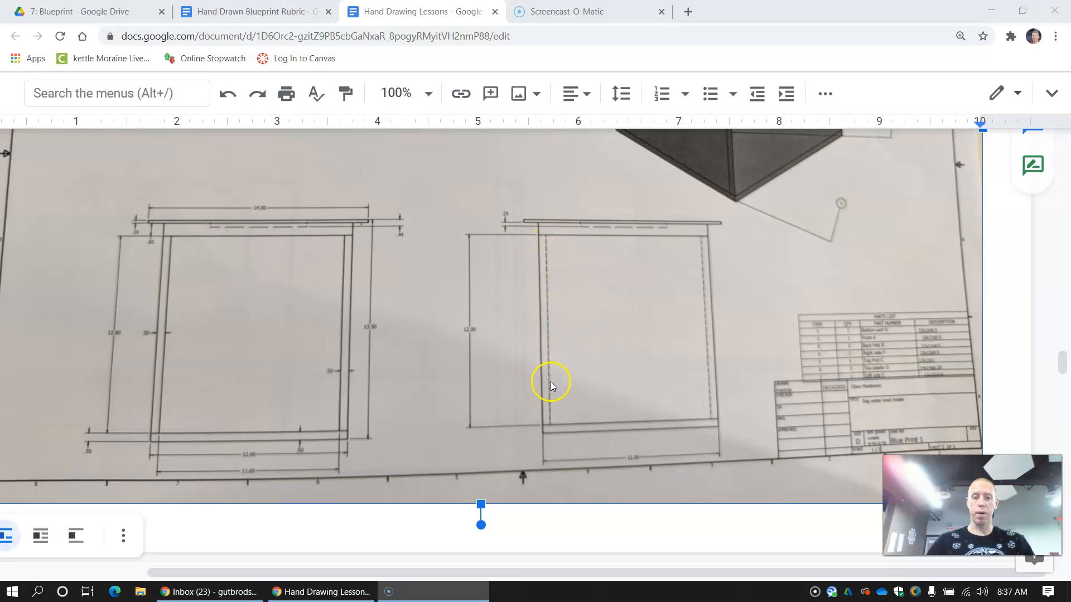
pyautogui.moveTo(584, 292)
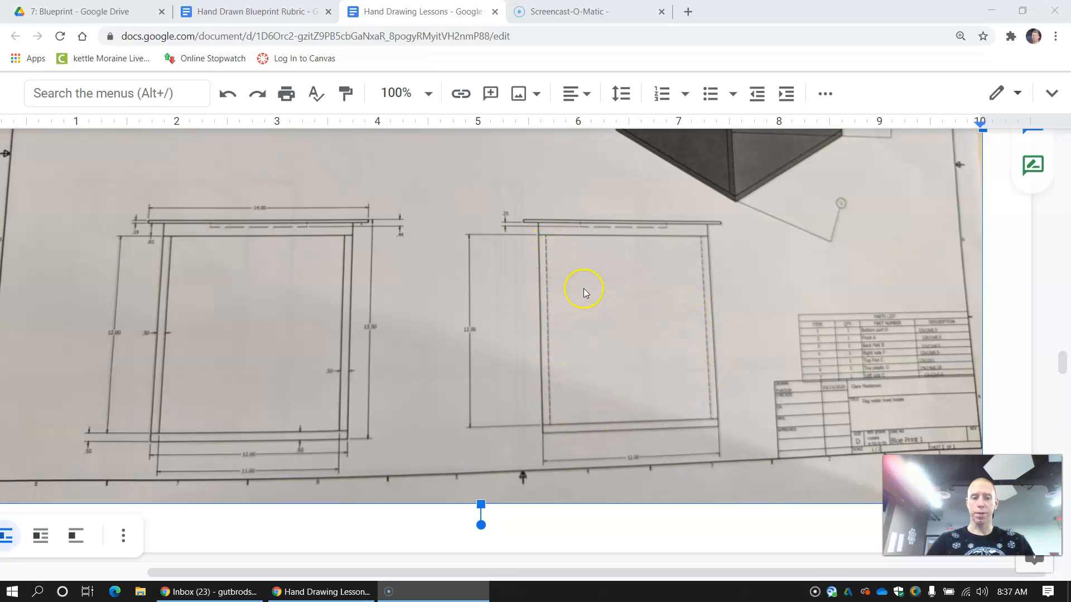
pyautogui.moveTo(584, 293)
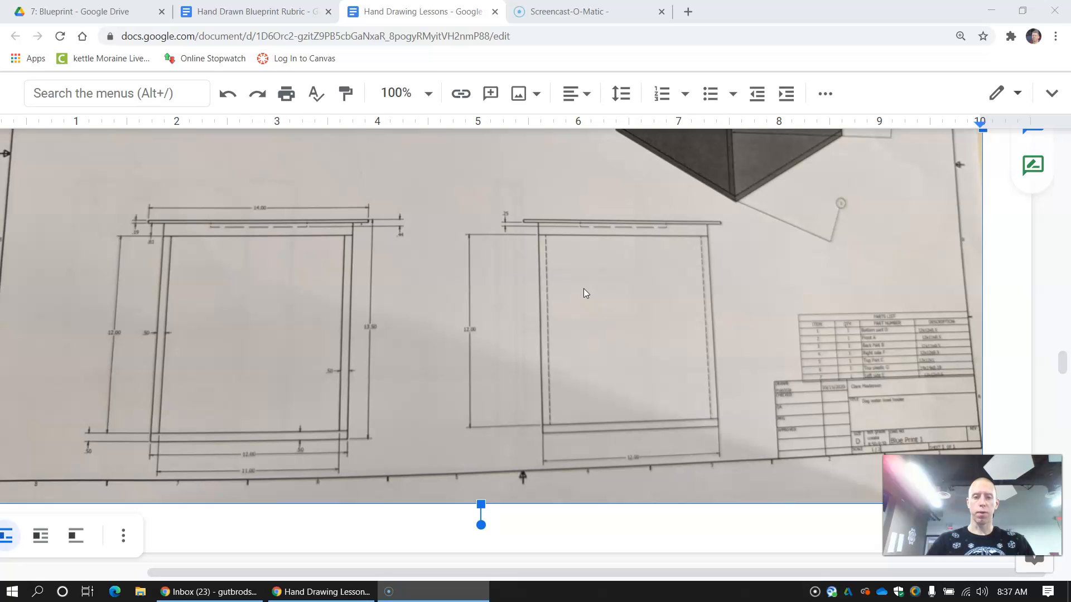
pyautogui.moveTo(306, 288)
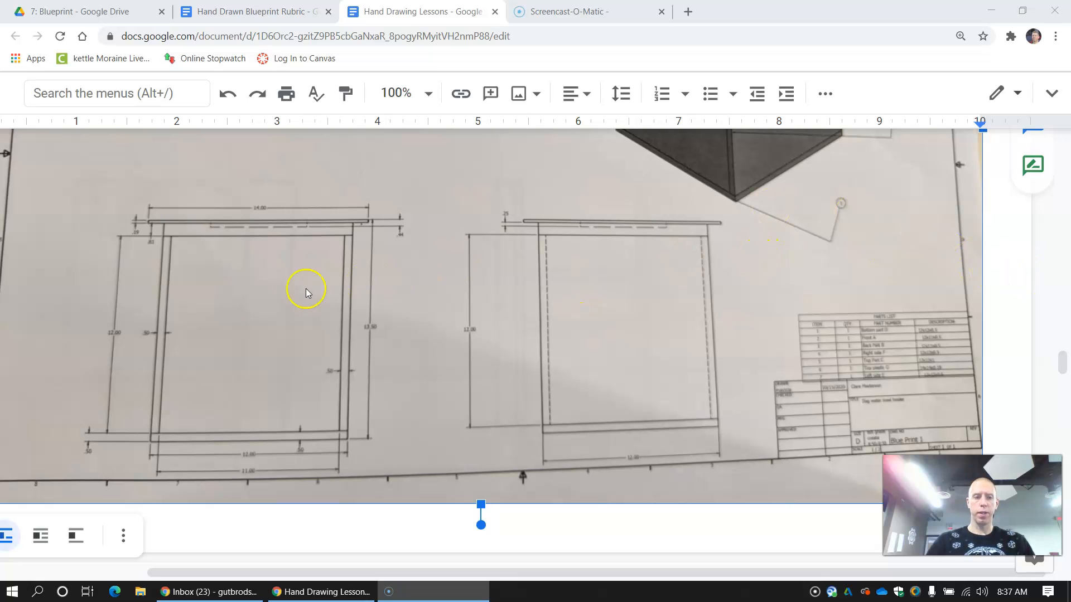
pyautogui.moveTo(226, 324)
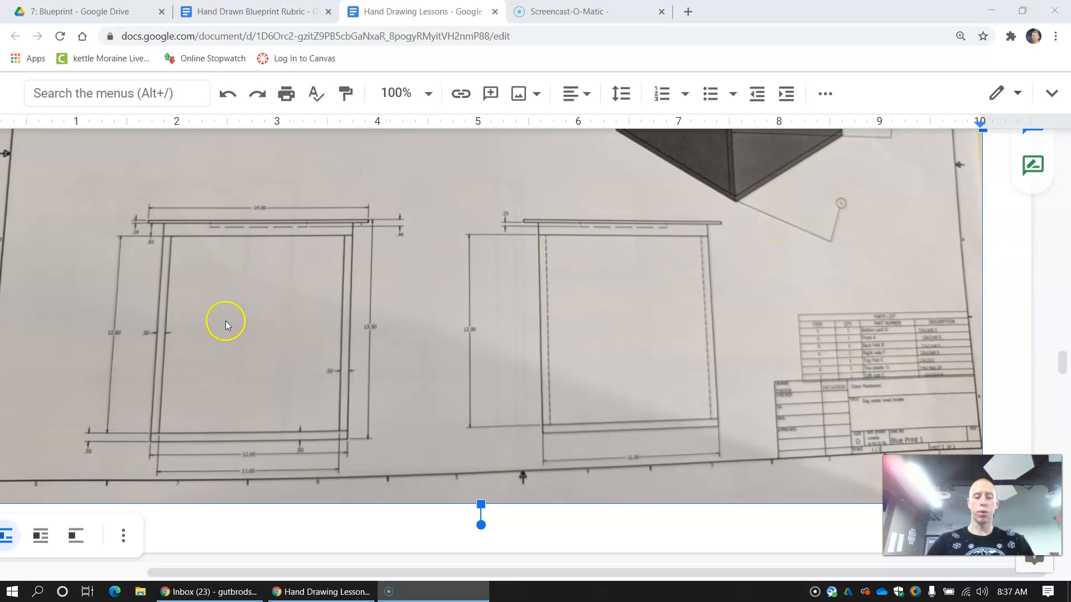
pyautogui.moveTo(645, 341)
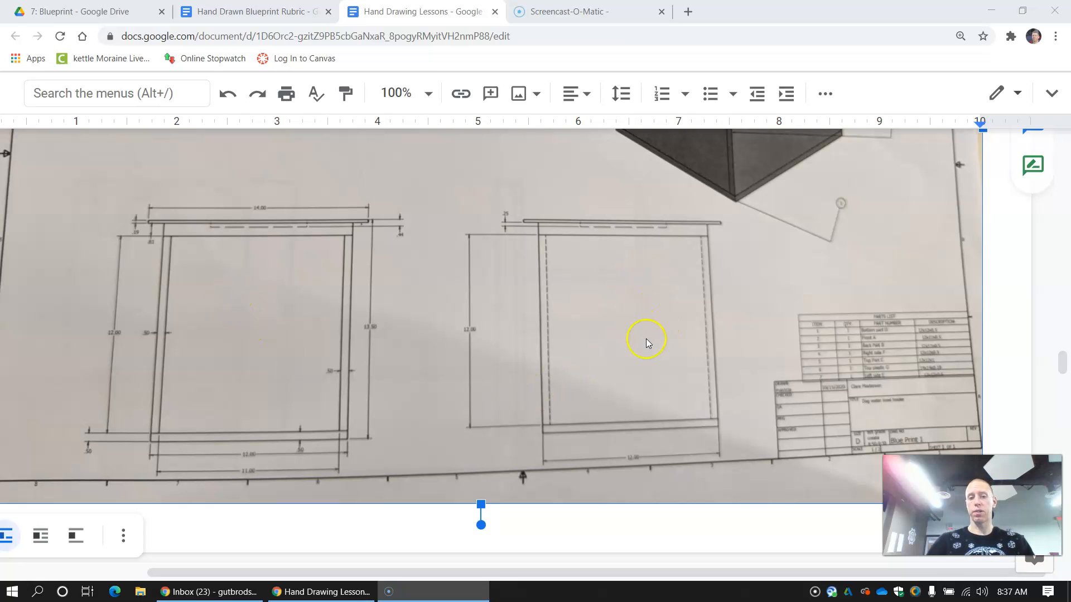
pyautogui.click(249, 12)
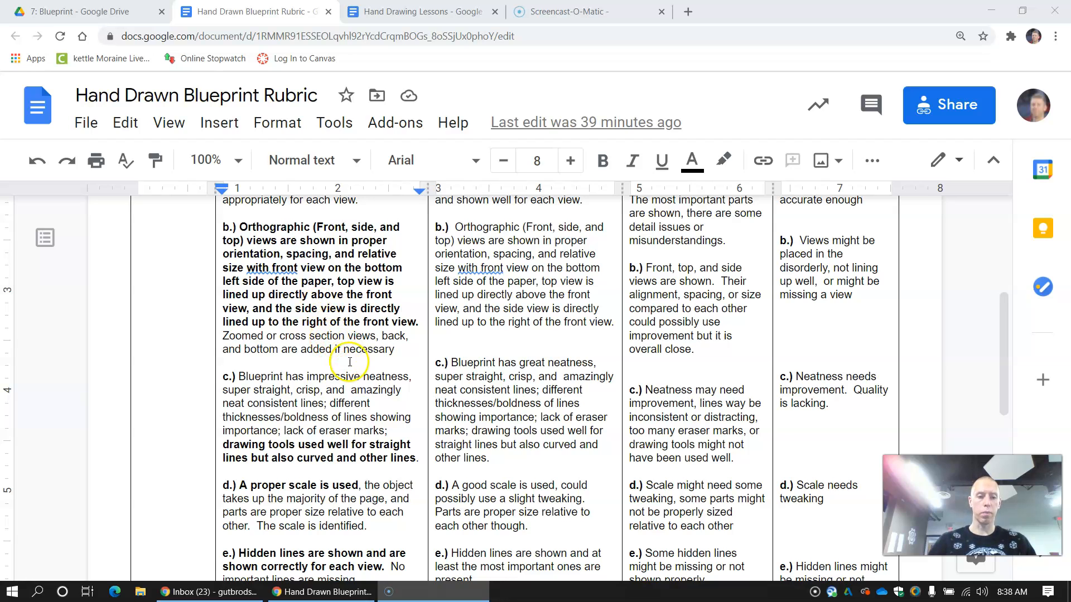
# Step: Scroll the rubric down to criteria d through h on dimensions, title block and parts list
pyautogui.scroll(-3)
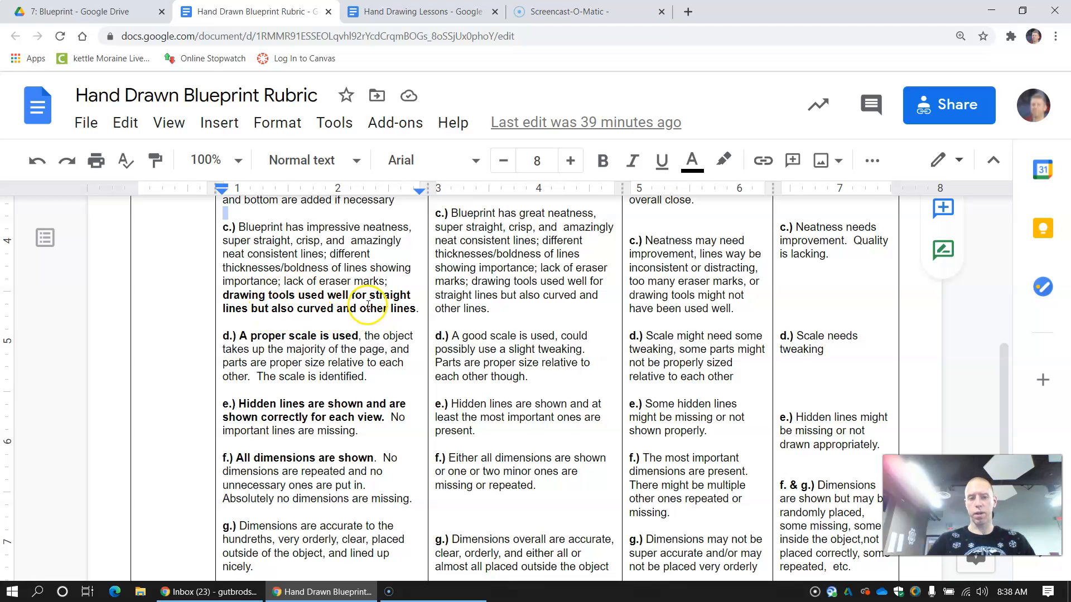
pyautogui.scroll(-3)
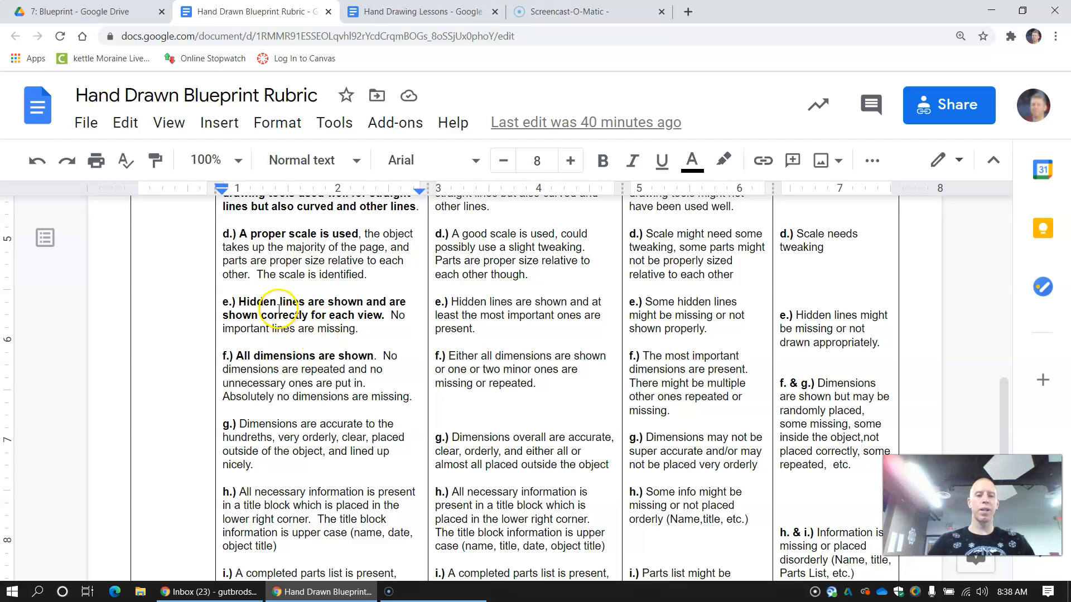
# Step: Scroll the rubric to criteria i and j at the table's end, then back up
pyautogui.scroll(-3)
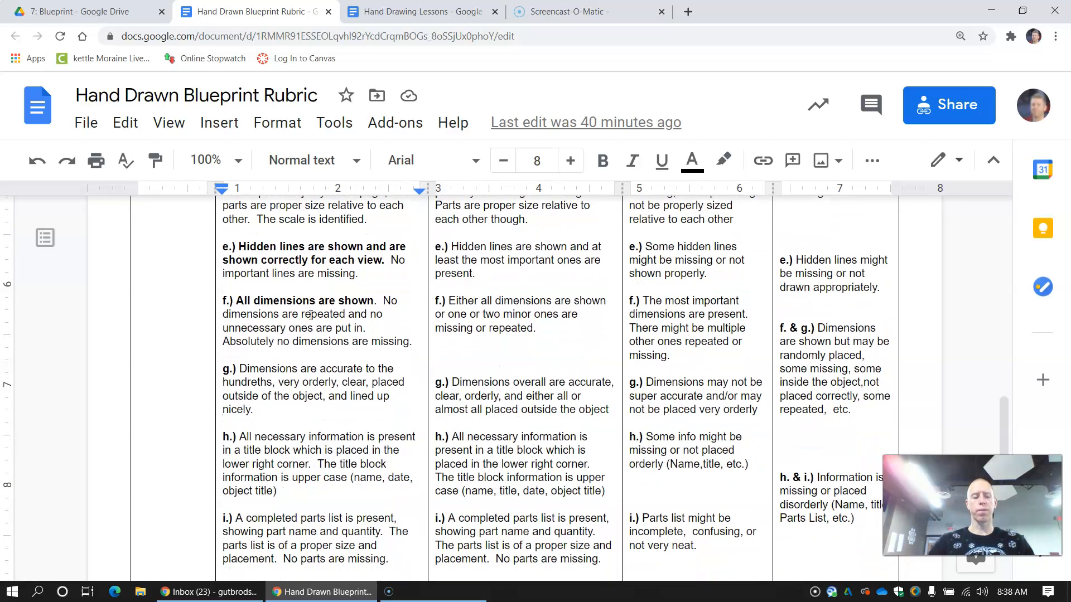
pyautogui.scroll(-3)
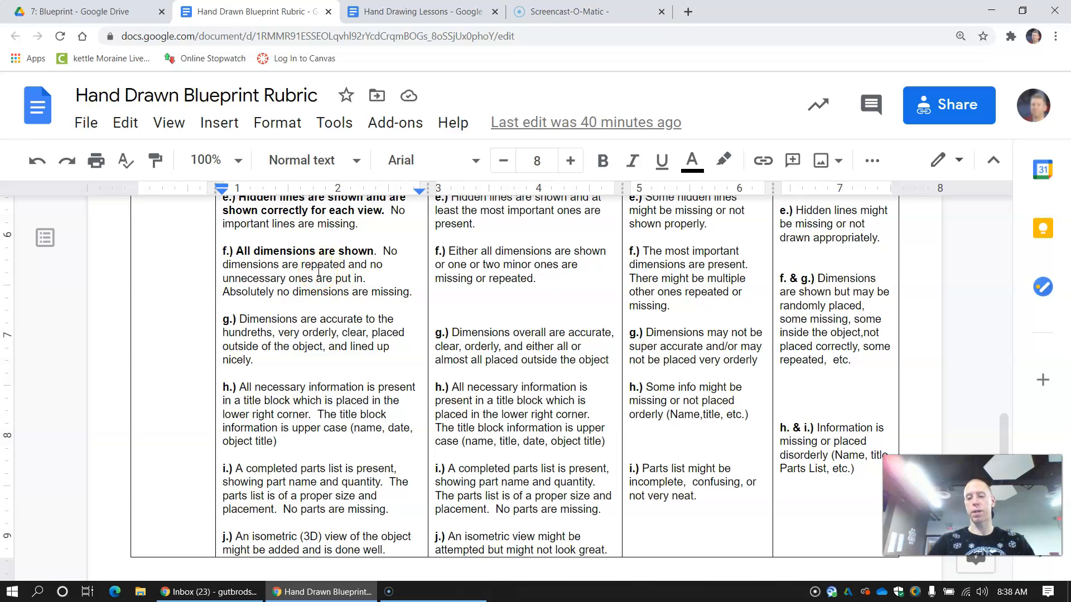
pyautogui.scroll(-3)
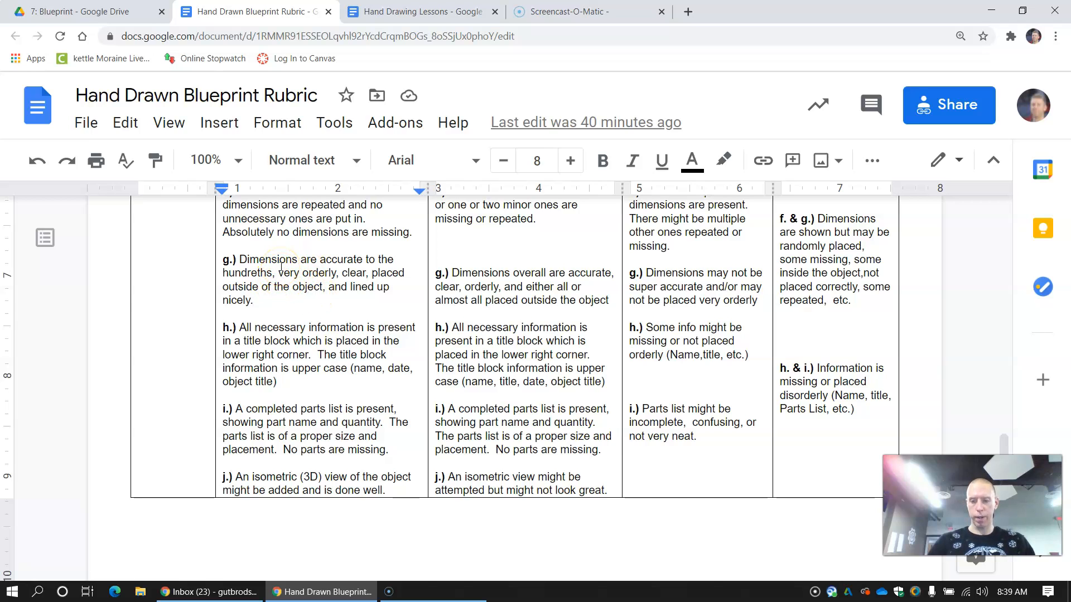
pyautogui.scroll(3)
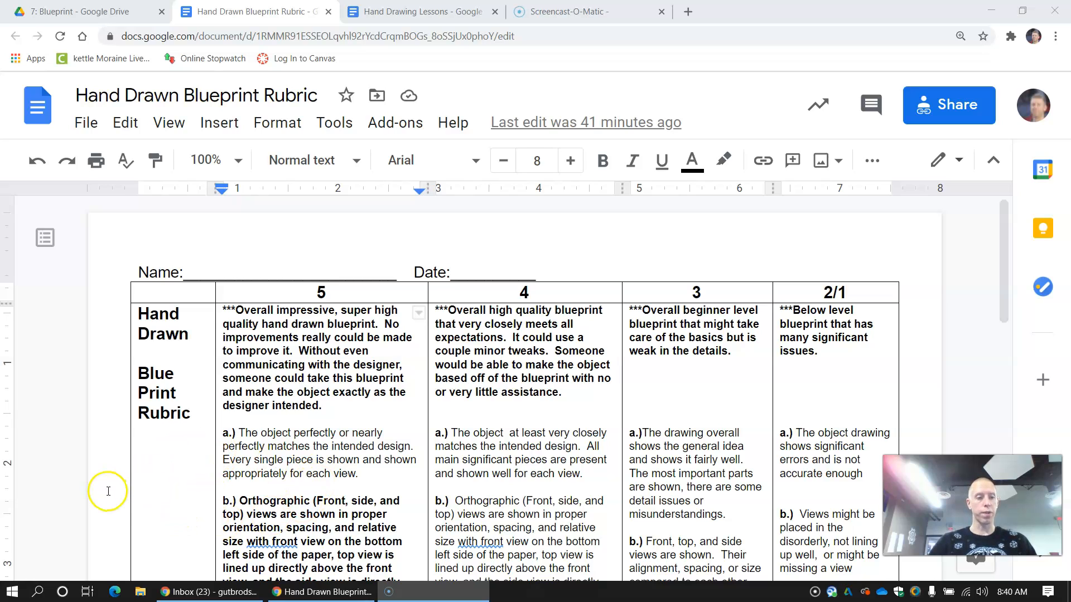
pyautogui.moveTo(94, 482)
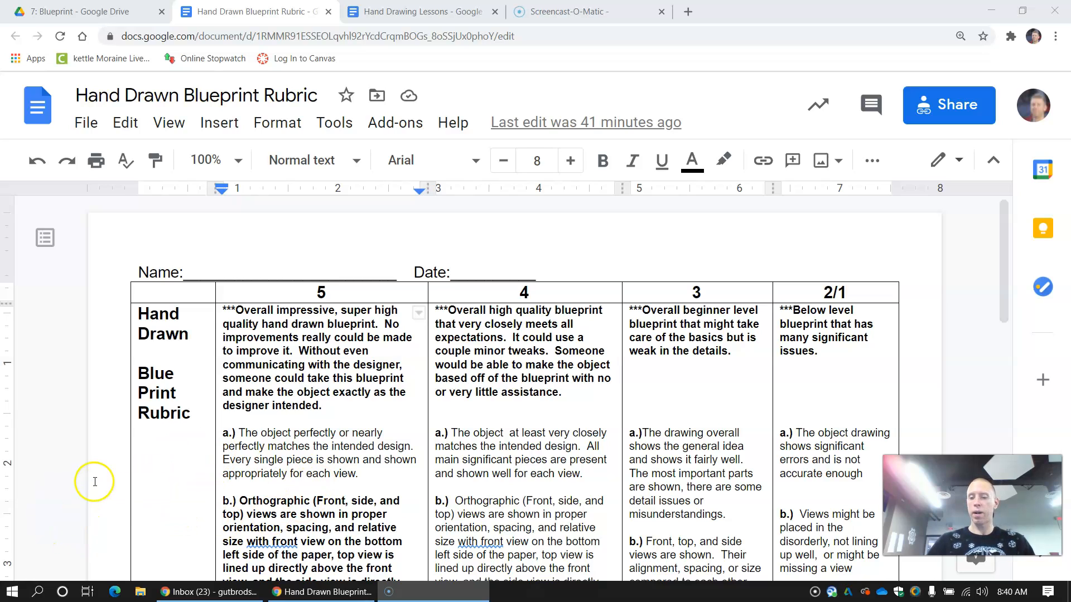